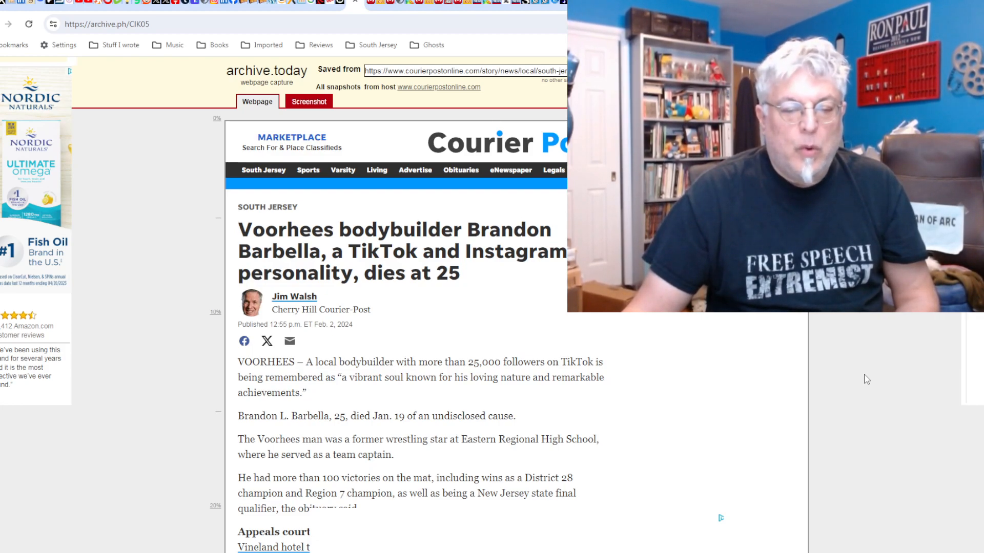
Scroll down the archived Lakewood recycling facility worker death article.
scroll(down, 3)
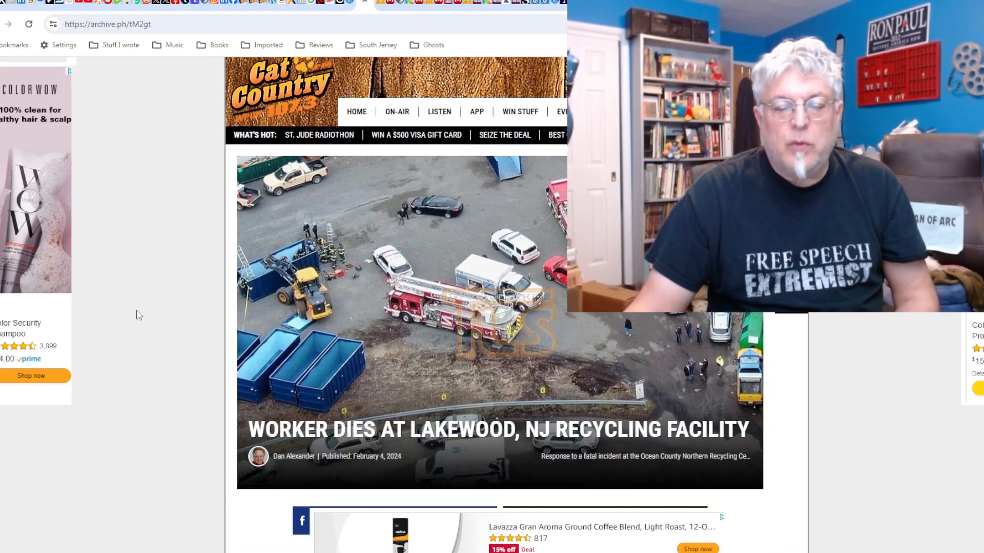
Scroll through the sentencing article before reaching the motel shooting troopers capture.
scroll(down, 3)
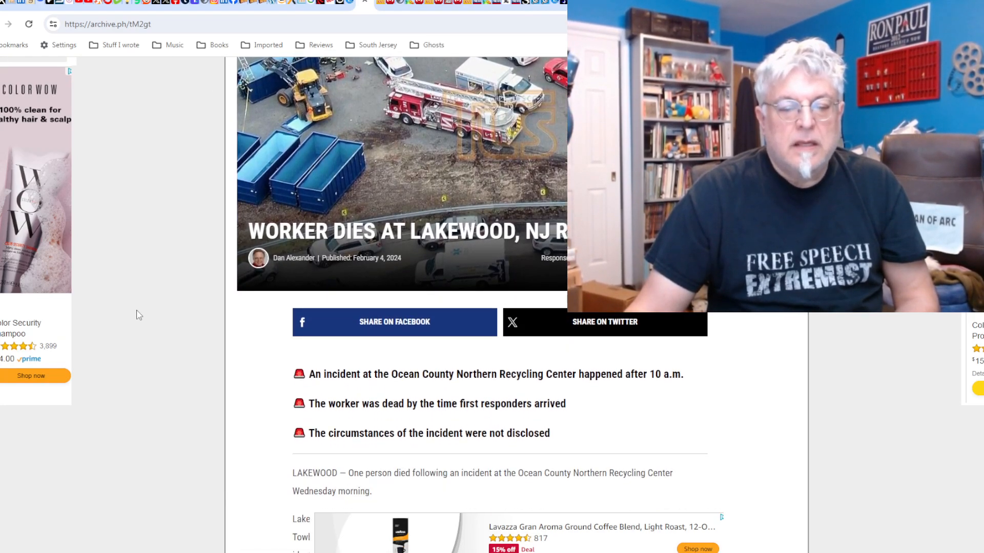
scroll(down, 3)
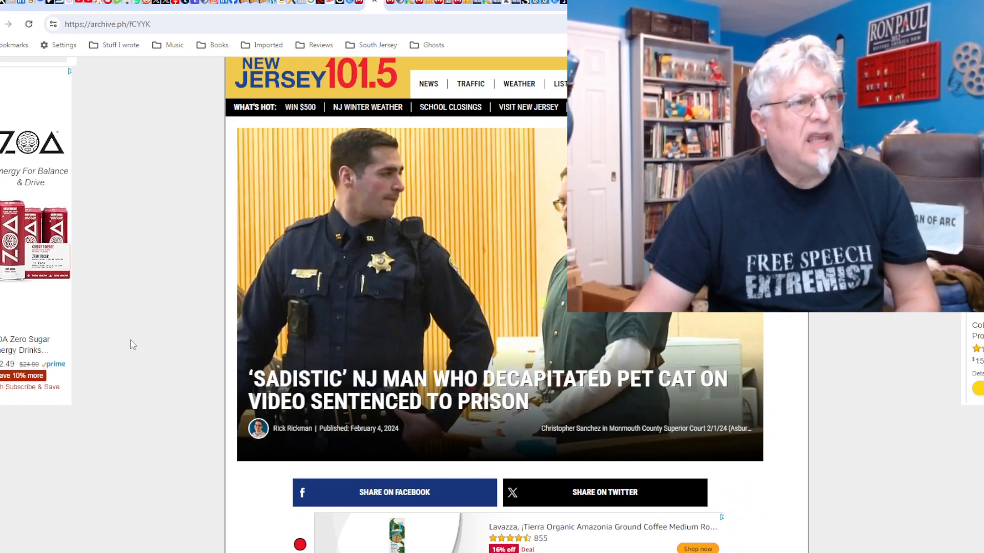
scroll(down, 3)
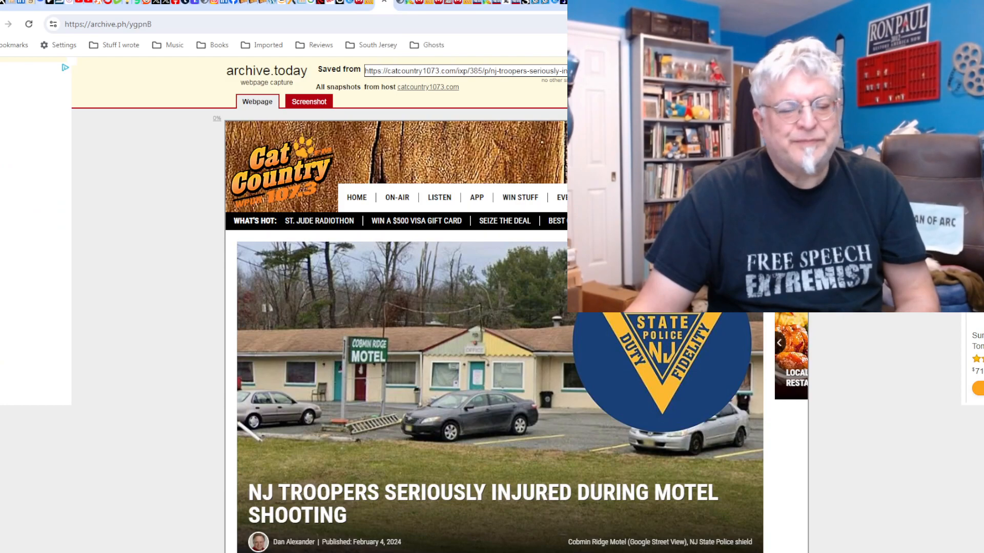
Scroll through the troopers shooting and NJ Pen pedestrian articles, ending slightly scrolled back up.
scroll(down, 3)
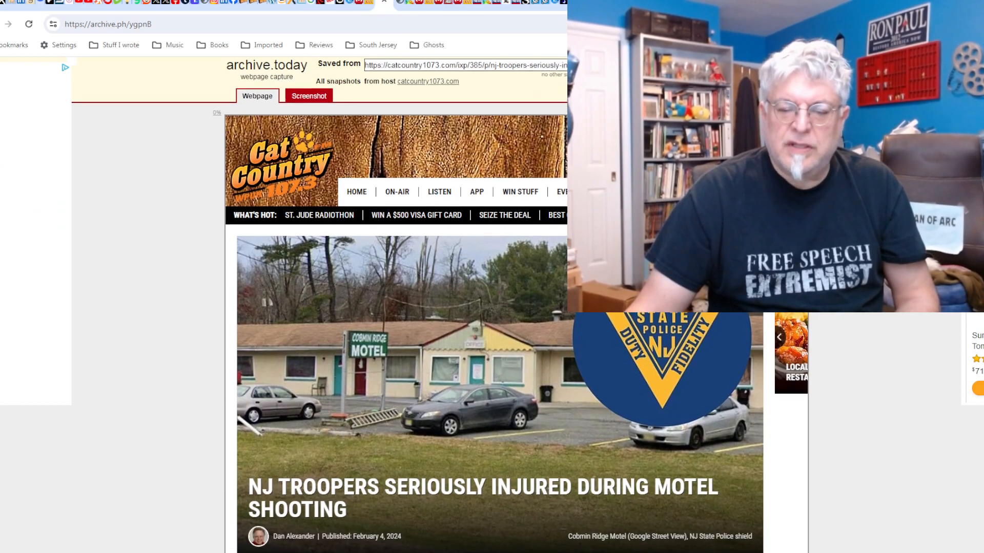
scroll(down, 3)
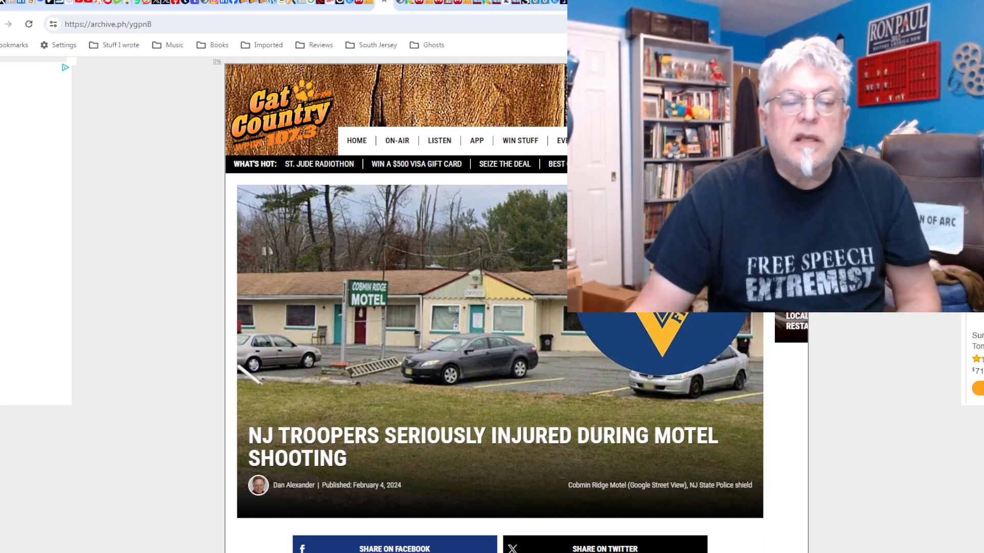
scroll(down, 3)
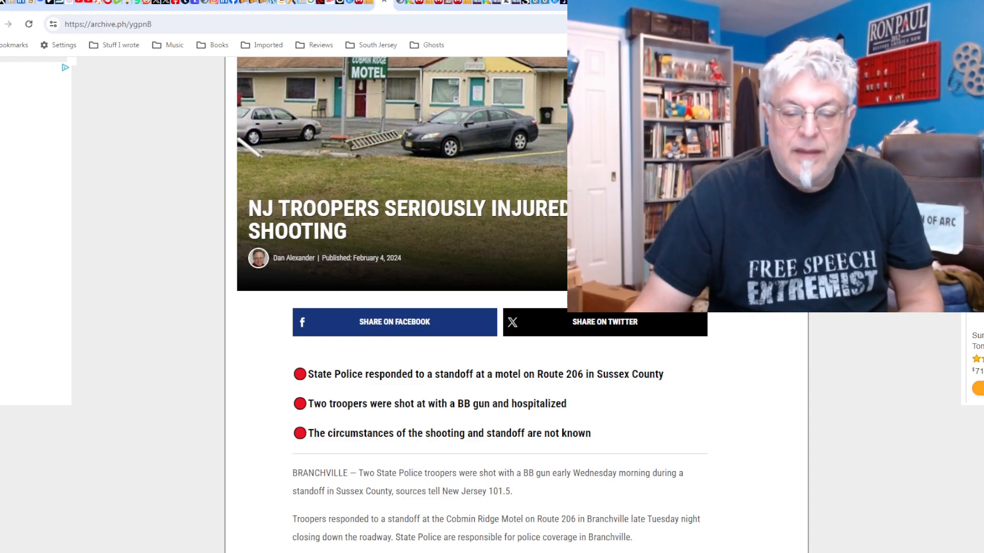
scroll(down, 3)
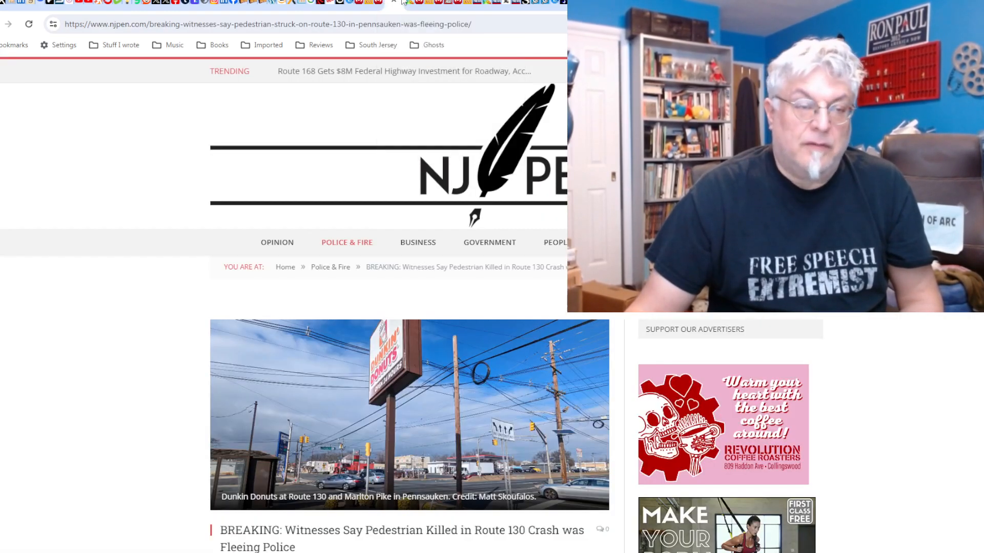
scroll(down, 3)
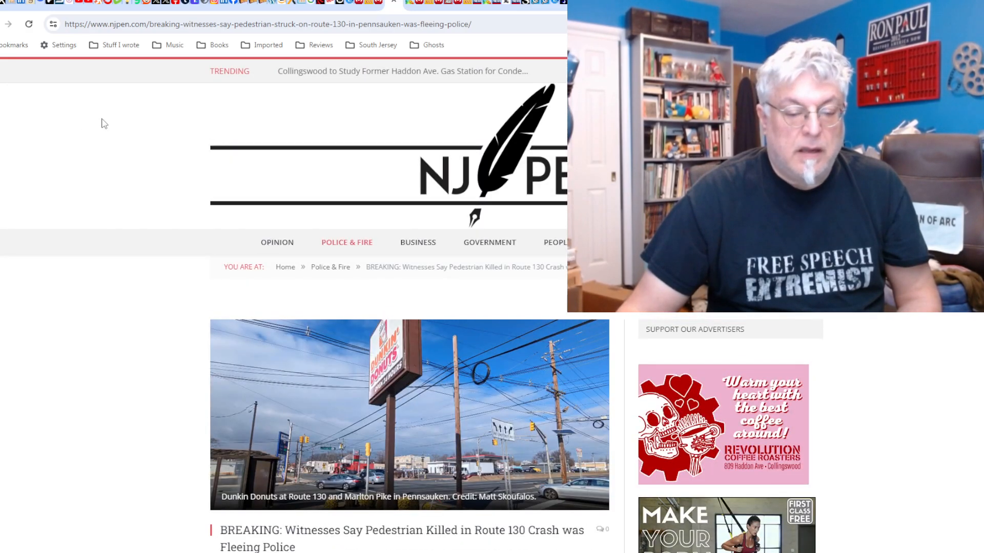
scroll(down, 3)
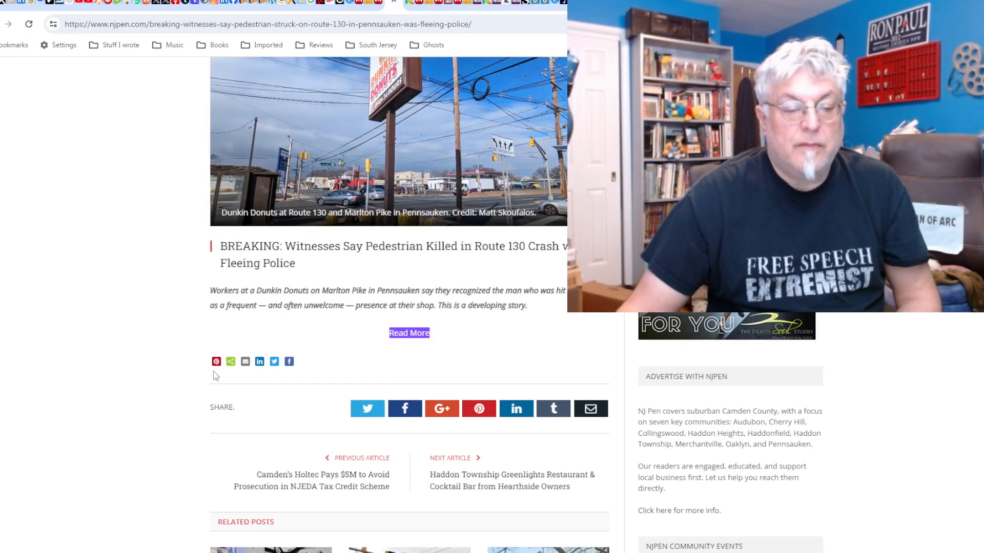
scroll(up, 3)
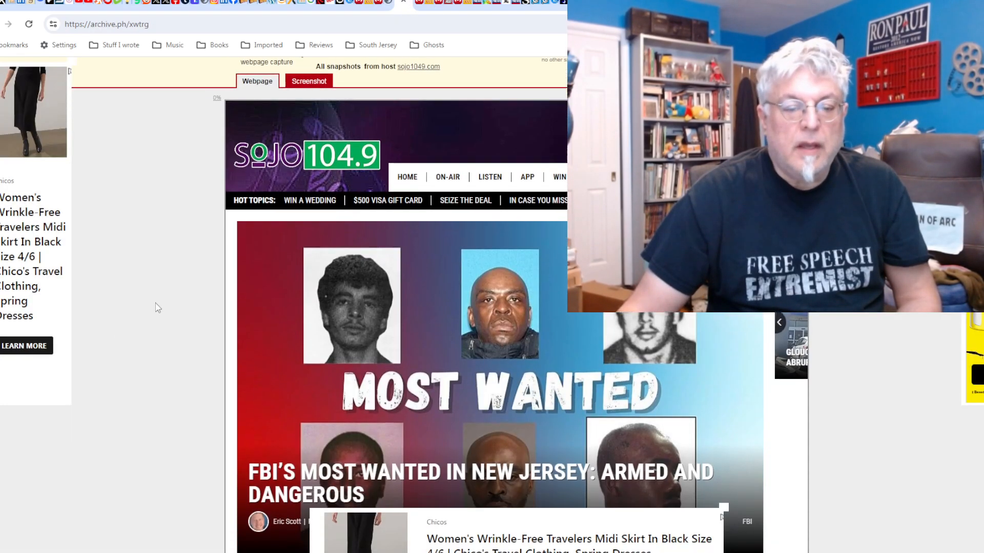
Scroll down through the first part of the FBI most wanted article.
scroll(down, 3)
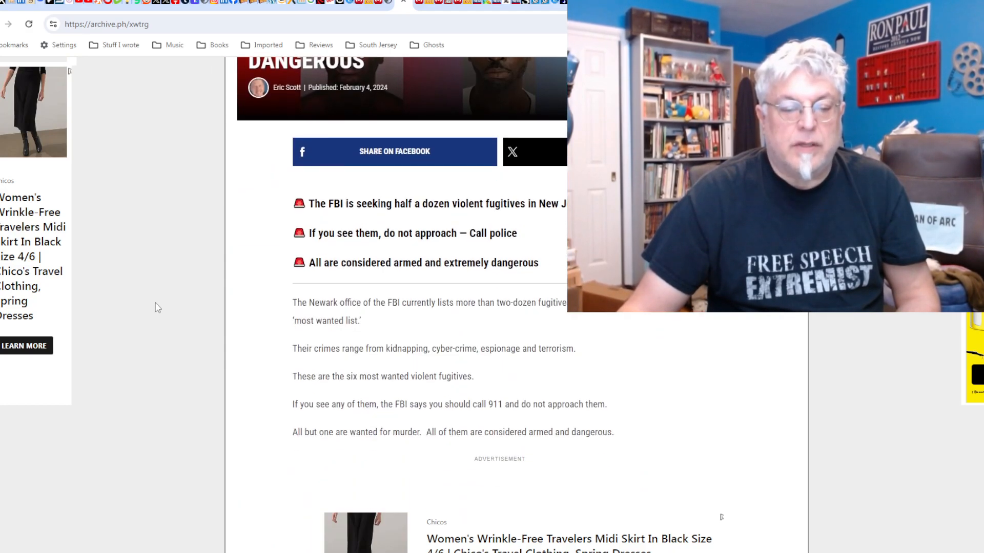
scroll(down, 3)
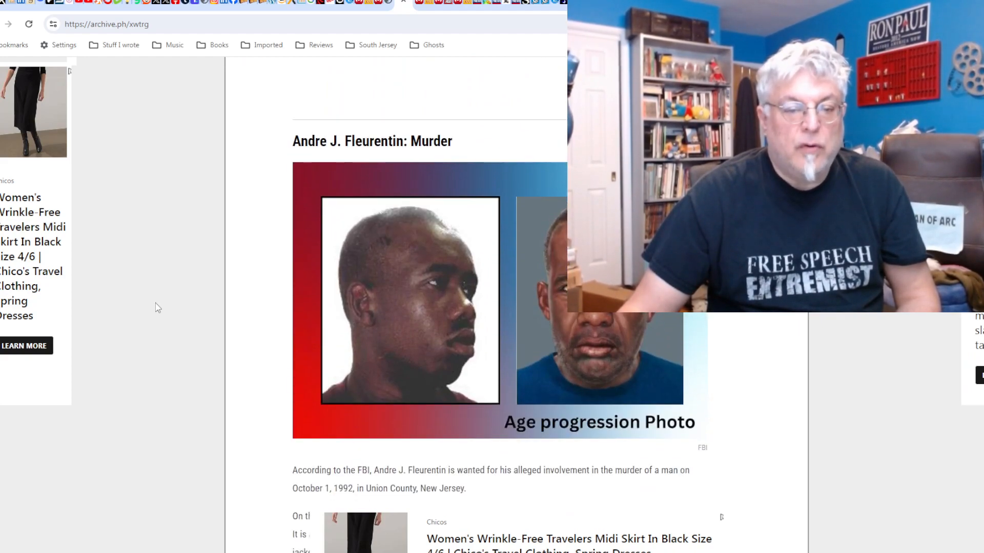
scroll(down, 3)
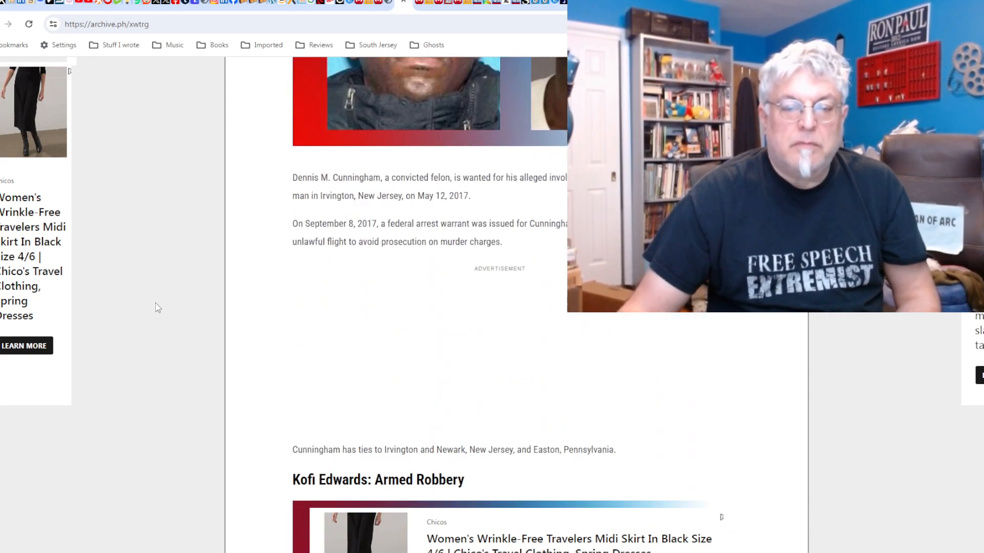
scroll(down, 3)
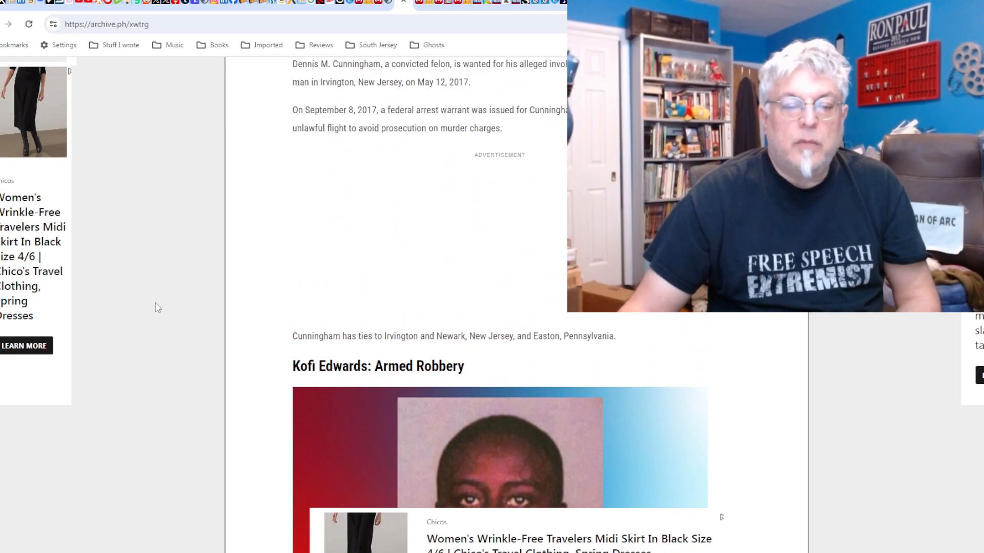
scroll(down, 3)
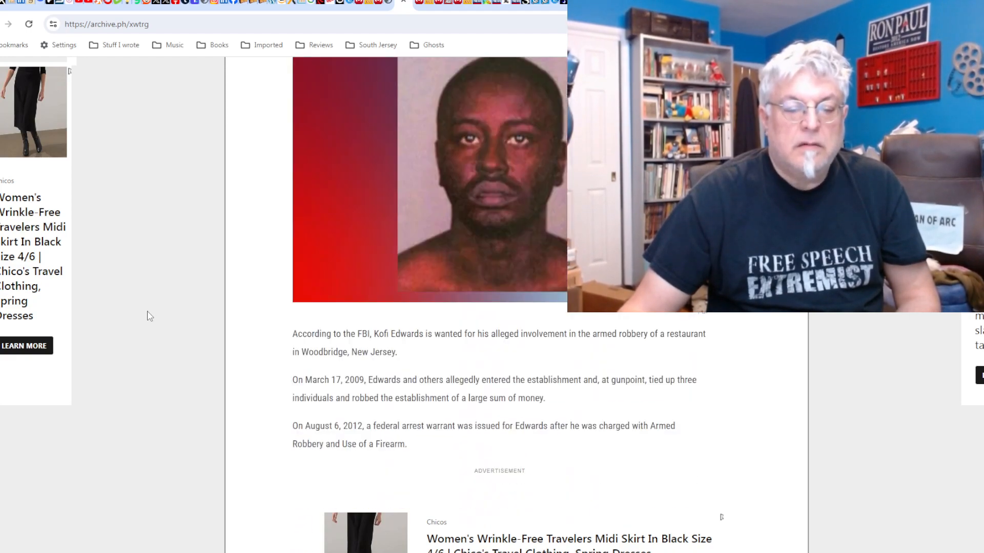
scroll(down, 3)
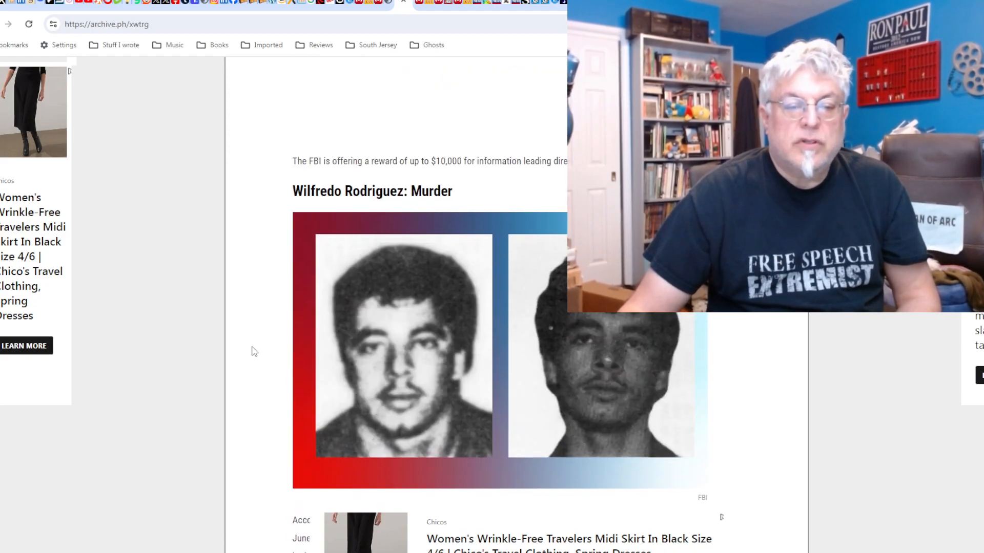
scroll(down, 3)
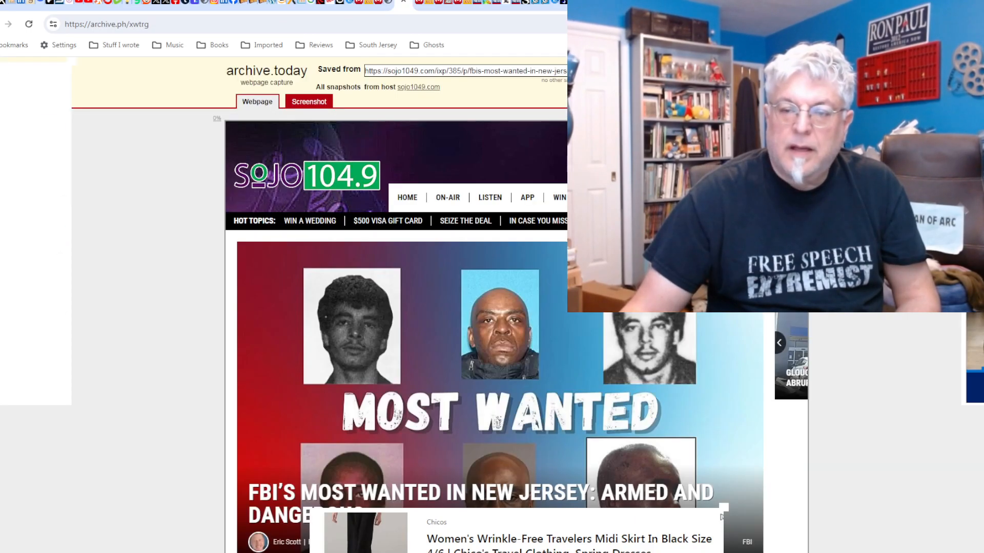
Scroll further down the FBI most wanted article, then back up slightly.
scroll(down, 3)
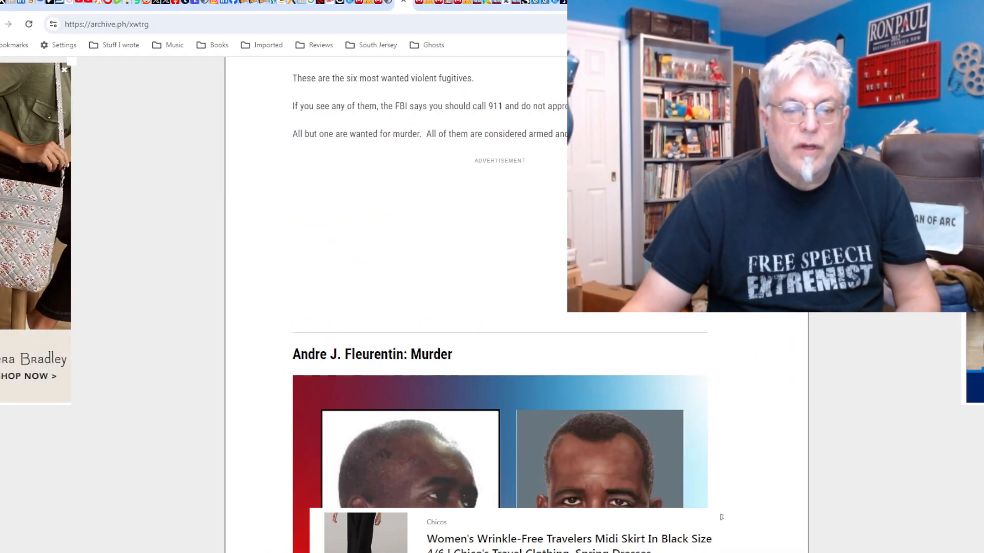
scroll(down, 3)
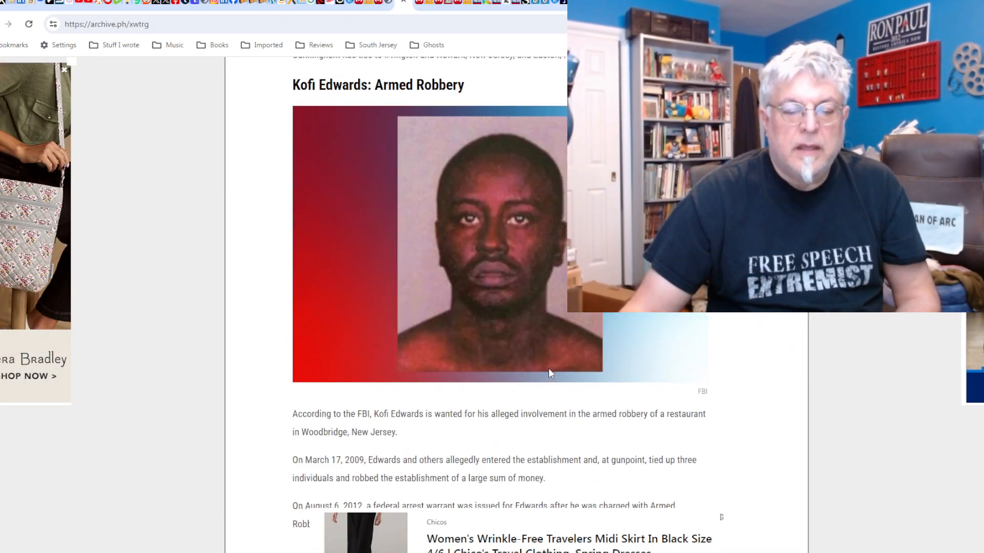
scroll(down, 3)
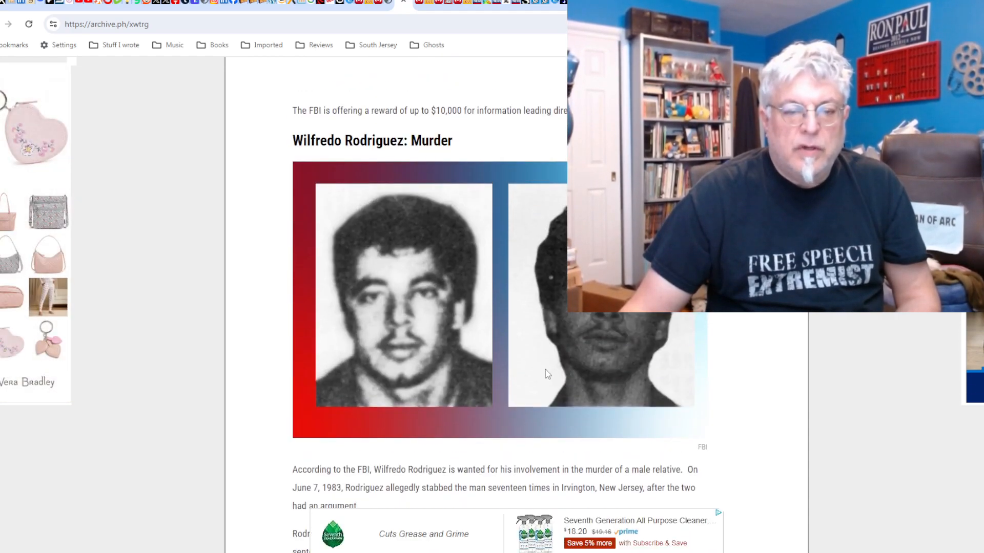
scroll(down, 3)
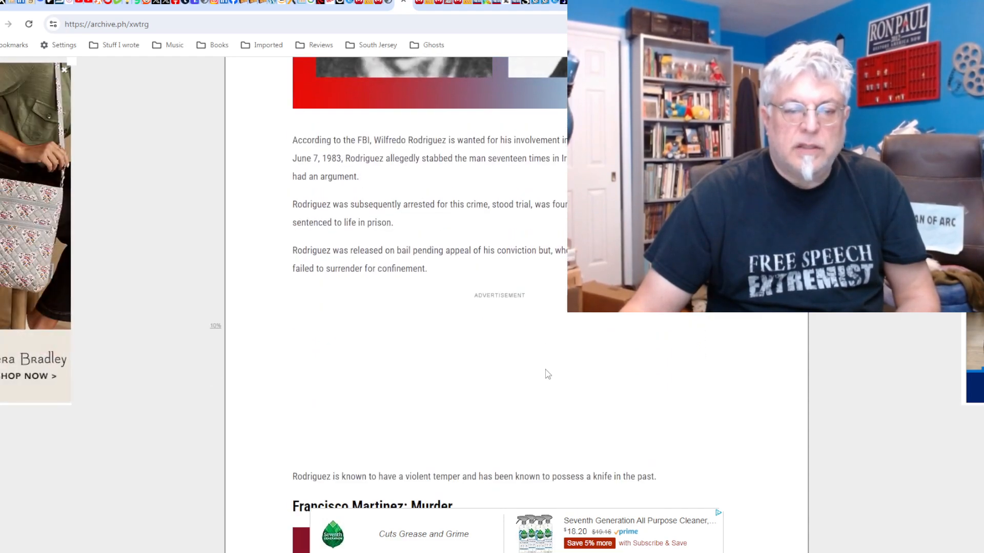
scroll(down, 3)
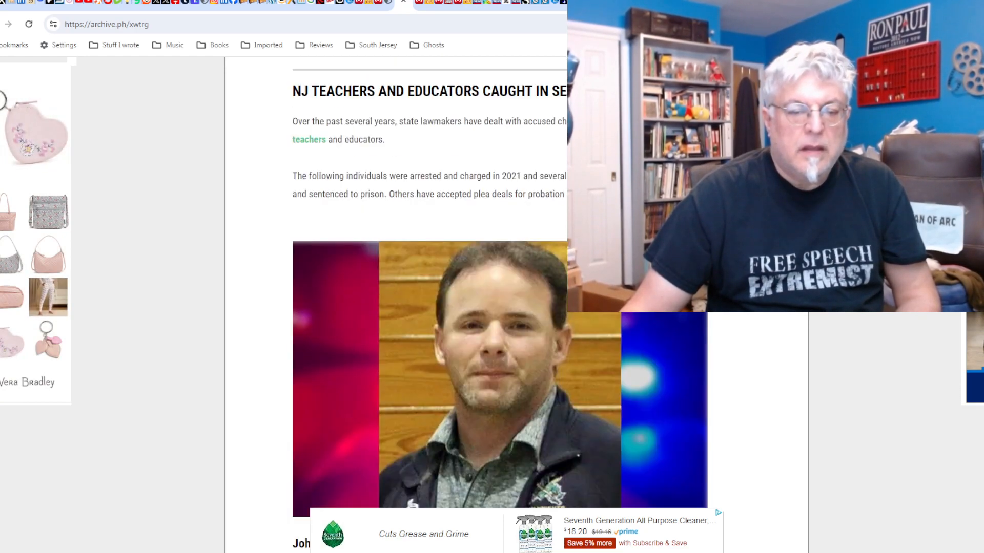
scroll(up, 3)
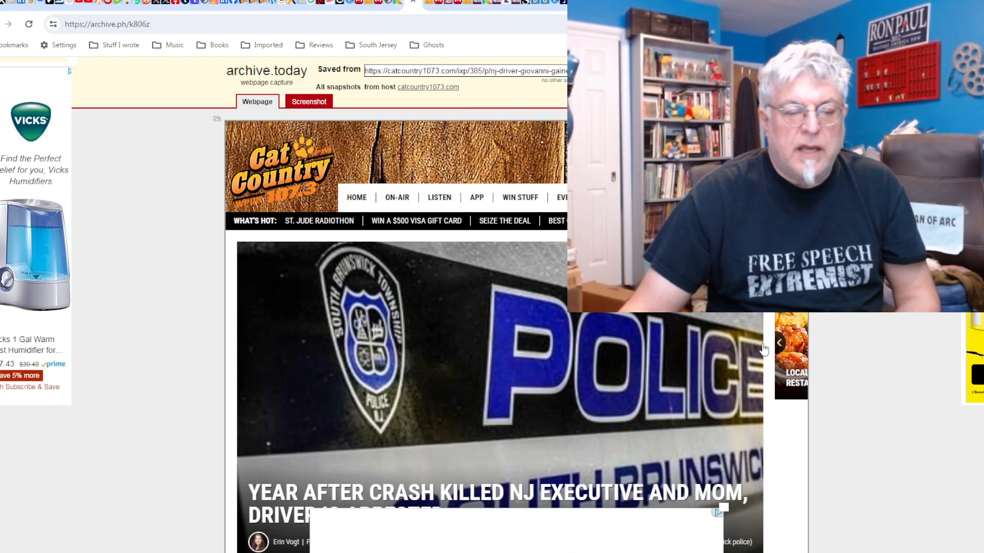
Scroll down through the acupuncture doctor and college student stabbing articles.
scroll(down, 3)
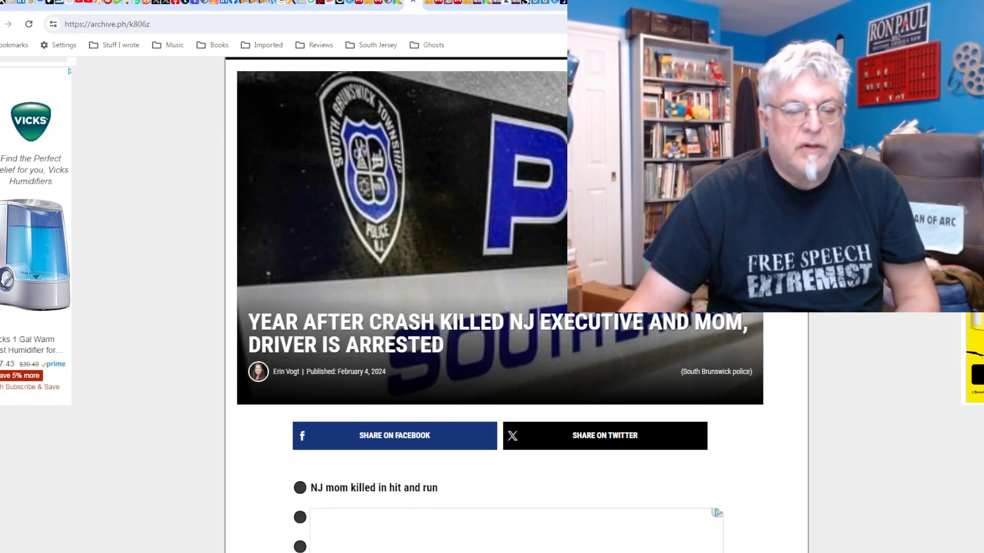
scroll(down, 3)
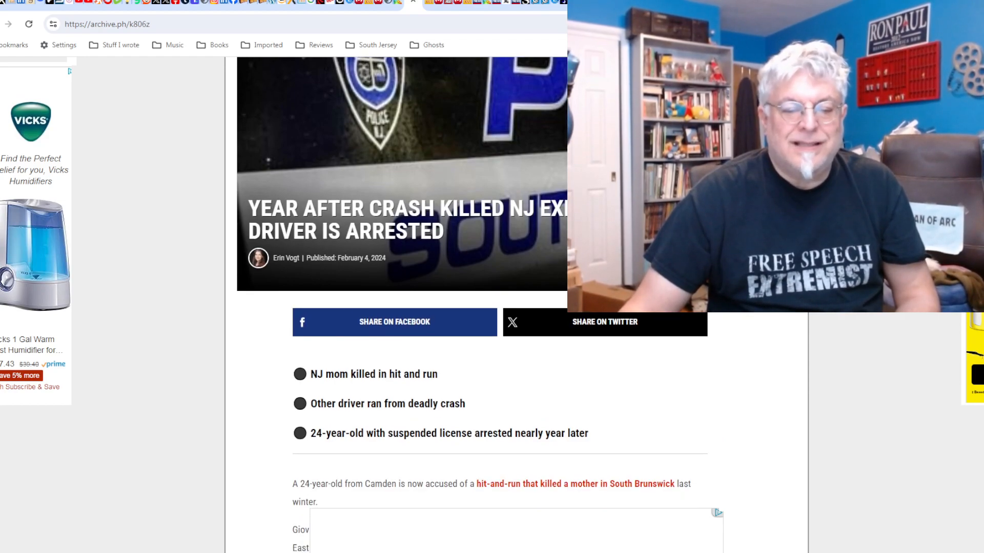
scroll(down, 3)
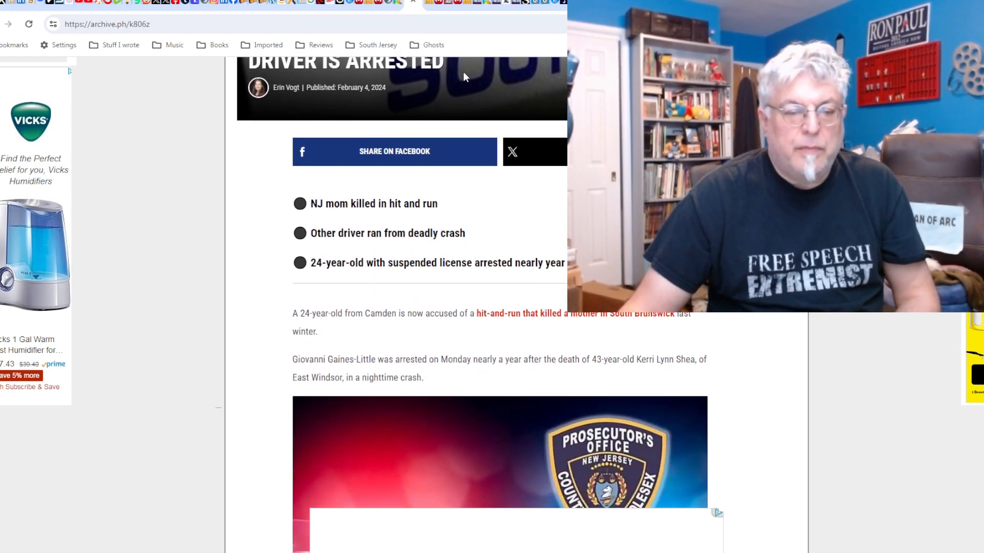
mouse_move(453, 72)
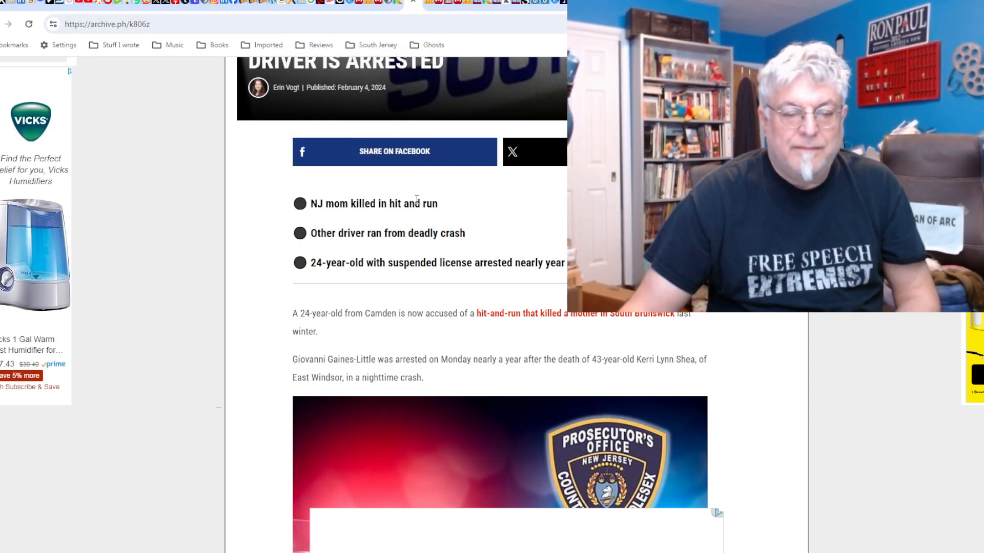
scroll(down, 3)
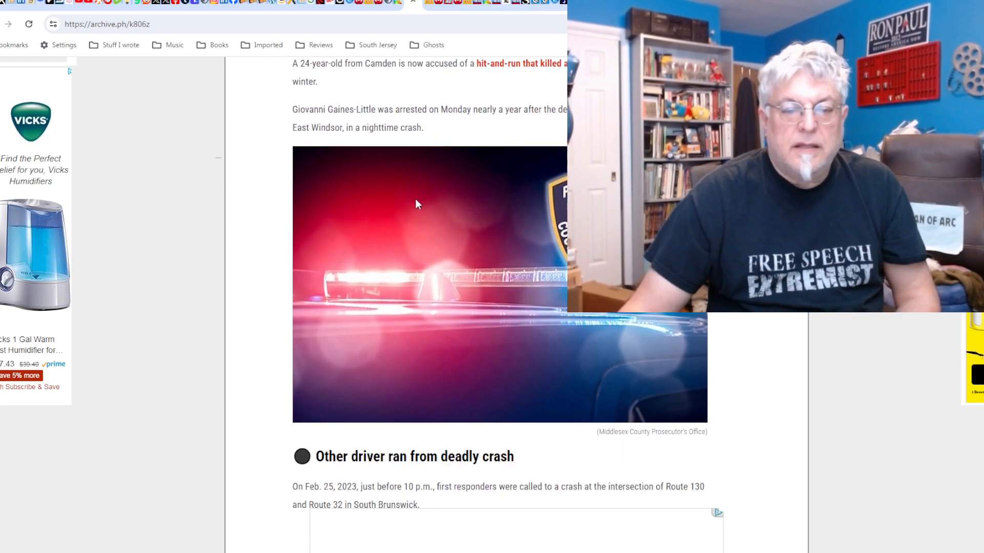
scroll(down, 3)
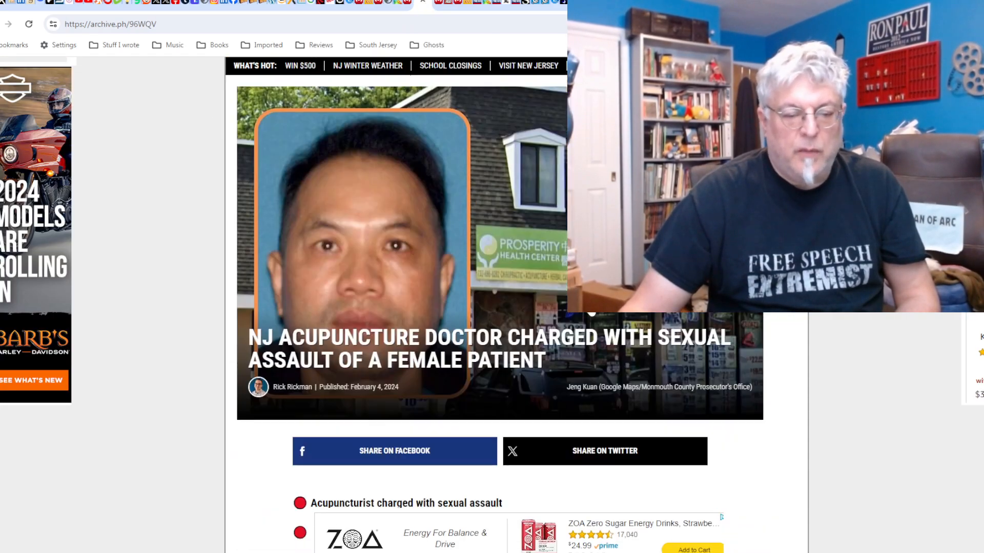
scroll(down, 3)
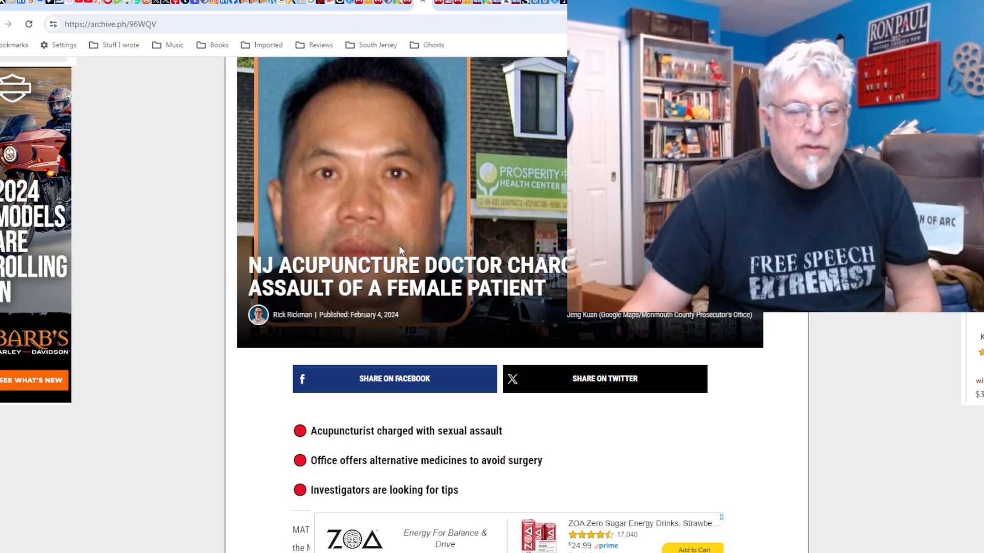
scroll(down, 3)
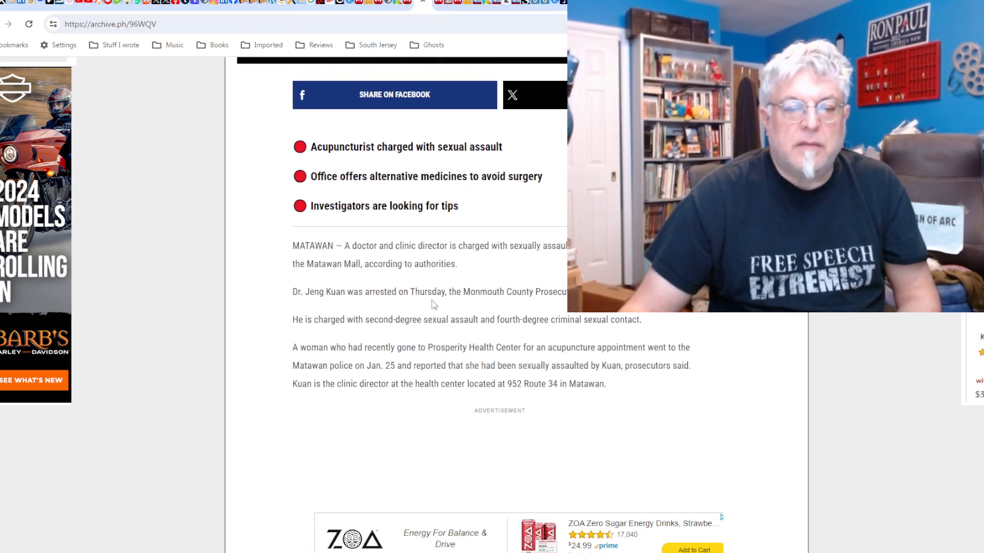
mouse_move(452, 304)
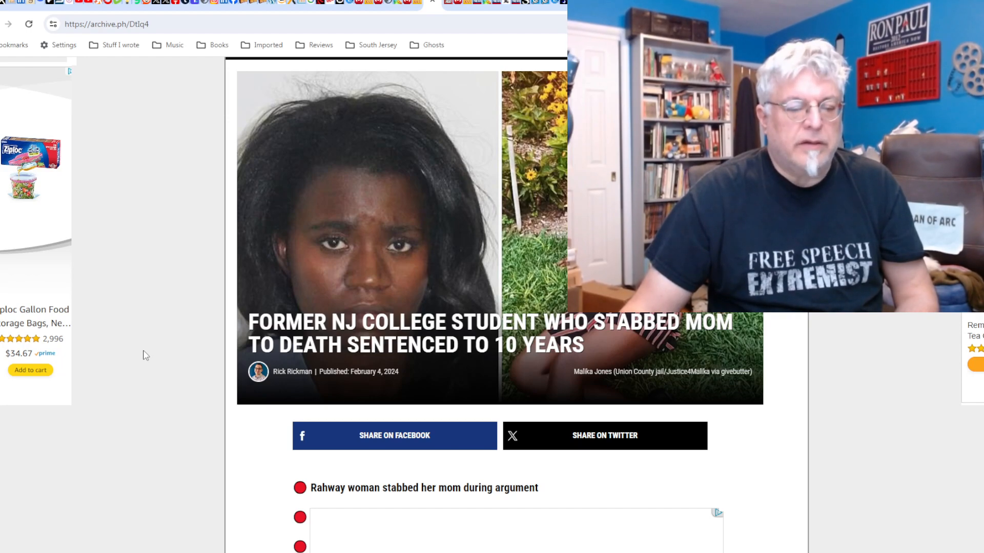
scroll(down, 3)
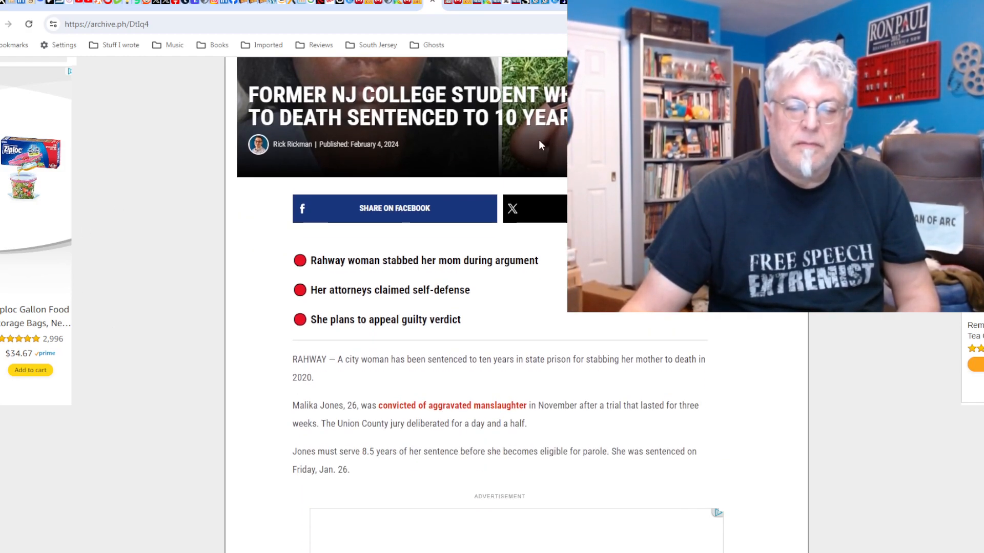
mouse_move(510, 45)
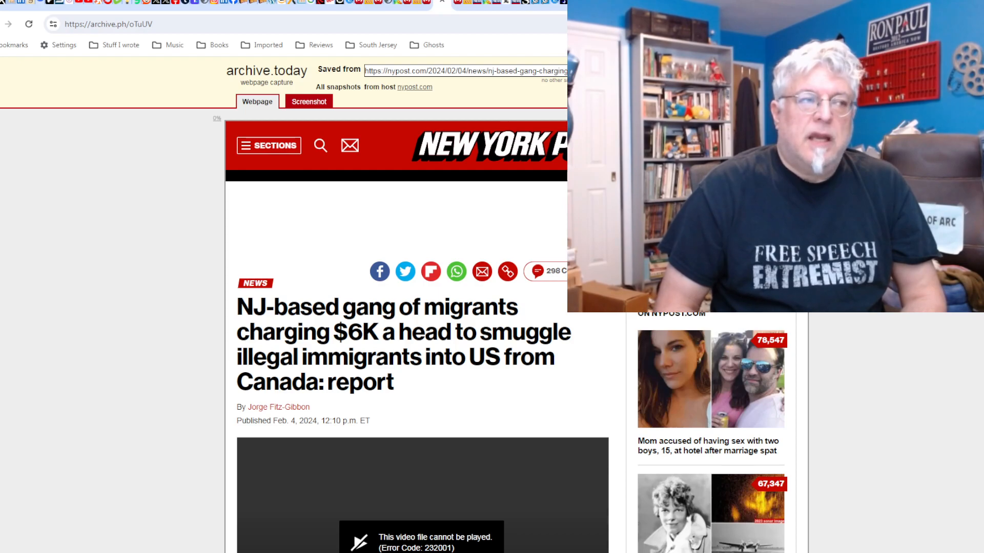
Scroll through the archived NY Post migrant smuggling gang article.
scroll(down, 3)
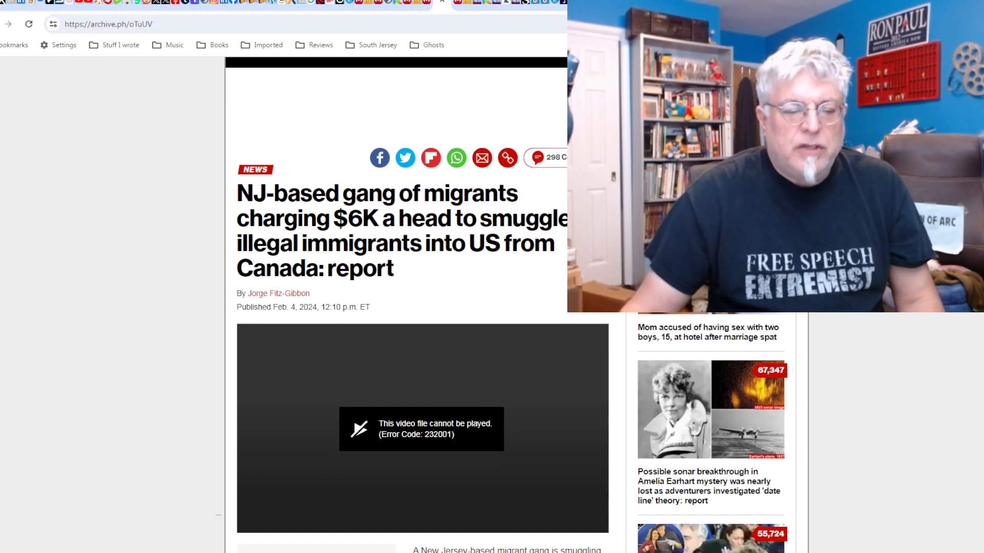
scroll(down, 3)
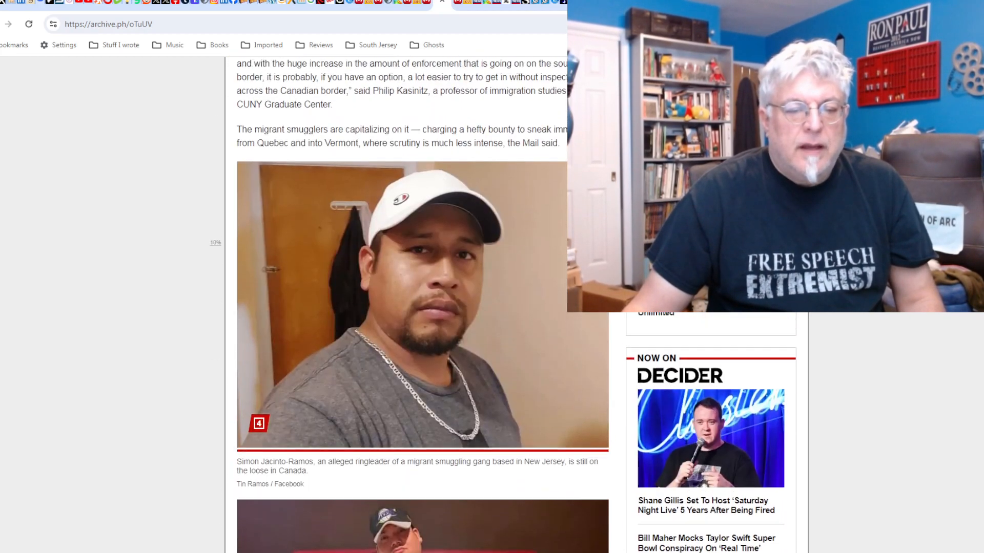
scroll(down, 3)
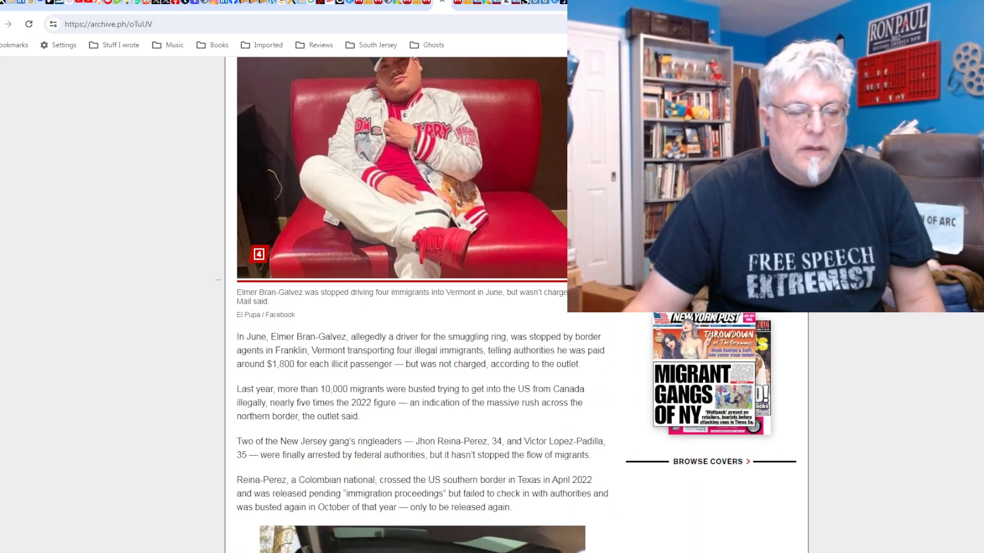
scroll(down, 3)
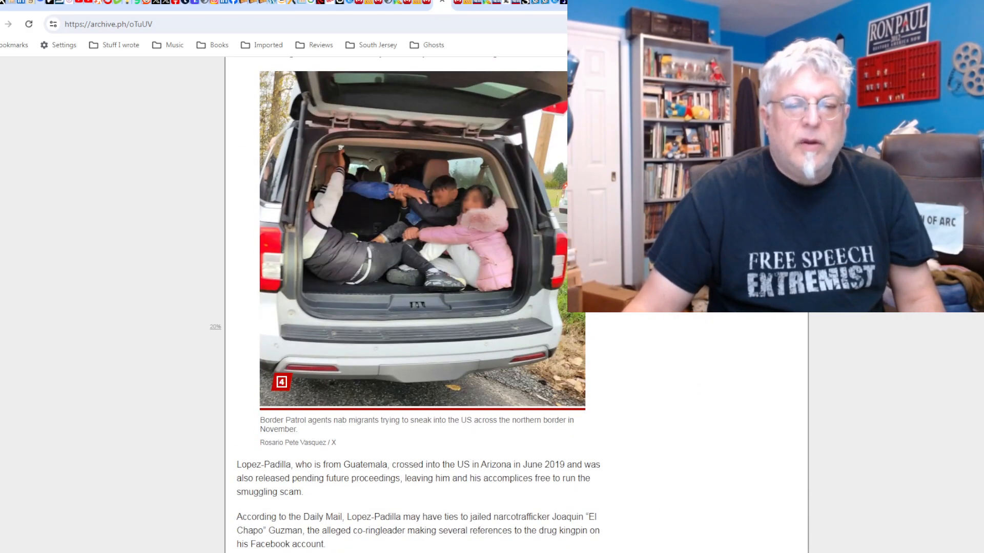
scroll(down, 3)
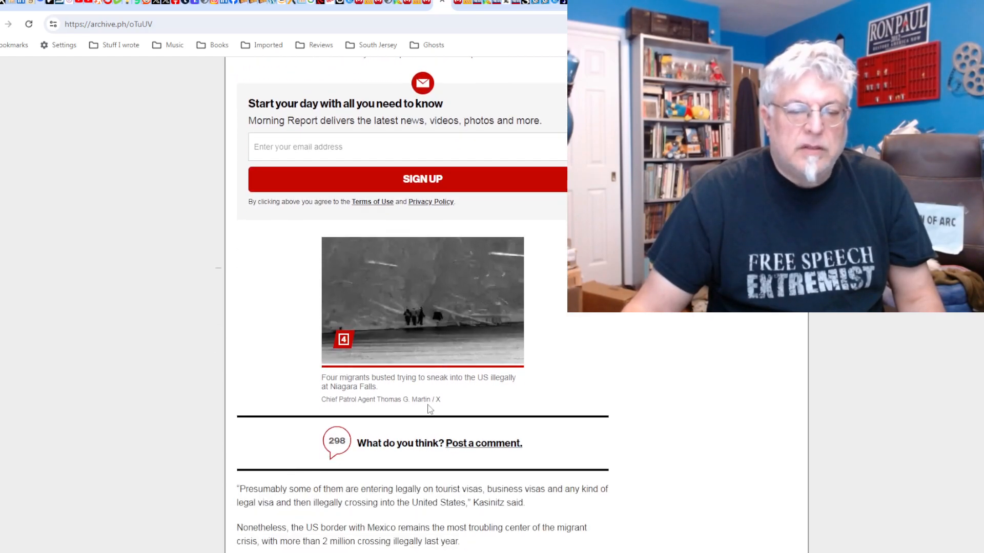
scroll(down, 3)
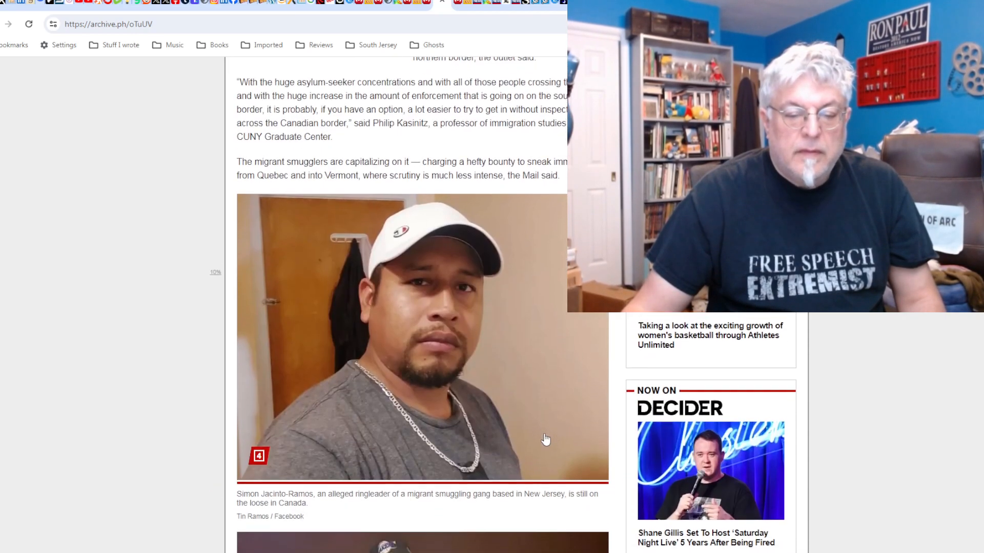
scroll(down, 3)
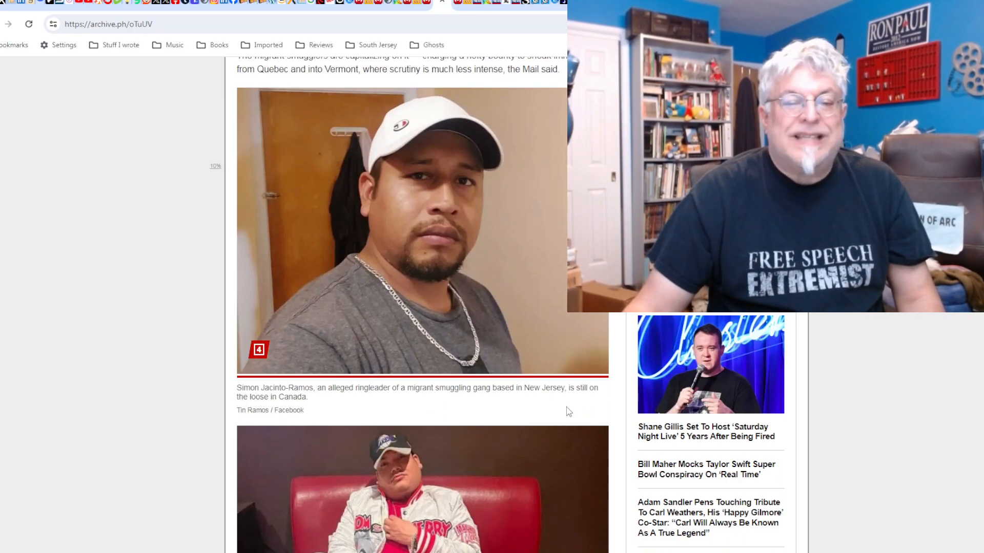
scroll(down, 3)
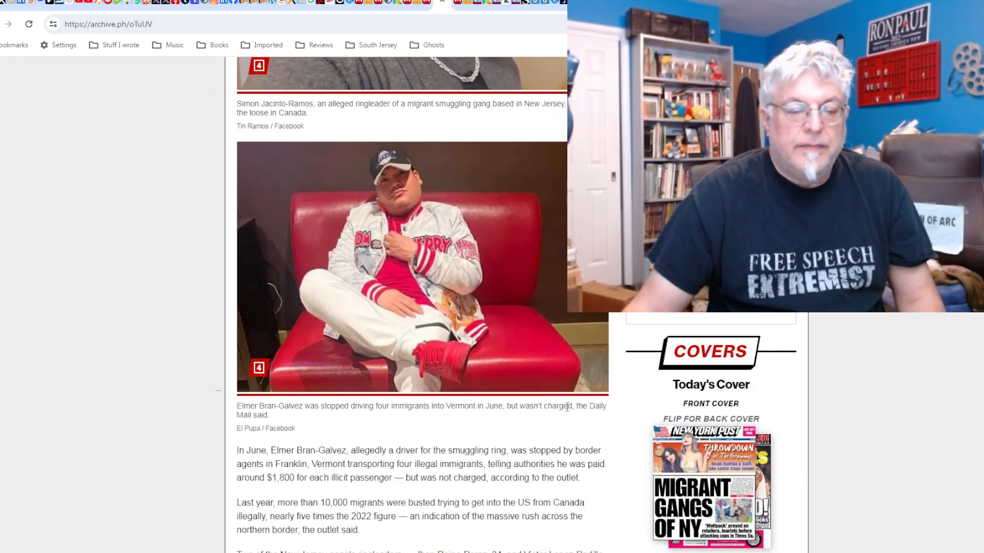
scroll(down, 3)
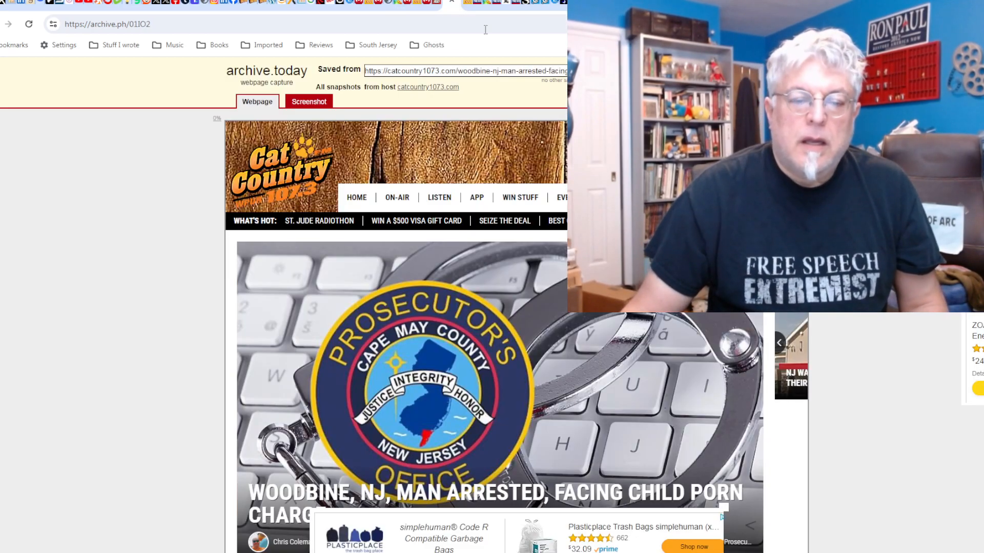
Scroll through the Cherry Hill mall robbery article and back toward the top.
scroll(down, 3)
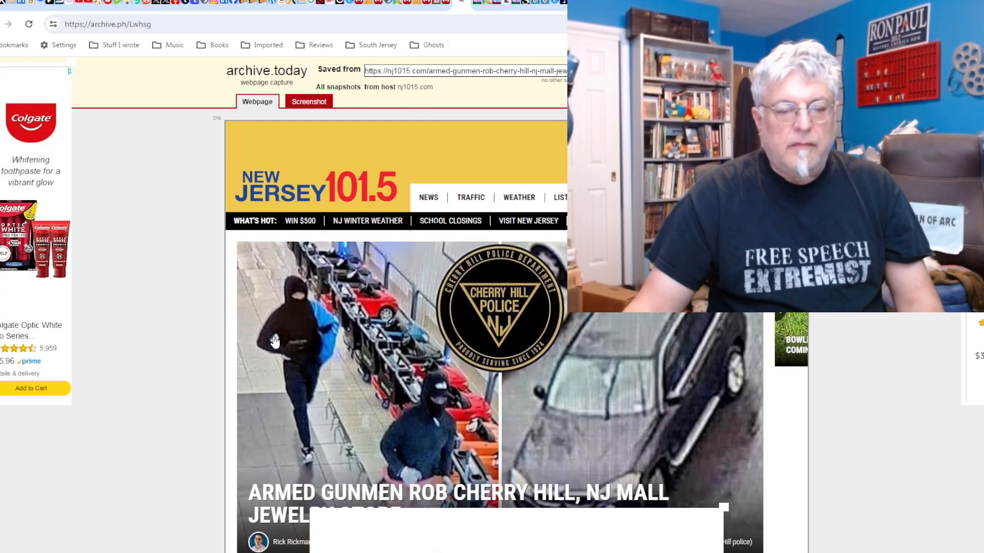
scroll(down, 3)
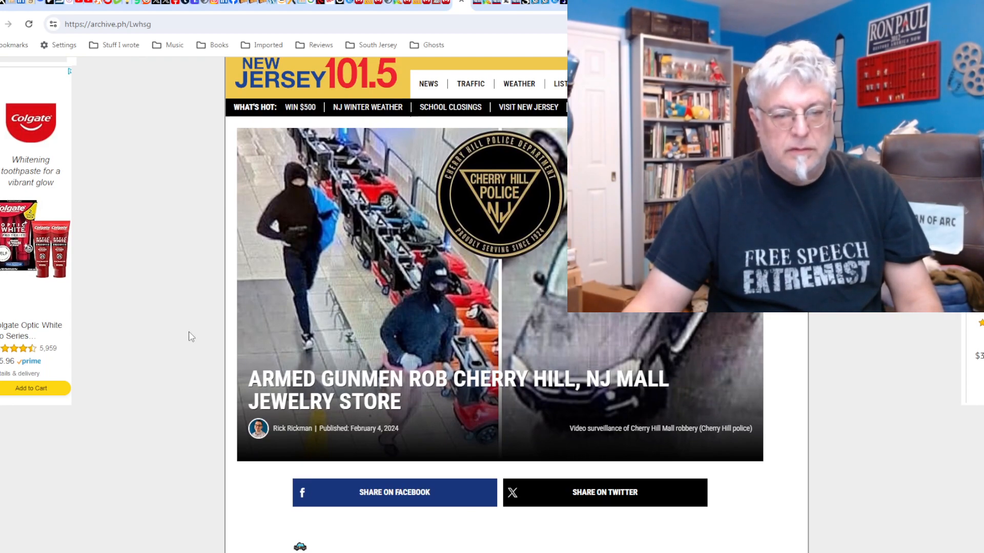
scroll(down, 3)
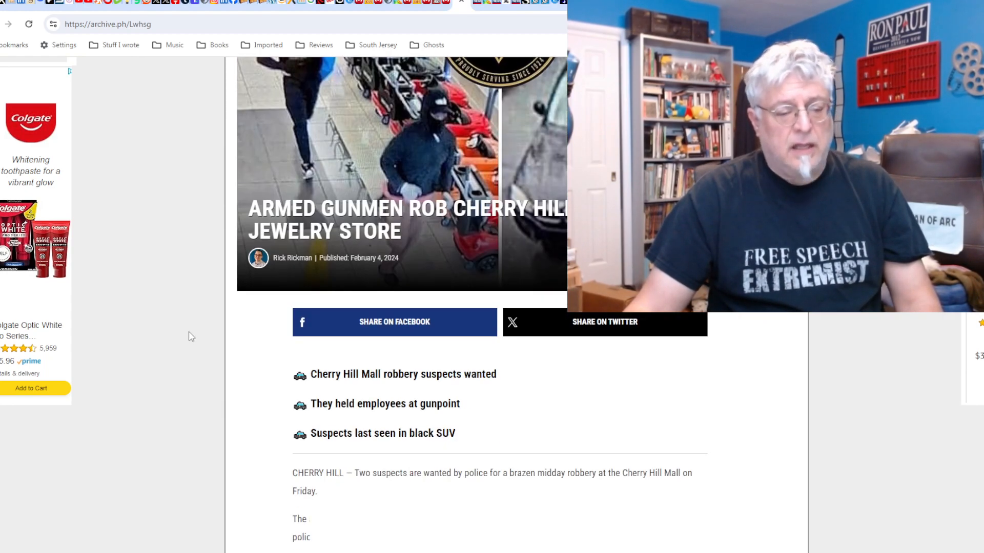
scroll(down, 3)
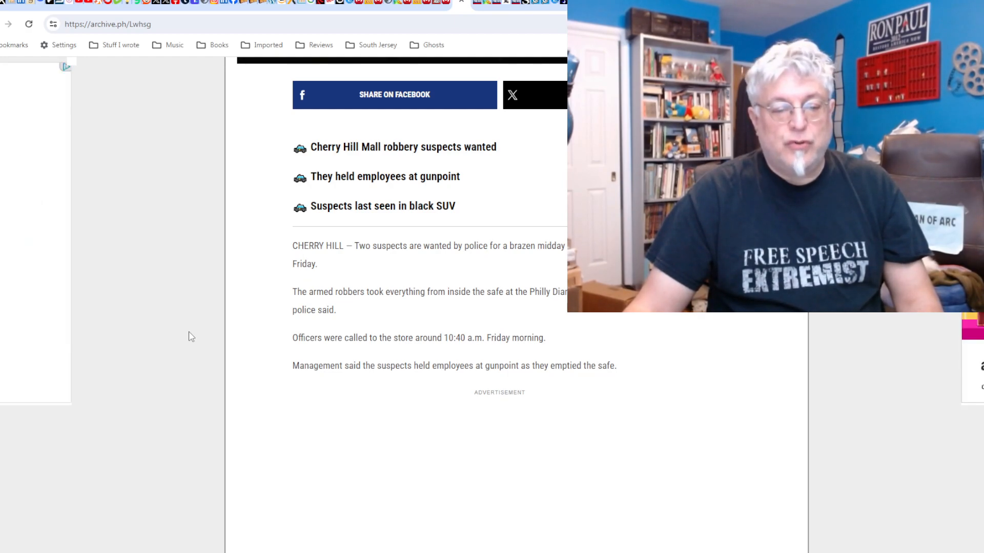
scroll(up, 3)
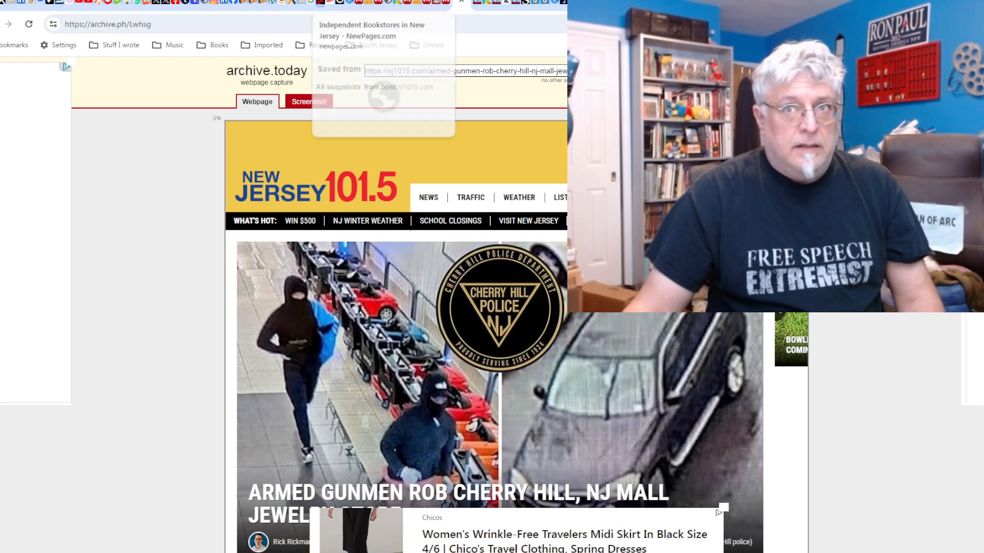
mouse_move(438, 37)
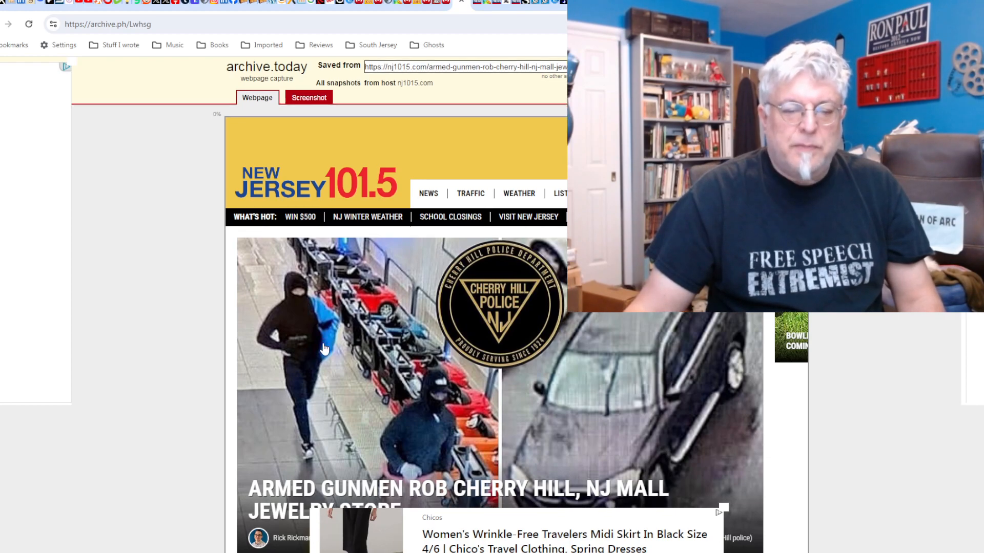
scroll(down, 3)
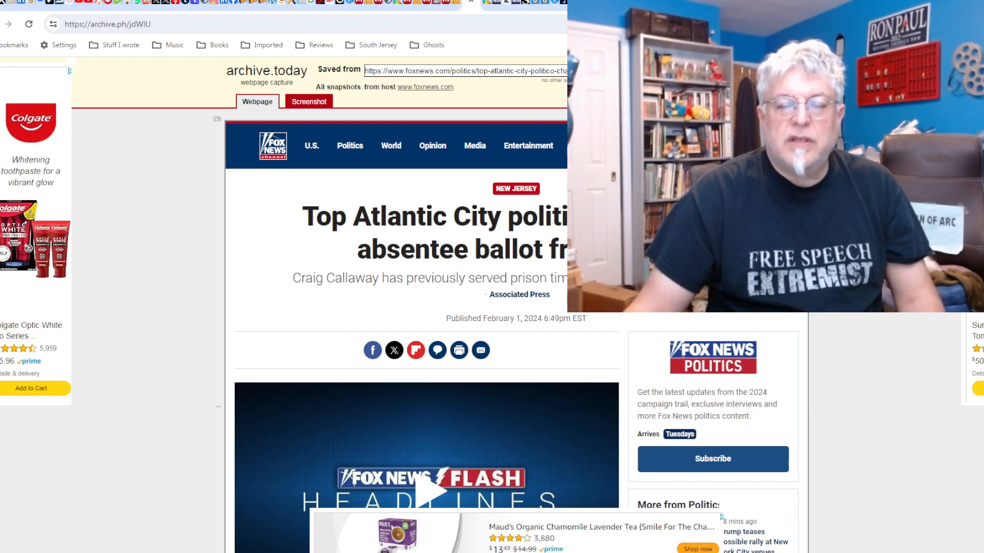
Scroll down the Fox News article on the Atlantic City absentee ballot charges.
scroll(down, 3)
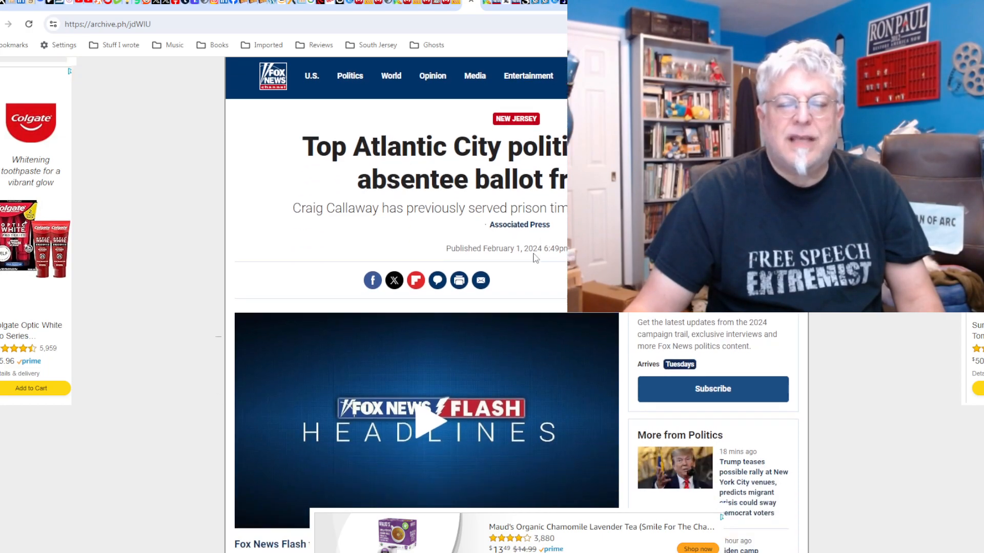
scroll(down, 3)
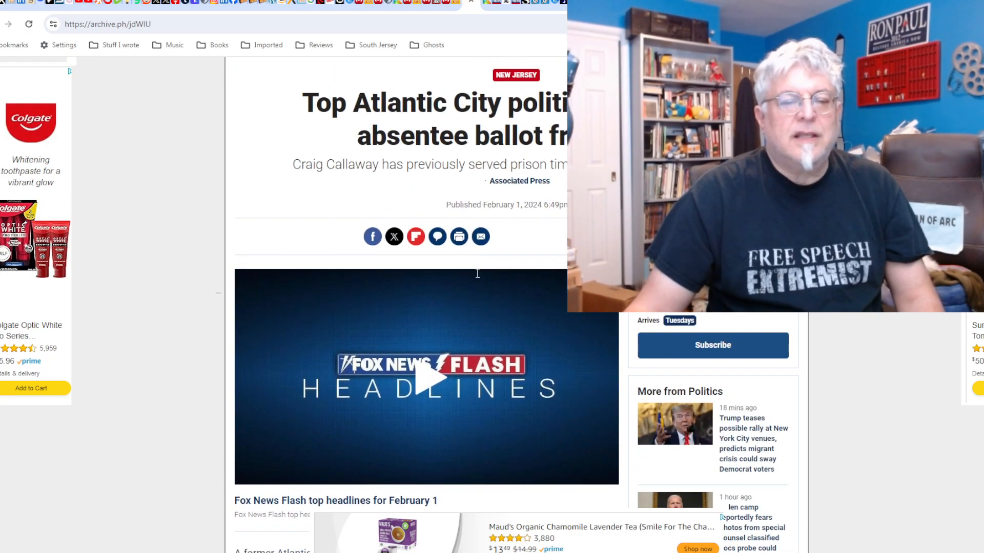
mouse_move(477, 278)
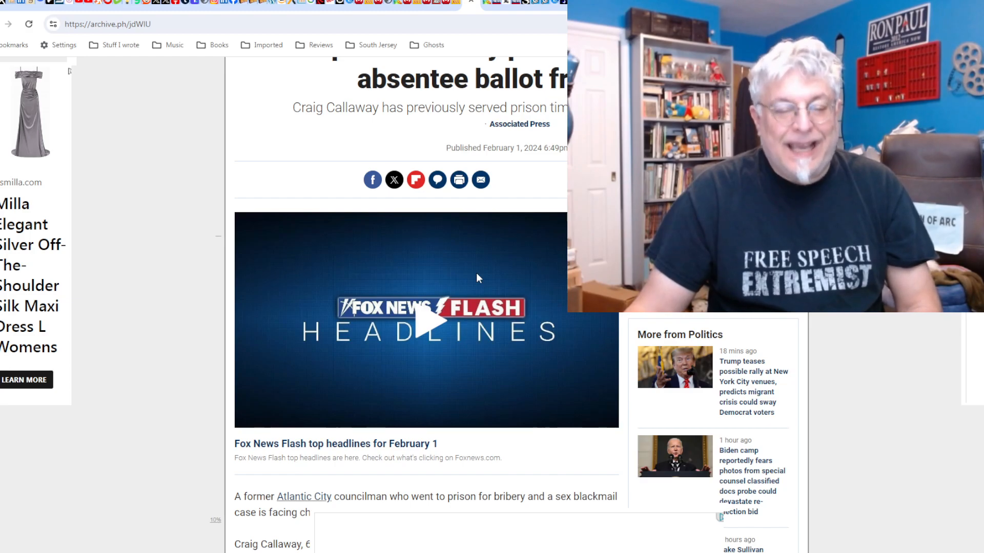
scroll(down, 3)
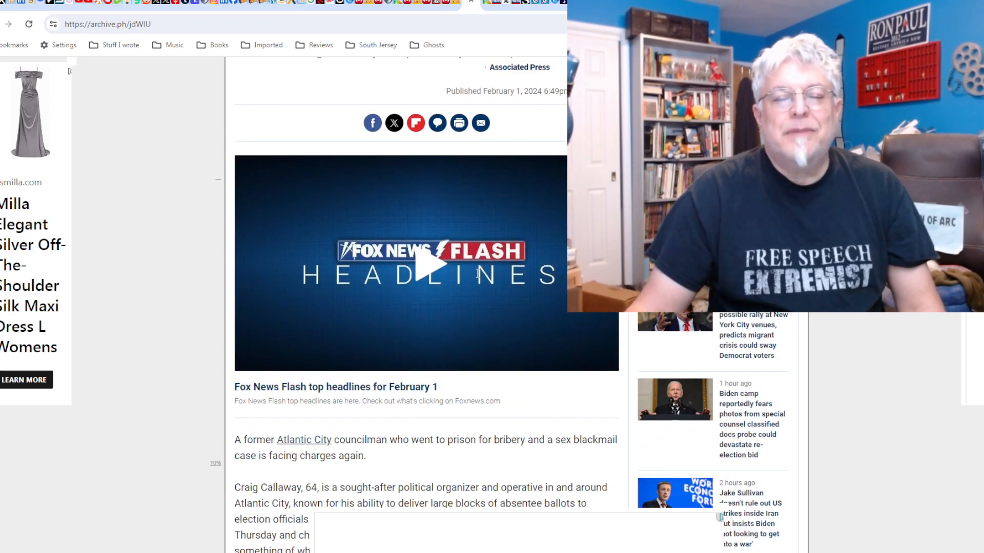
scroll(down, 3)
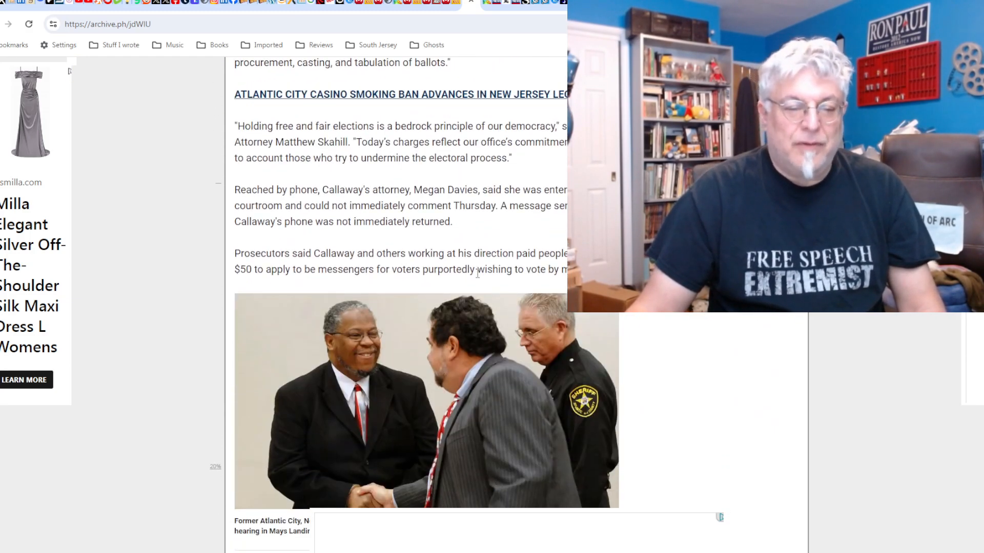
scroll(down, 3)
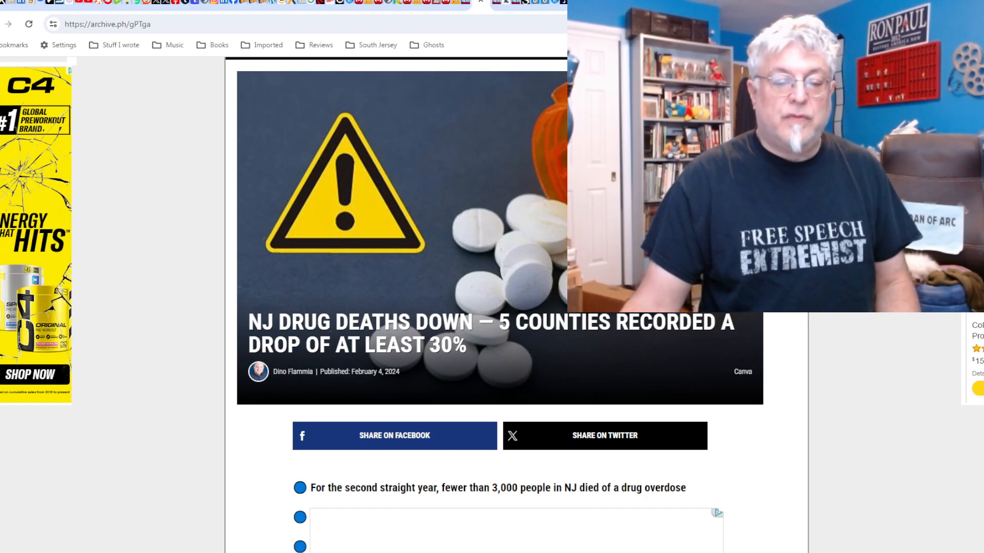
Scroll through the overdose and beach erosion archived articles.
scroll(down, 3)
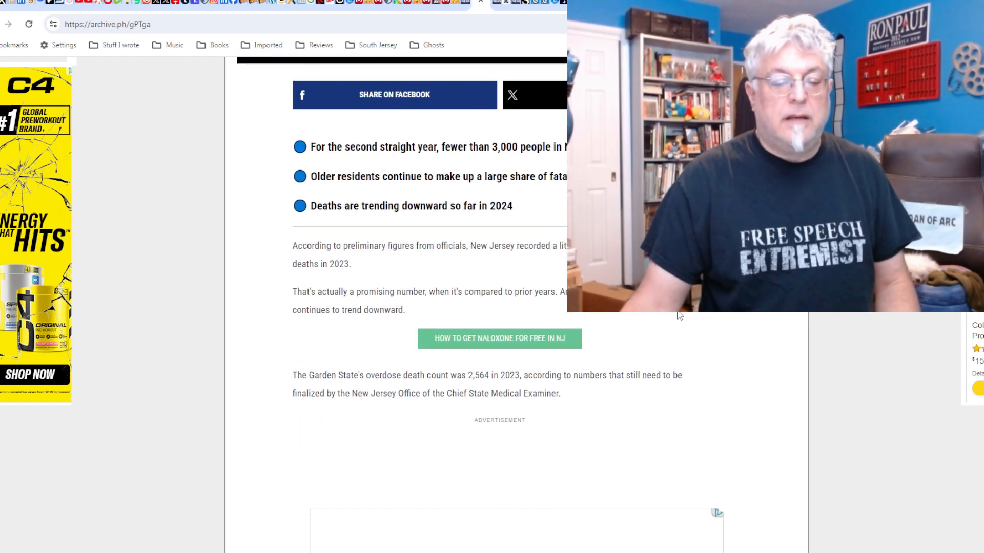
scroll(up, 3)
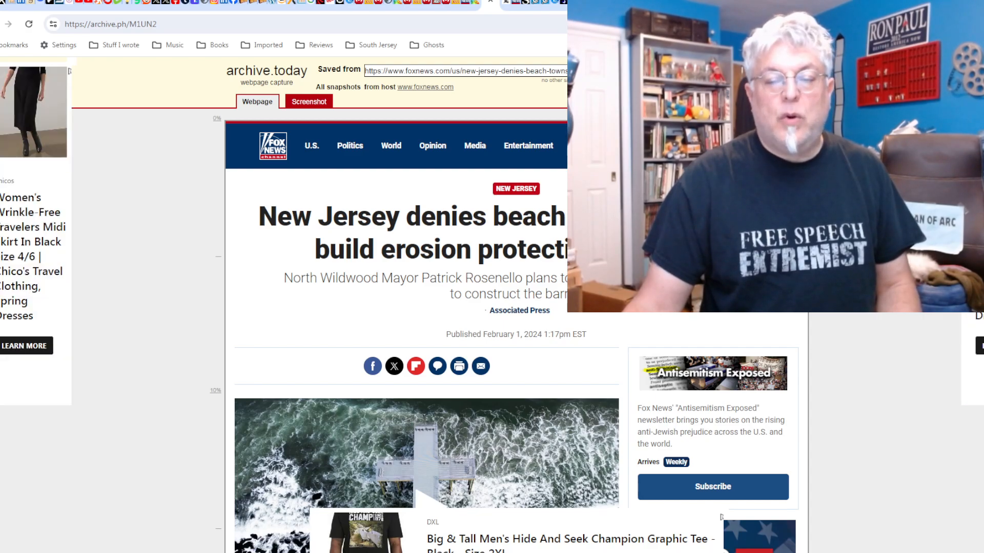
scroll(down, 3)
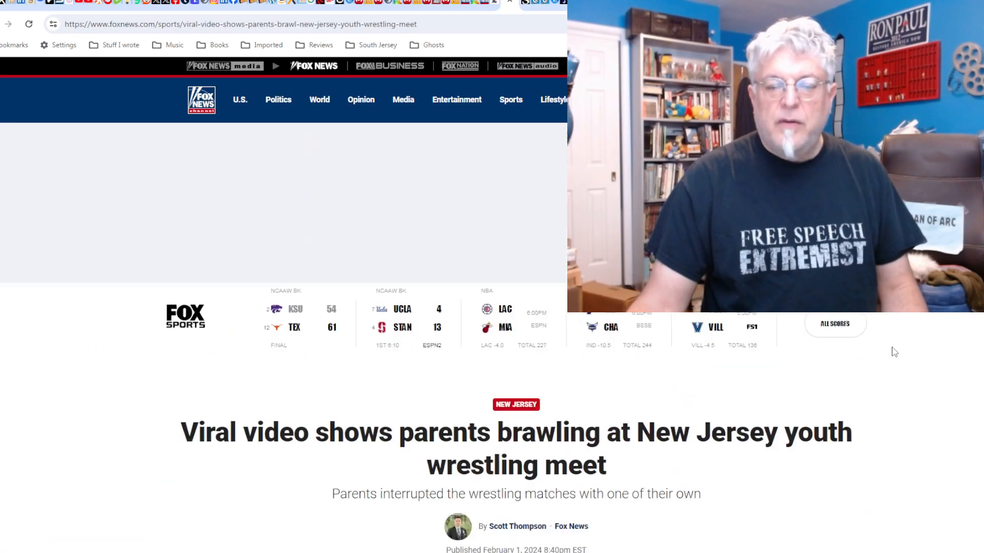
scroll(down, 3)
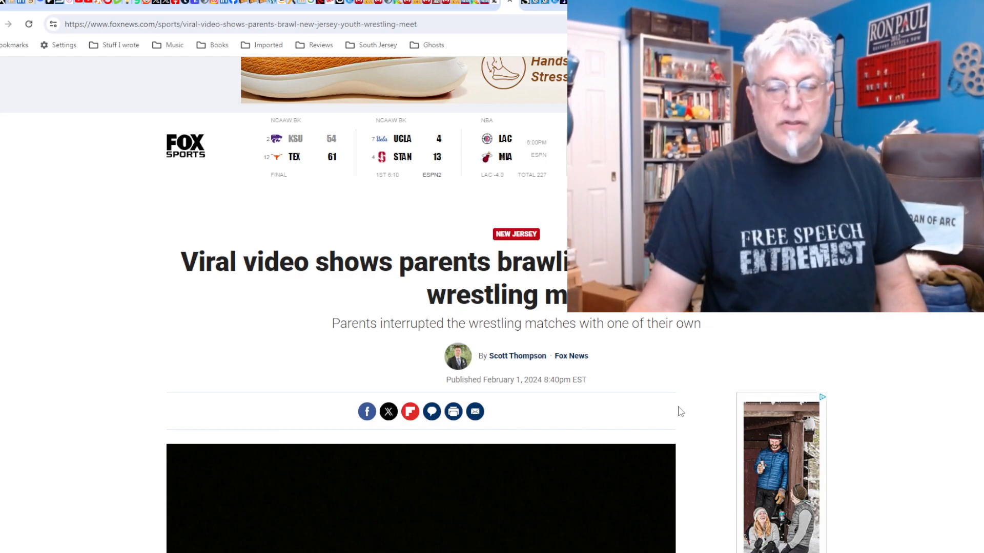
scroll(down, 3)
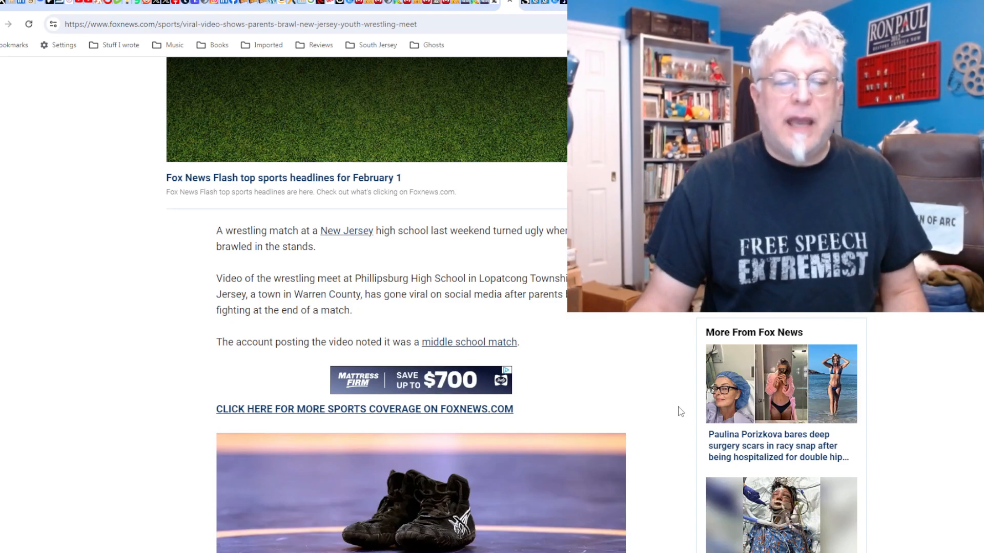
scroll(down, 3)
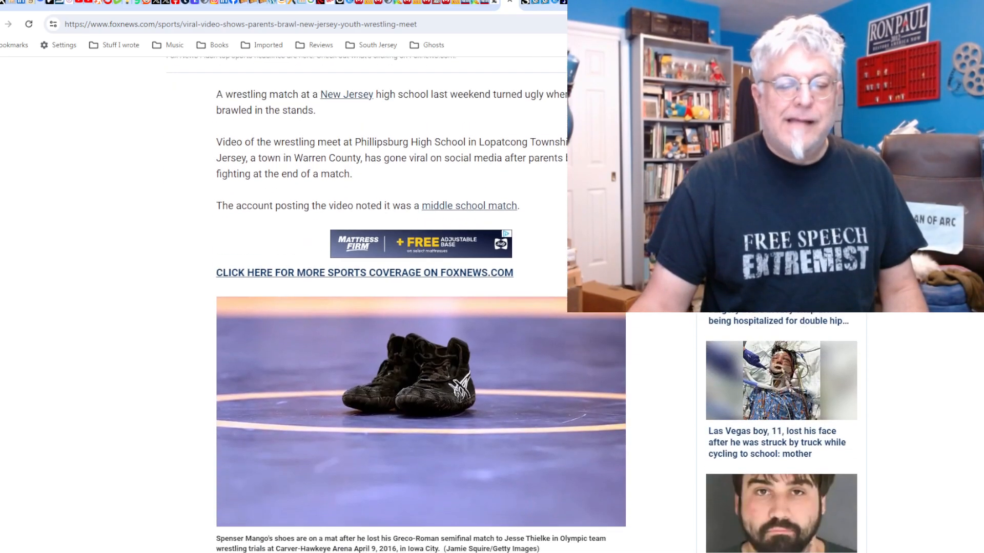
scroll(down, 3)
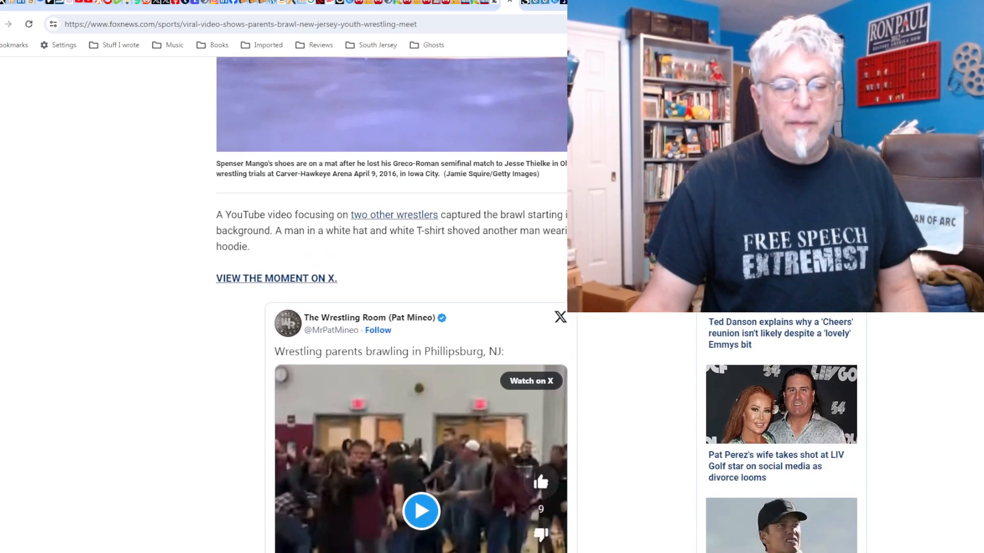
scroll(down, 3)
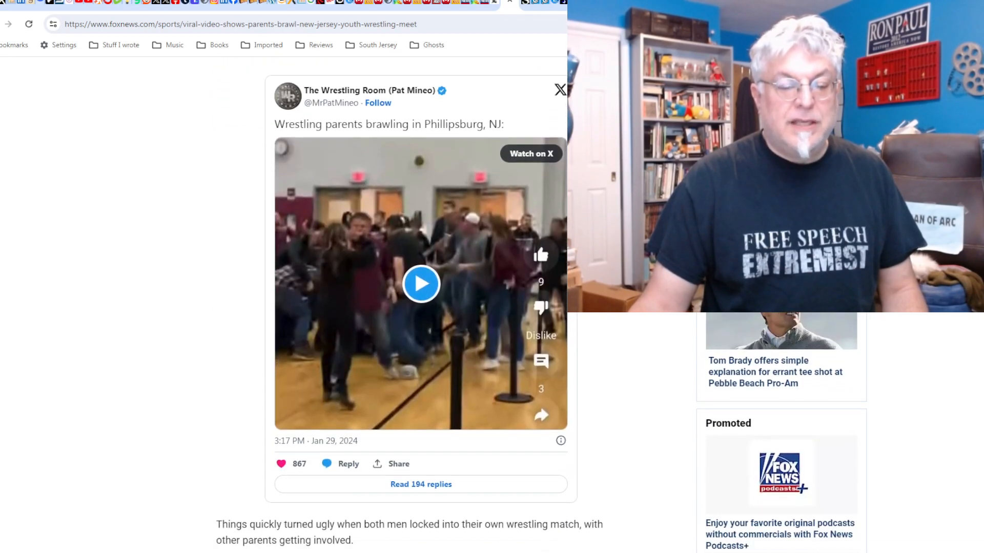
scroll(down, 3)
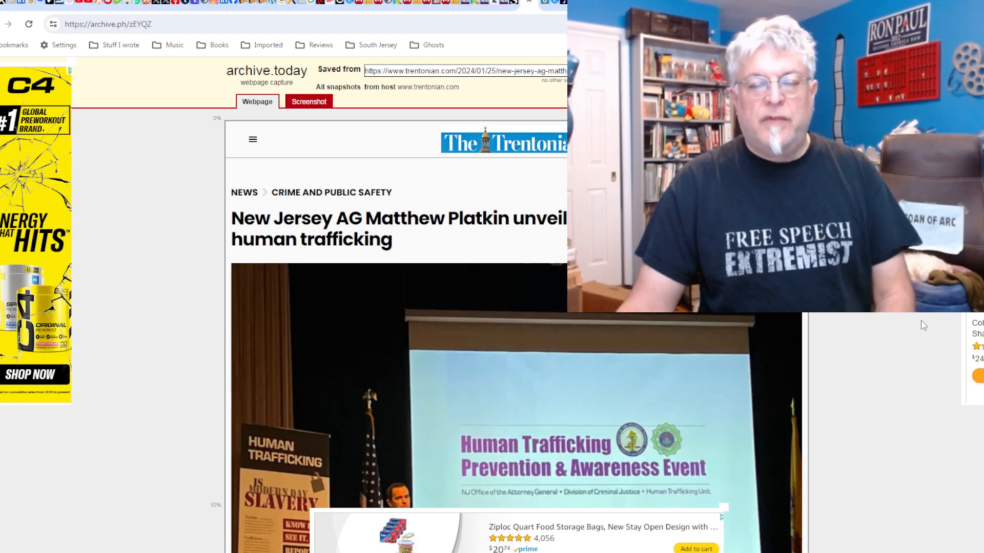
Scroll down to the text of the archived Trentonian human trafficking articles.
scroll(down, 3)
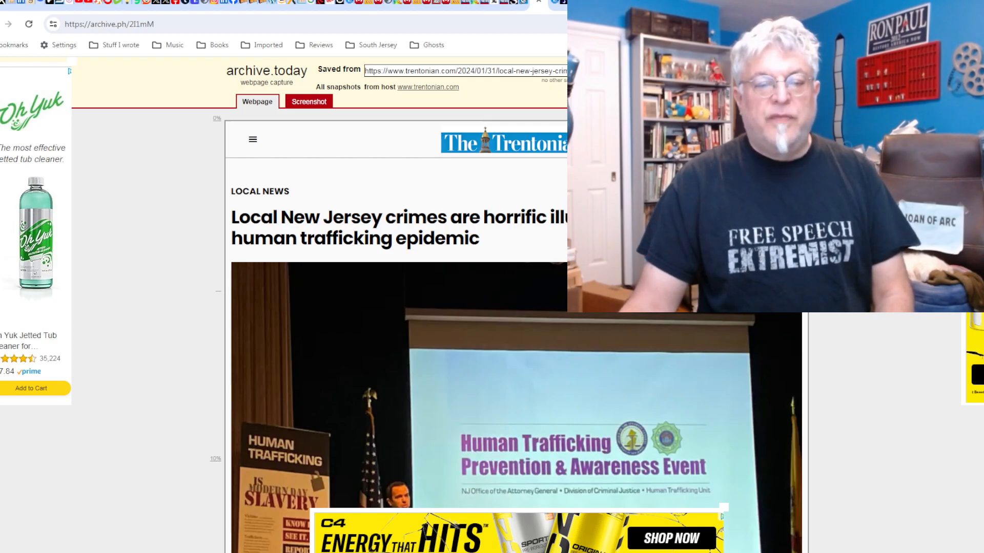
scroll(down, 3)
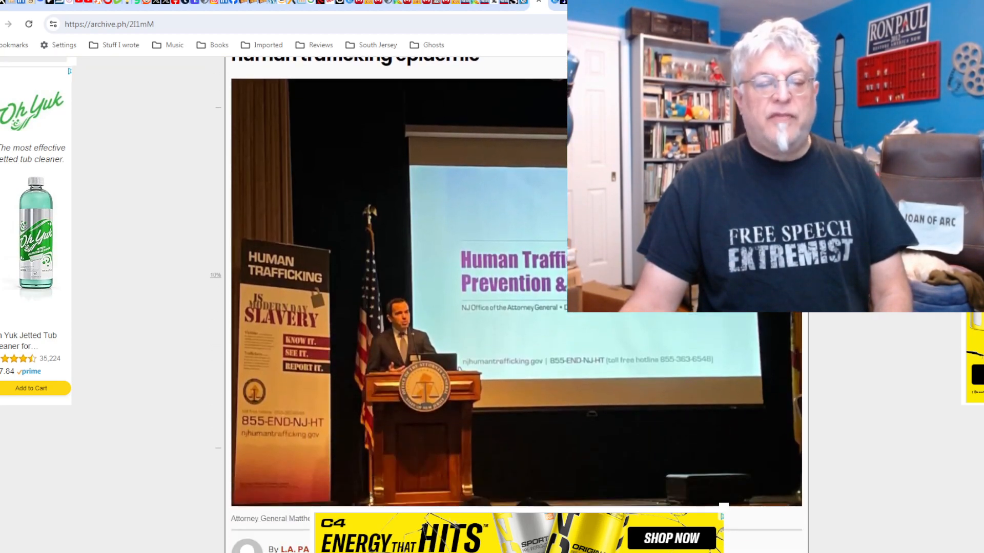
scroll(down, 3)
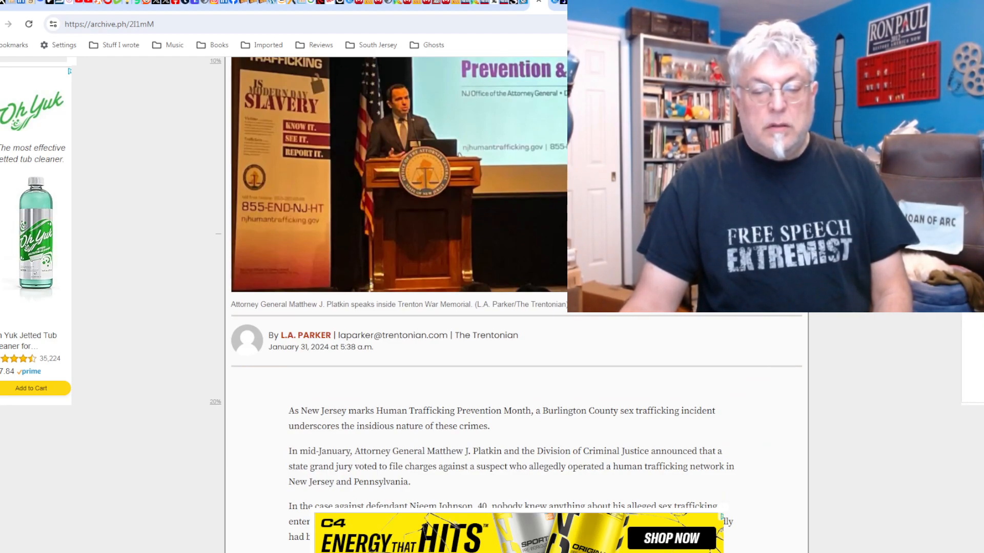
scroll(up, 3)
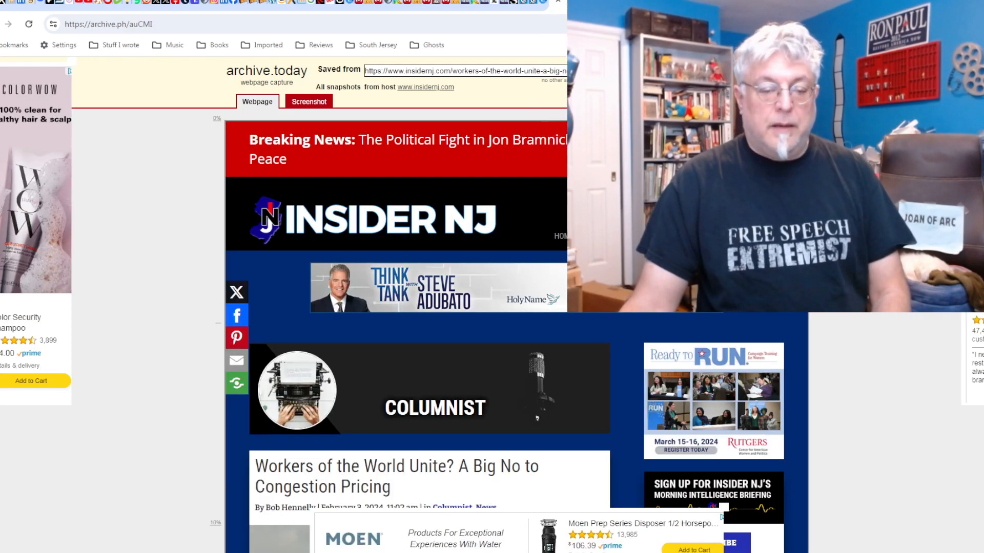
Scroll down through the archived Insider NJ column opposing congestion pricing.
scroll(down, 3)
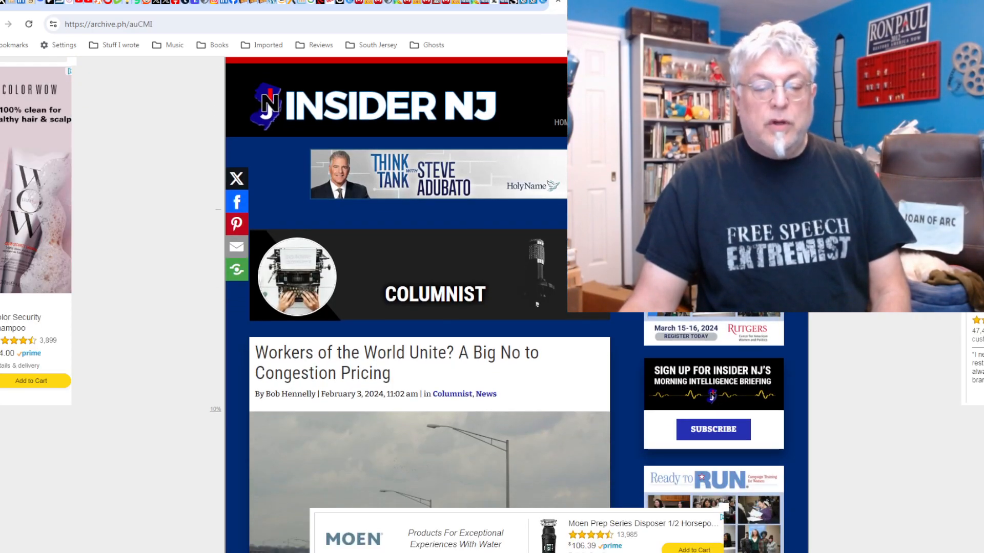
scroll(down, 3)
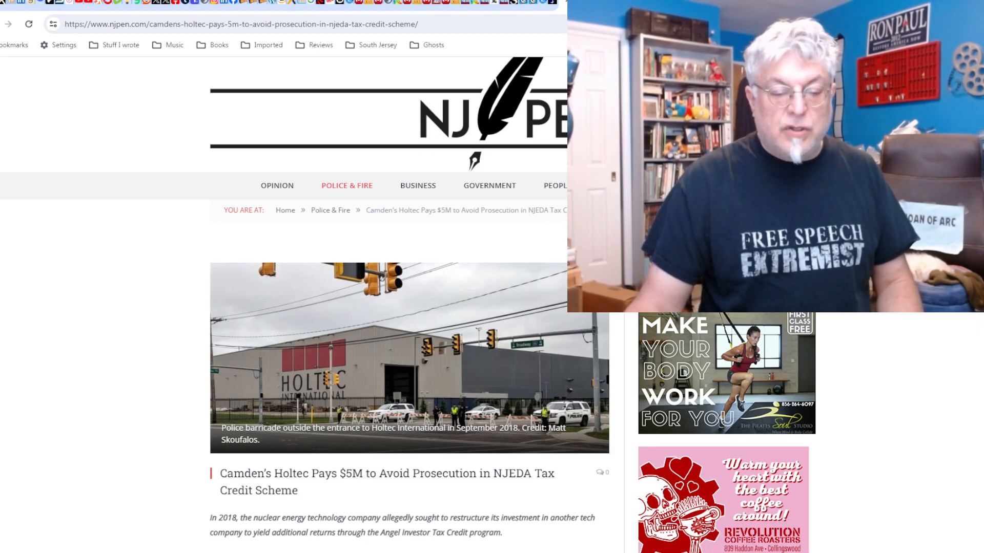
Scroll down the NJ Pen article on Holtec's $5M NJEDA tax credit settlement.
scroll(down, 3)
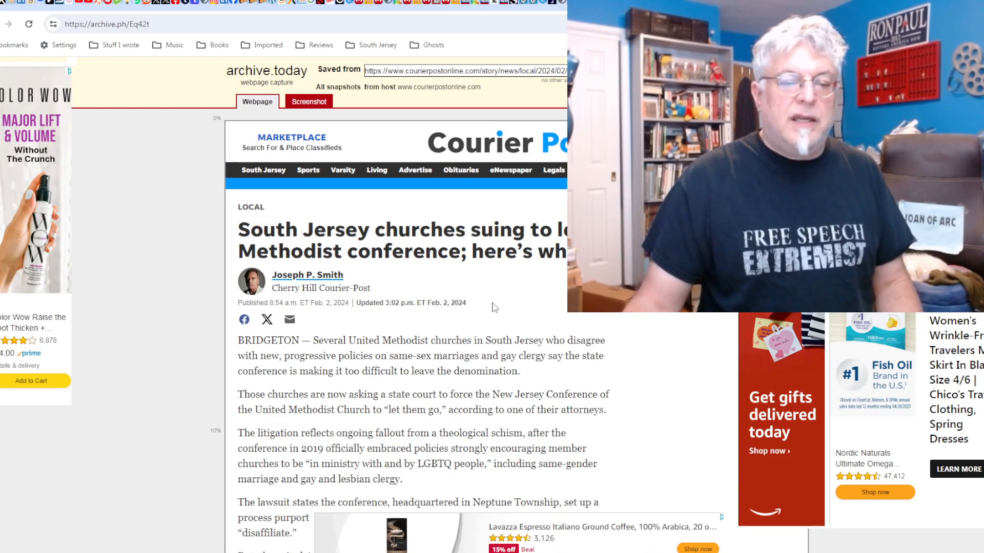
Scroll down the Courier-Post story on South Jersey churches suing the Methodist conference.
scroll(down, 3)
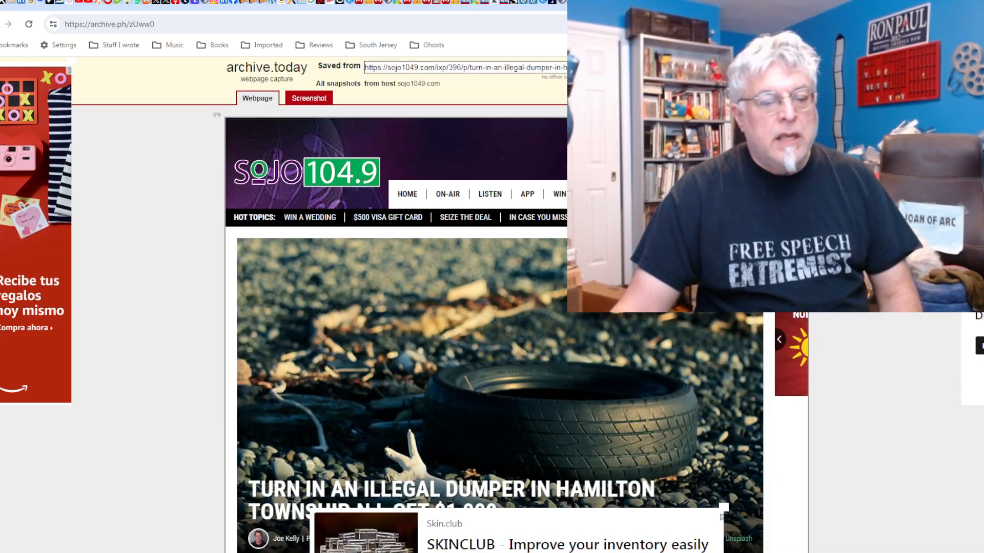
Read through the Hamilton Township illegal-dumper article down to its end.
scroll(down, 3)
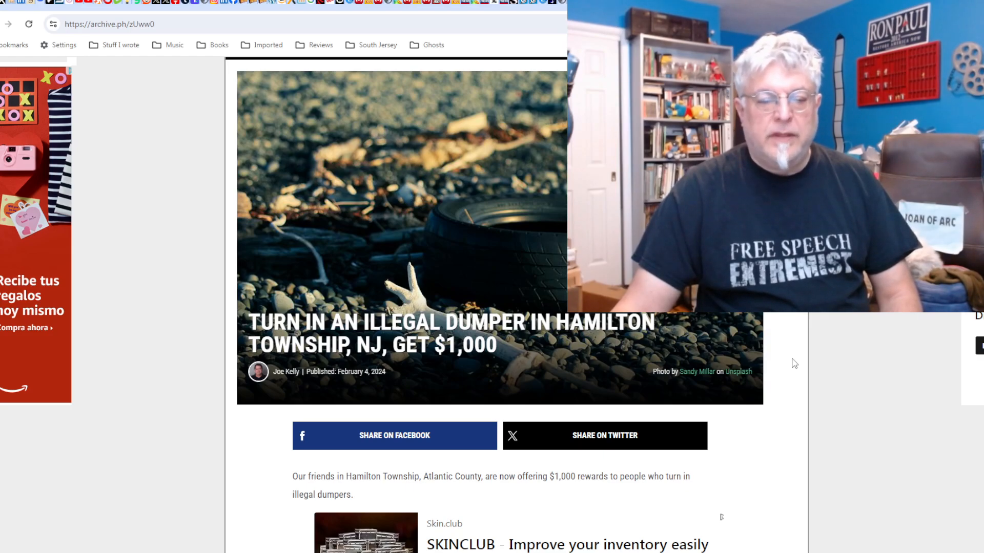
scroll(down, 3)
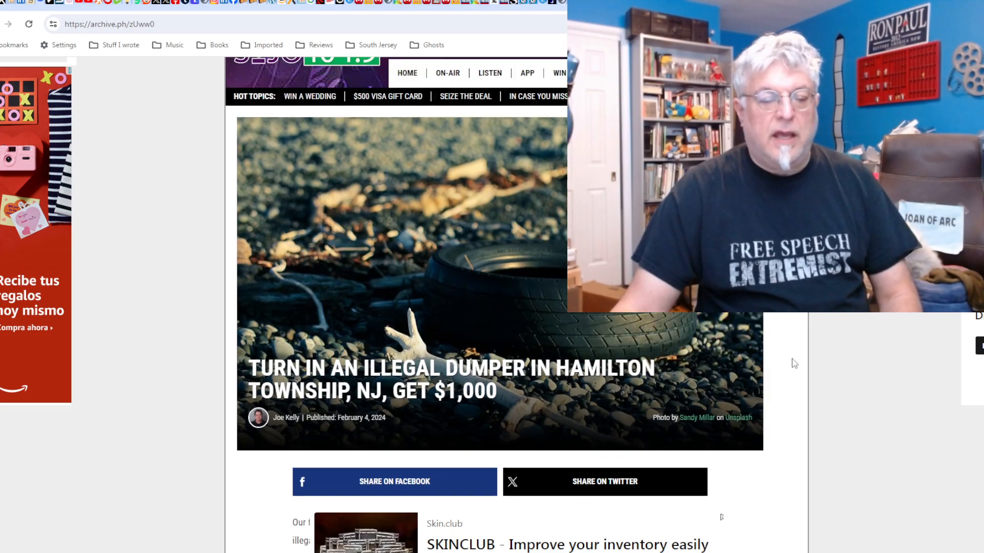
scroll(down, 3)
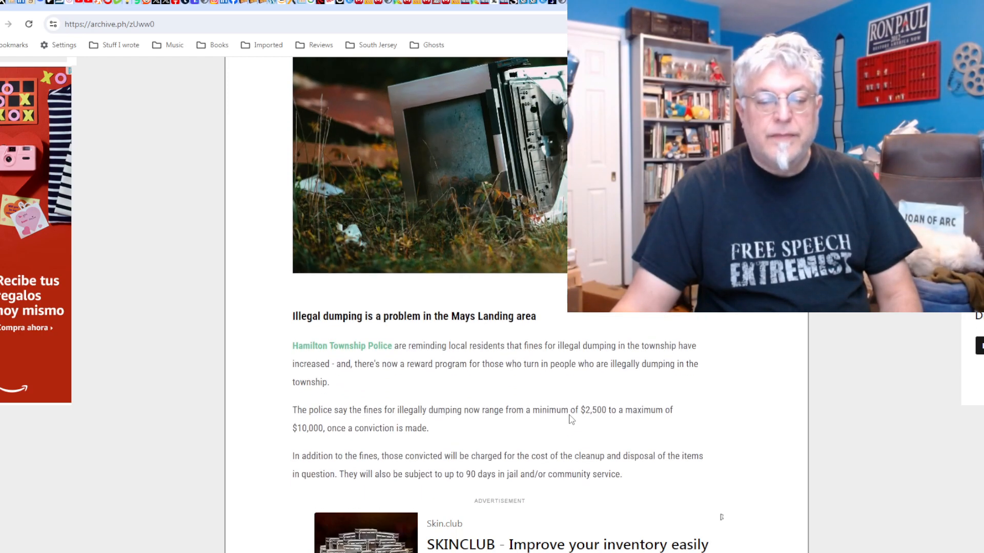
scroll(down, 3)
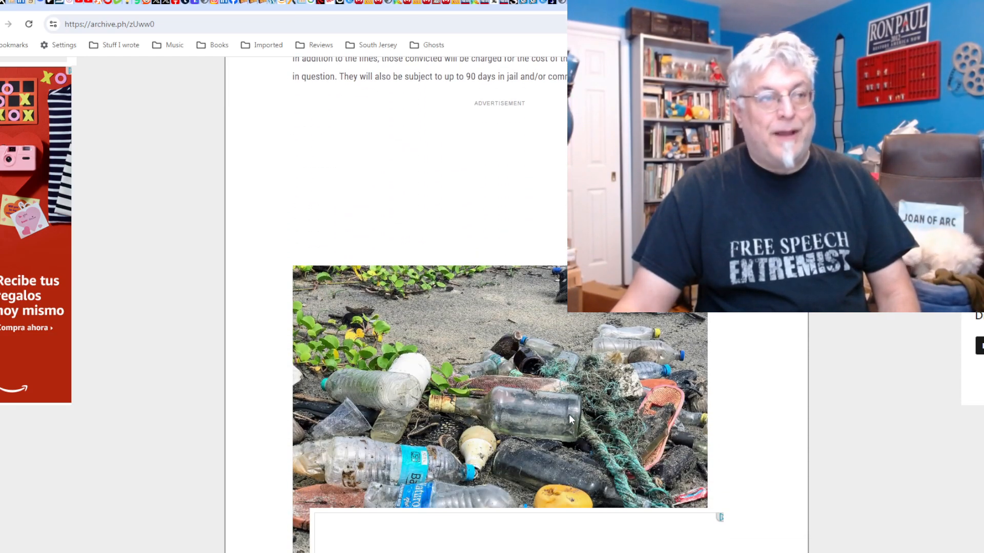
scroll(down, 3)
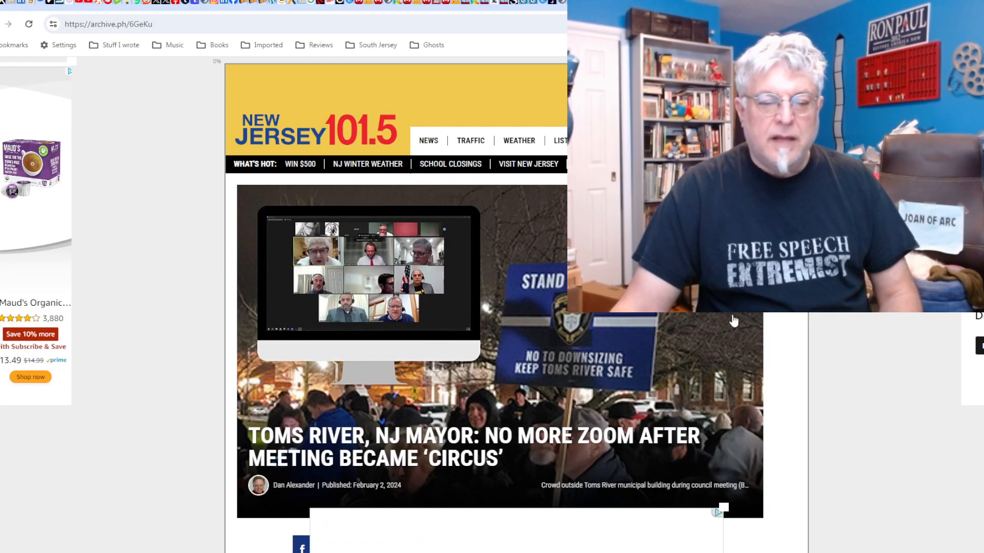
Scroll to the Press of Atlantic City 'Work on Higbee Beach... to start in February' headline.
scroll(down, 3)
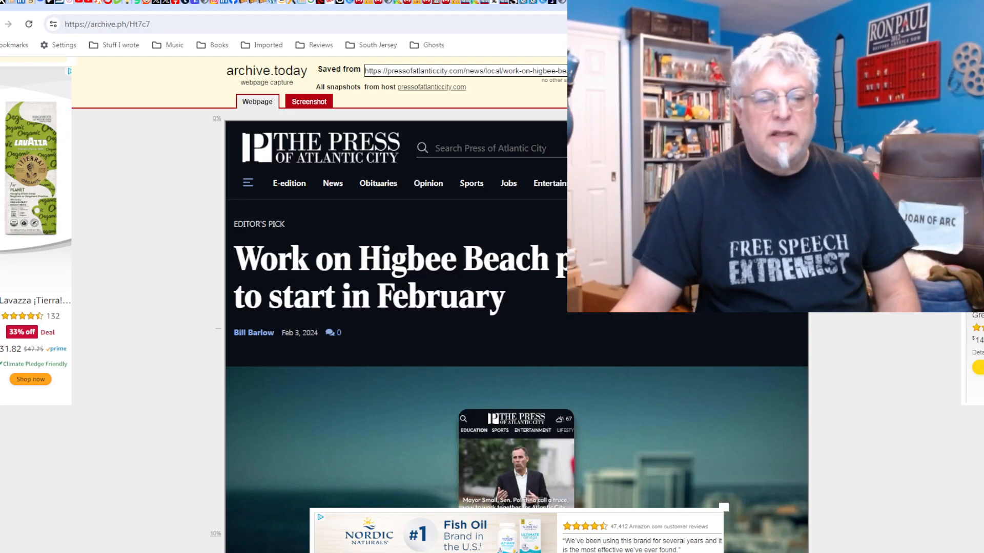
Read down through the Higbee Beach work article to its end.
scroll(down, 3)
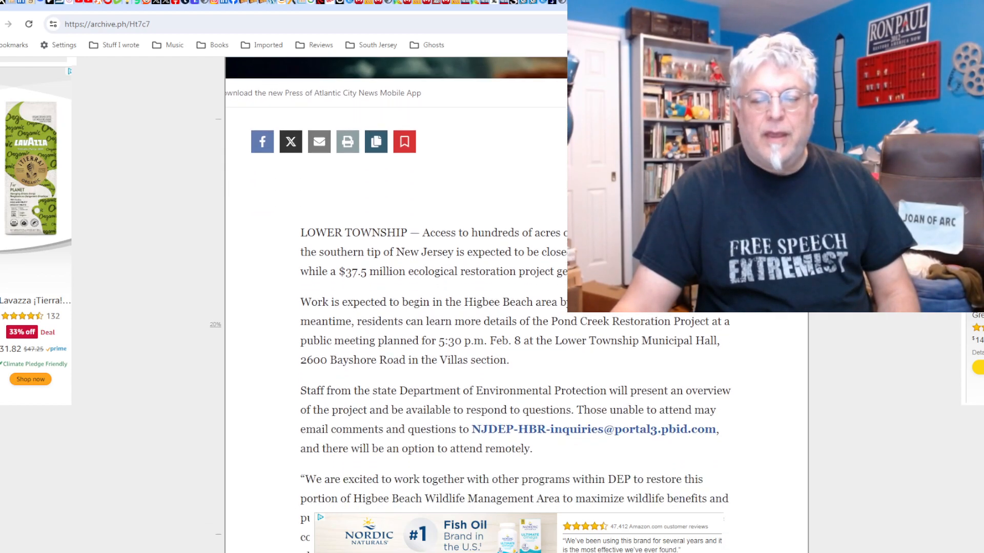
scroll(down, 3)
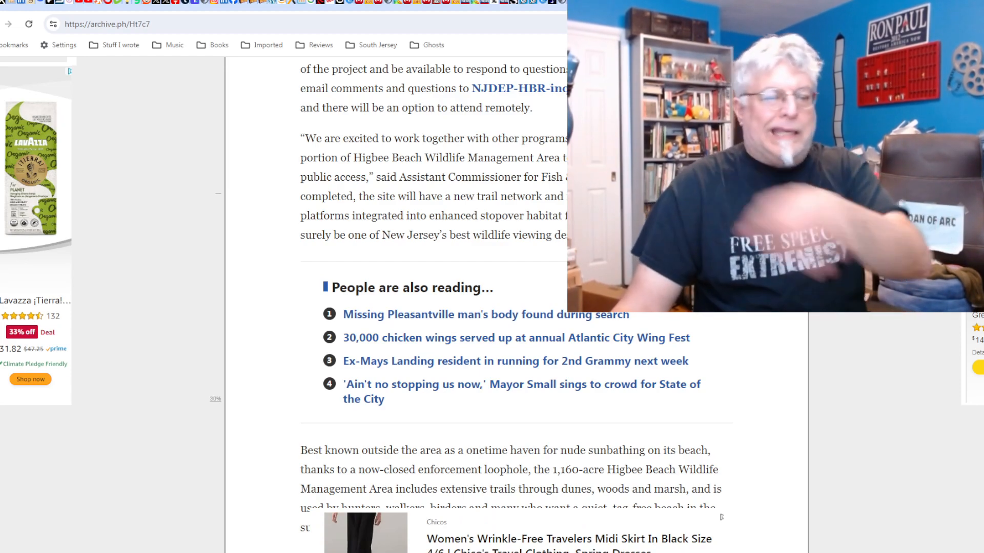
scroll(down, 3)
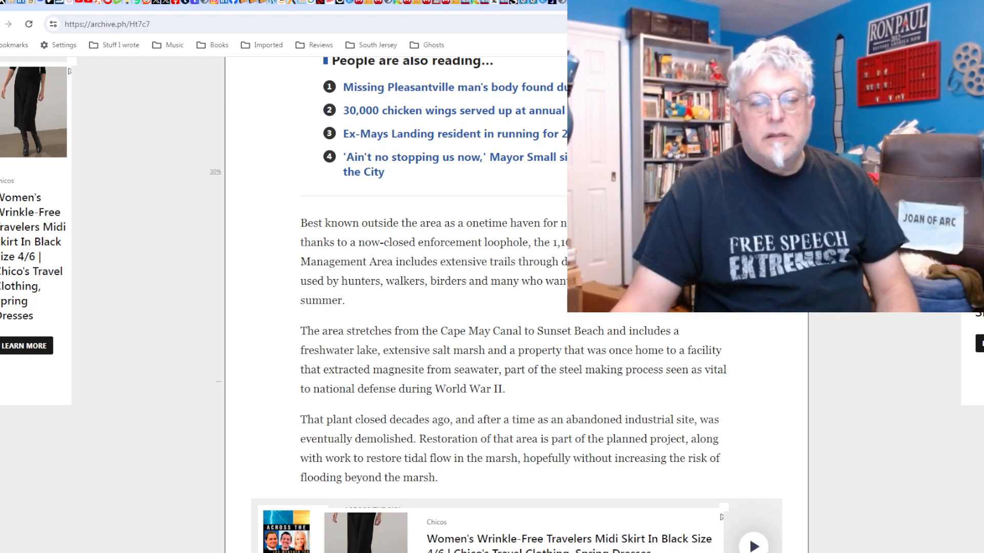
scroll(down, 3)
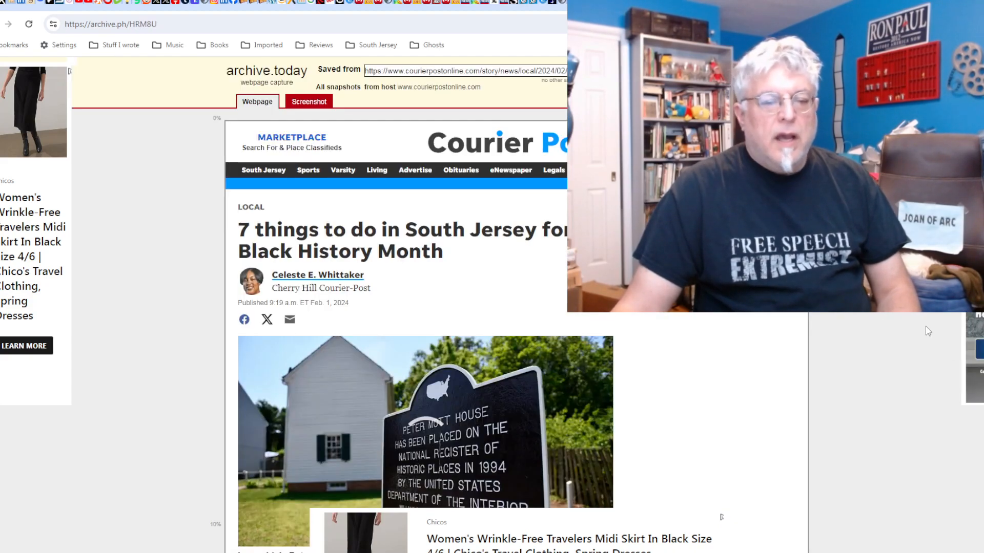
mouse_move(852, 349)
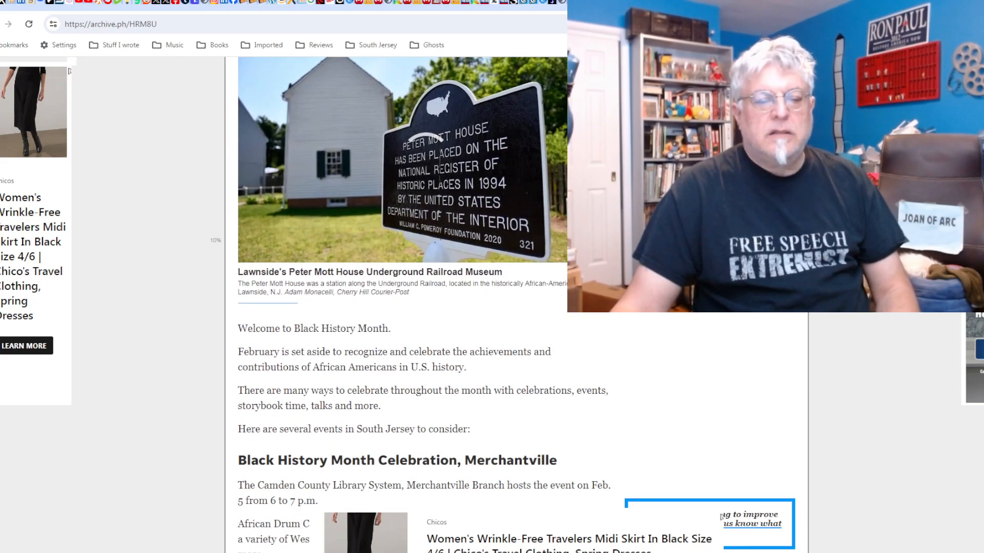
Read through the first part of the Courier-Post Black History Month events article.
scroll(down, 3)
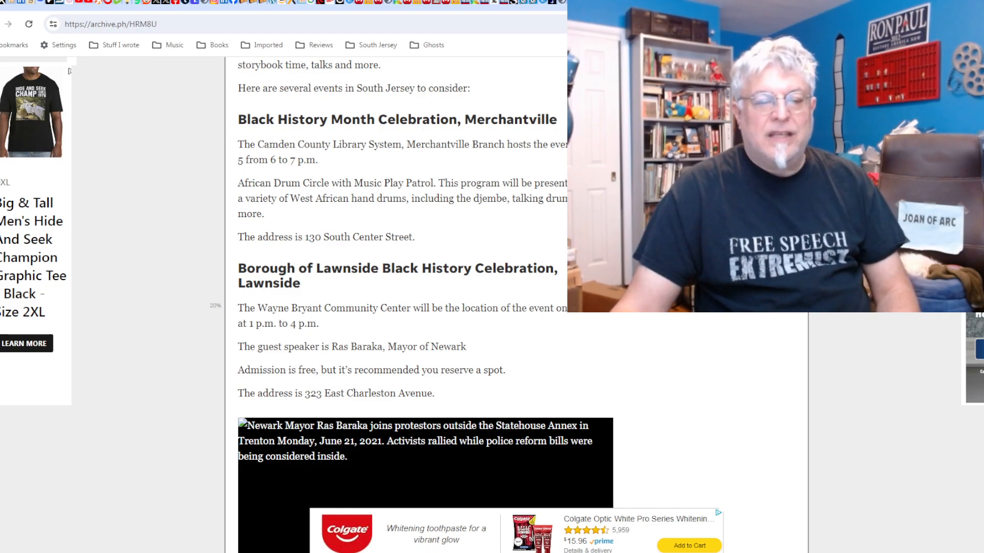
scroll(down, 3)
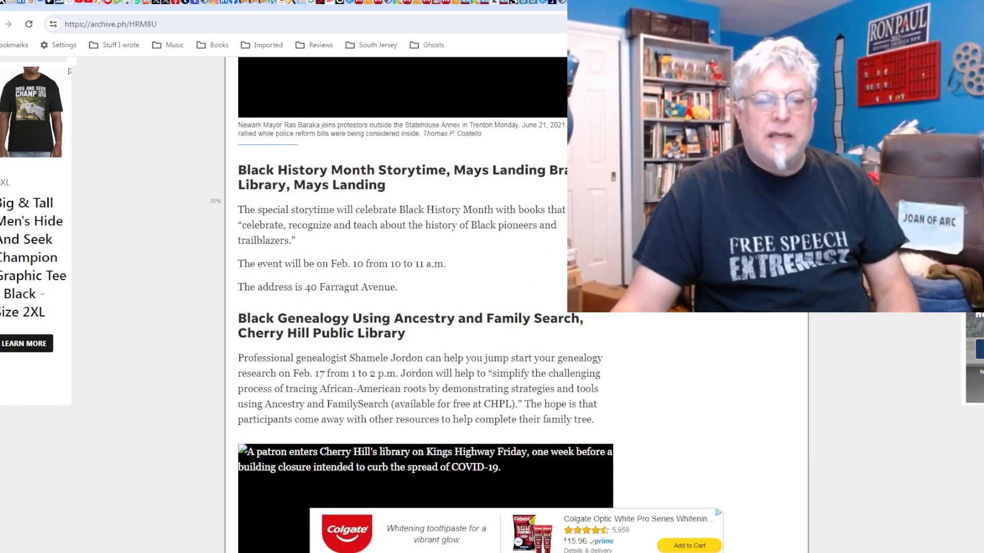
scroll(down, 3)
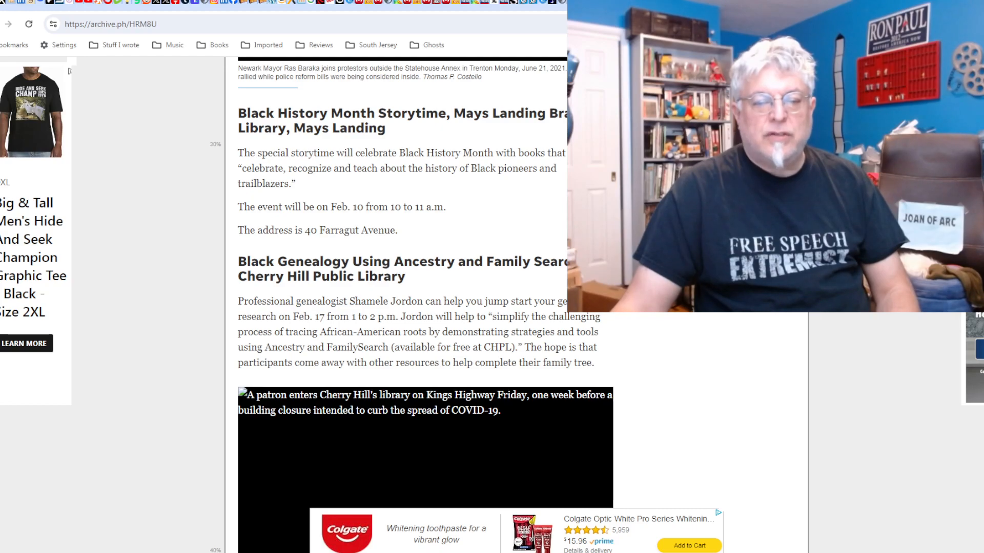
scroll(down, 3)
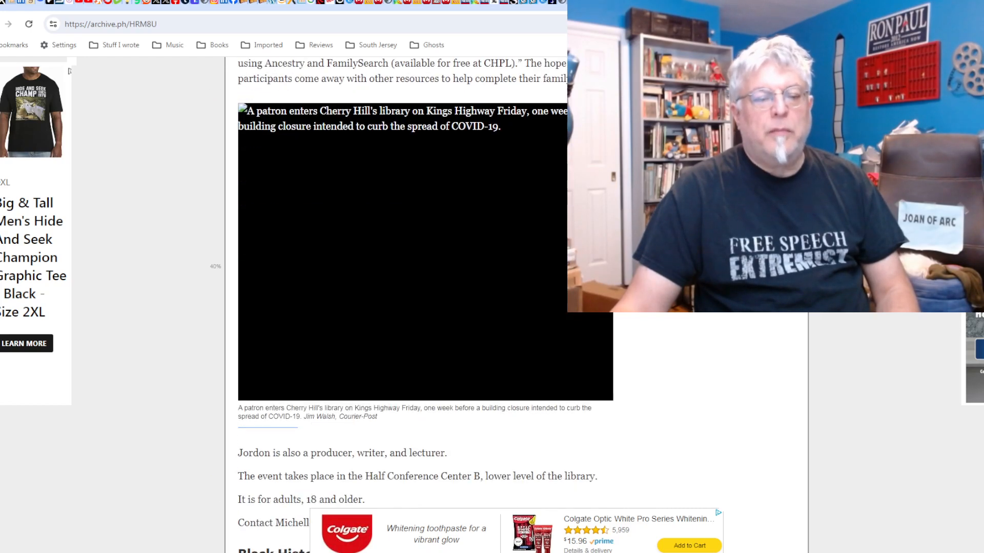
scroll(down, 3)
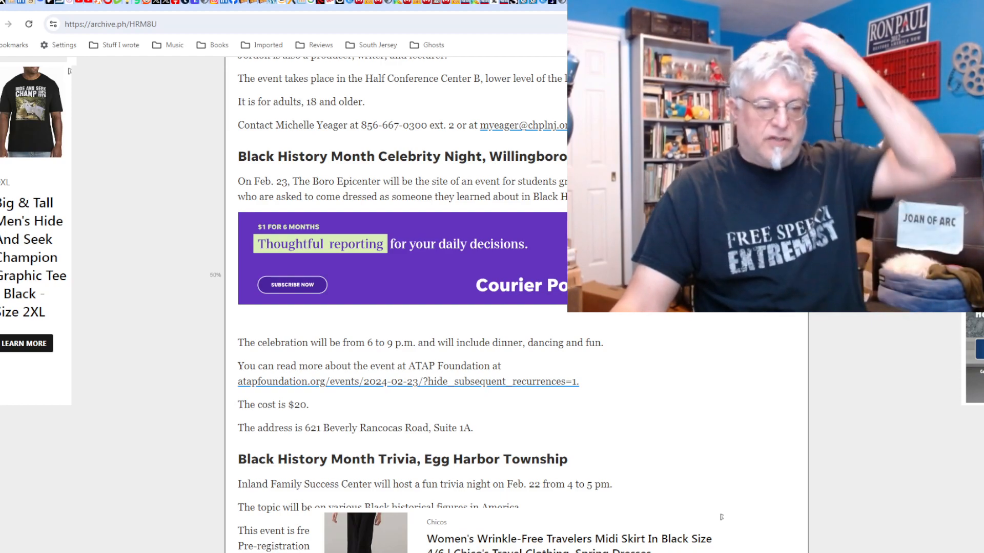
scroll(down, 3)
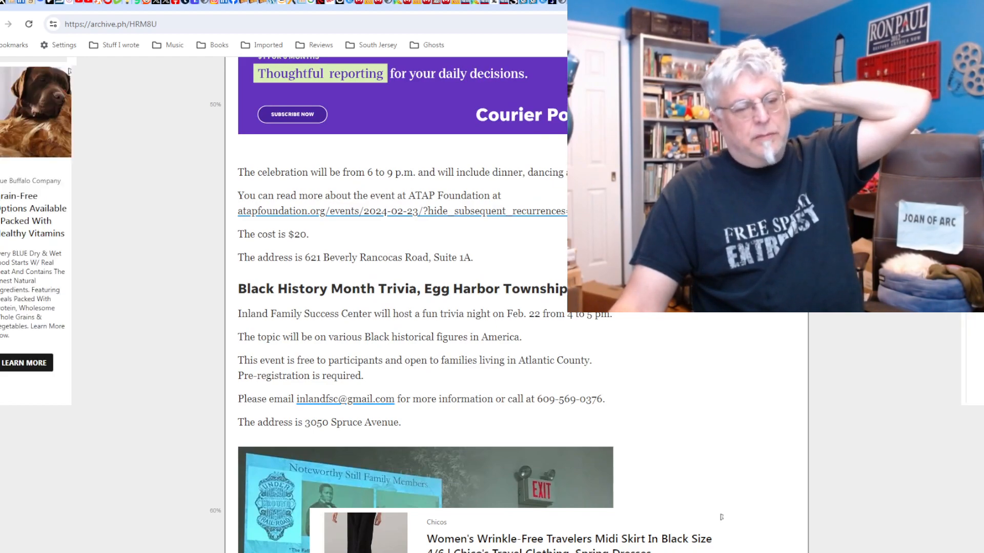
scroll(down, 3)
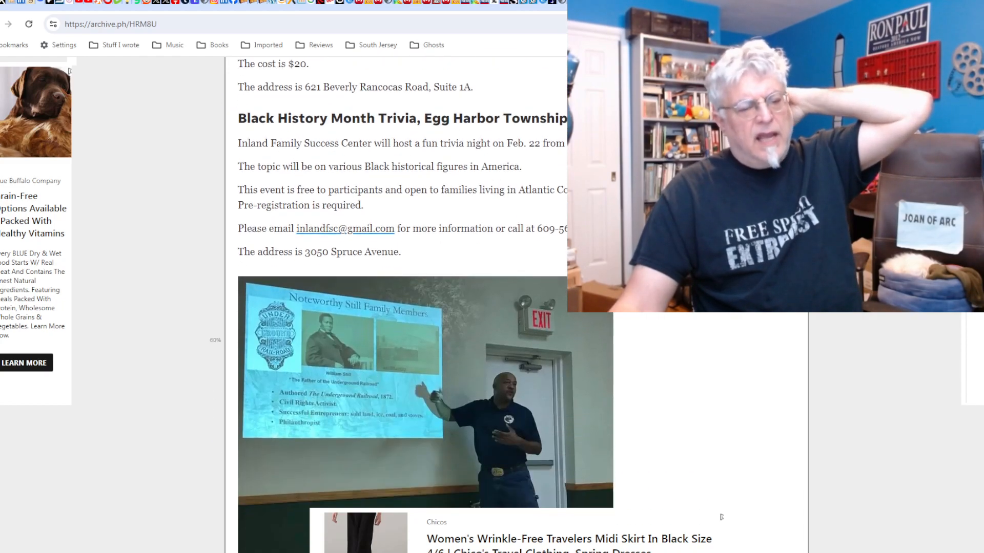
scroll(down, 3)
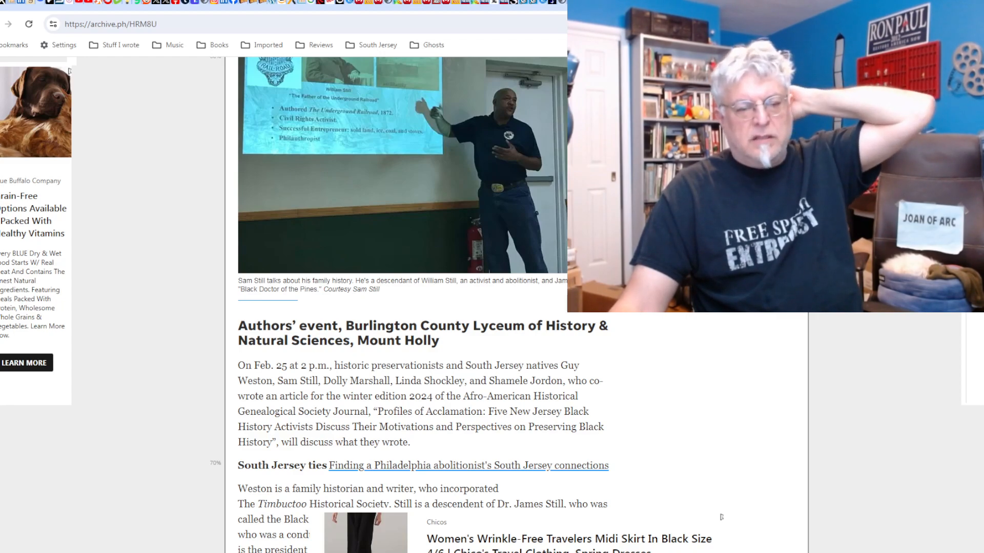
scroll(down, 3)
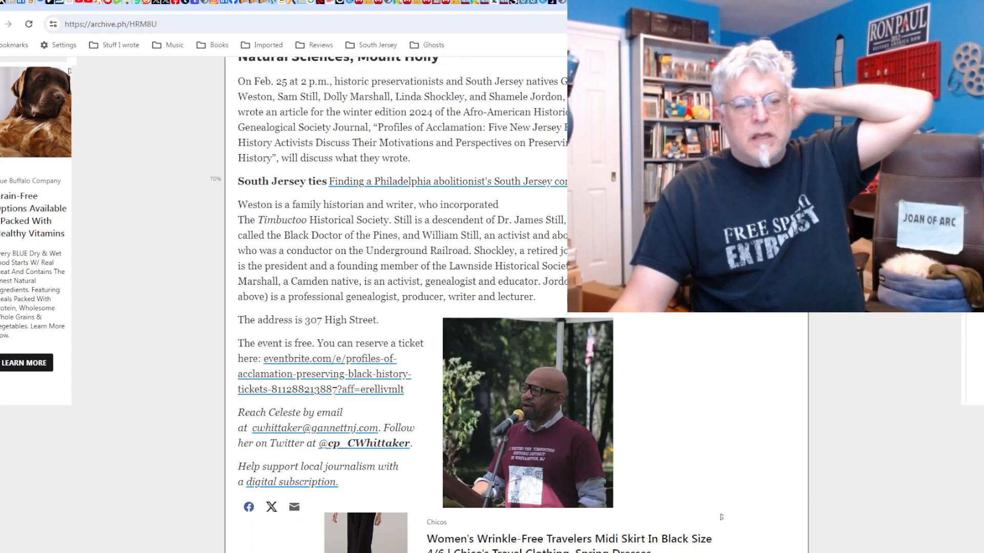
scroll(down, 3)
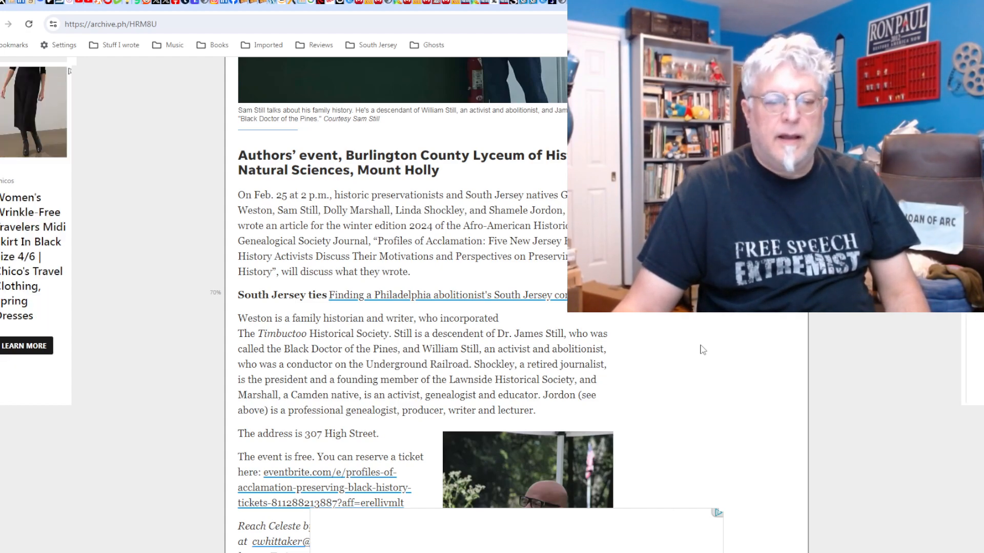
Finish the Black History Month article, briefly scrolling back up to reread a section.
scroll(down, 3)
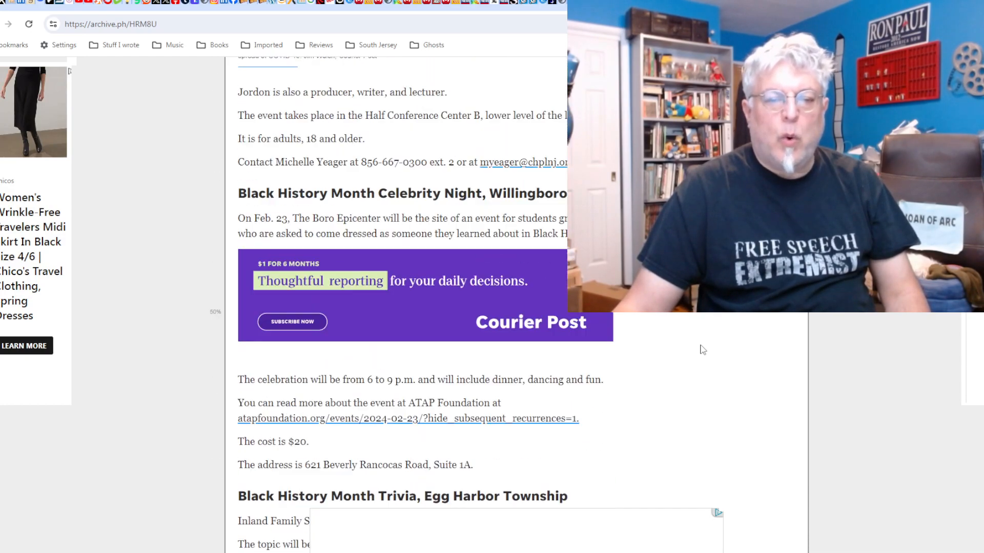
scroll(up, 3)
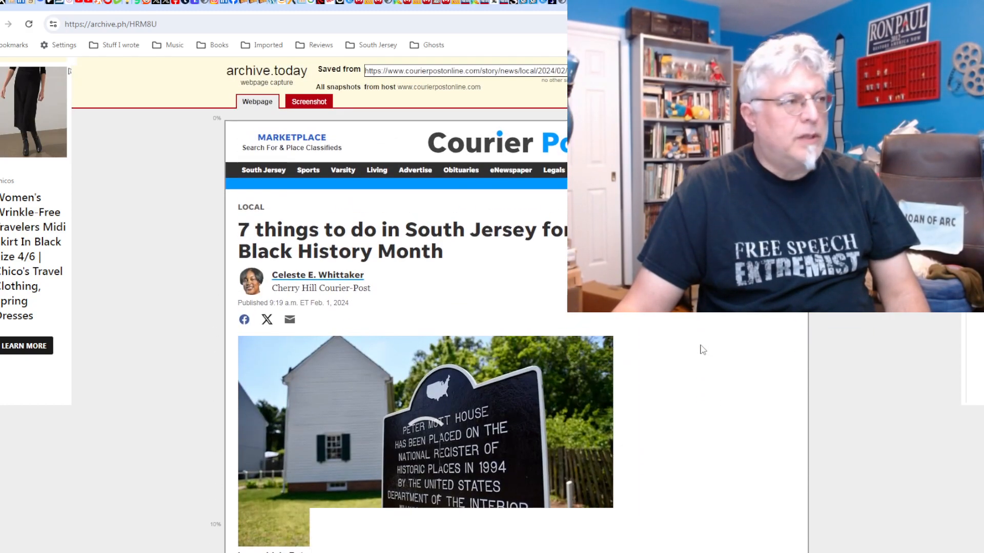
scroll(down, 3)
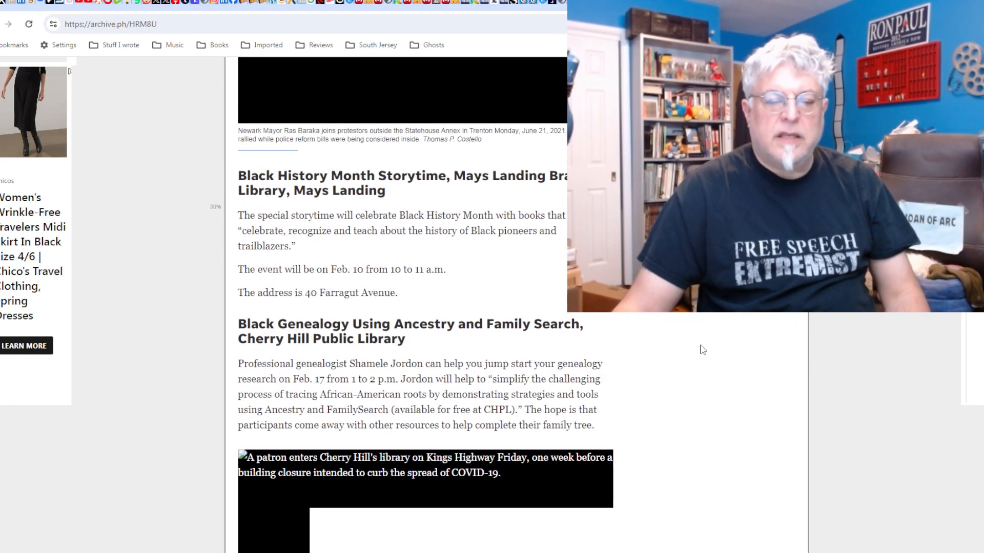
scroll(down, 3)
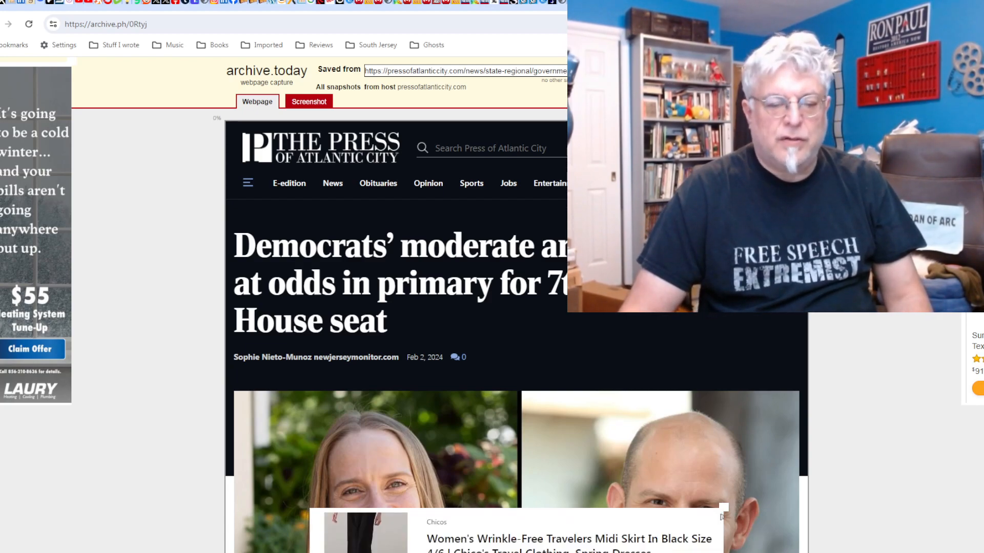
Scroll onto the New Jersey 101.5 'deer – and humans – at risk of chronic disease' capture.
scroll(down, 3)
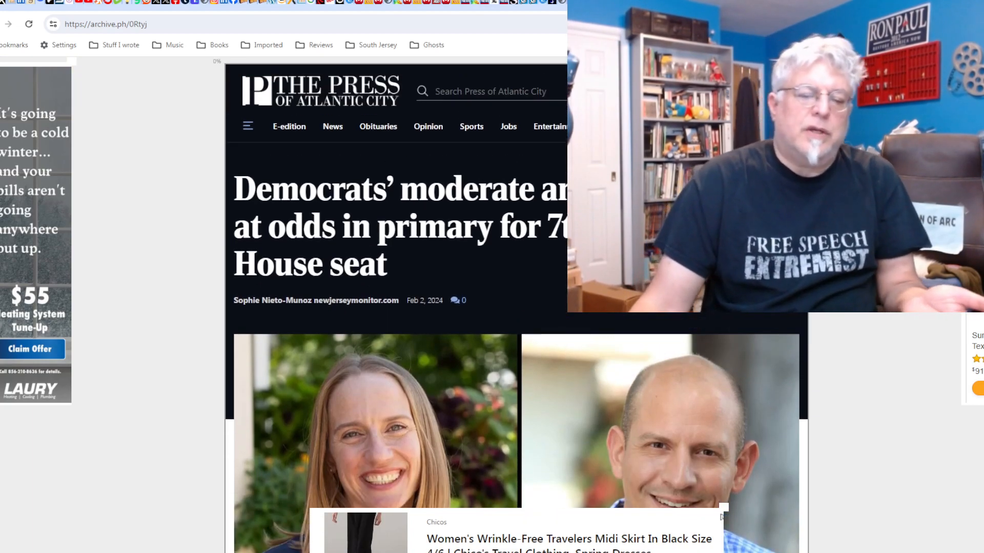
scroll(down, 3)
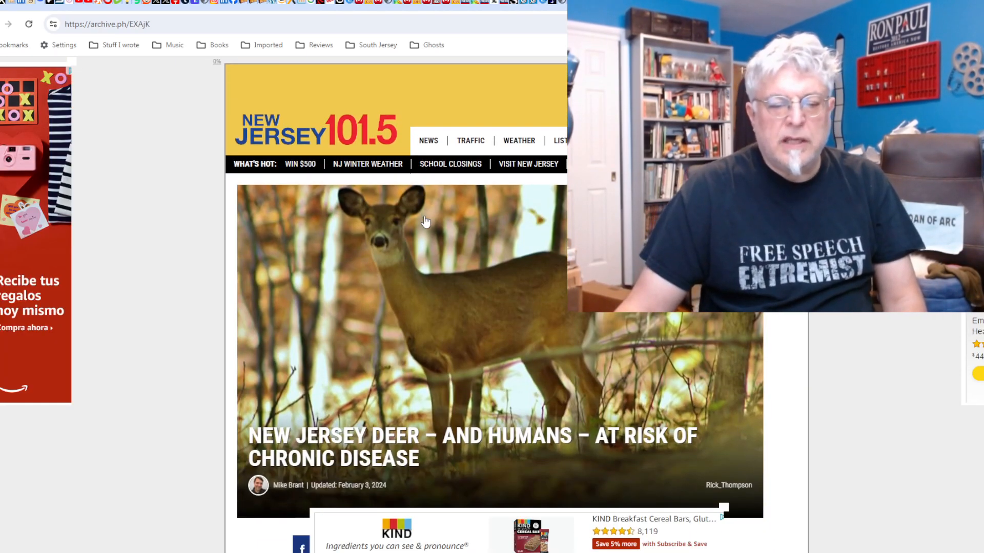
Read down through the New Jersey deer chronic disease article.
scroll(down, 3)
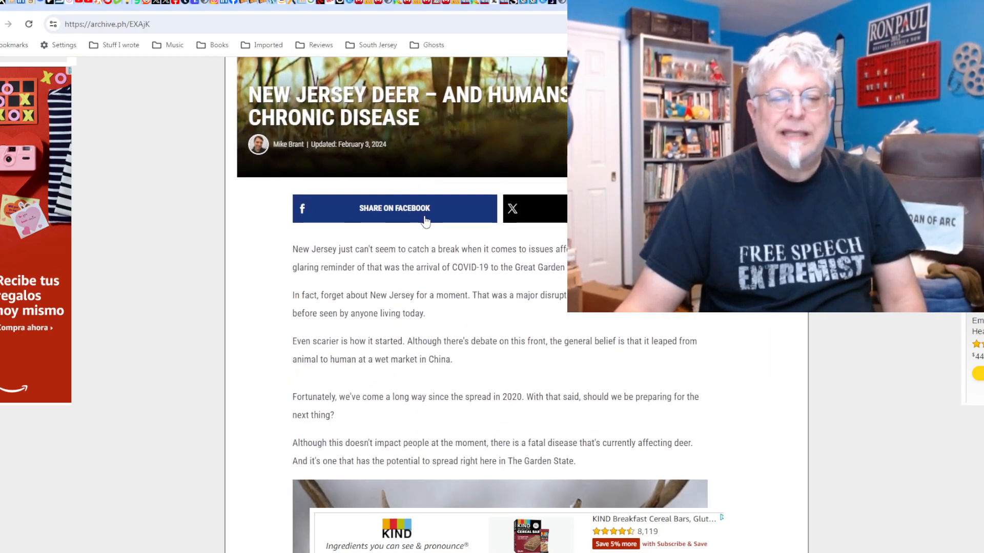
mouse_move(175, 346)
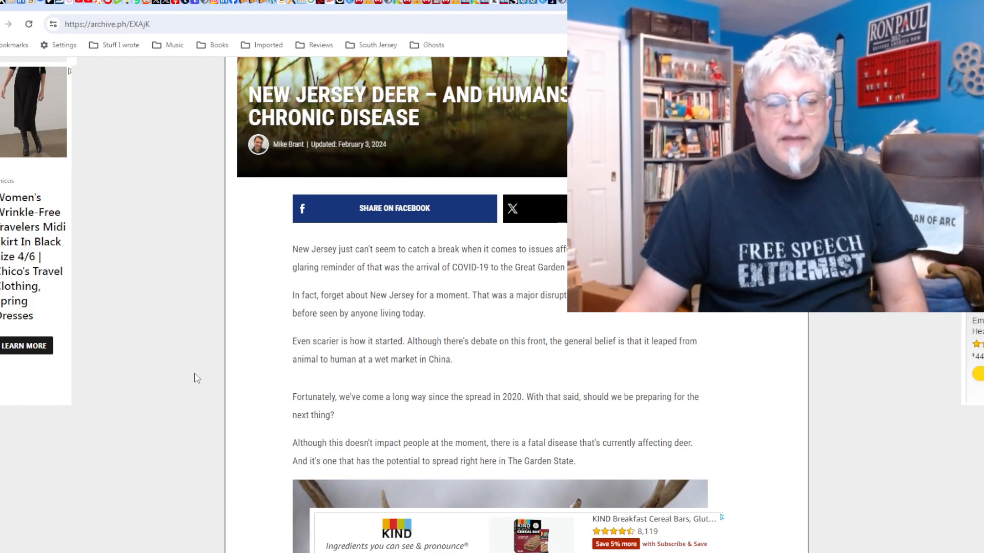
scroll(down, 3)
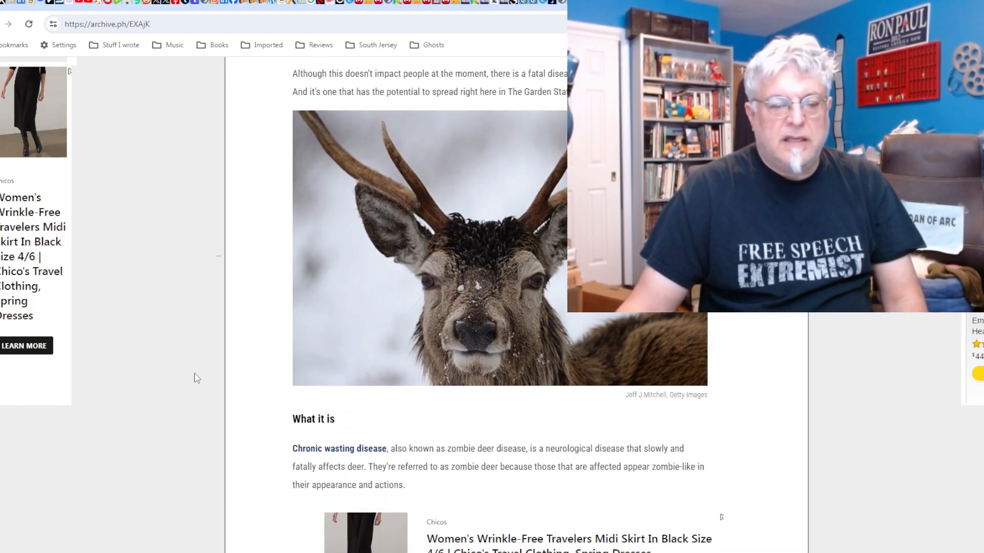
scroll(down, 3)
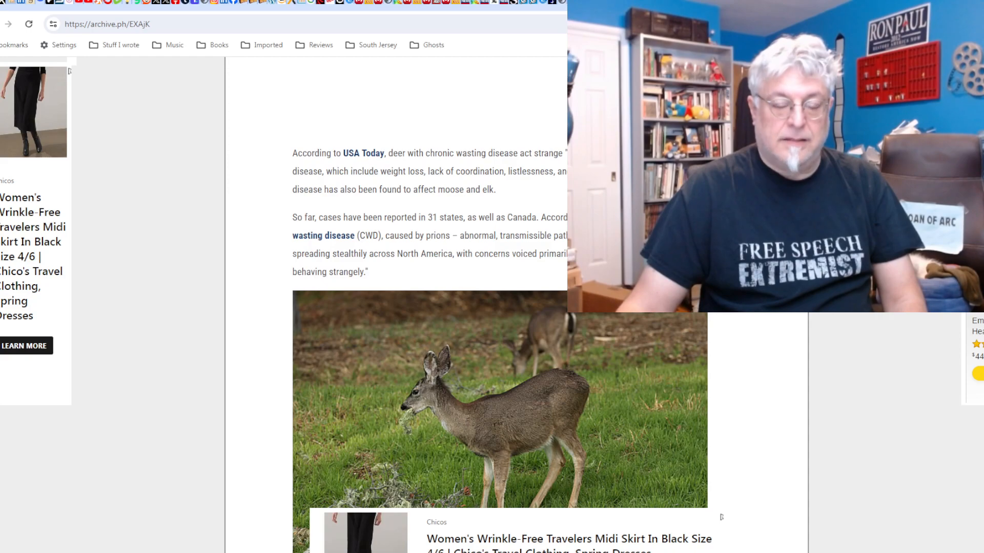
scroll(down, 3)
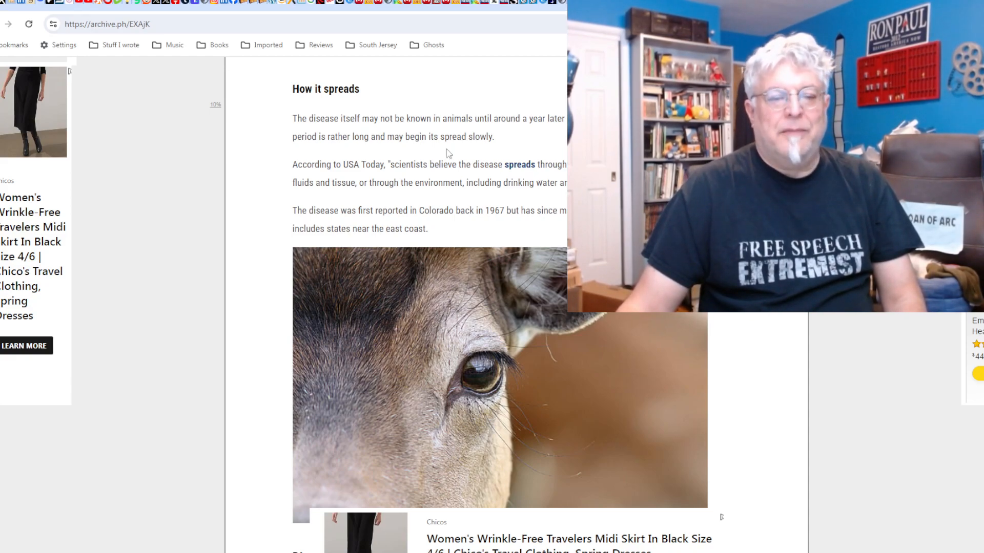
scroll(down, 3)
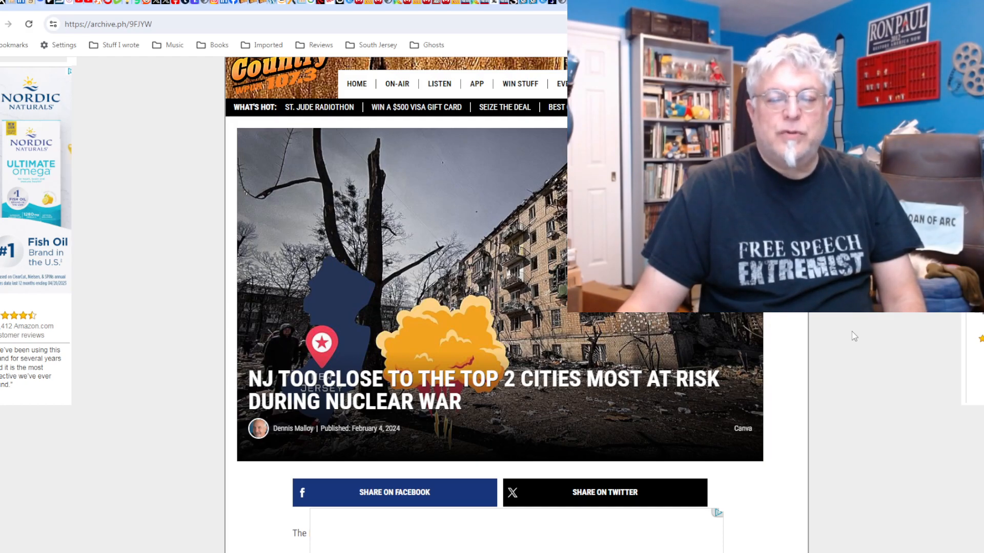
Read through the Cat Country article on NJ's nuclear war risk.
scroll(down, 3)
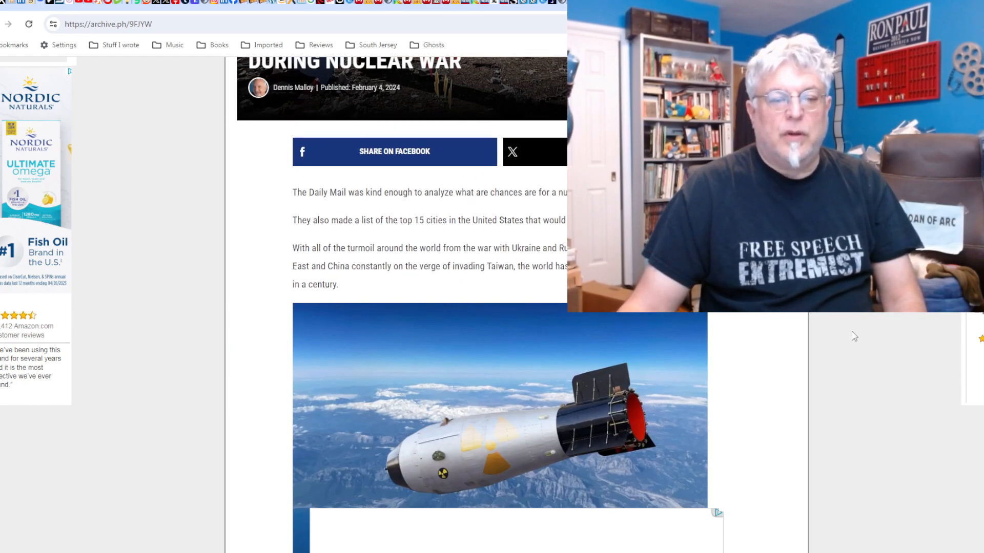
scroll(down, 3)
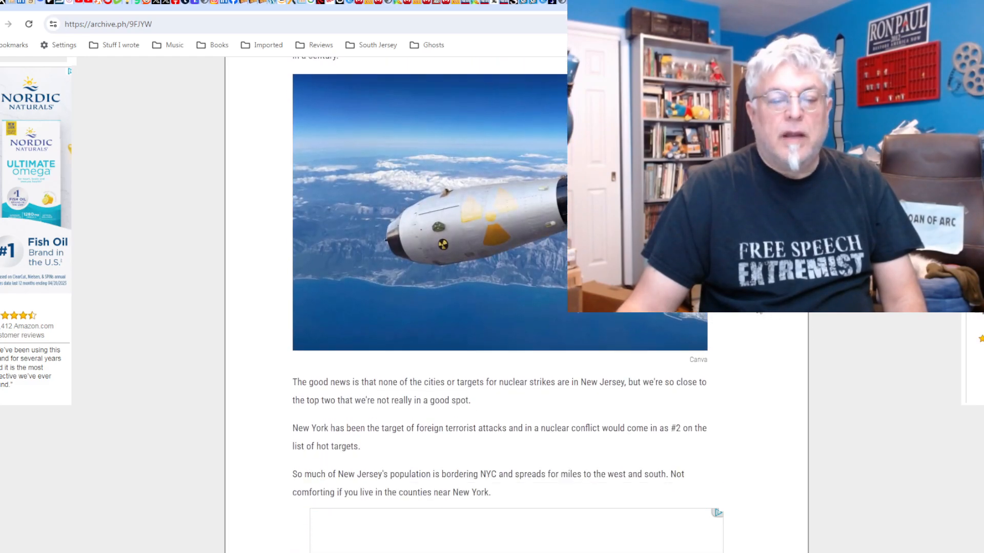
scroll(down, 3)
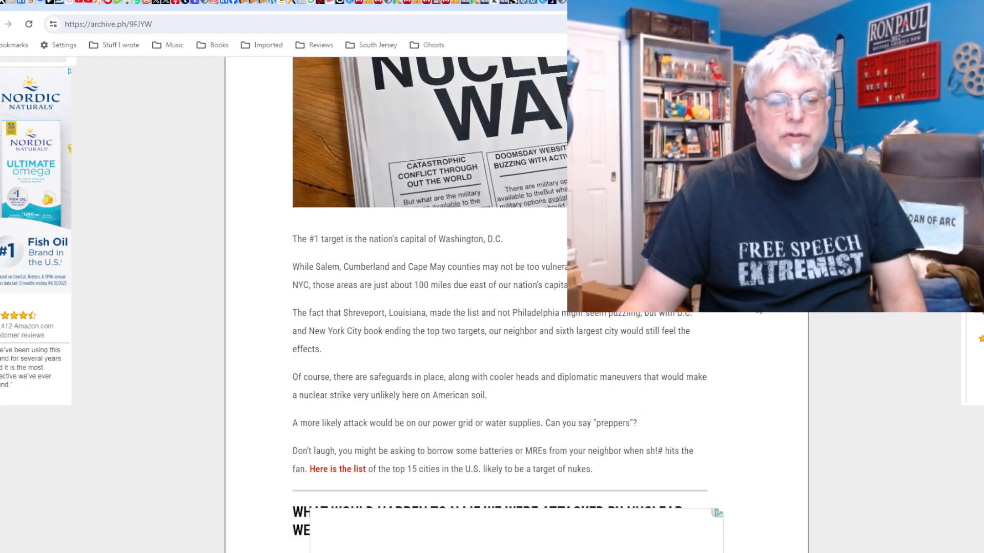
scroll(down, 3)
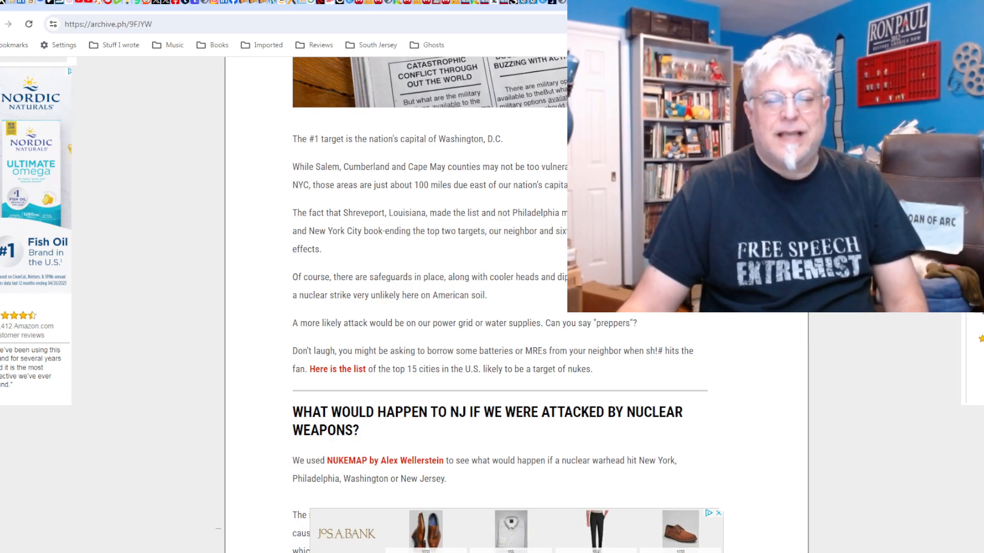
scroll(down, 3)
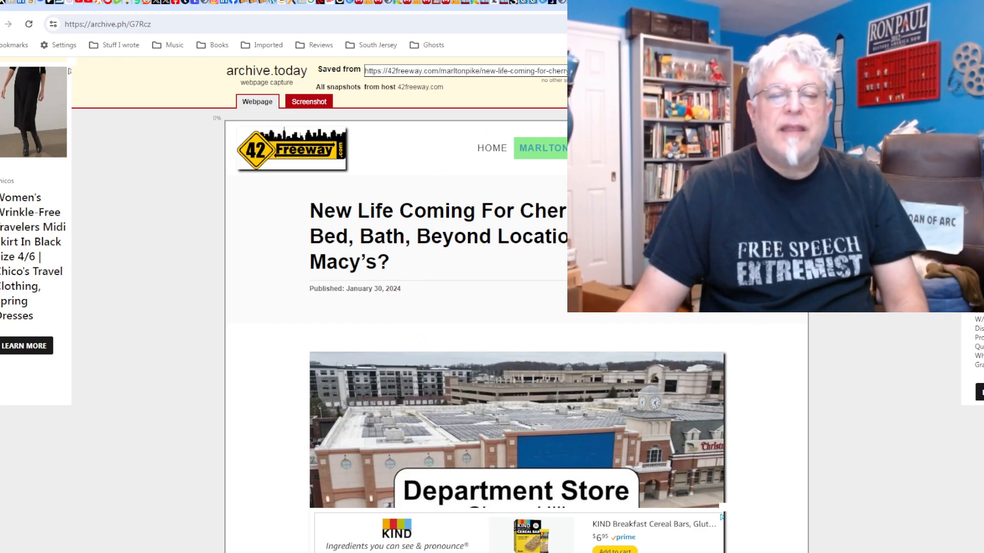
Scroll down the archived 'Another popular NJ craft brewery closes' capture.
scroll(down, 3)
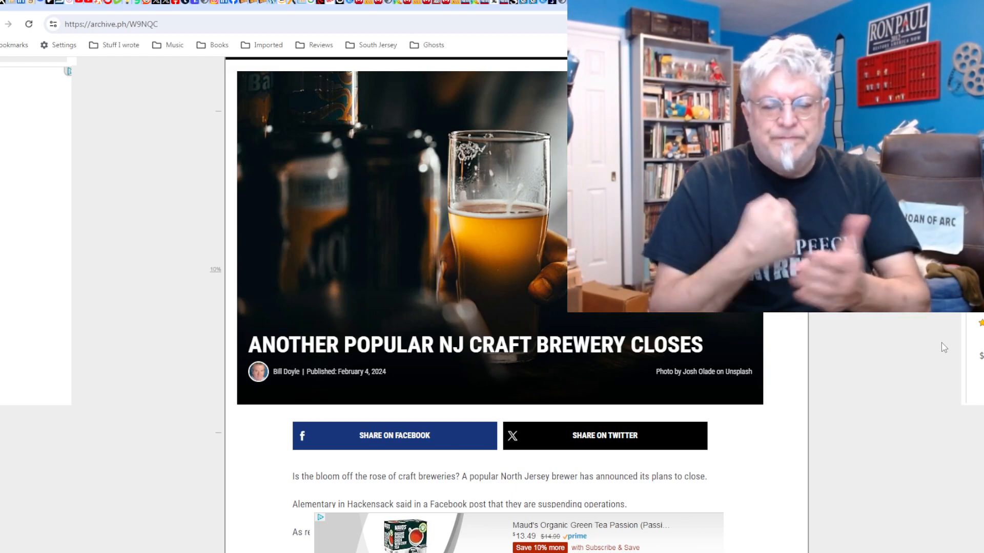
mouse_move(784, 377)
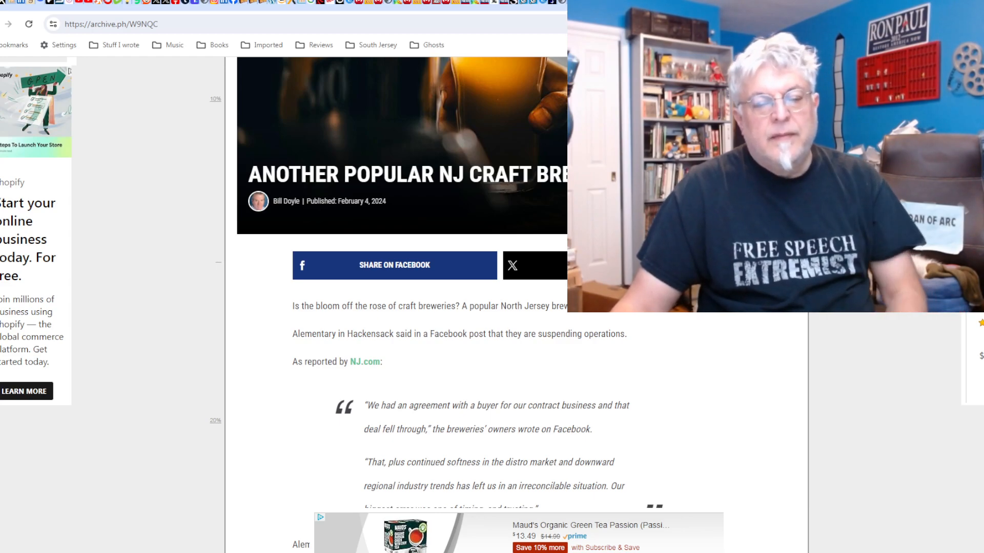
Scroll further through the craft brewery closing article.
scroll(down, 3)
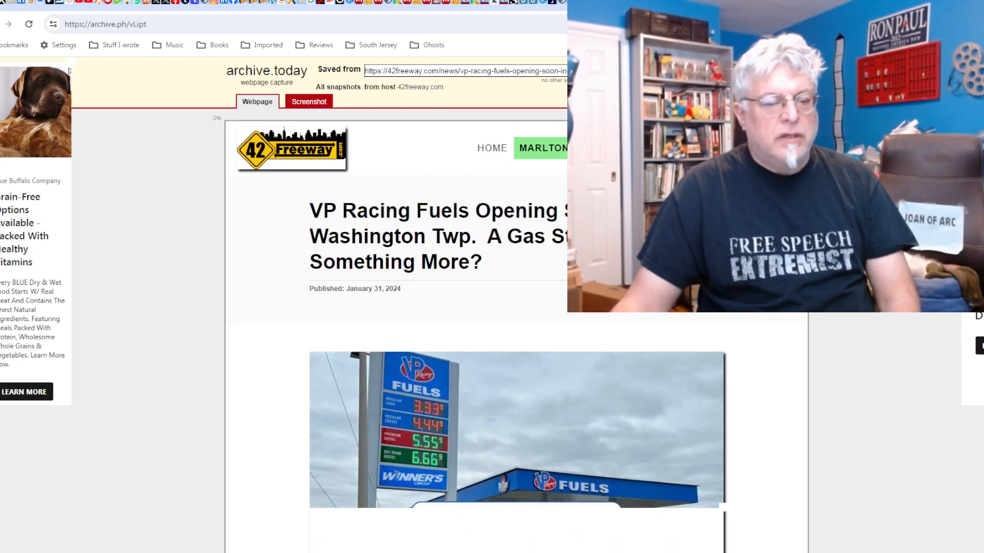
Read the VP Racing Fuels capture down to the off-road diesel section and pump price photo.
scroll(down, 3)
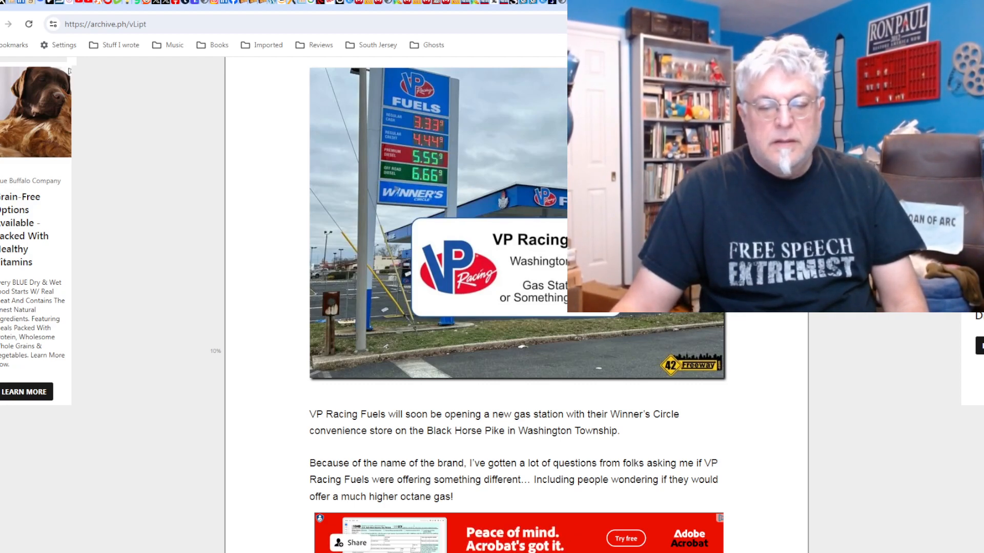
scroll(down, 3)
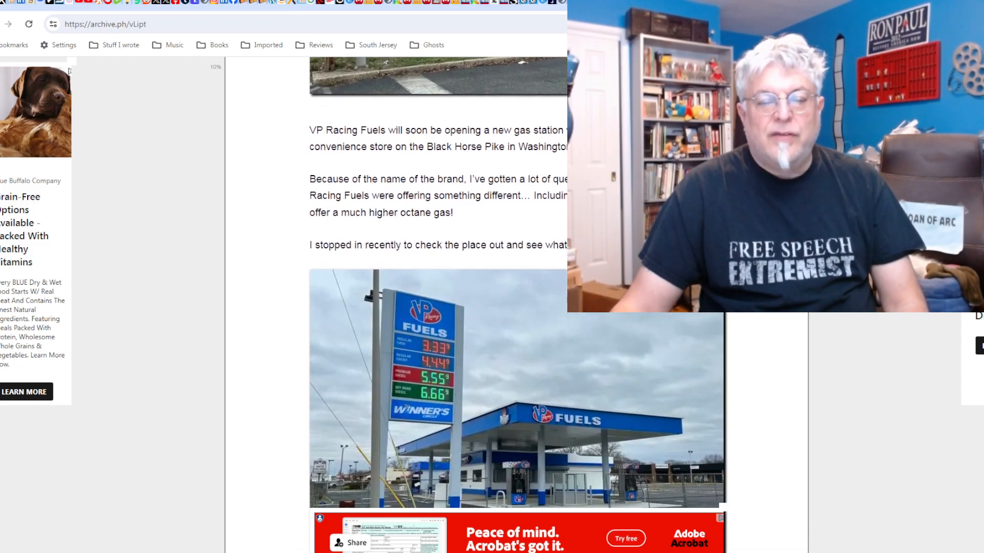
scroll(down, 3)
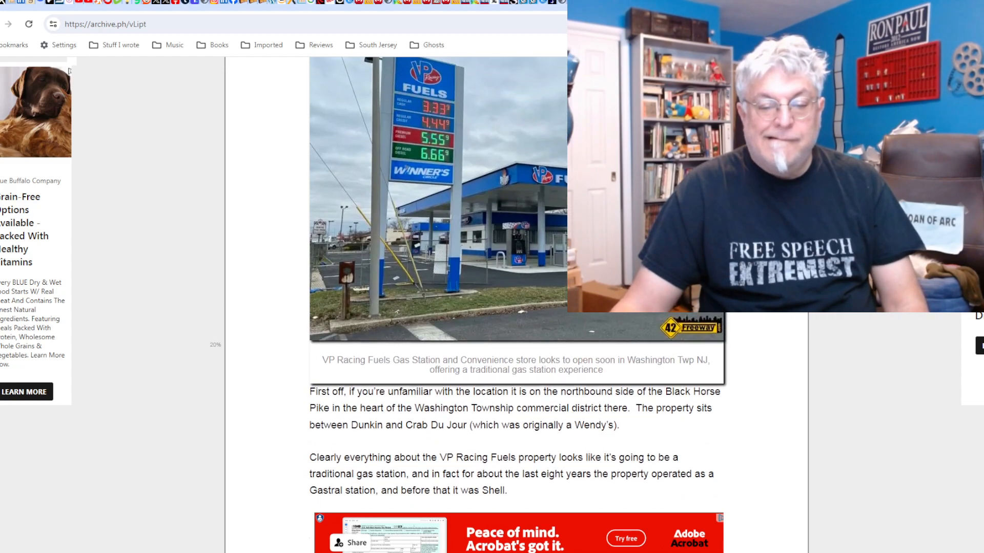
scroll(down, 3)
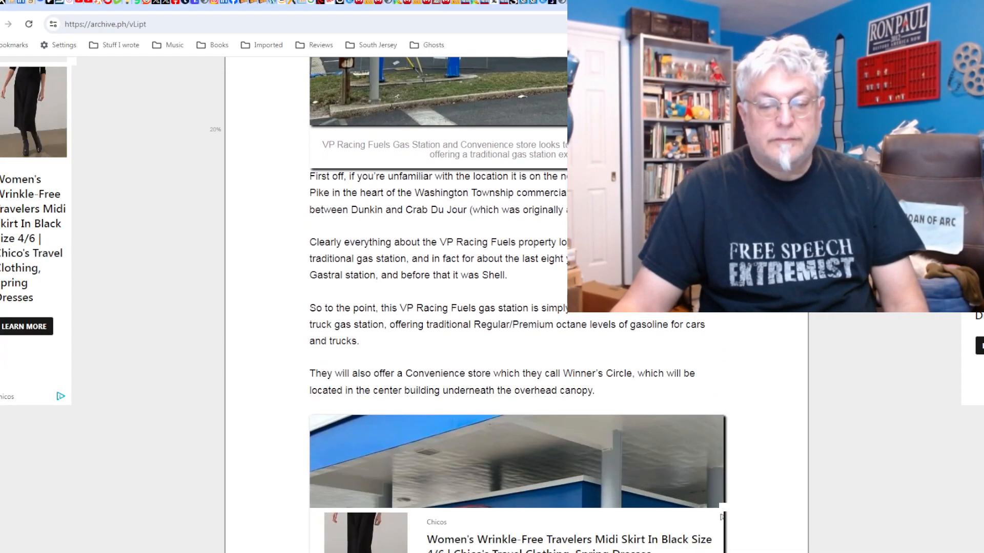
scroll(down, 3)
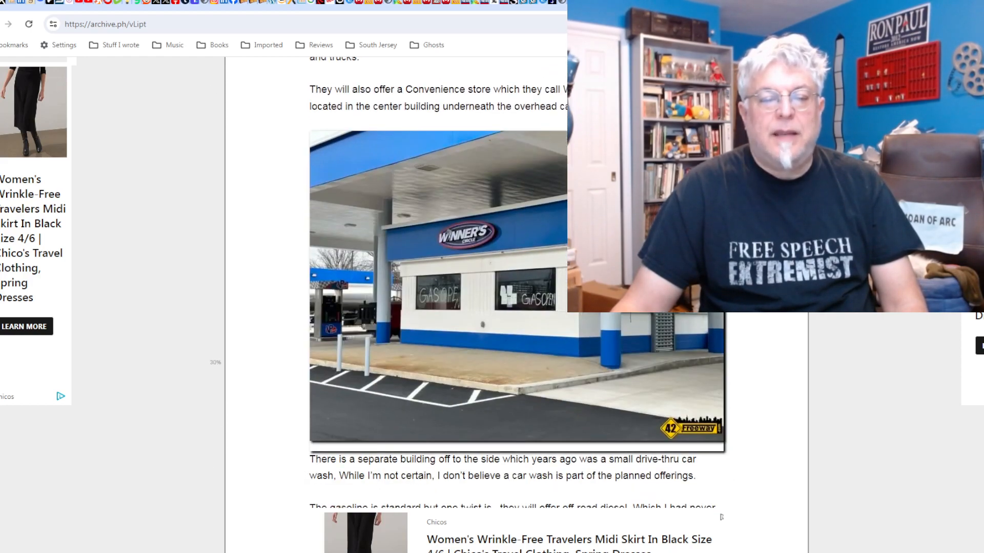
scroll(down, 3)
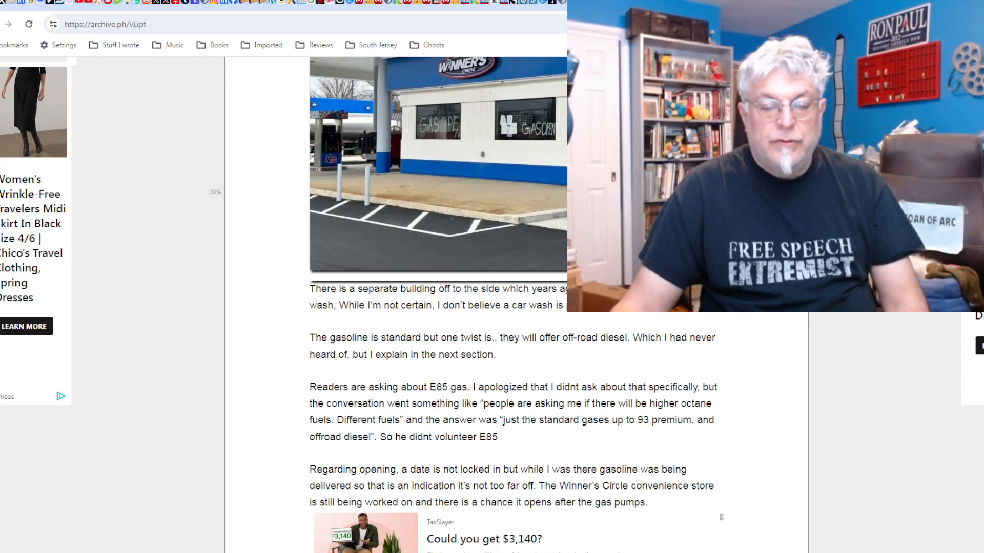
scroll(down, 3)
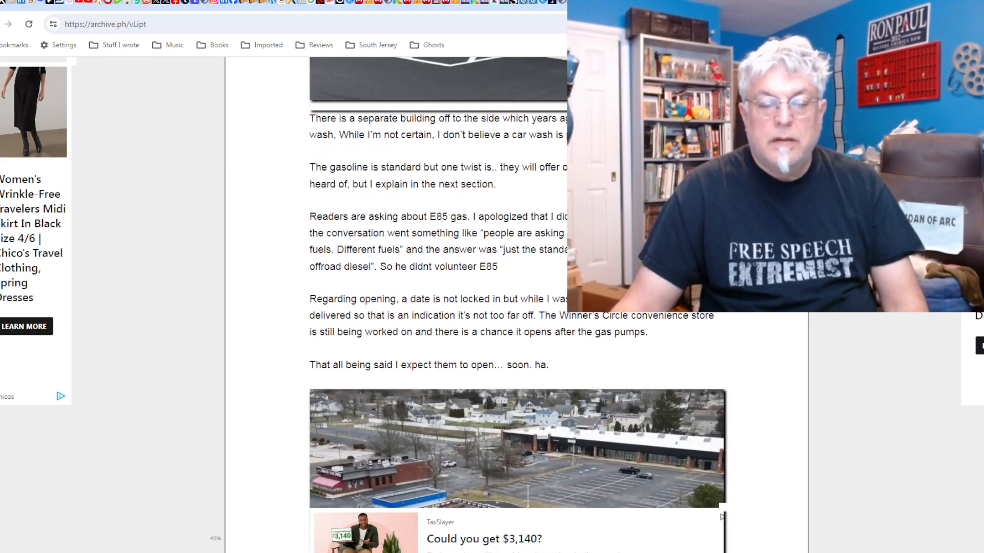
scroll(down, 3)
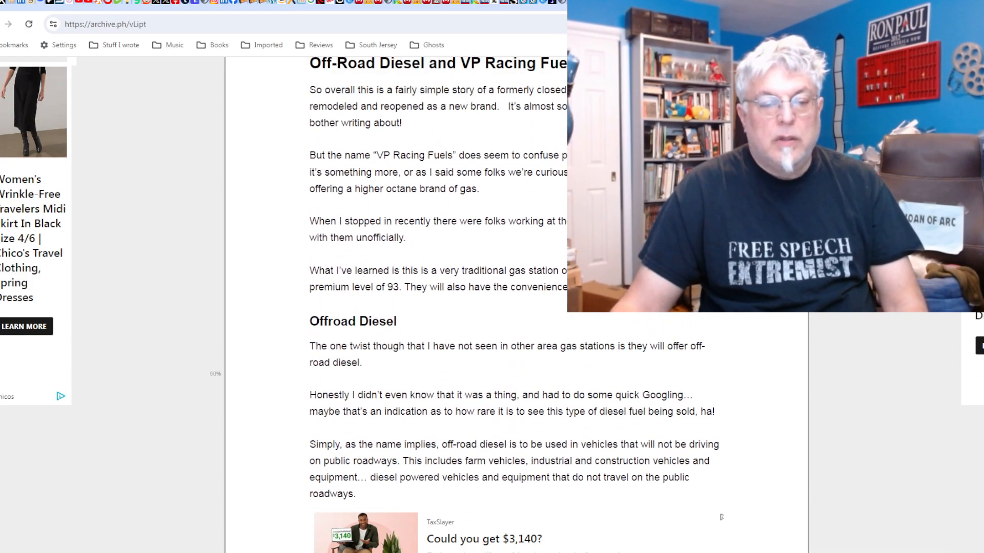
scroll(down, 3)
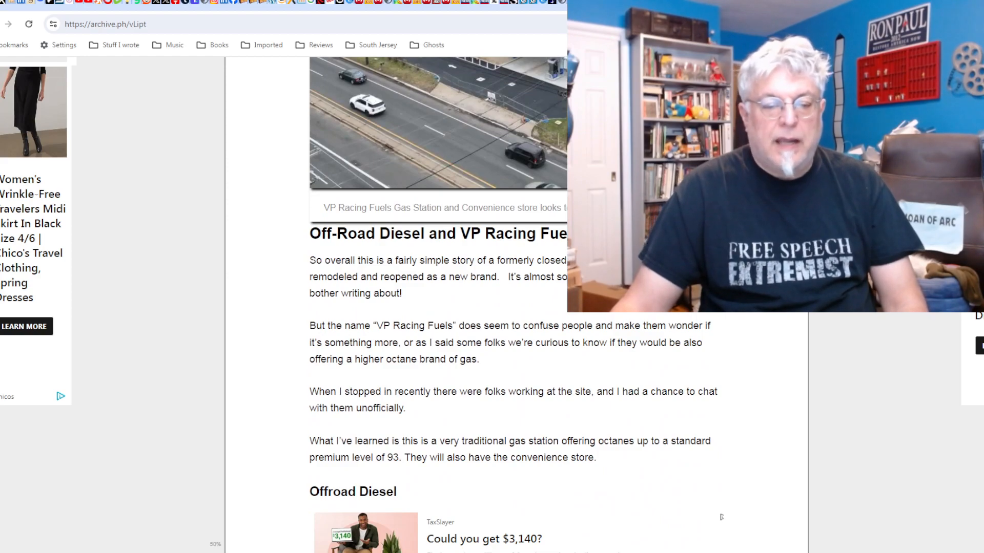
scroll(down, 3)
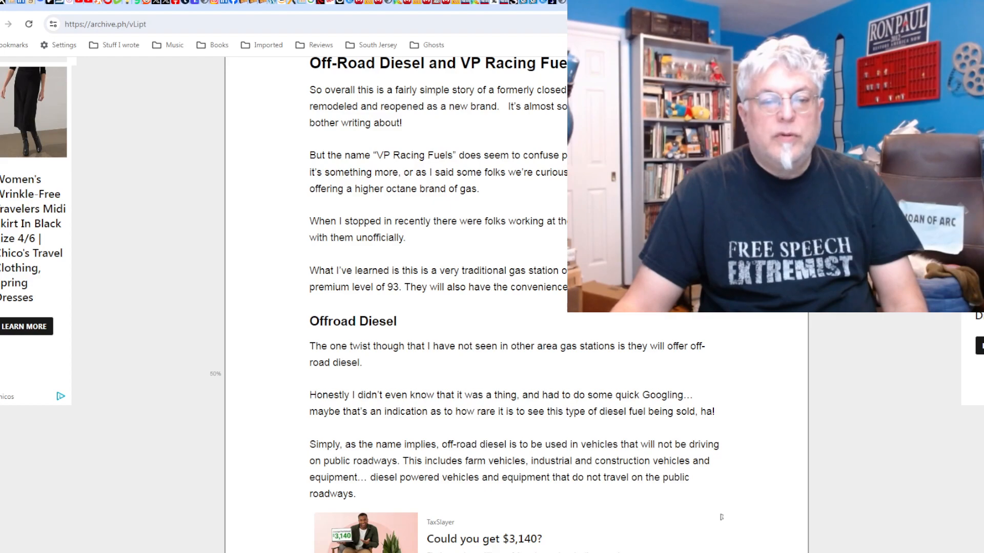
scroll(down, 3)
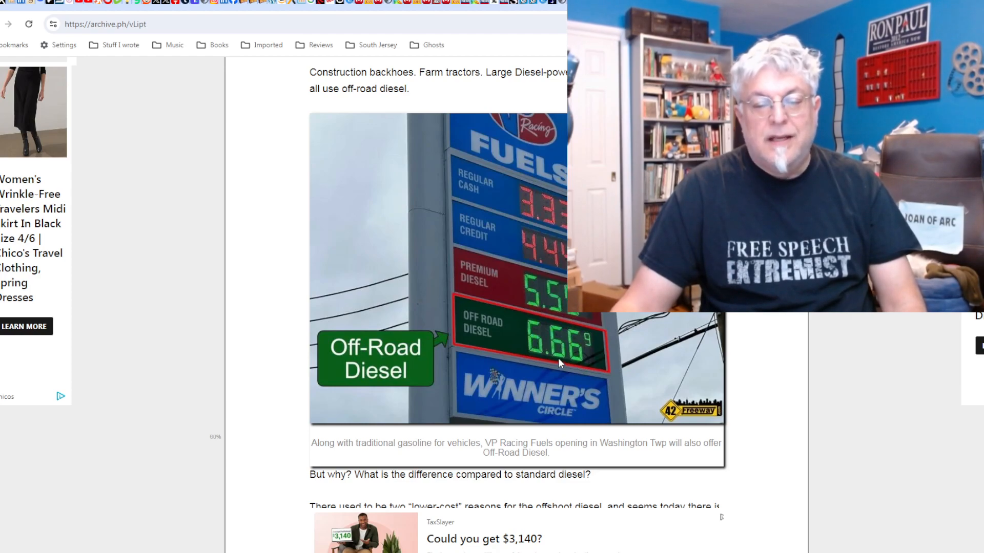
mouse_move(580, 356)
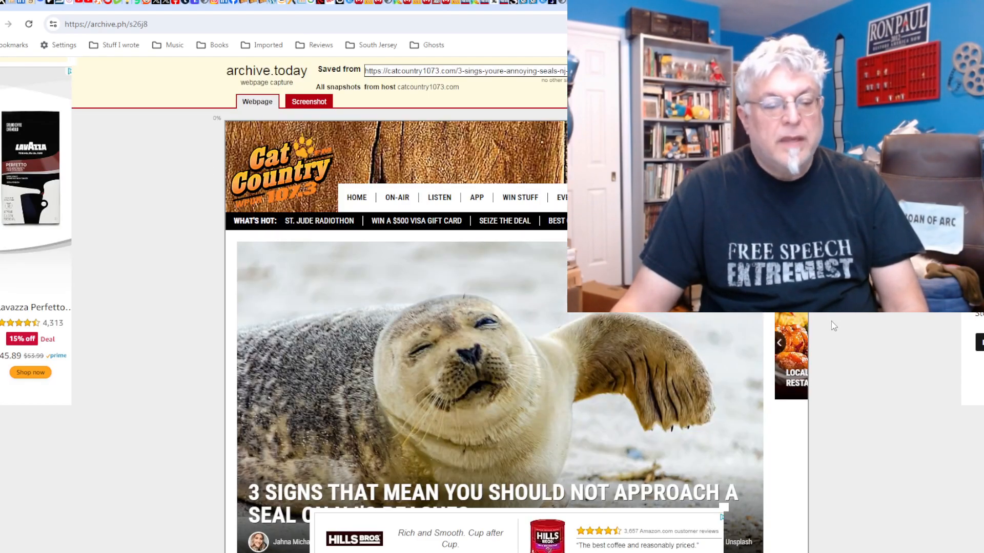
Scroll through the archived Cat Country article about seals on NJ beaches.
scroll(down, 3)
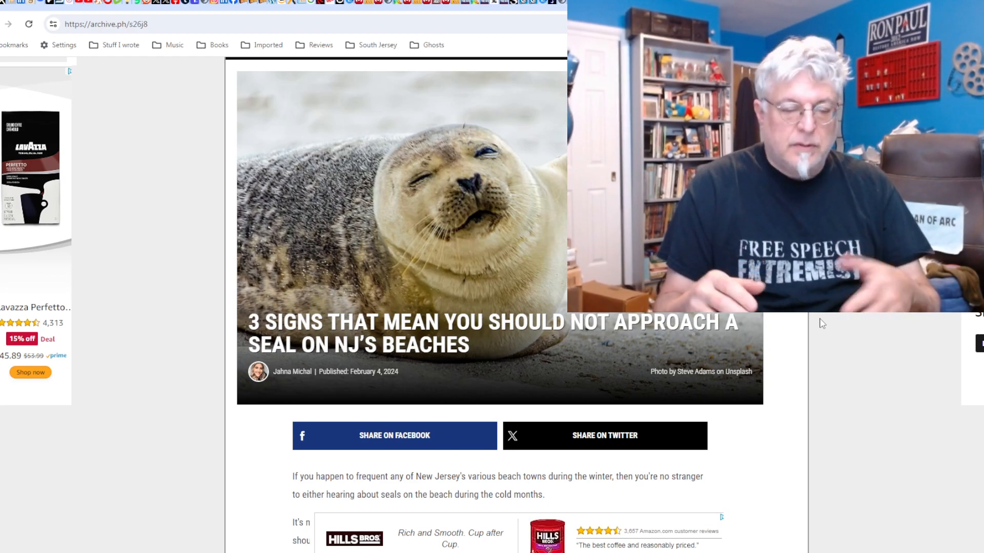
scroll(down, 3)
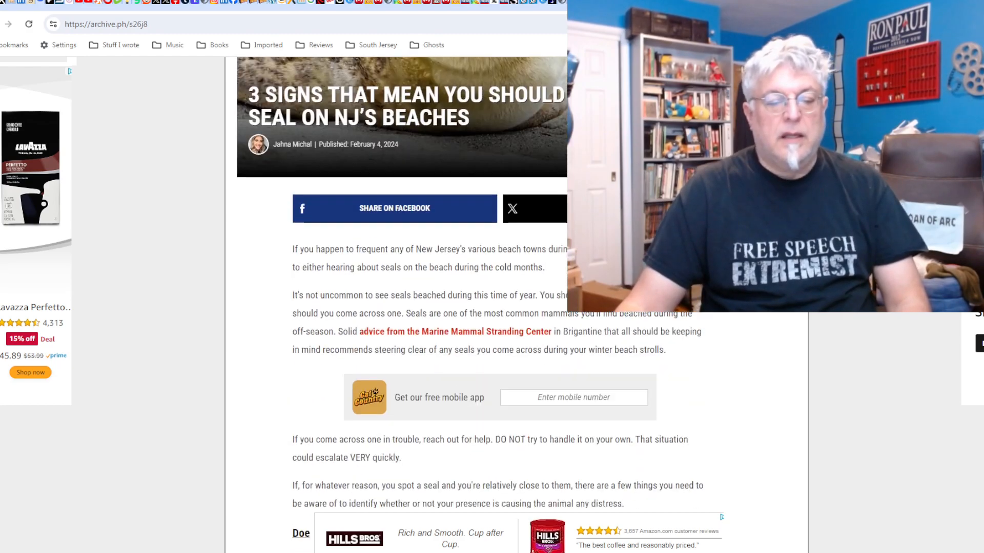
scroll(down, 3)
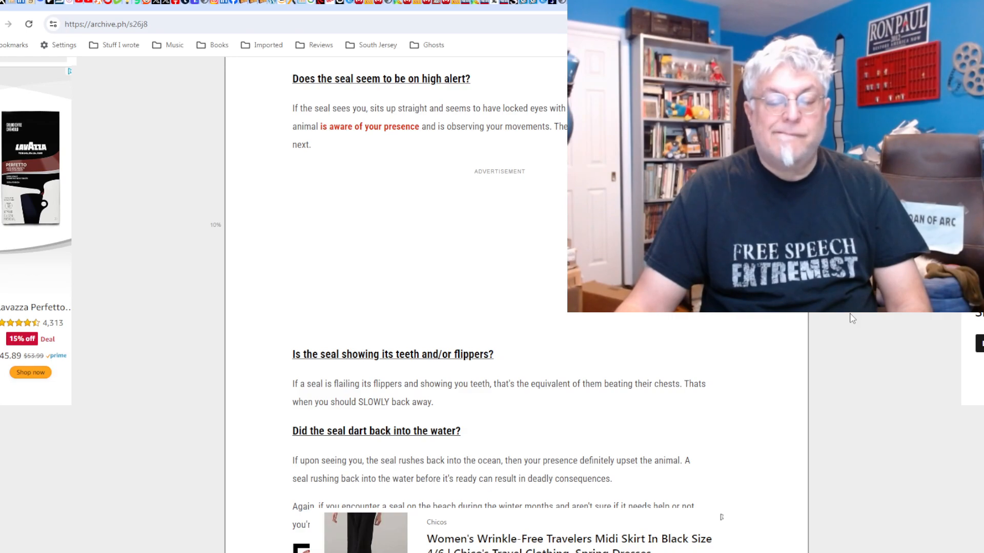
scroll(down, 3)
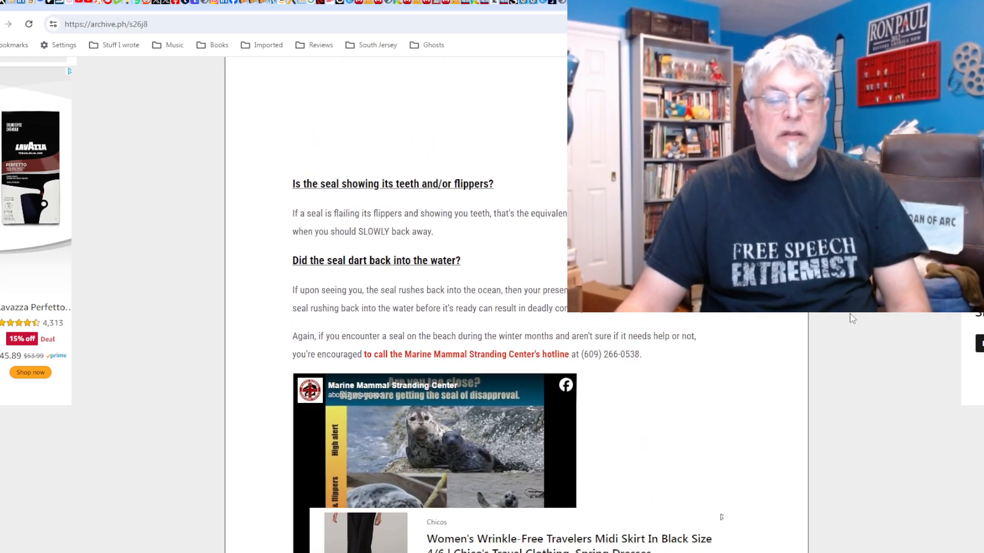
scroll(down, 3)
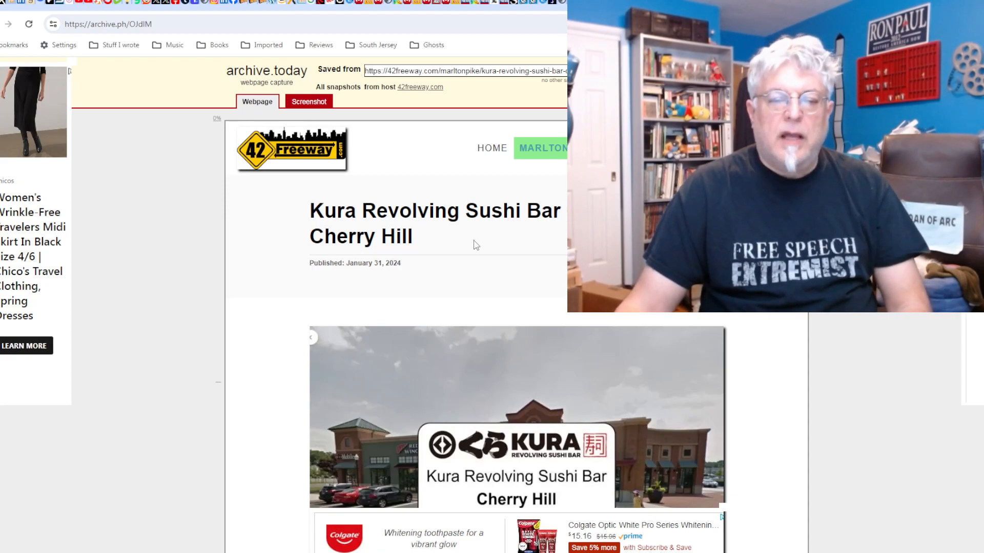
Read the Kura Revolving Sushi Bar article past the sushi photo to the Fall 2024 note.
scroll(down, 3)
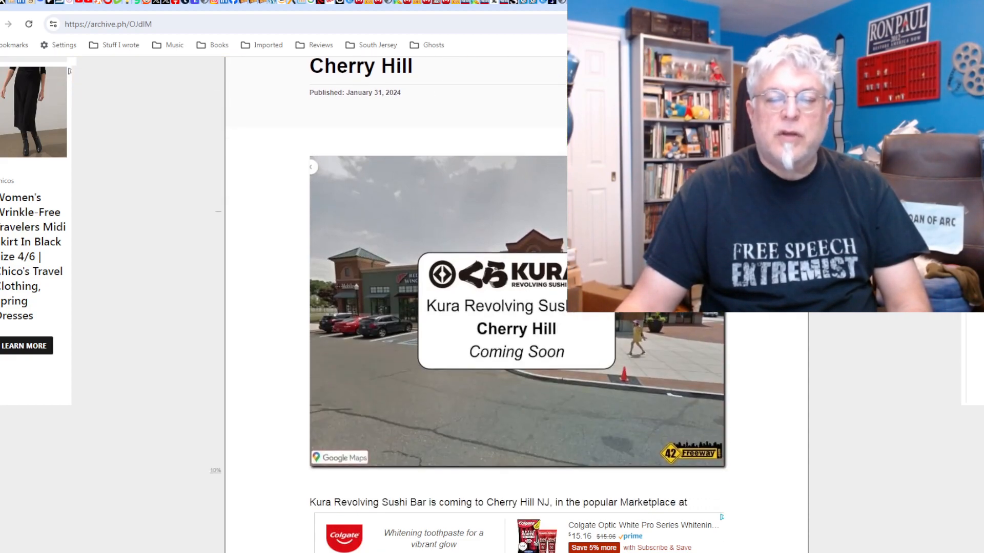
scroll(down, 3)
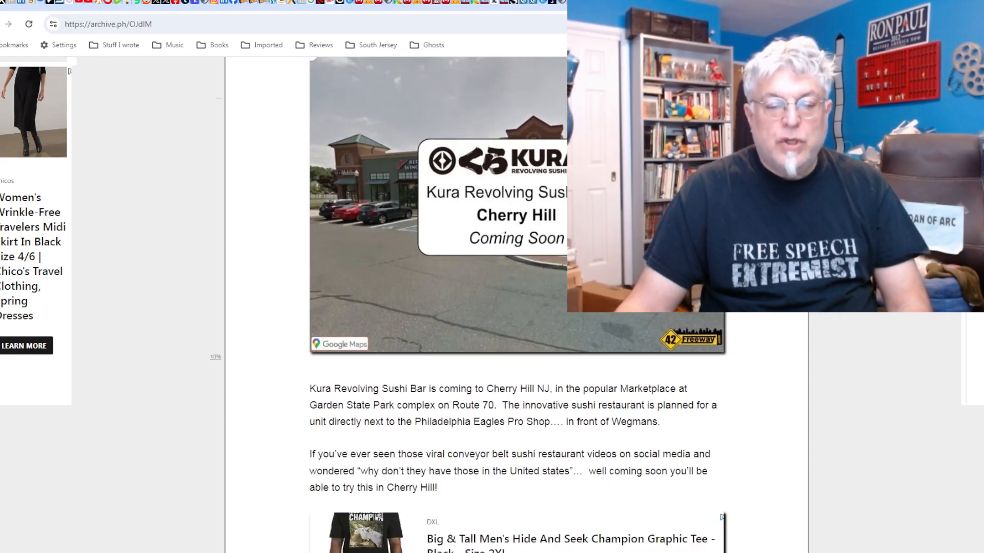
scroll(down, 3)
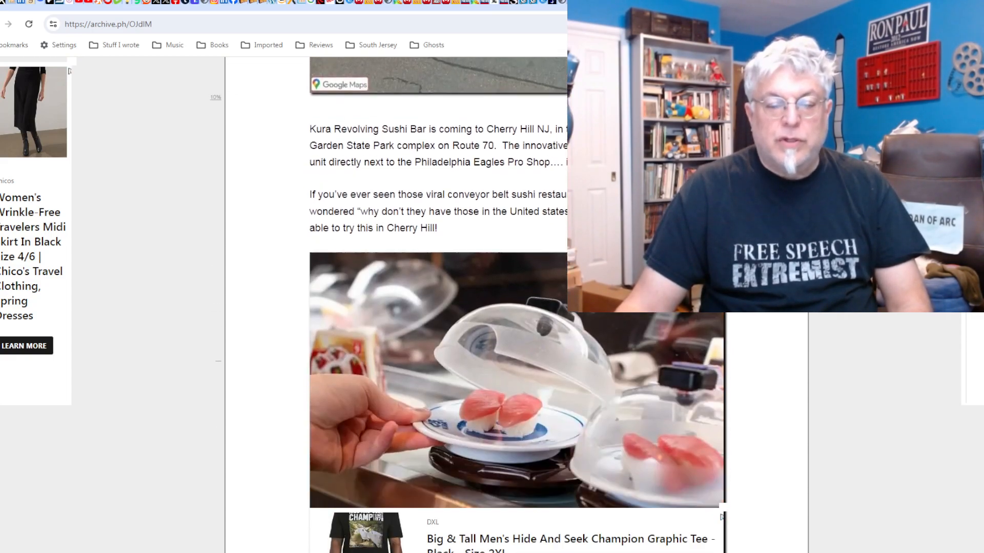
scroll(down, 3)
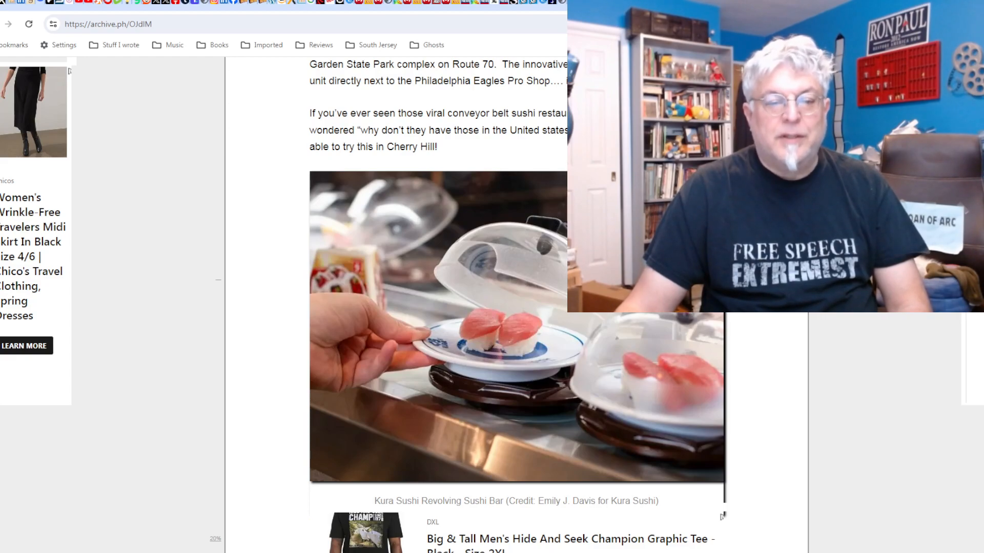
scroll(down, 3)
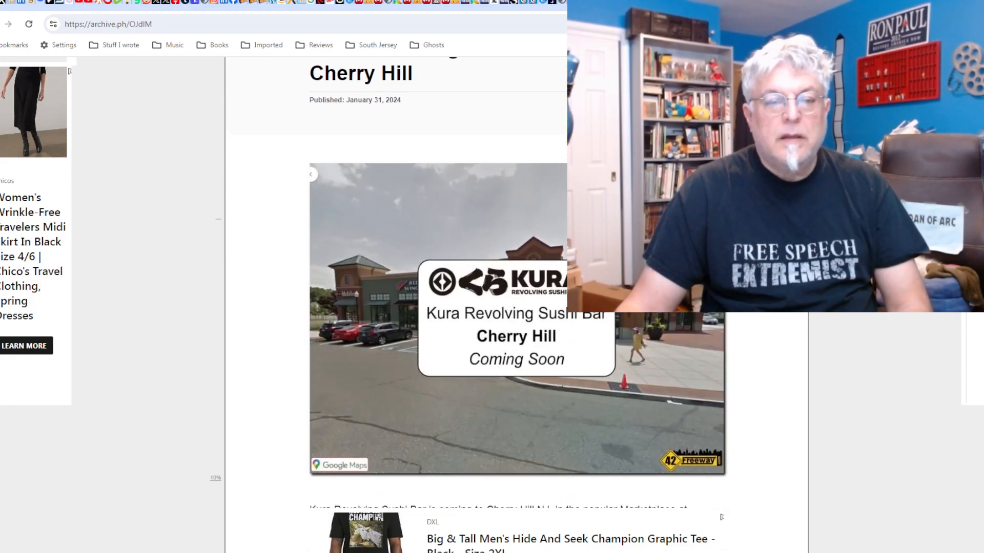
scroll(down, 3)
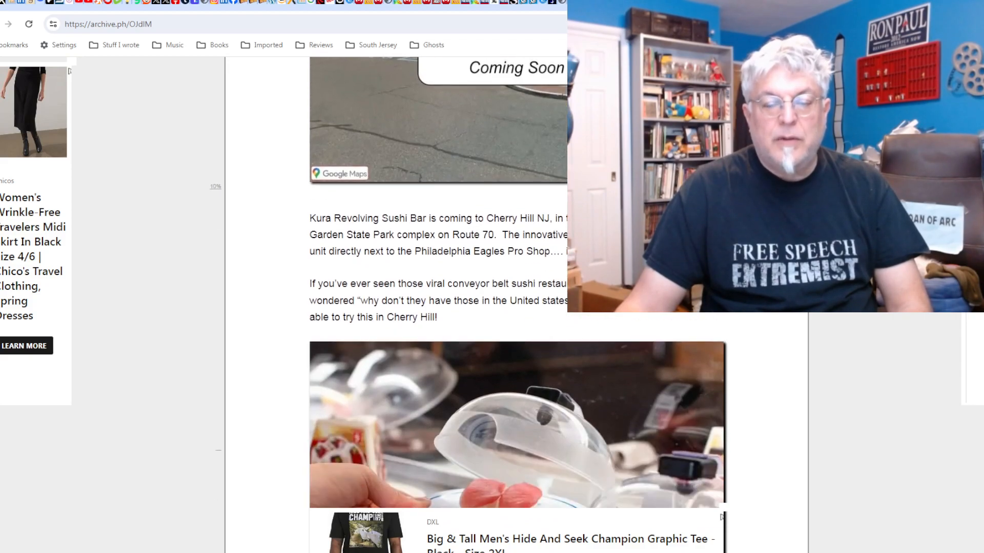
scroll(down, 3)
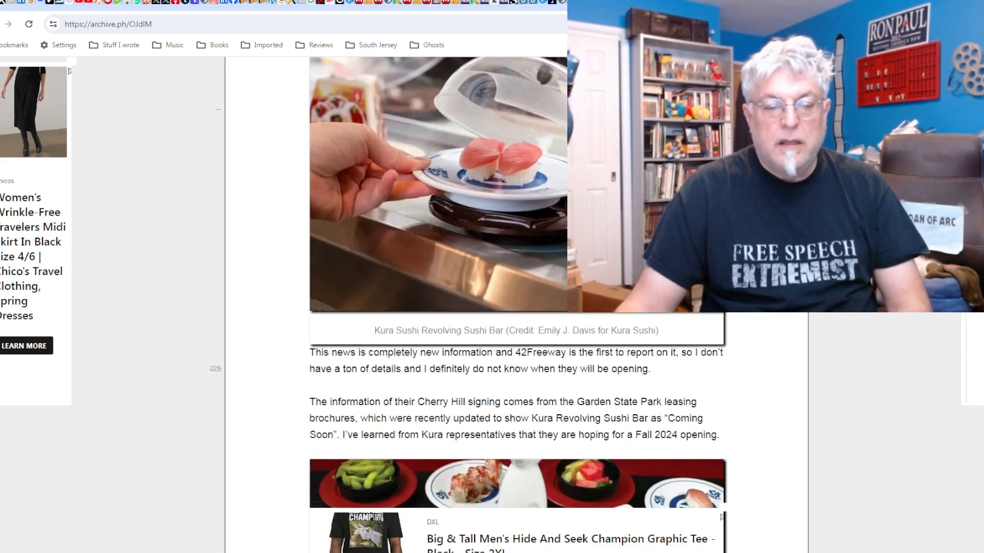
scroll(down, 3)
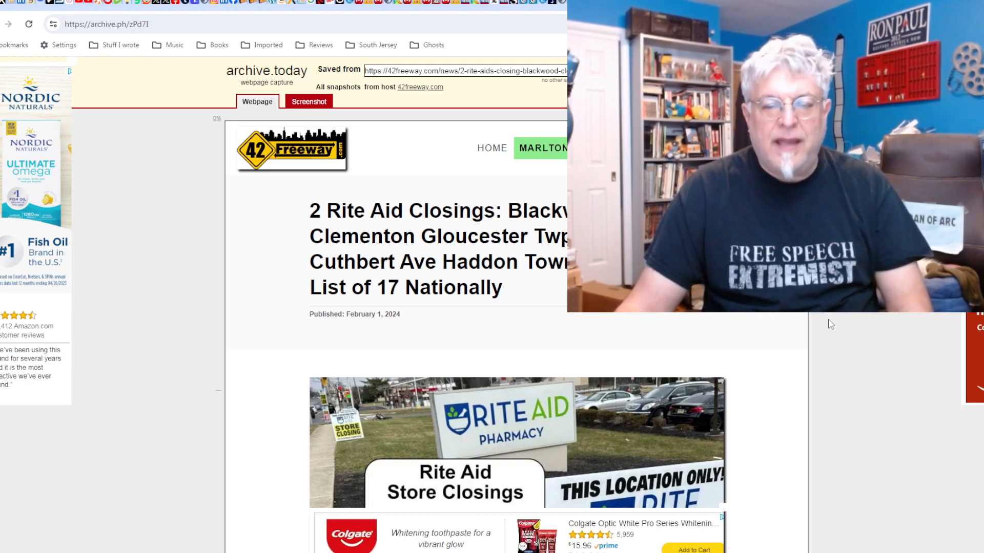
Skim the Rite Aid closings capture, then switch to the NJ 101.5 Super Bowl article tab.
scroll(down, 3)
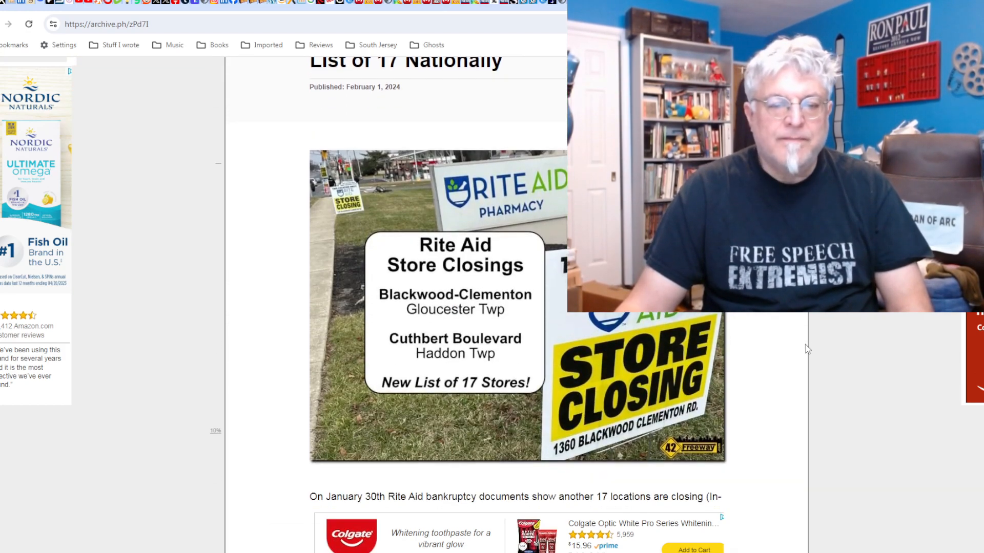
scroll(down, 3)
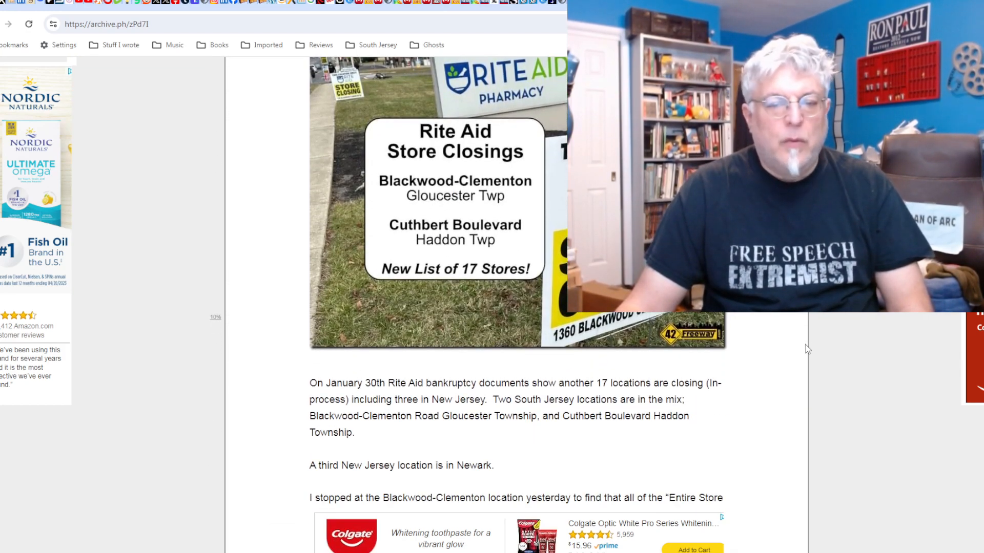
scroll(down, 3)
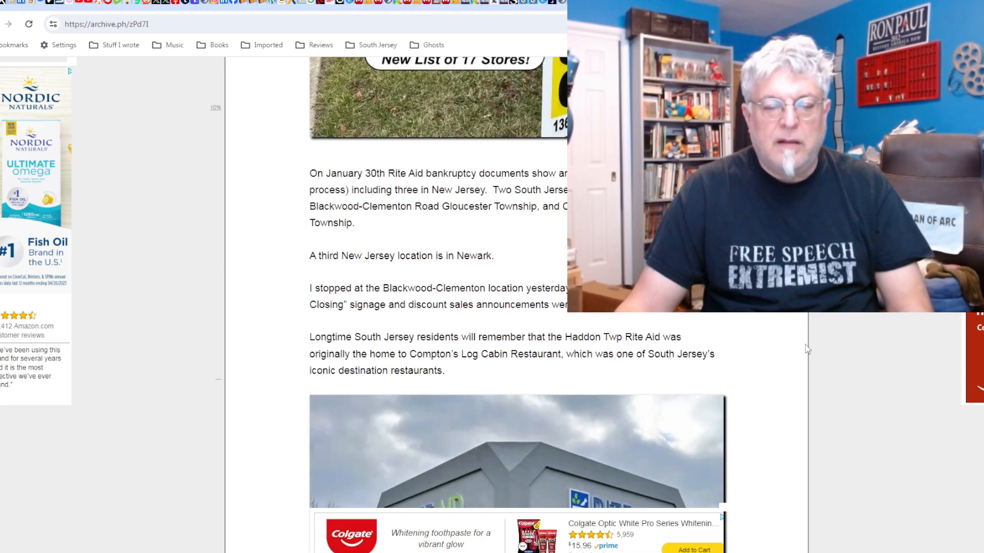
scroll(down, 3)
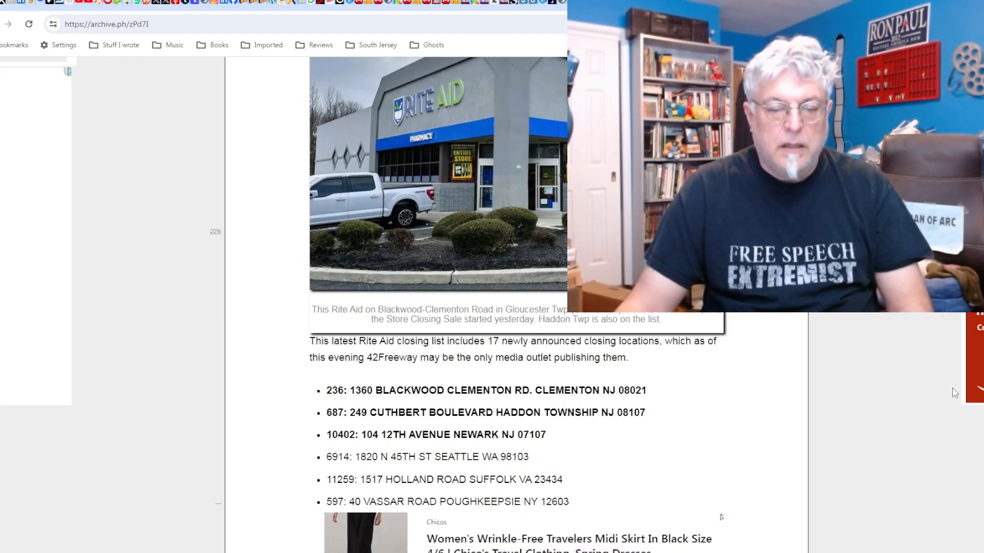
mouse_move(838, 316)
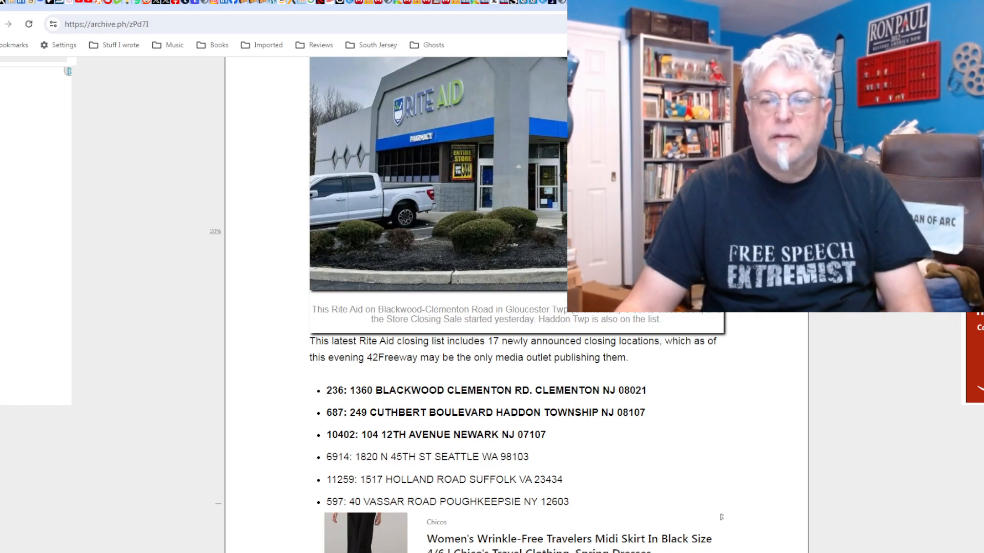
click(106, 24)
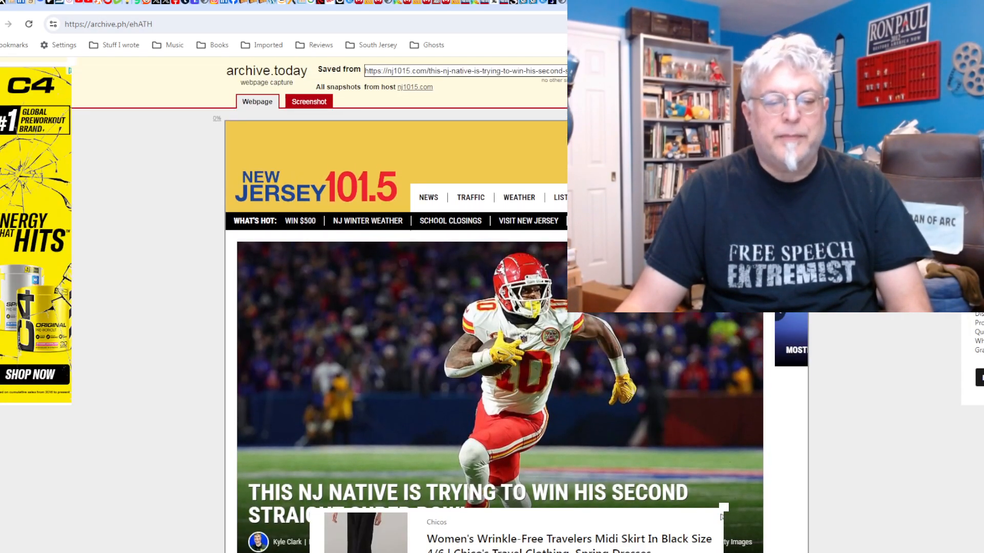
Read the Super Bowl article past Isiah Pacheco's draft story to the Mike Coppola photo.
scroll(down, 3)
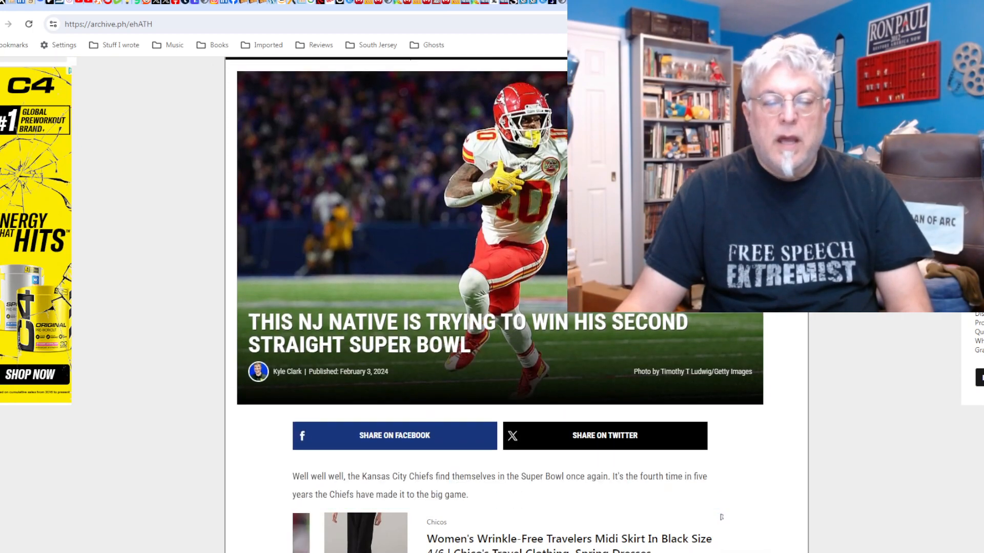
scroll(down, 3)
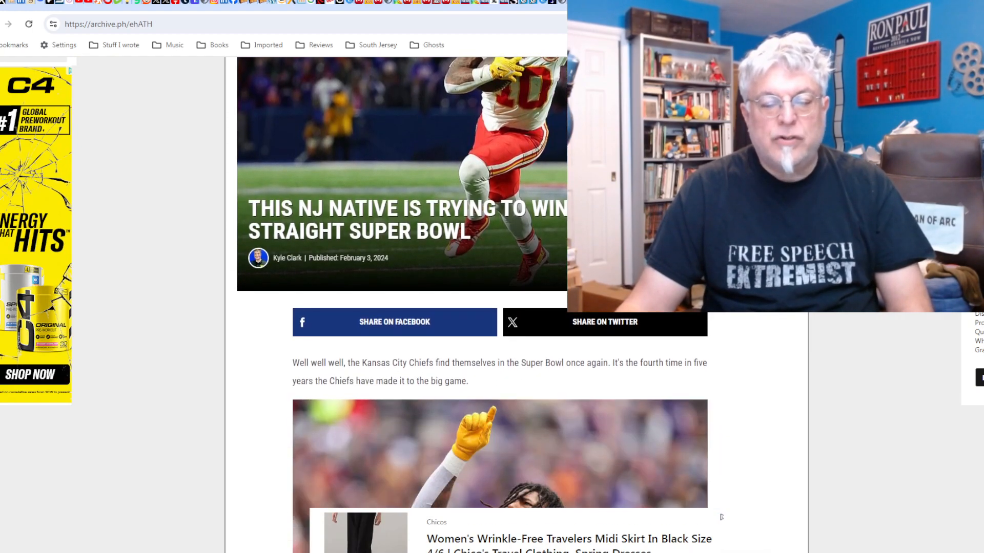
scroll(down, 3)
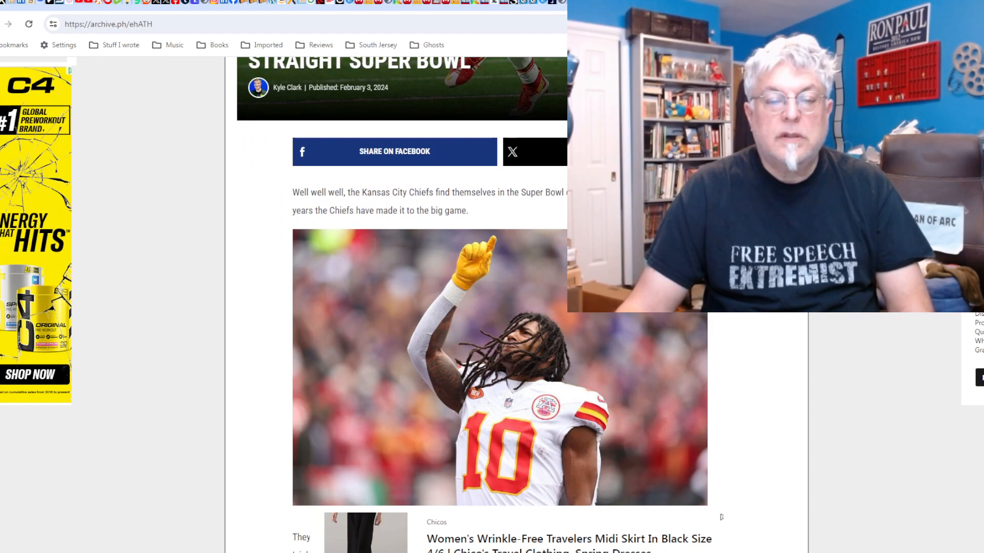
scroll(down, 3)
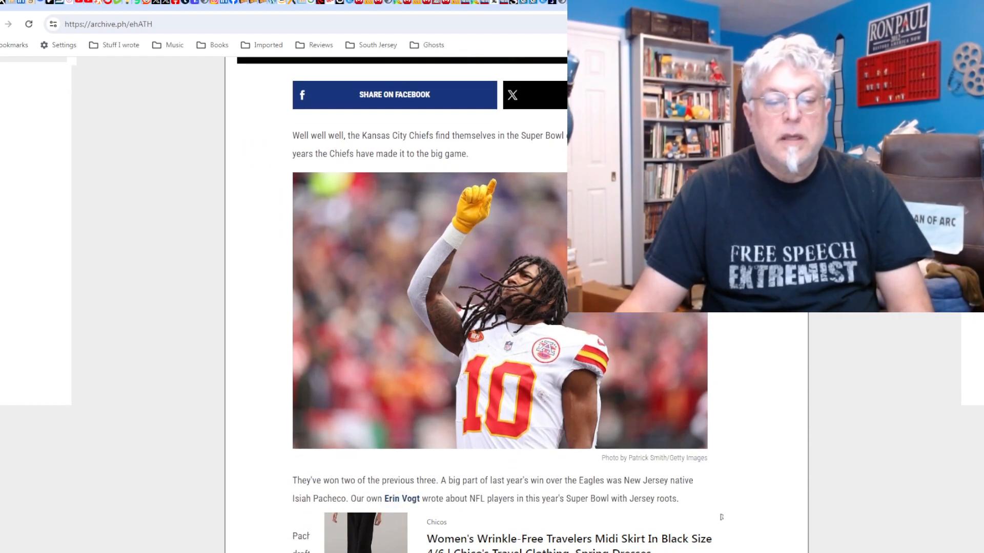
scroll(down, 3)
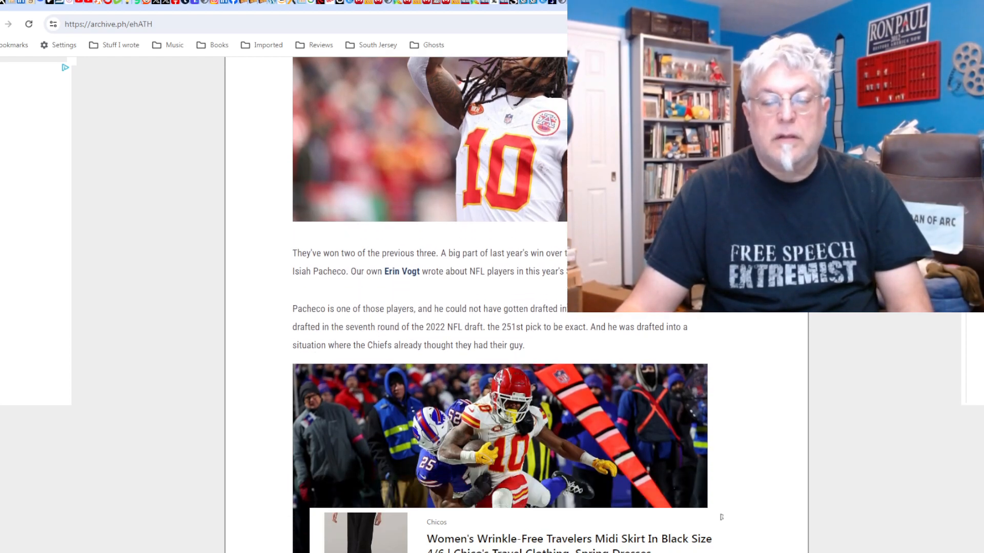
scroll(down, 3)
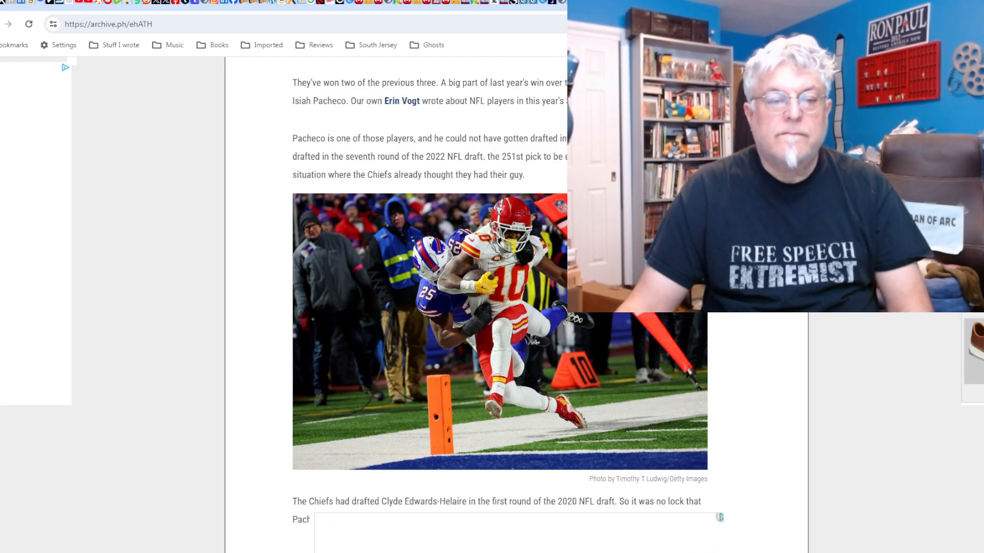
scroll(down, 3)
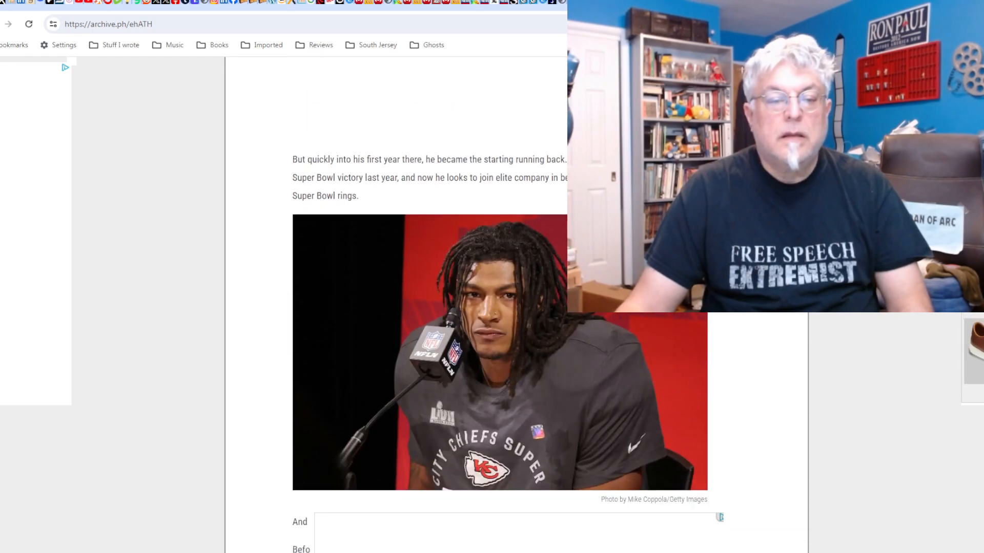
scroll(down, 3)
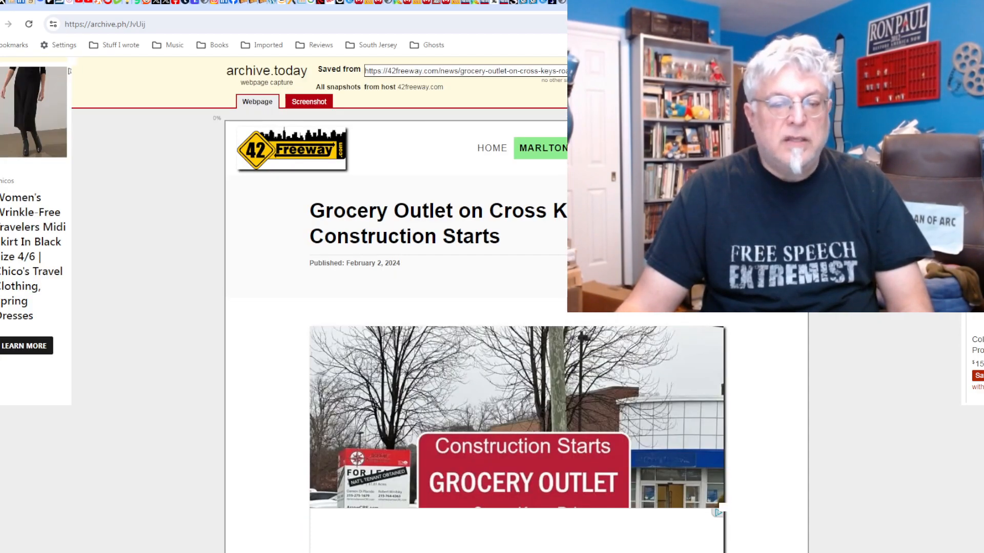
Scroll the Grocery Outlet Cross Keys Rd capture past its headline photo.
scroll(down, 3)
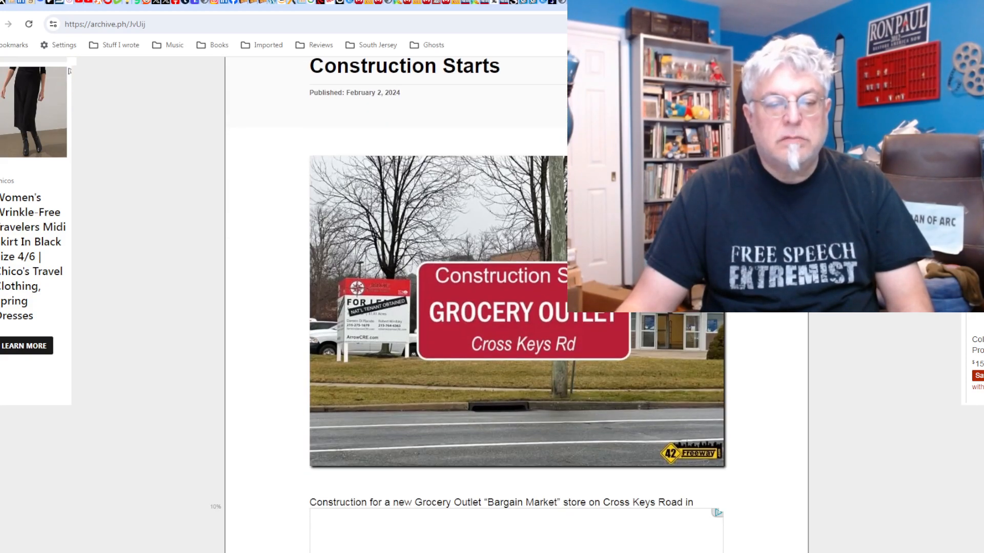
scroll(down, 3)
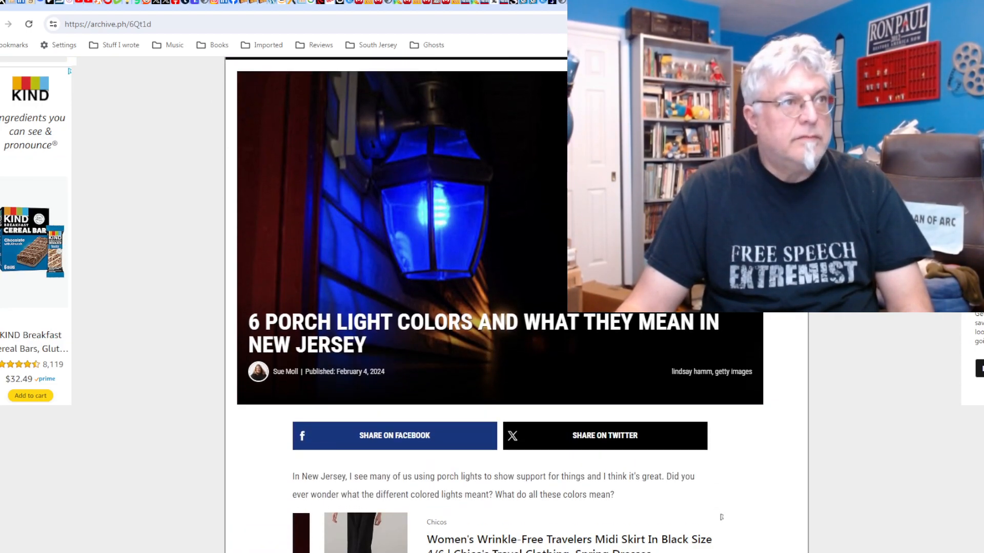
Read the six porch light colors article all the way to its closing thank-you note.
scroll(down, 3)
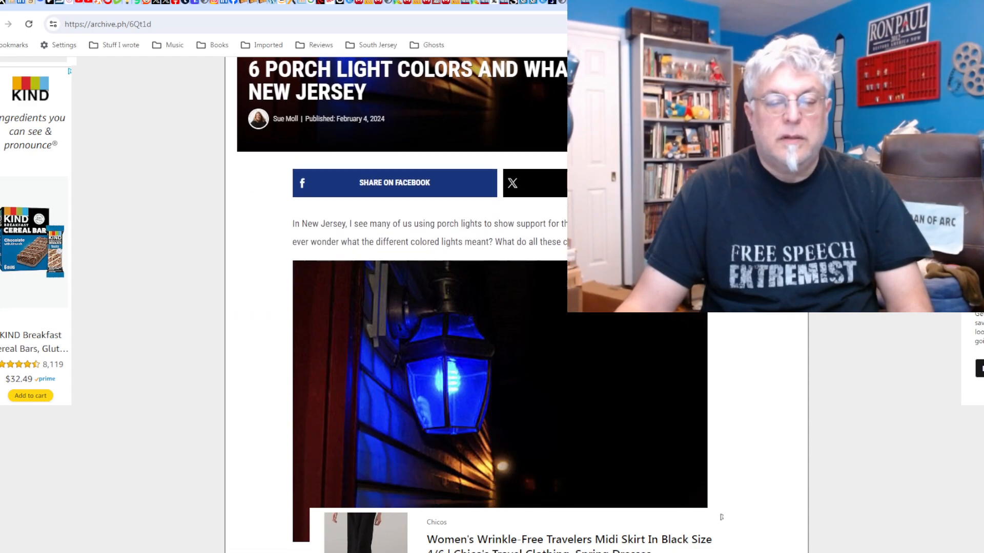
scroll(down, 3)
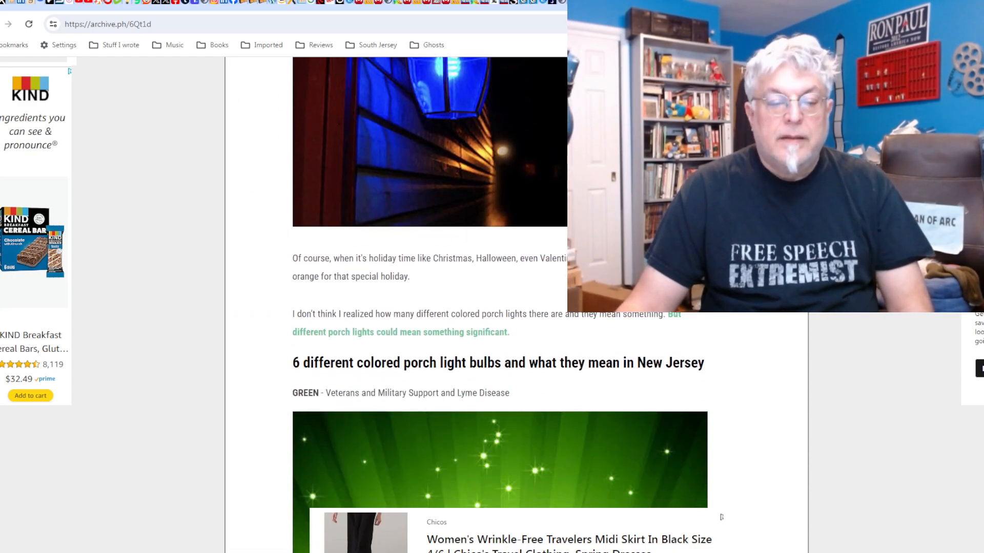
scroll(down, 3)
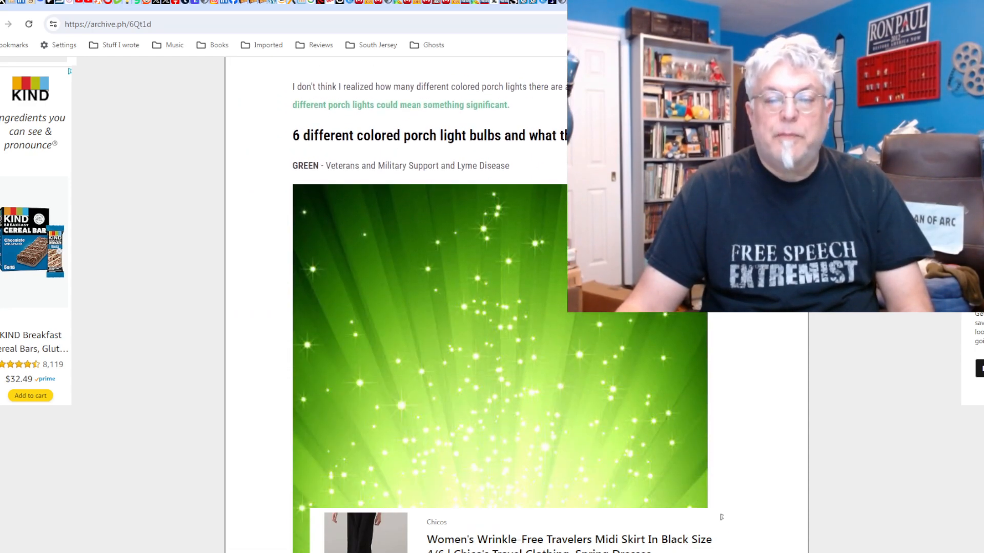
scroll(down, 3)
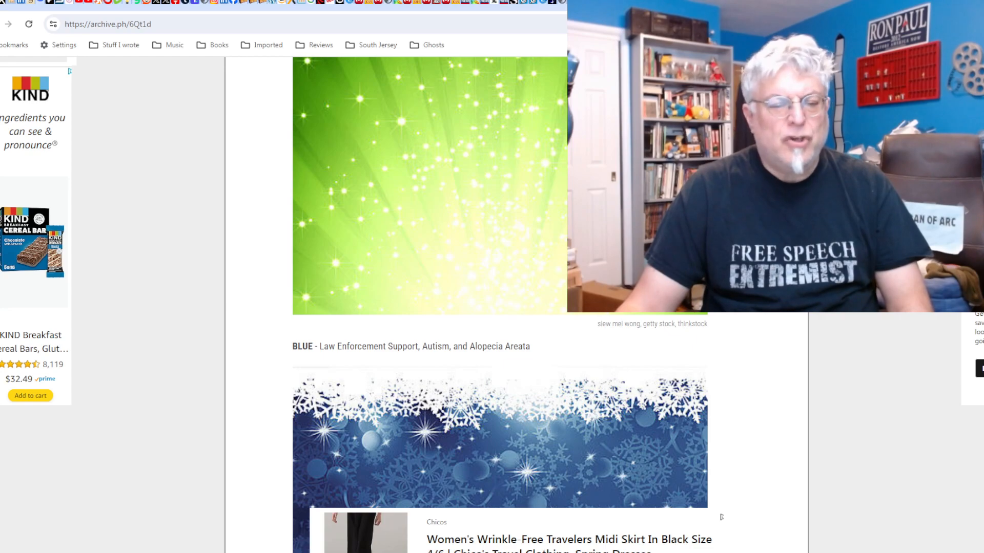
scroll(down, 3)
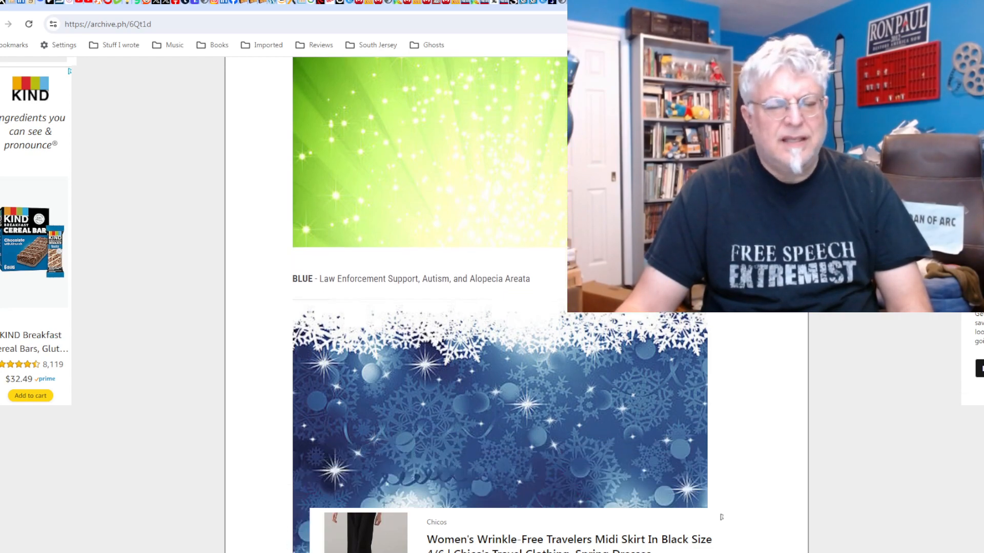
scroll(down, 3)
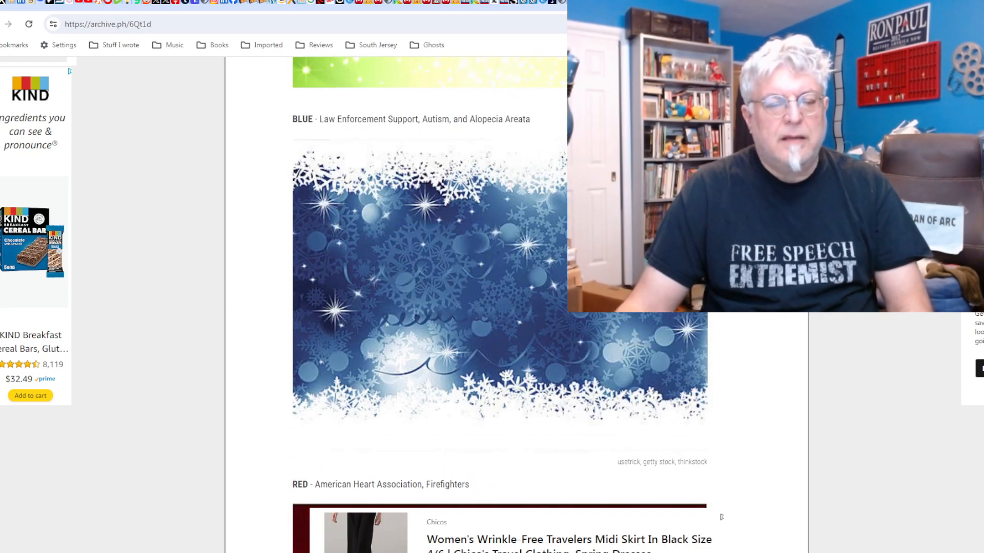
scroll(down, 3)
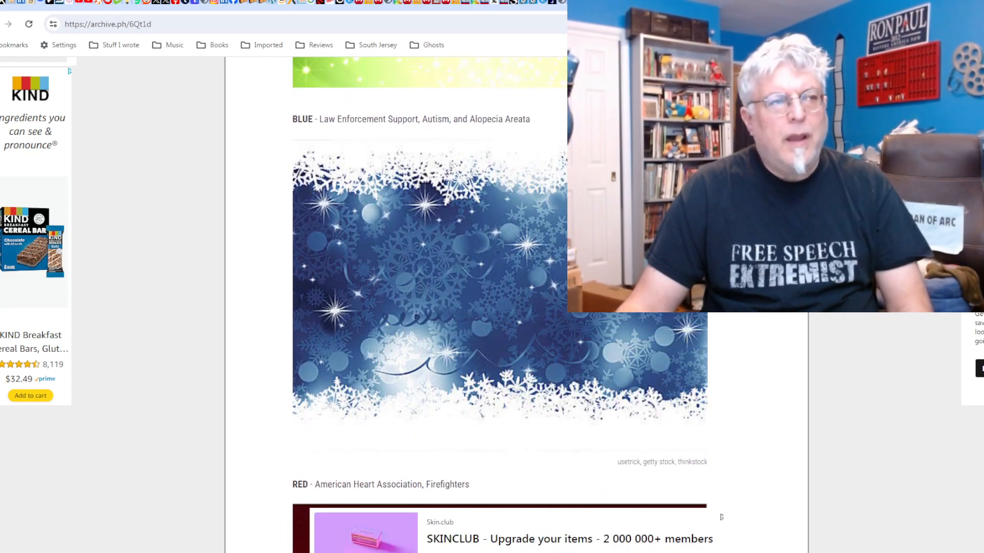
scroll(down, 3)
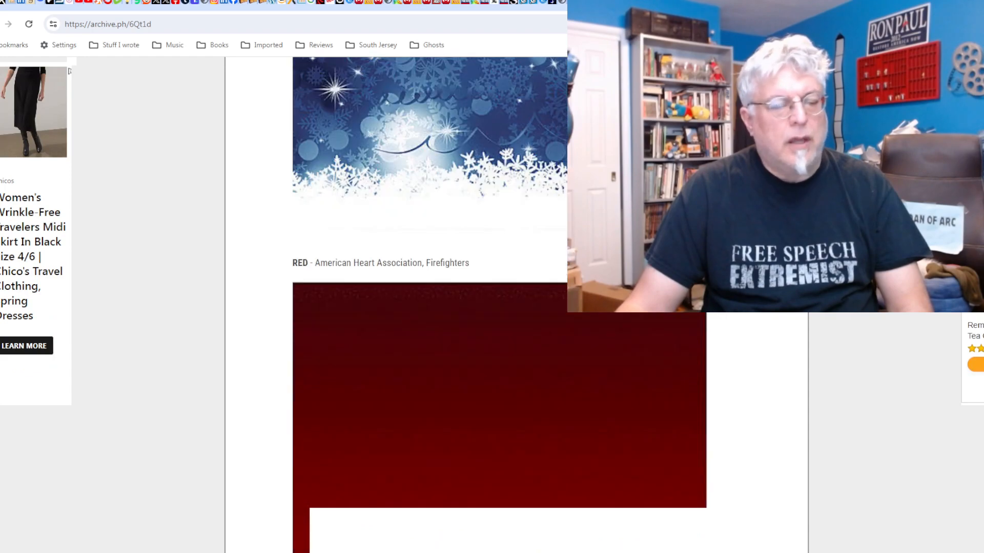
scroll(down, 3)
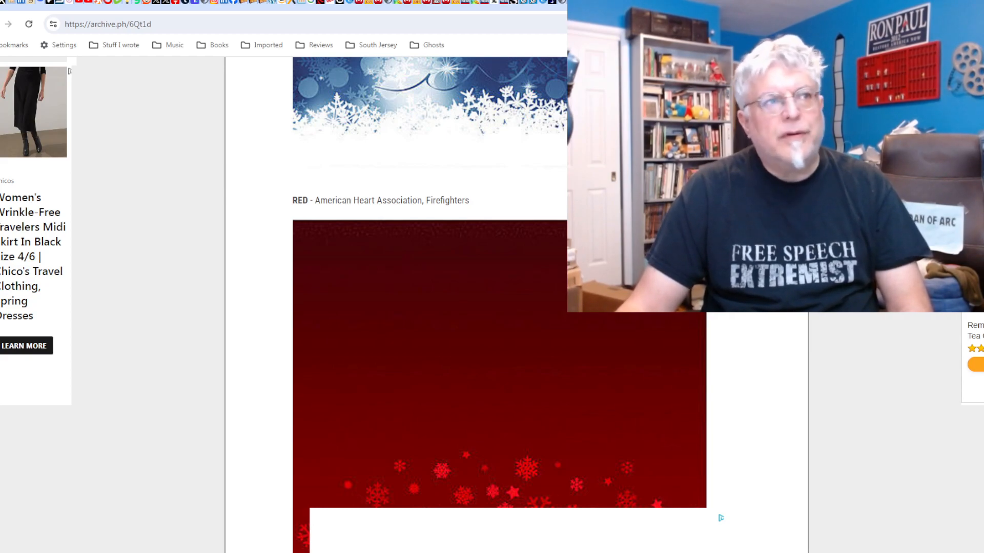
scroll(down, 3)
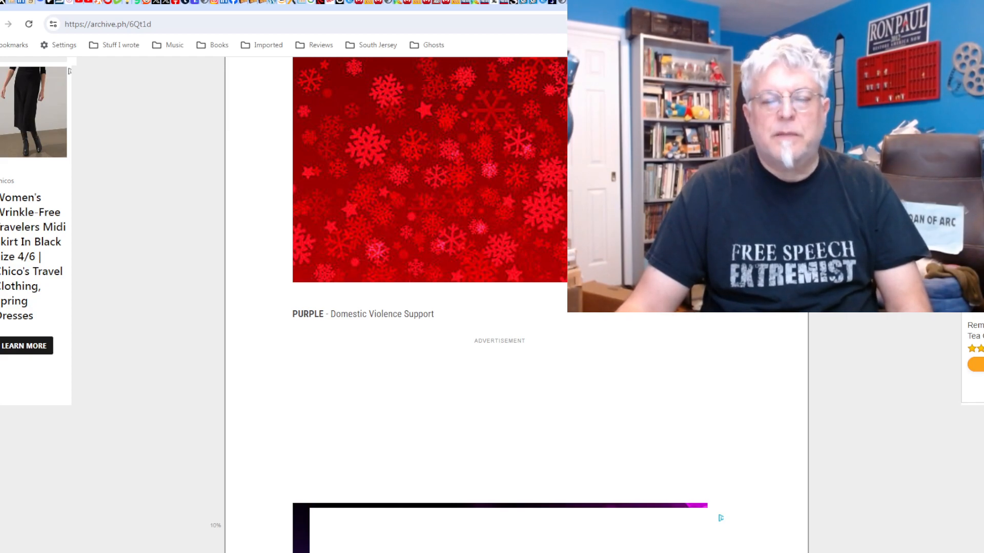
scroll(down, 3)
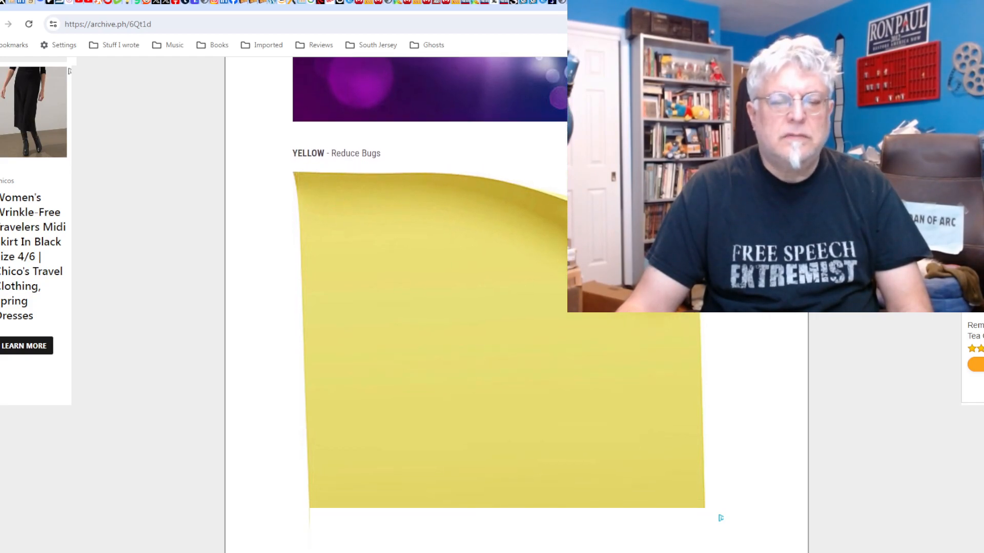
scroll(down, 3)
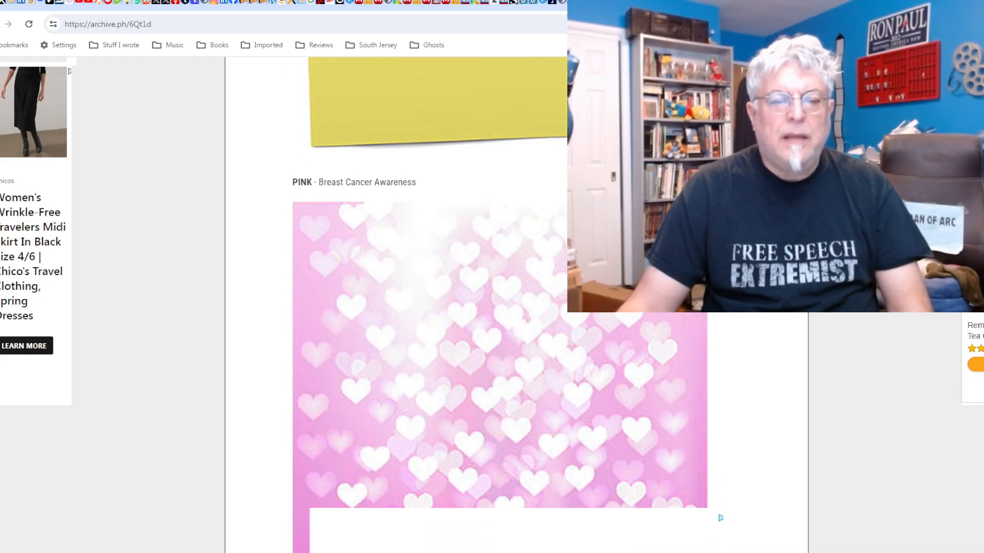
scroll(down, 3)
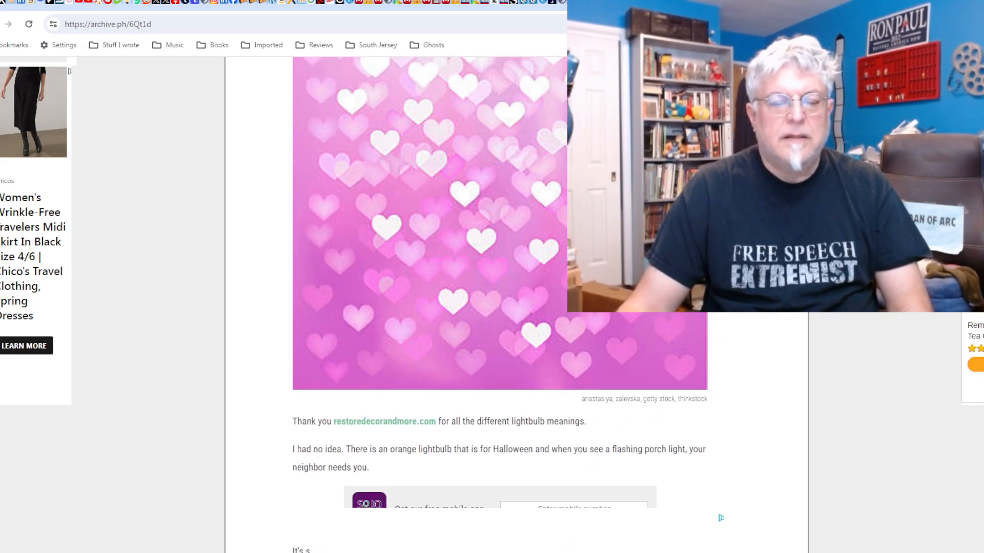
scroll(down, 3)
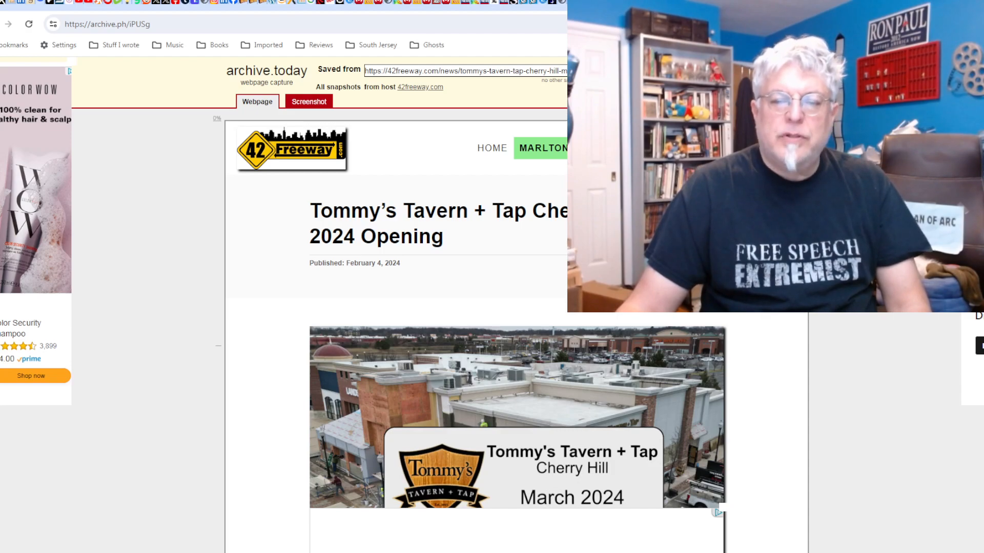
Scroll the Tommy's Tavern + Tap article down to the Garden State Park location details.
scroll(down, 3)
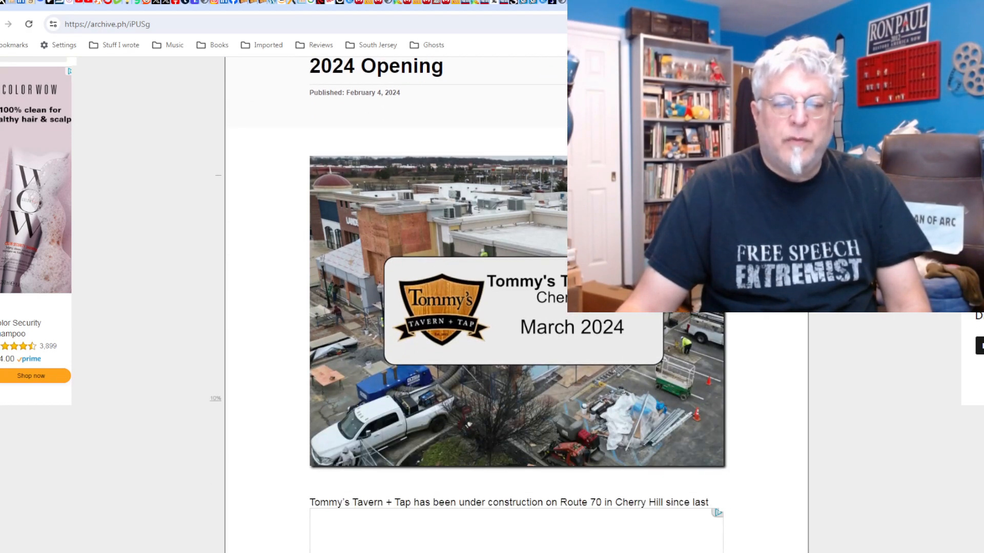
scroll(down, 3)
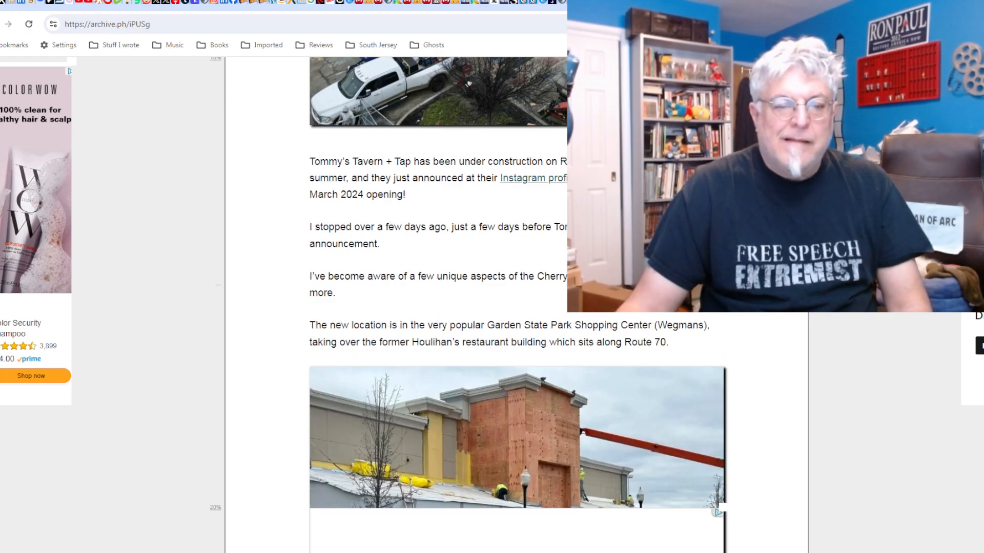
scroll(down, 3)
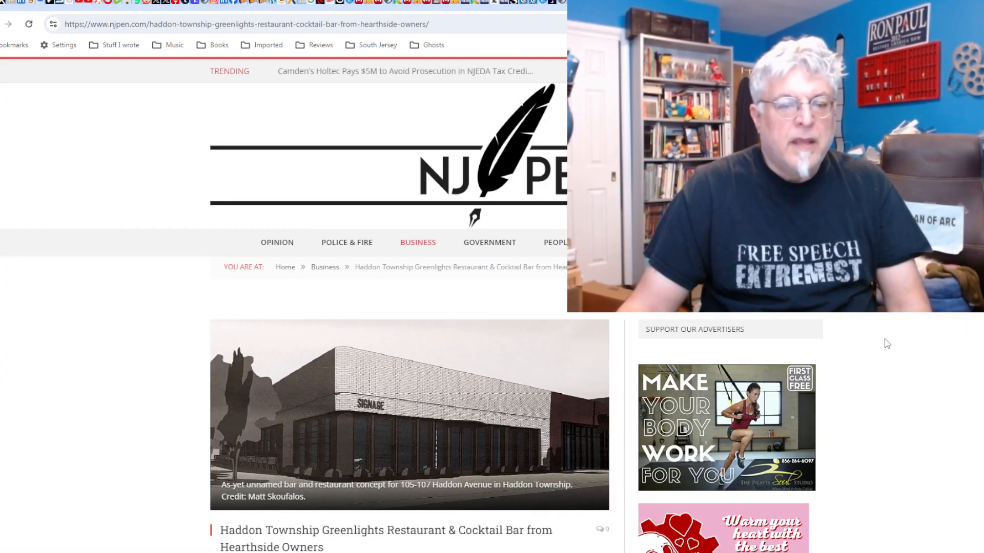
Scroll the Haddon Township restaurant article past the header image to the byline and opening paragraphs.
scroll(down, 3)
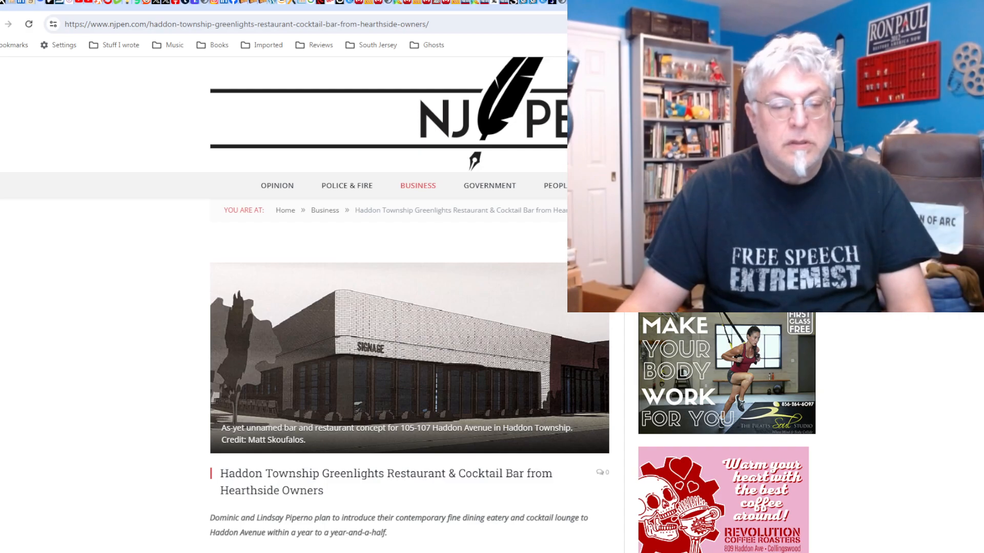
scroll(down, 3)
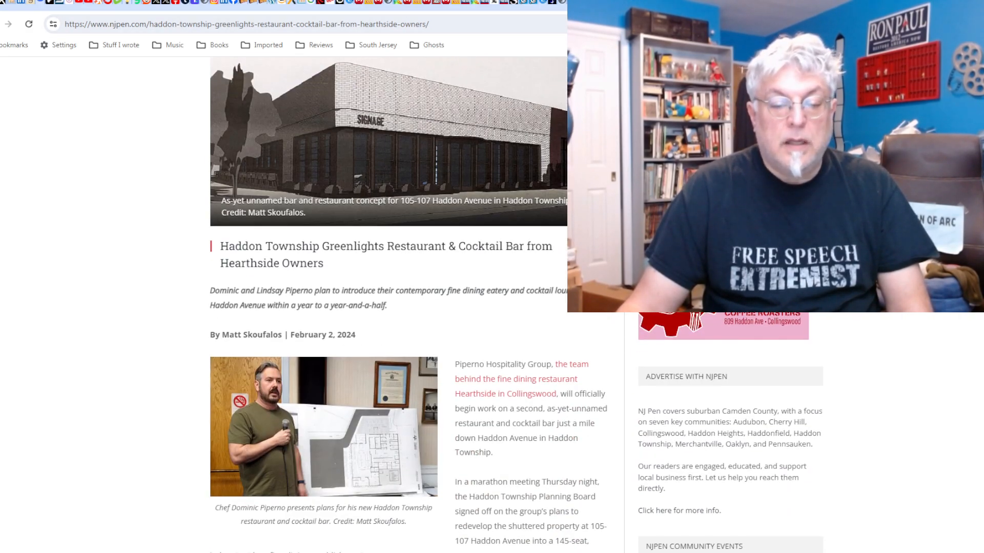
scroll(down, 3)
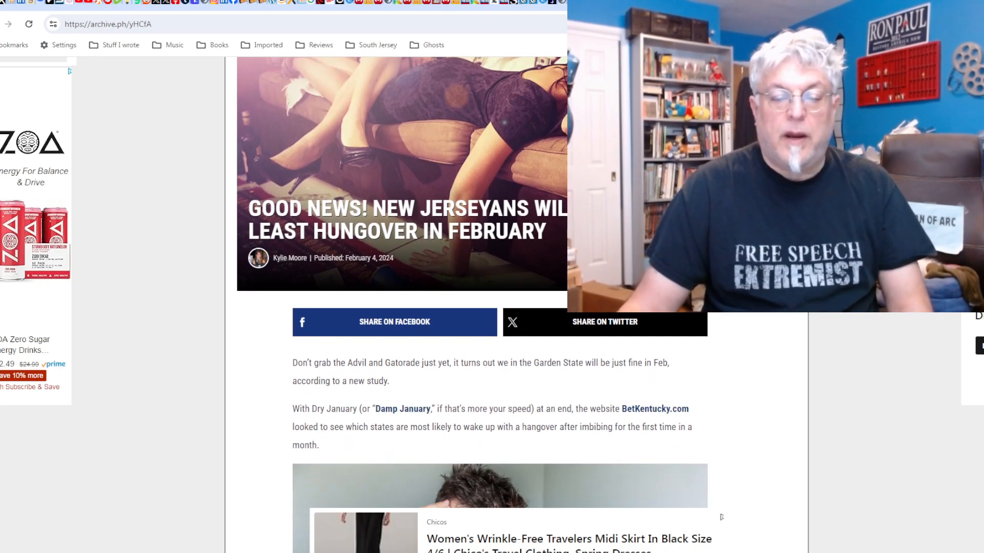
Scroll the hangover article through its methodology to New Jersey's 7th-place ranking.
scroll(down, 3)
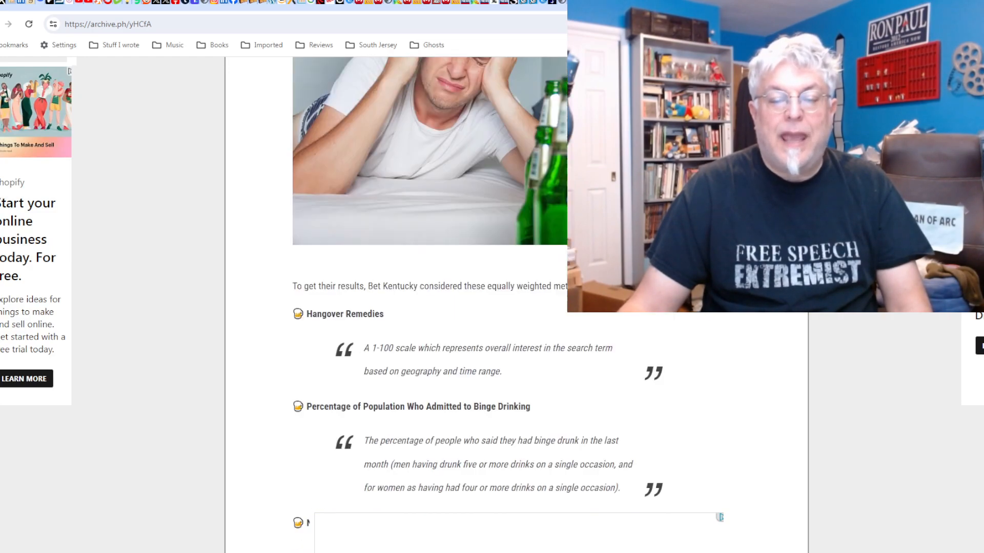
scroll(up, 3)
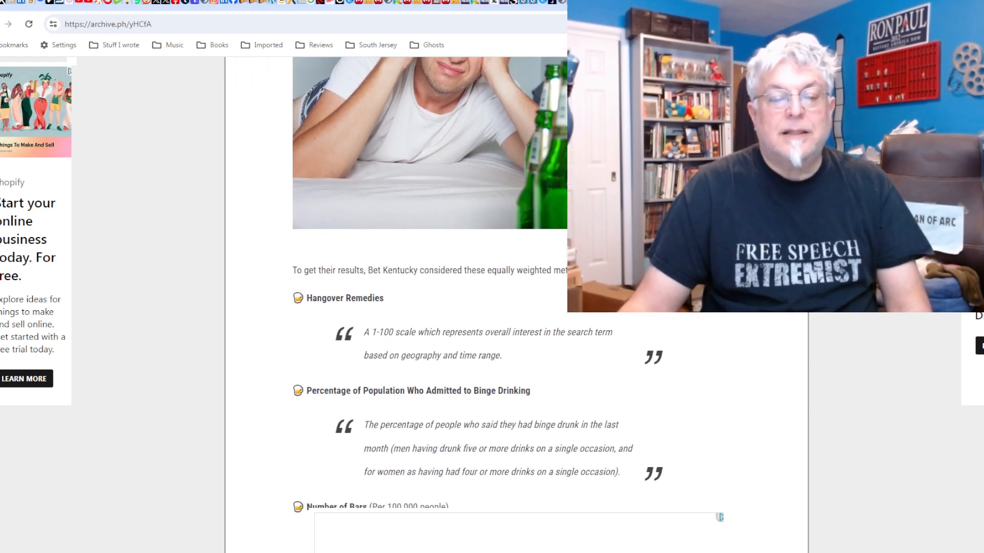
scroll(down, 3)
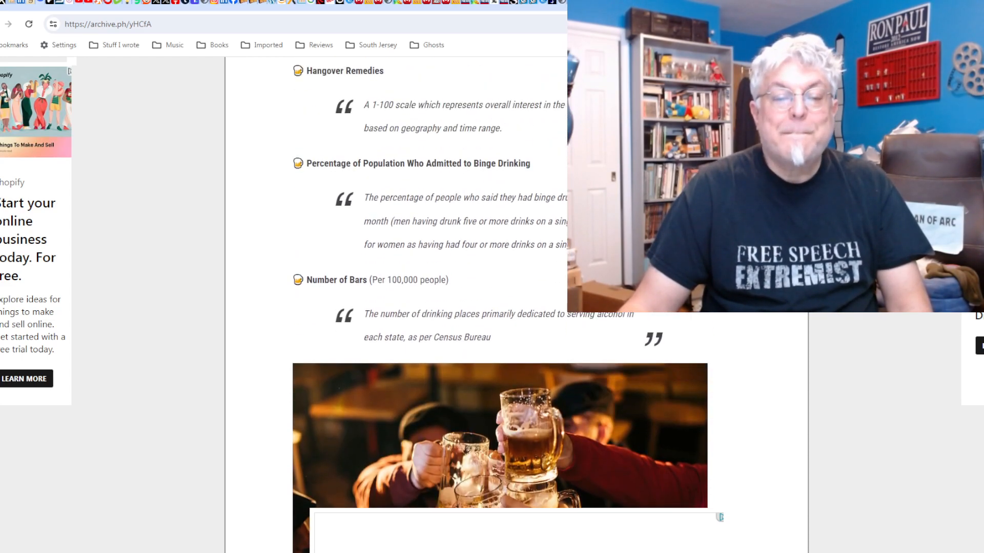
scroll(down, 3)
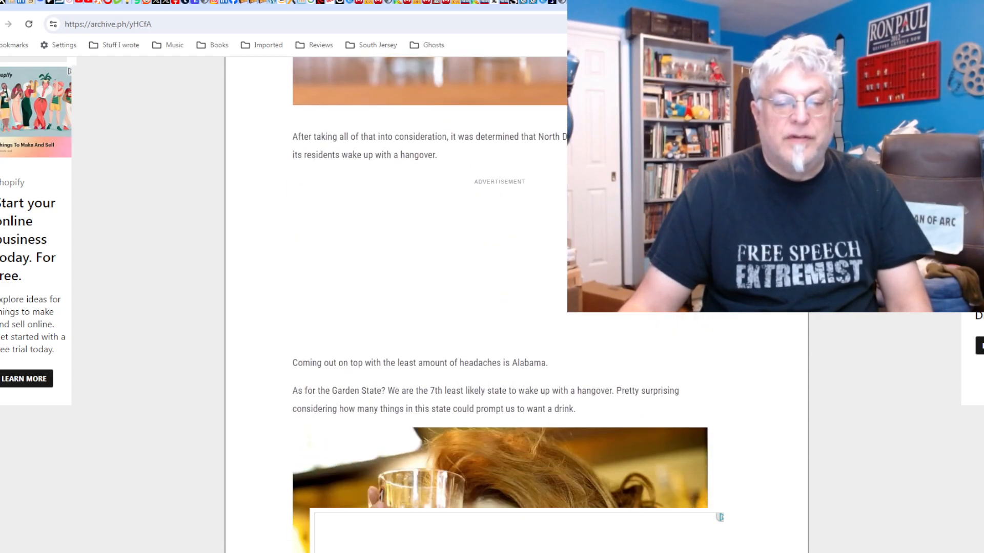
scroll(down, 3)
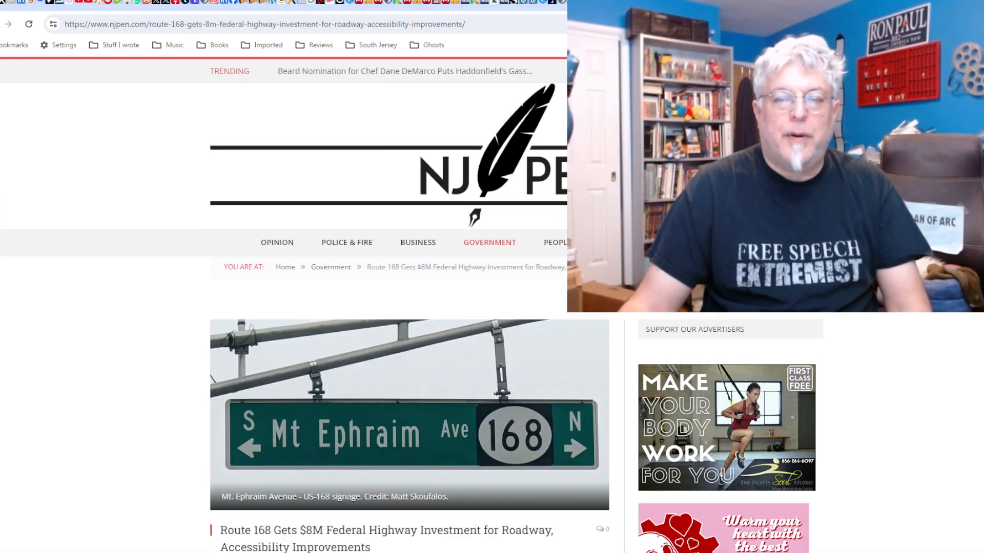
Scroll down the Route 168 $8M federal highway investment article.
scroll(down, 3)
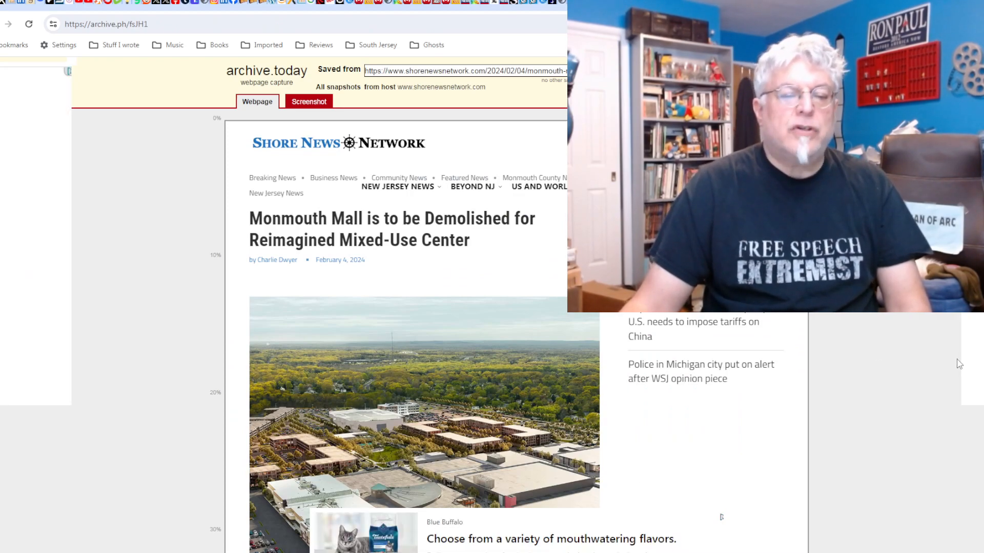
Scroll down the archived Monmouth Mall demolition article.
scroll(down, 3)
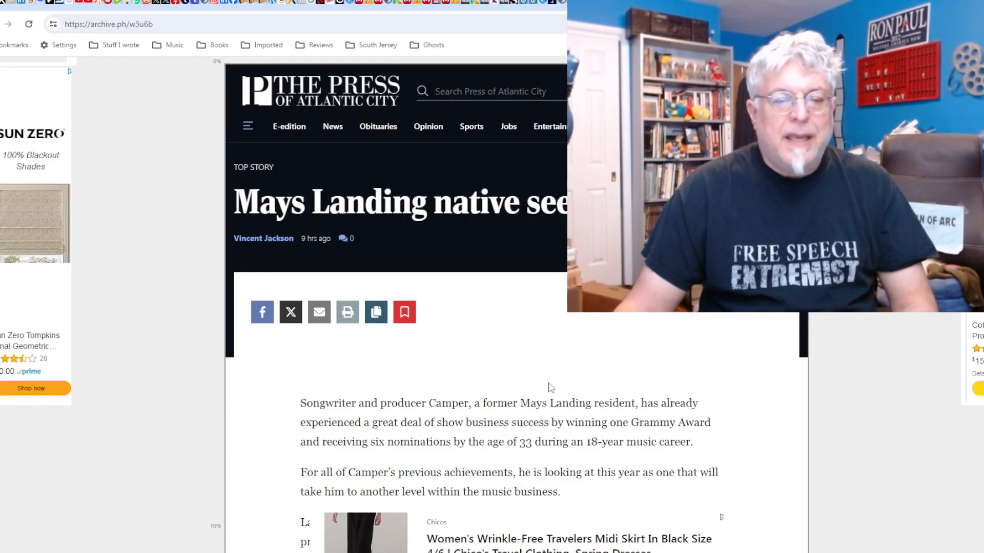
Scroll the Camper songwriter story down to the reporter contact and Popular in the Community section.
scroll(down, 3)
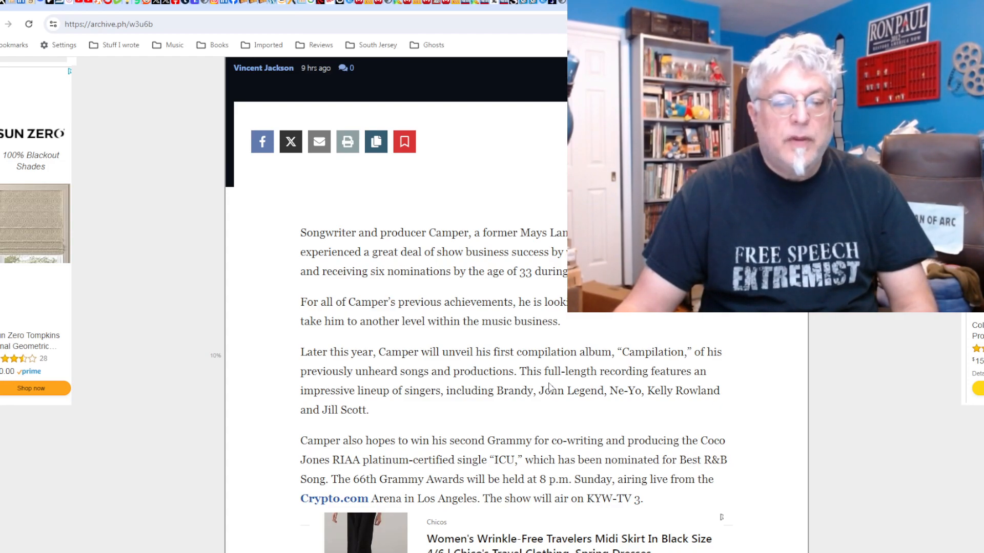
scroll(down, 3)
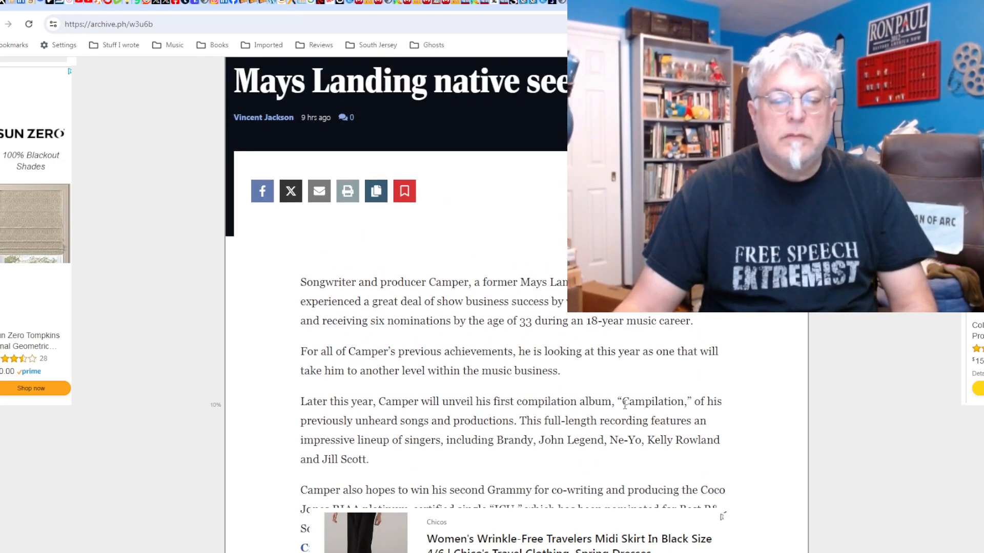
scroll(down, 3)
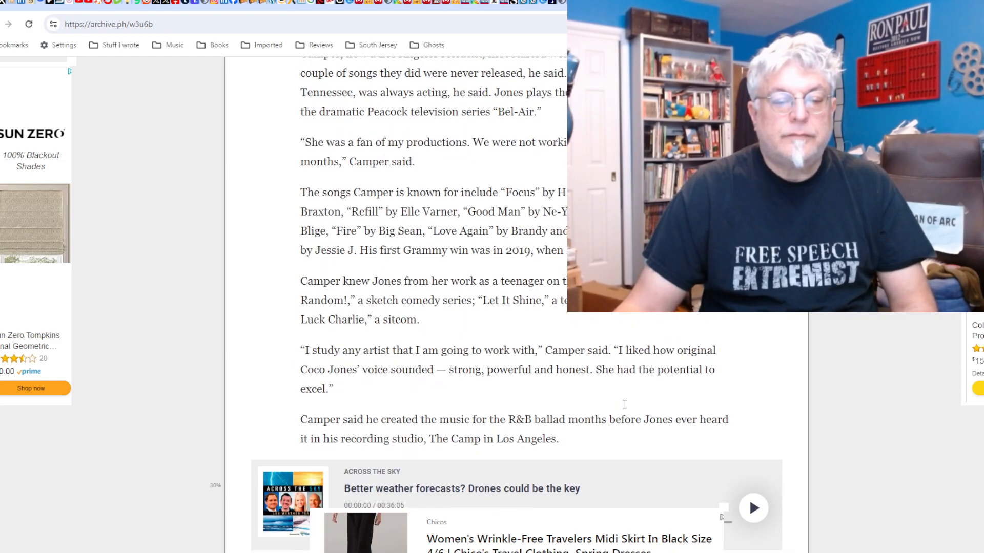
scroll(down, 3)
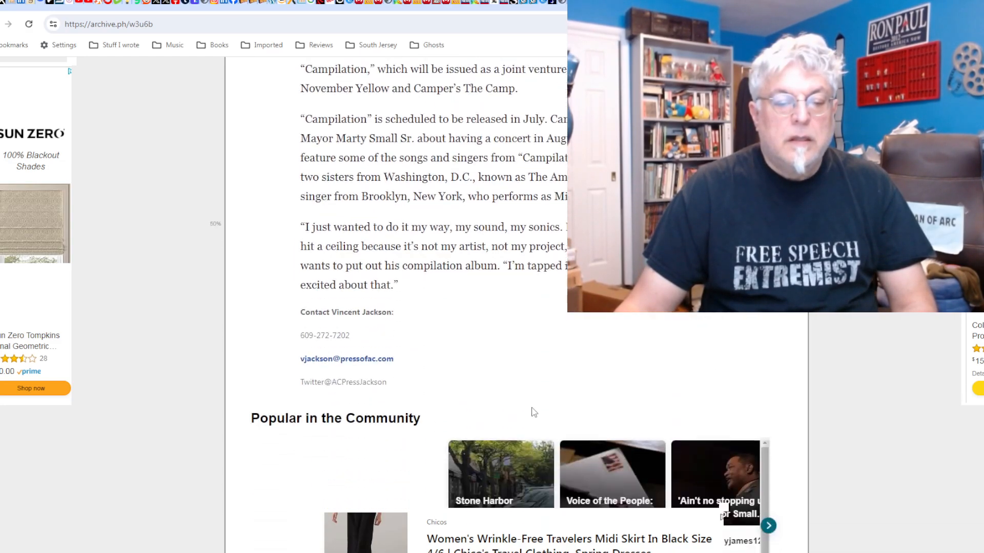
scroll(down, 3)
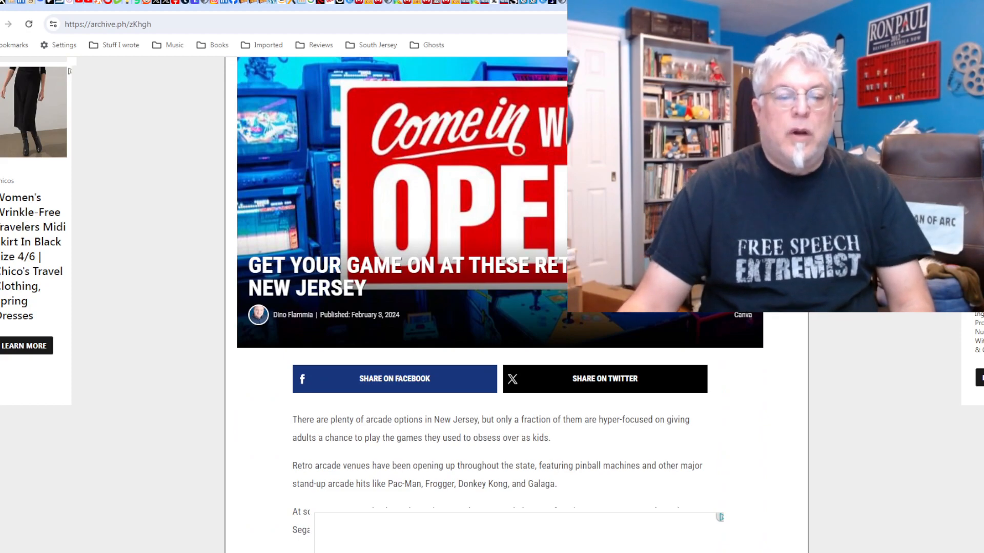
Scroll the retro arcades list past Barcade in Jersey City to the end.
scroll(down, 3)
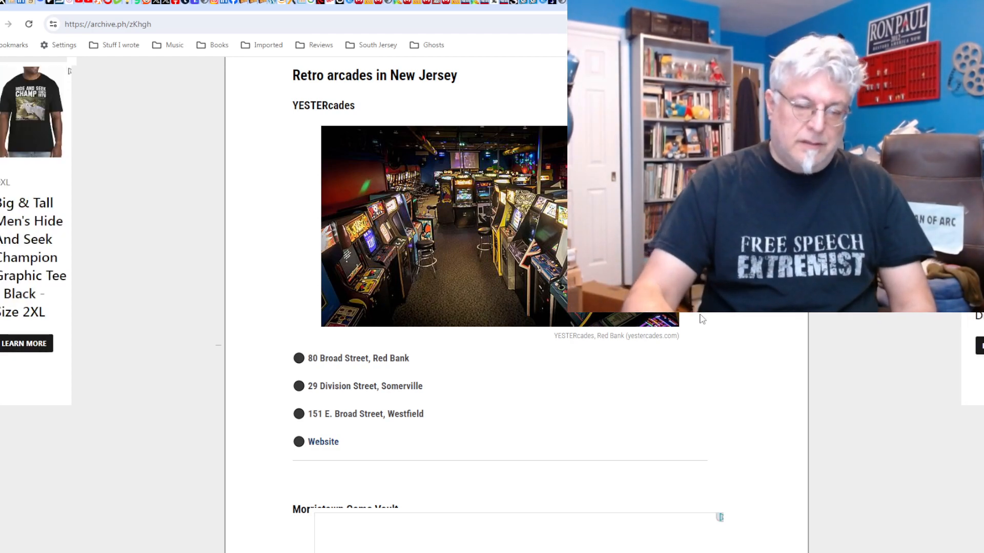
scroll(down, 3)
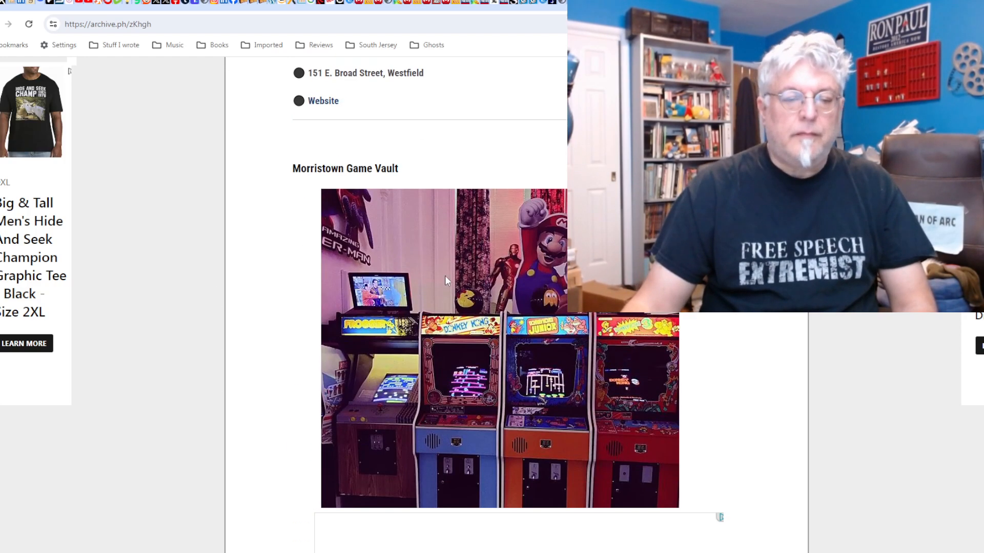
scroll(down, 3)
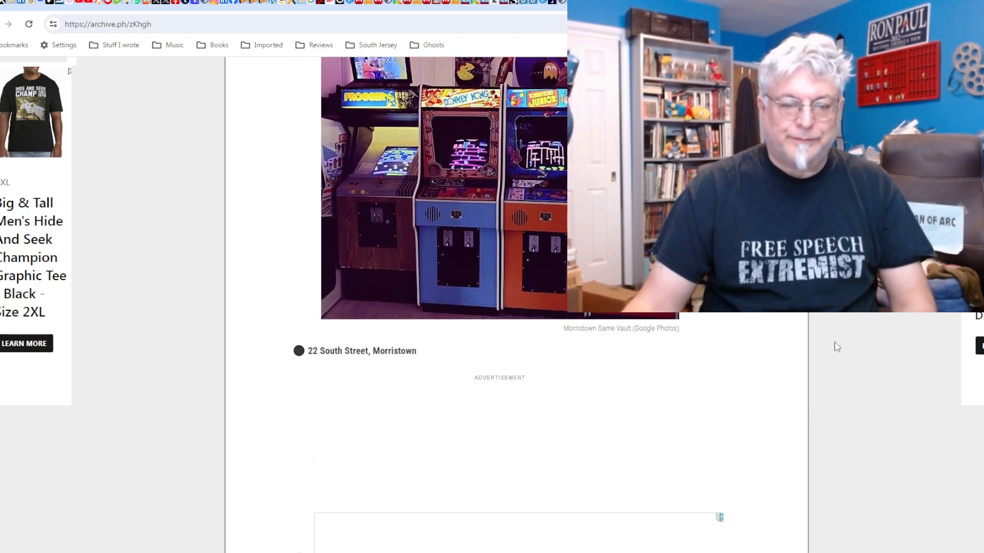
scroll(down, 3)
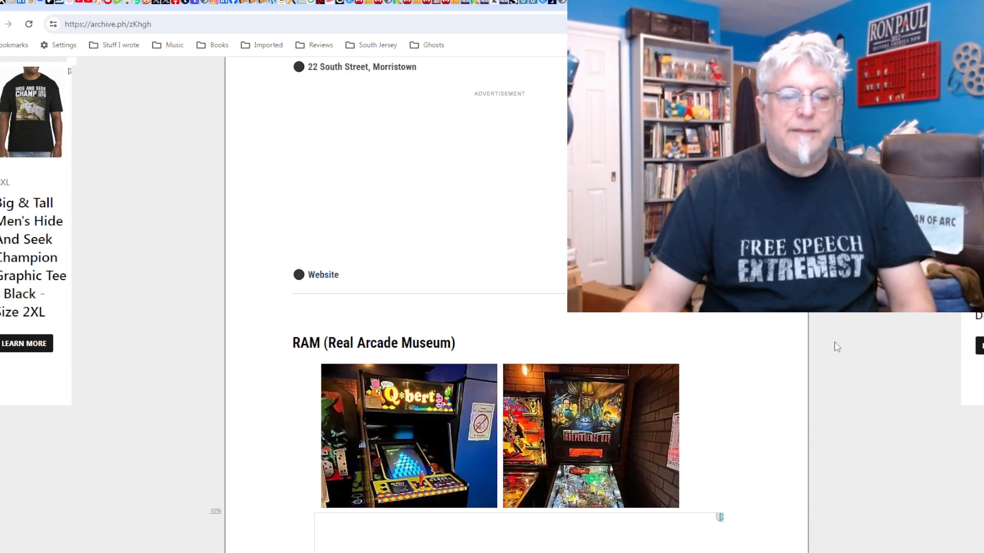
scroll(down, 3)
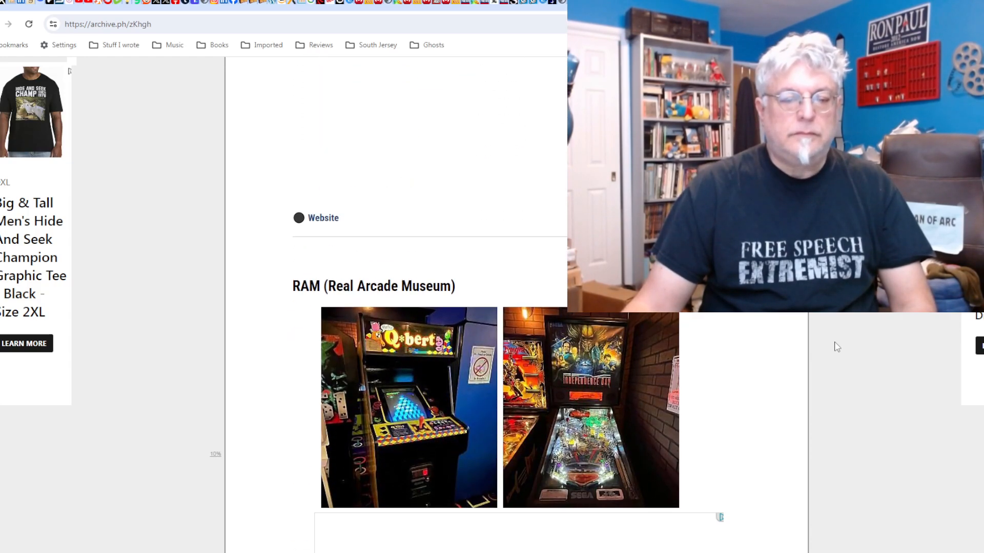
scroll(down, 3)
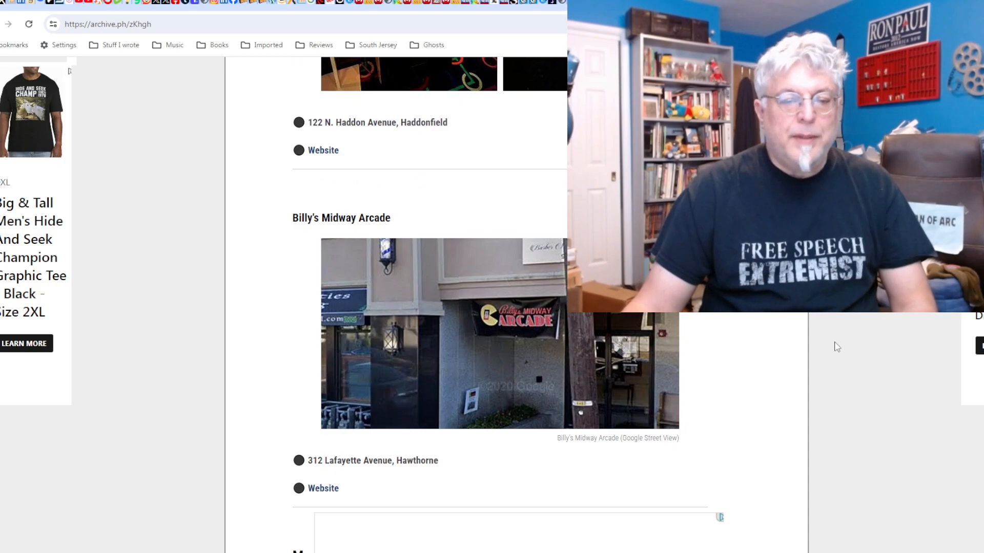
scroll(down, 3)
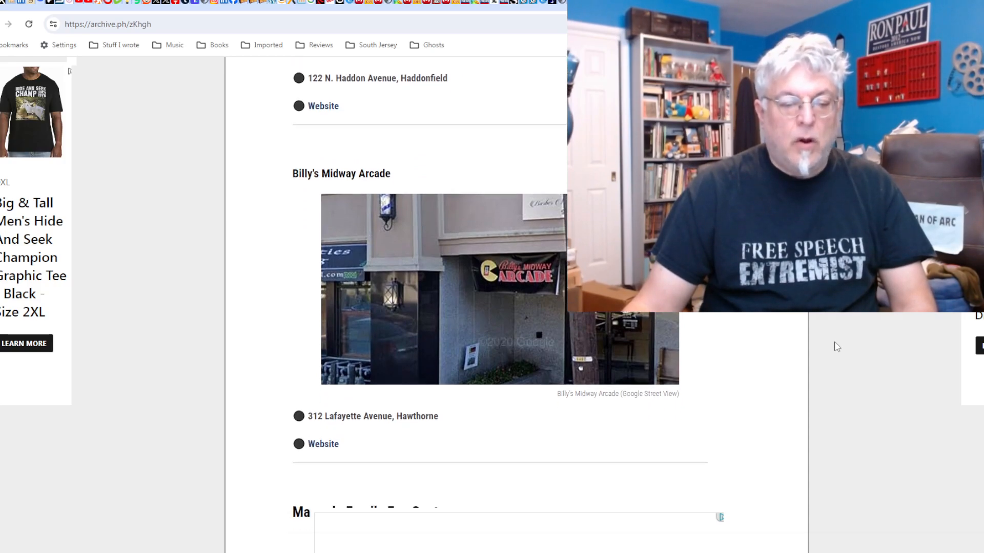
scroll(down, 3)
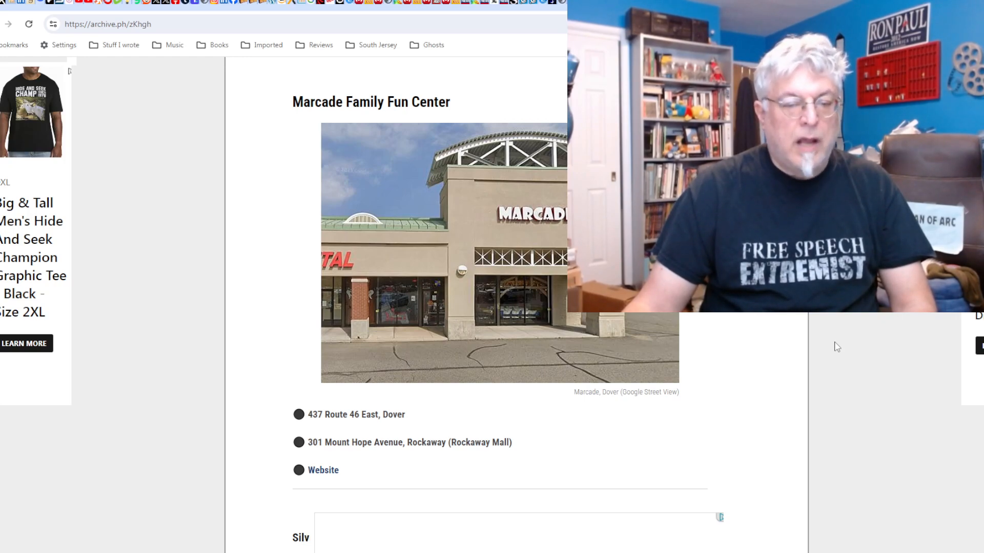
scroll(down, 3)
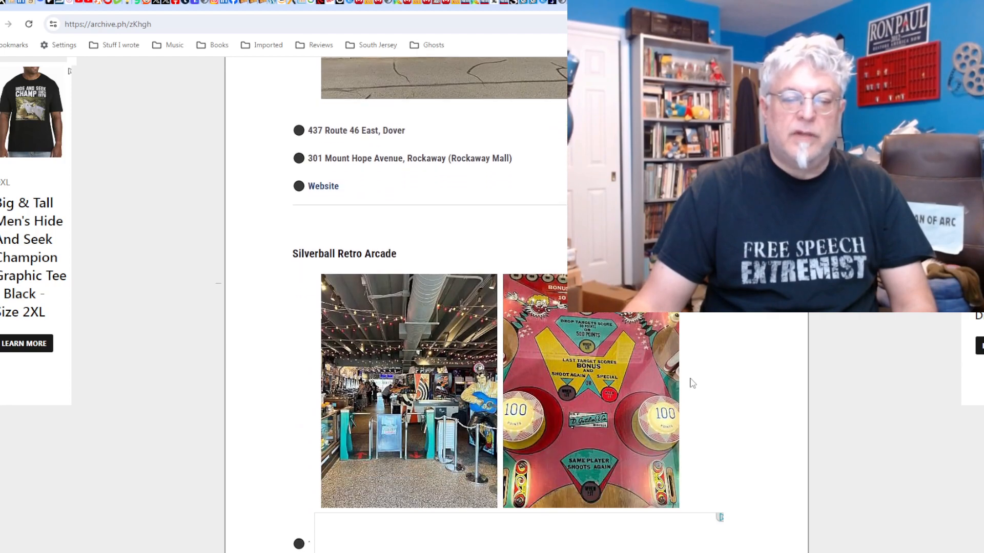
scroll(down, 3)
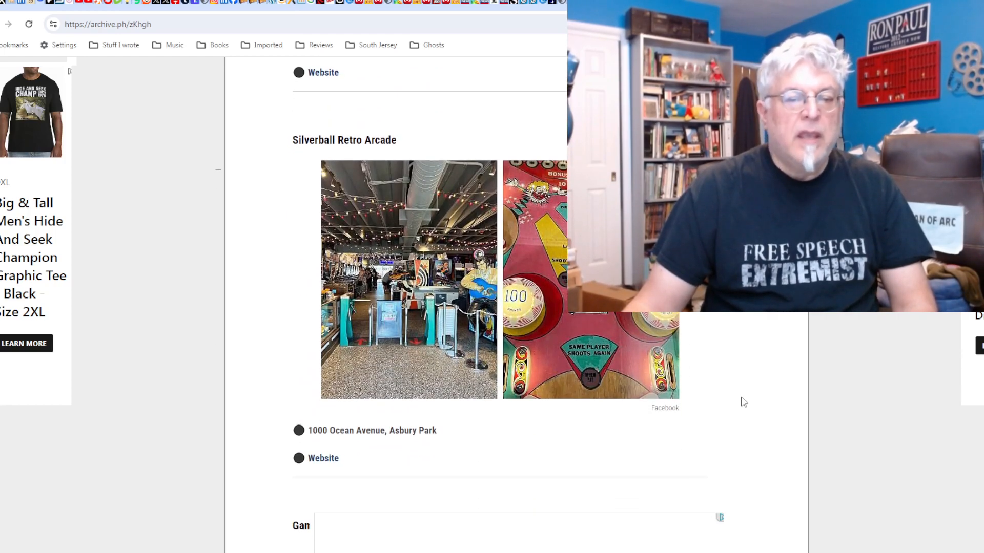
scroll(down, 3)
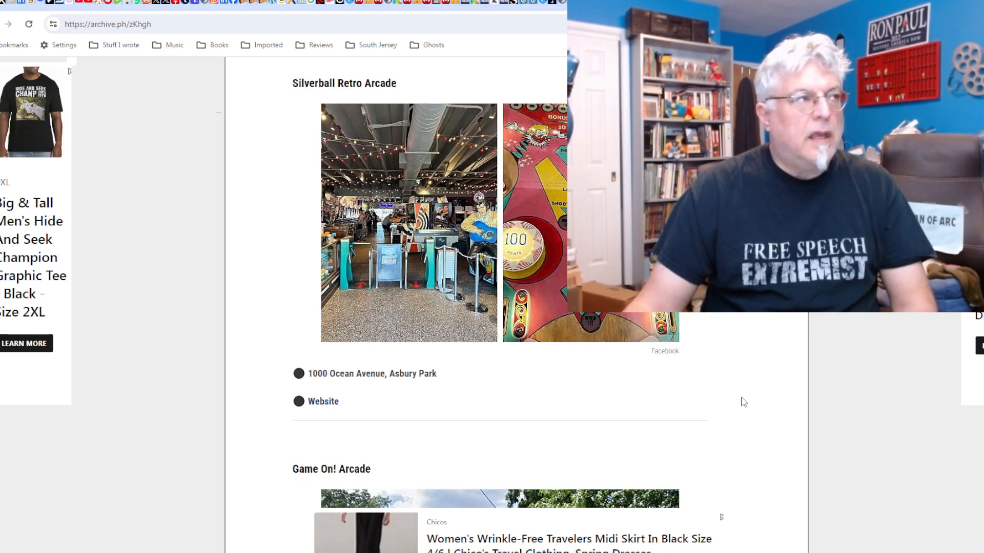
scroll(down, 3)
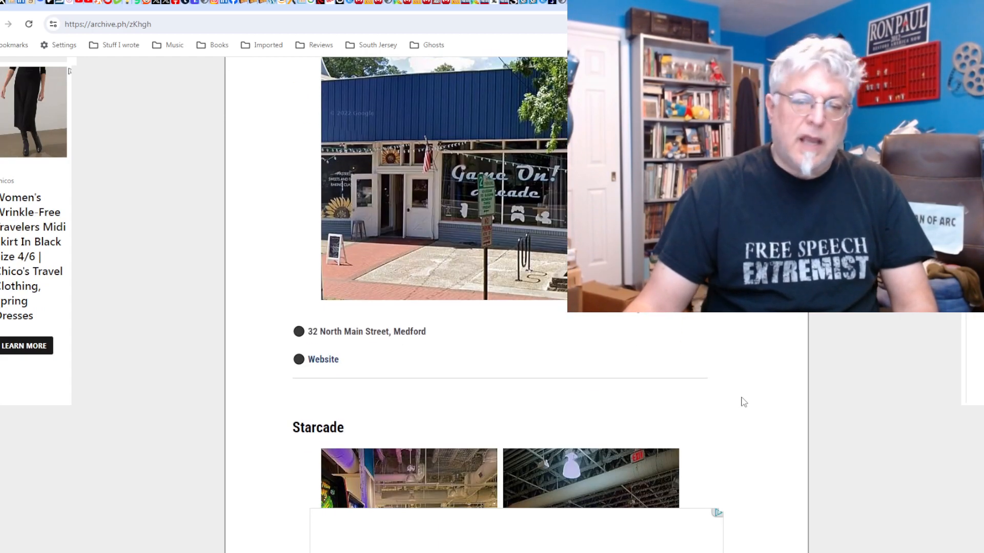
scroll(down, 3)
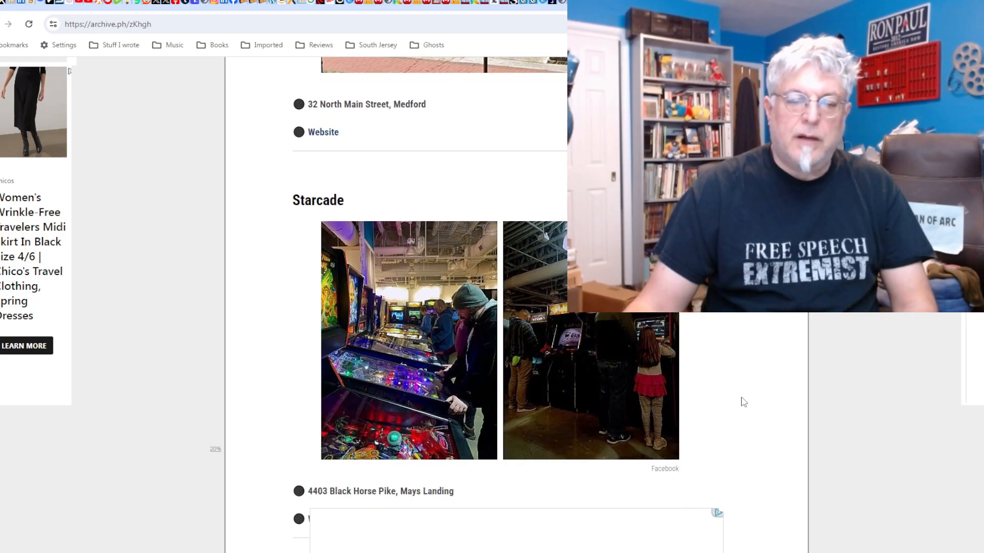
scroll(down, 3)
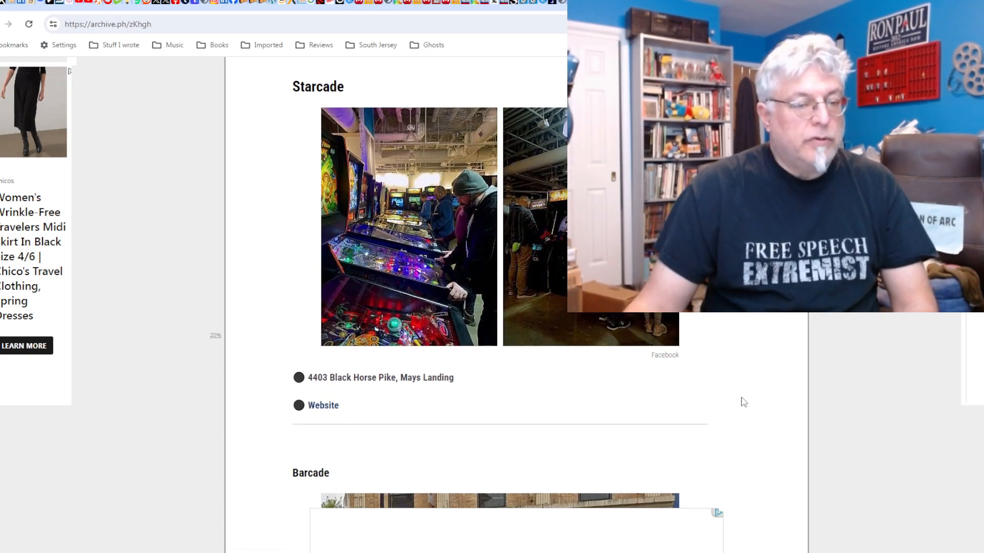
scroll(down, 3)
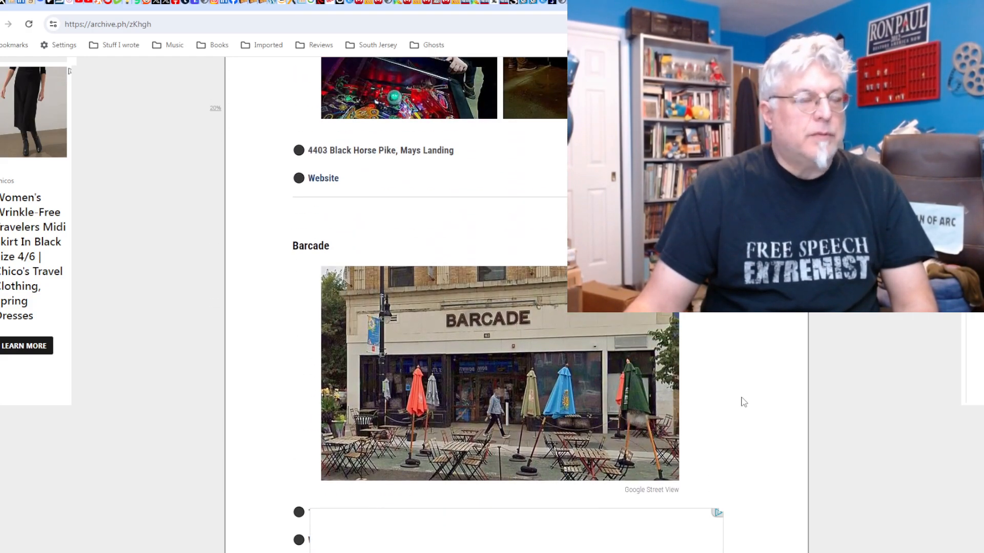
scroll(down, 3)
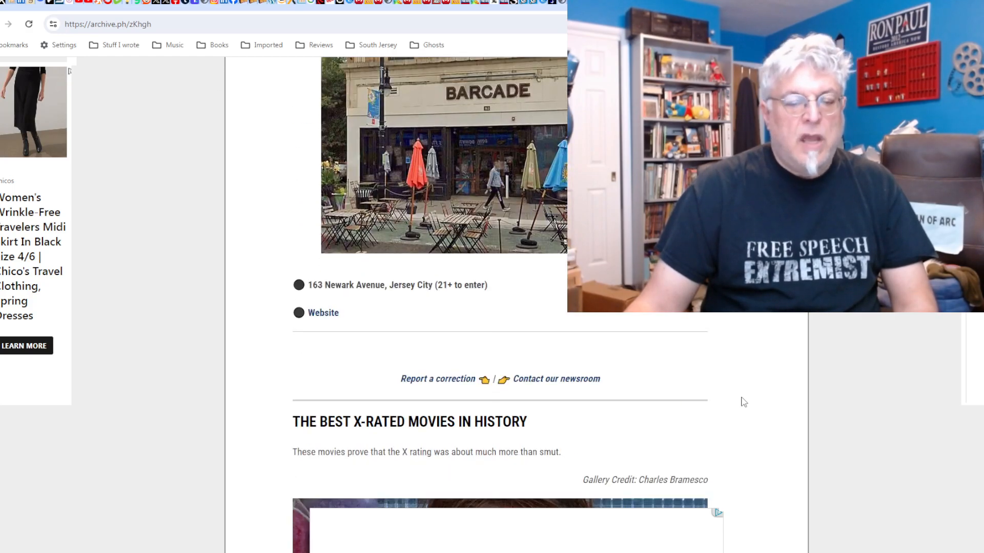
mouse_move(688, 333)
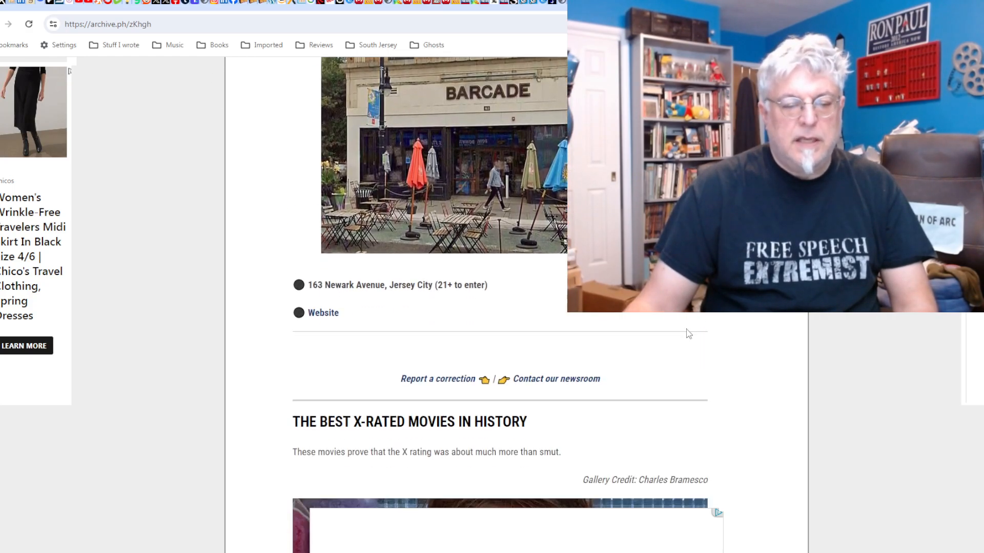
scroll(down, 3)
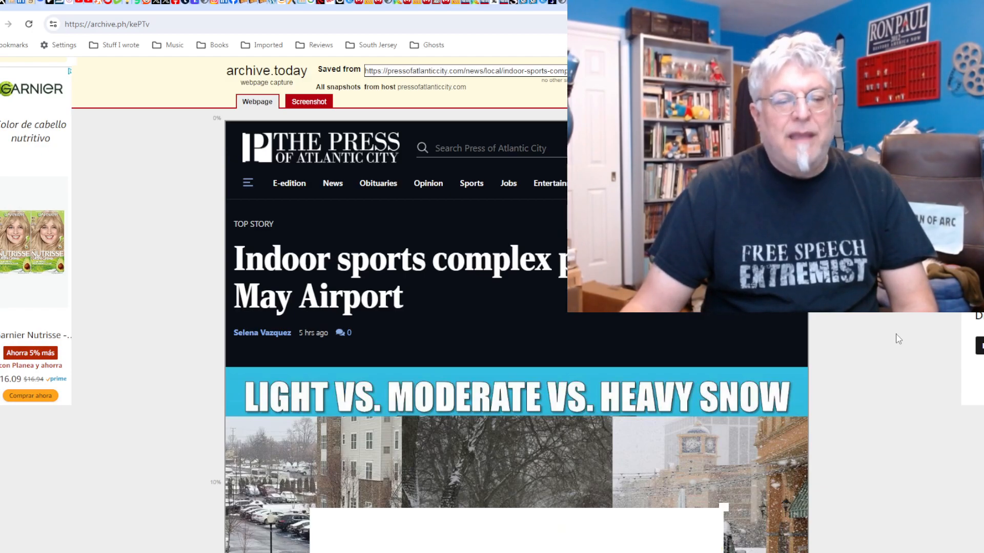
Scroll the Cape May Airport indoor sports complex article down to its story text.
scroll(down, 3)
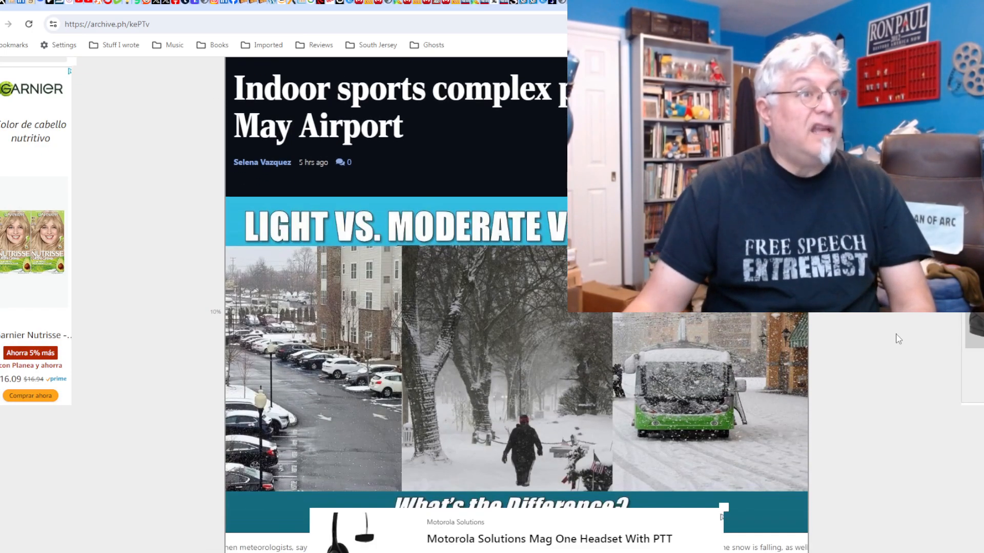
scroll(down, 3)
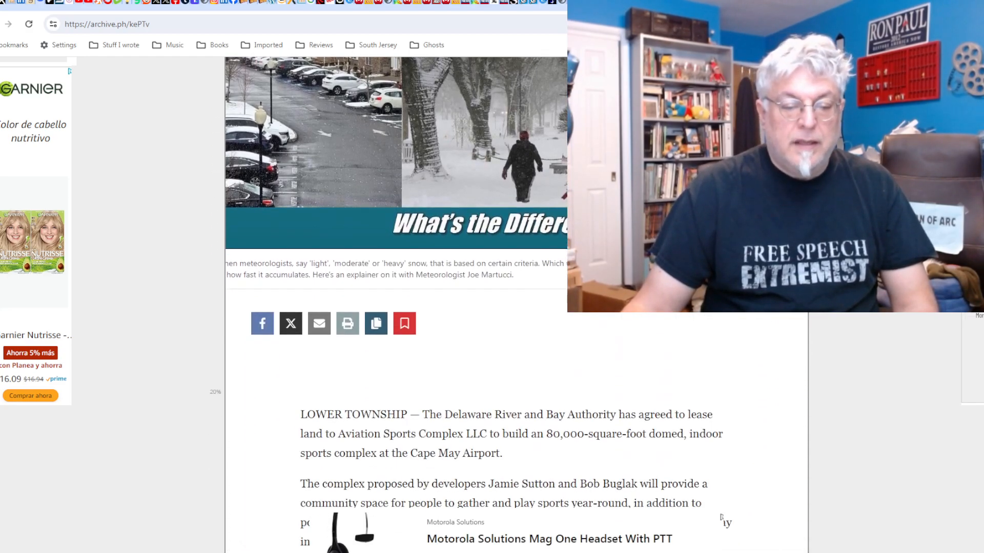
scroll(up, 3)
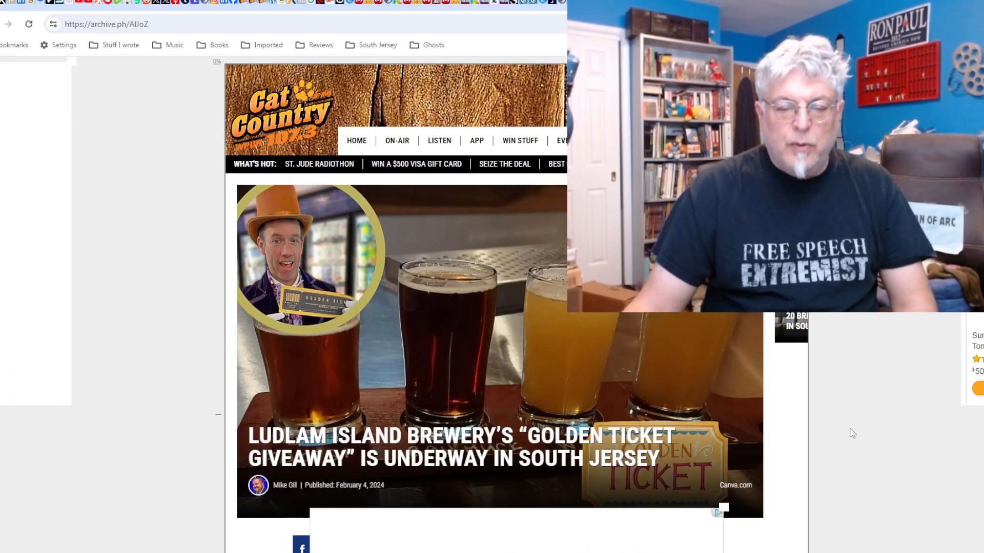
Scroll the Golden Ticket Giveaway article down to the liquor-store tasting schedule.
scroll(down, 3)
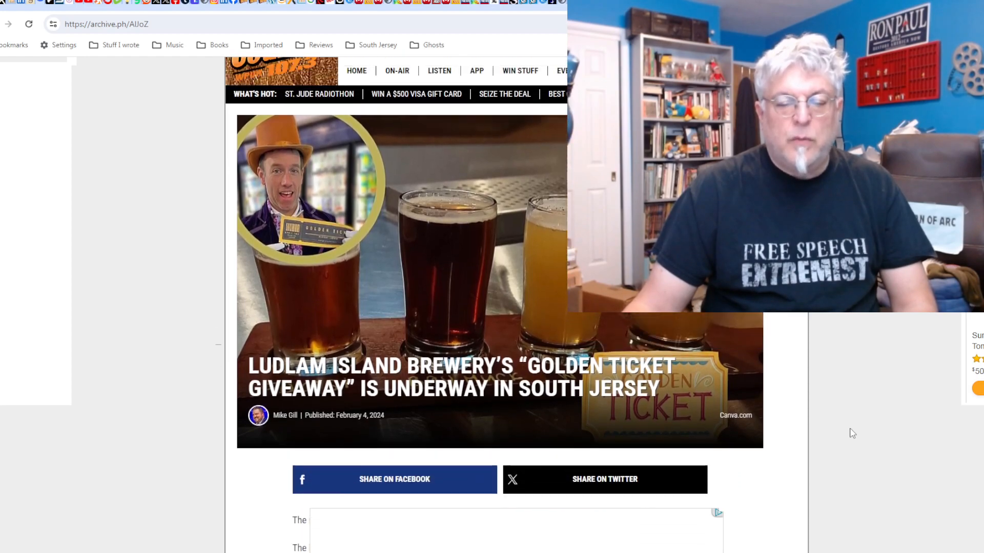
scroll(down, 3)
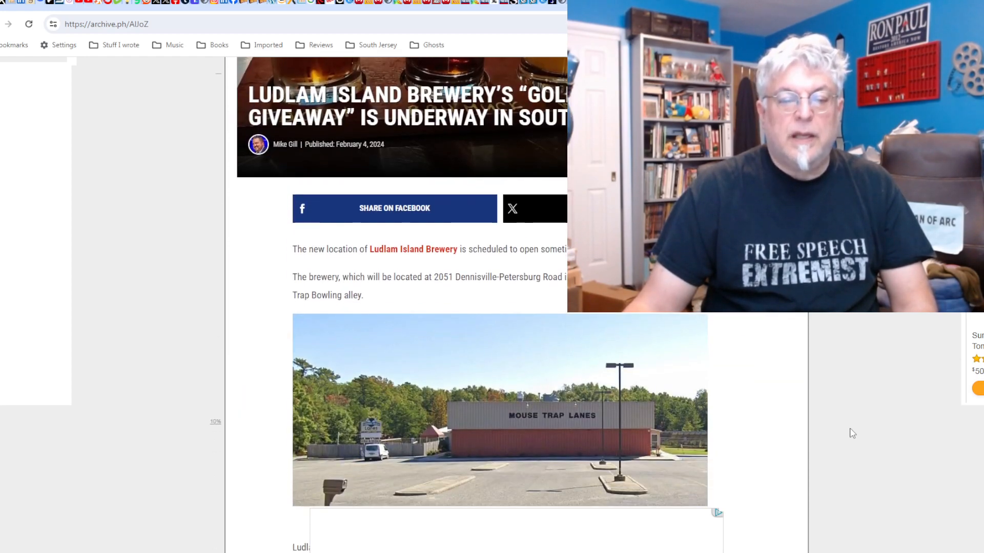
mouse_move(872, 423)
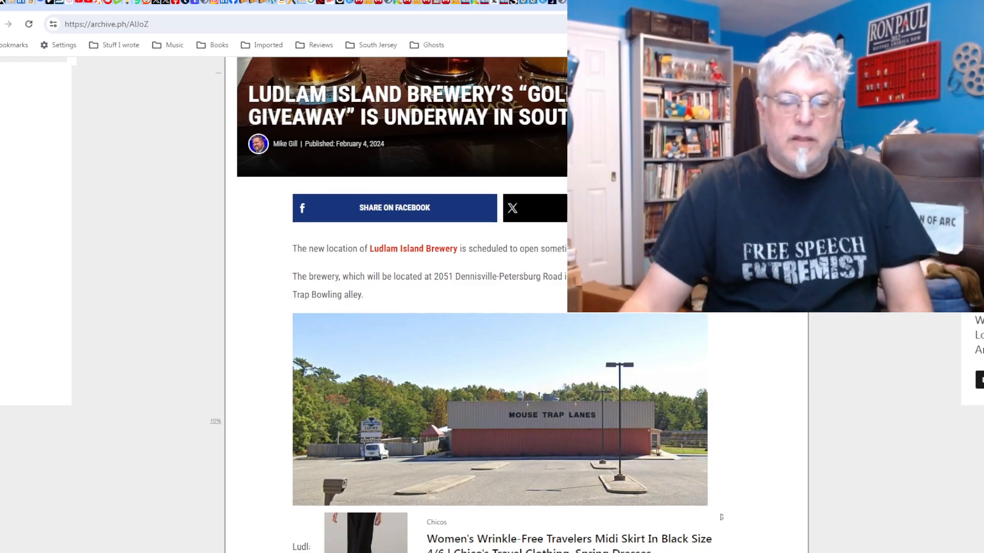
scroll(down, 3)
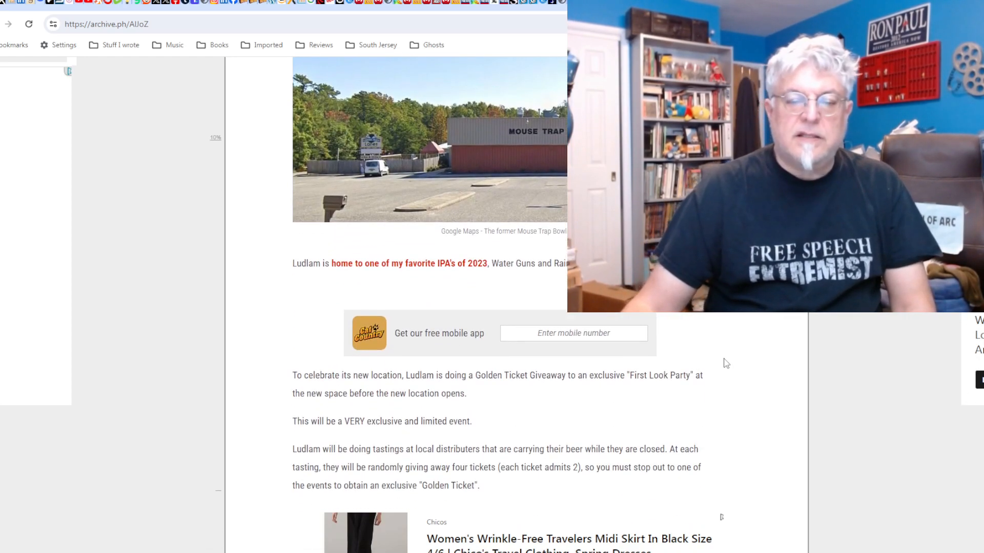
scroll(down, 3)
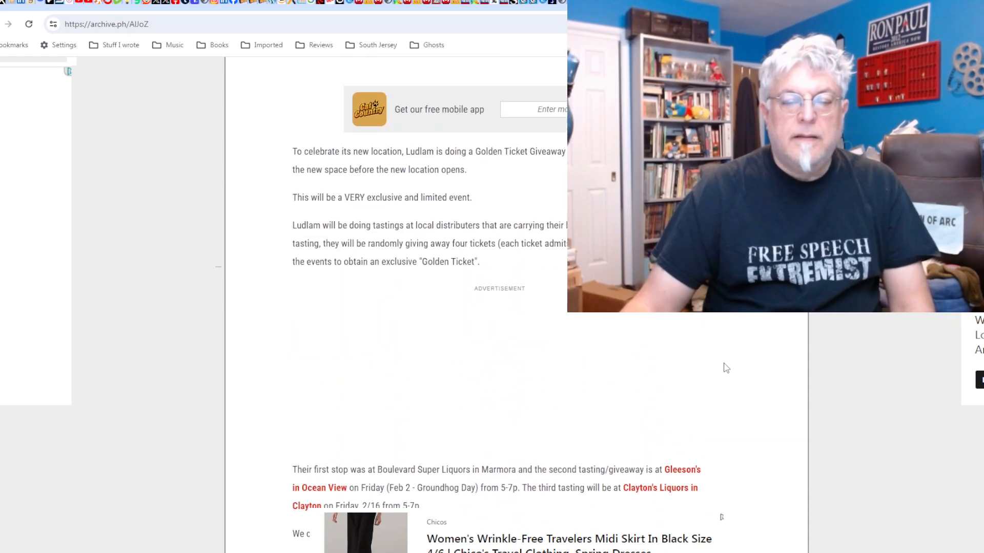
Scroll the '11 Craft Breweries' list down to the Three 3's Brewing Company entry.
scroll(down, 3)
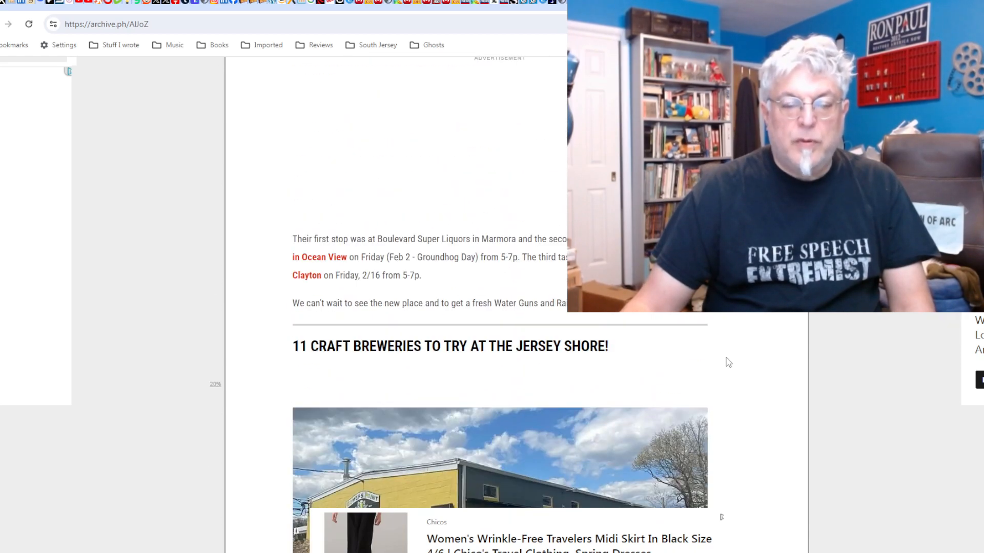
scroll(down, 3)
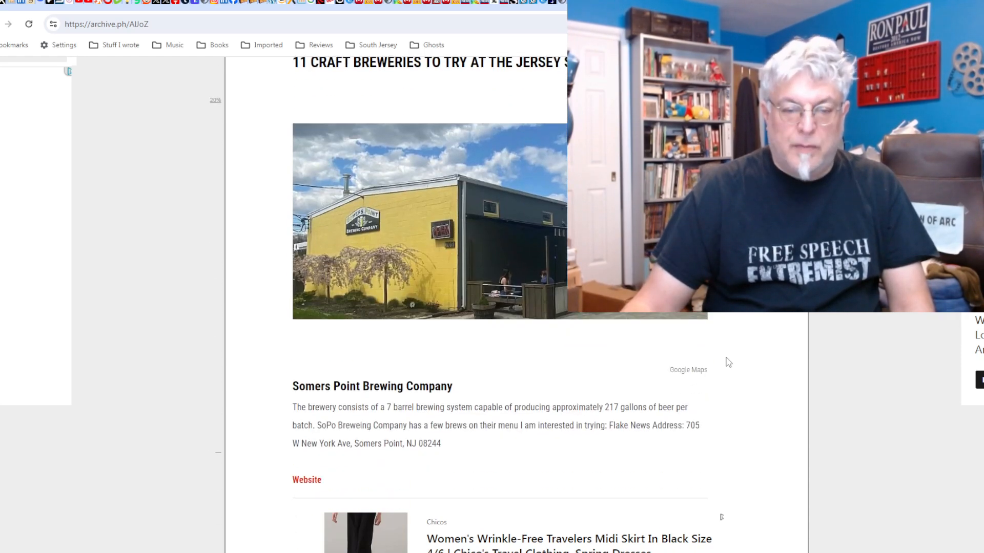
scroll(down, 3)
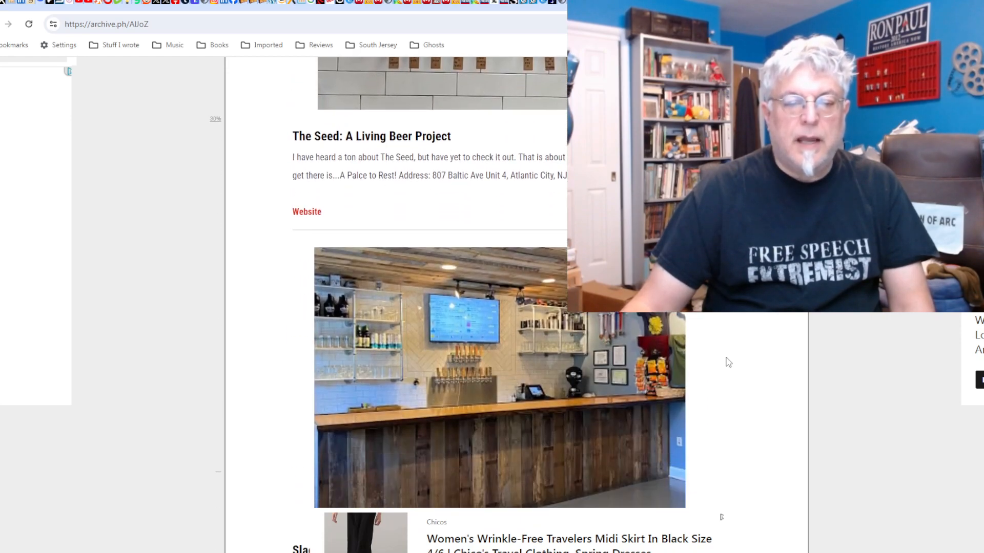
scroll(down, 3)
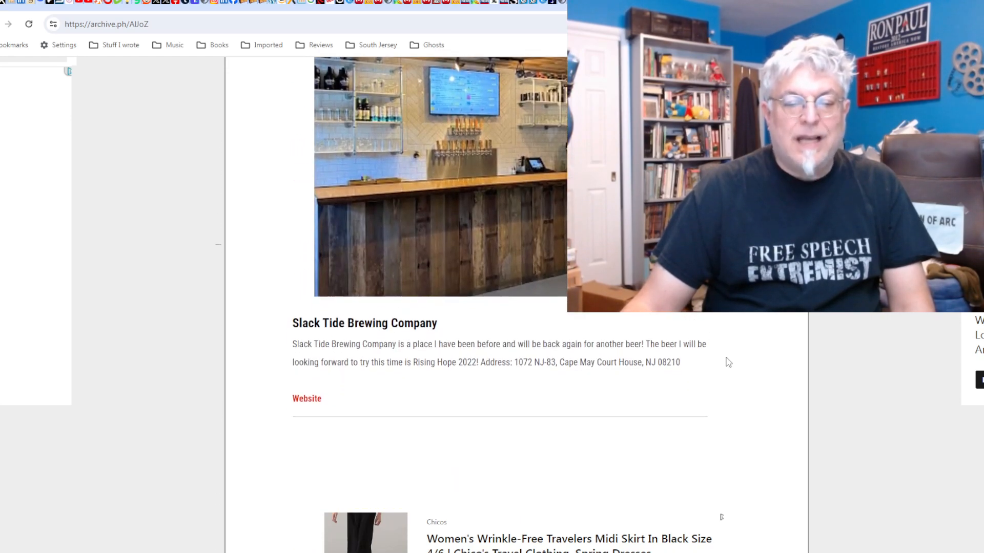
scroll(down, 3)
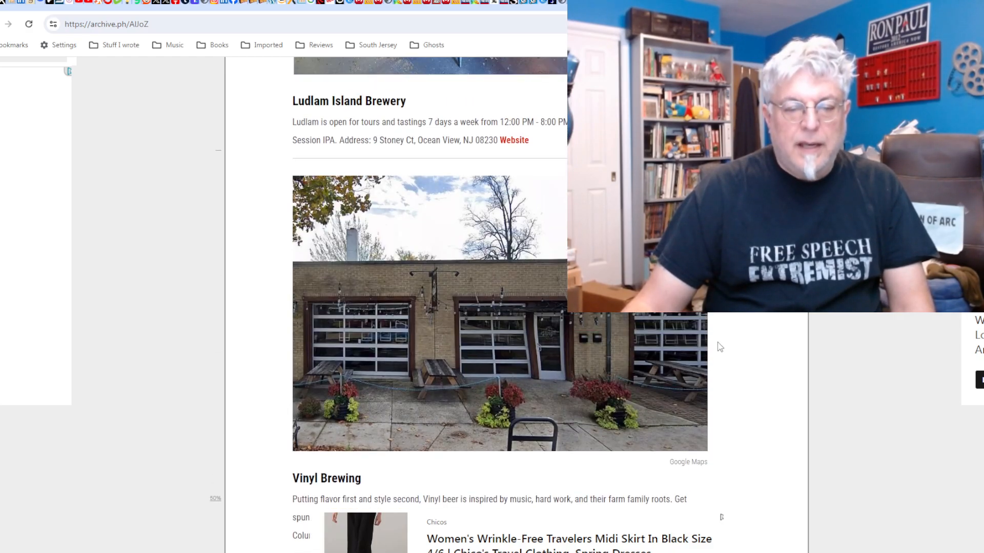
scroll(down, 3)
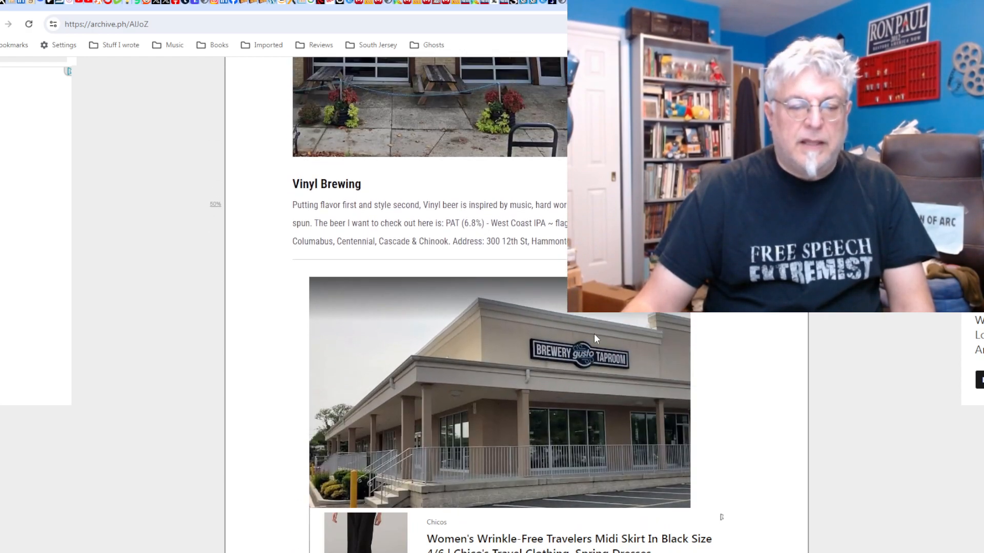
scroll(down, 3)
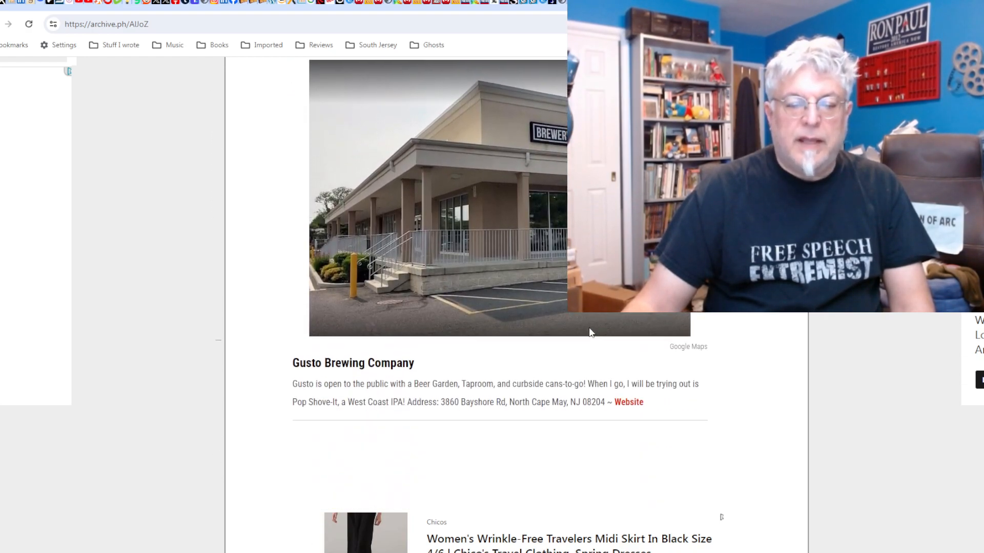
scroll(down, 3)
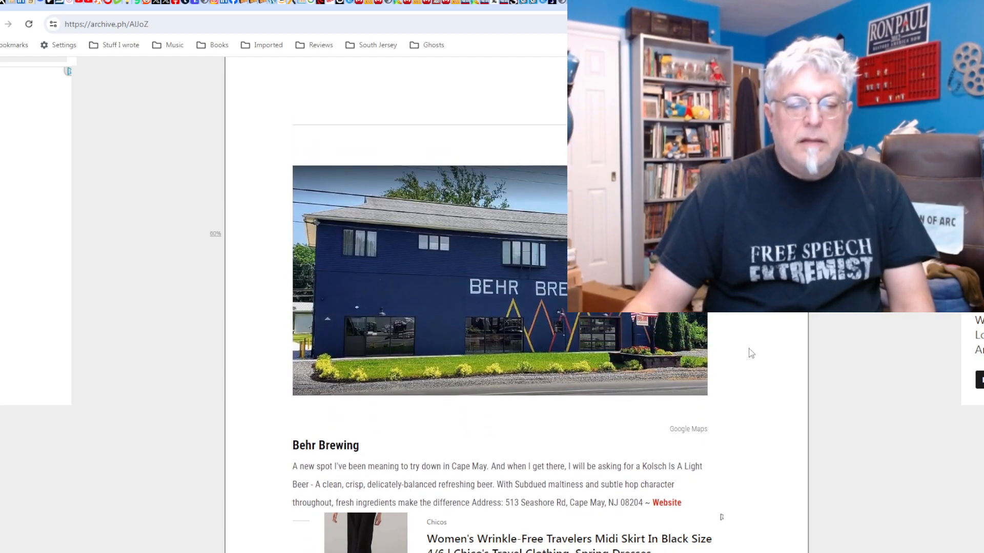
scroll(down, 3)
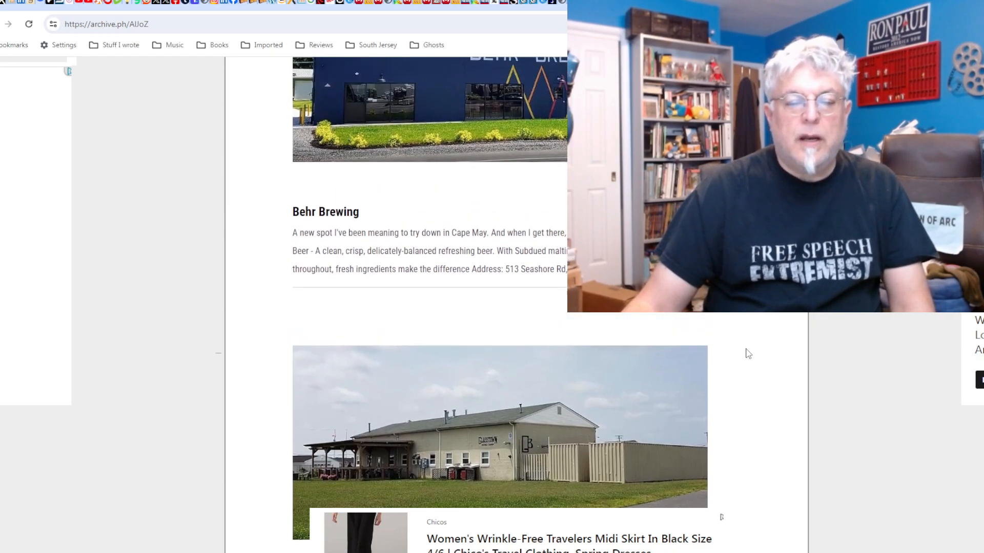
scroll(down, 3)
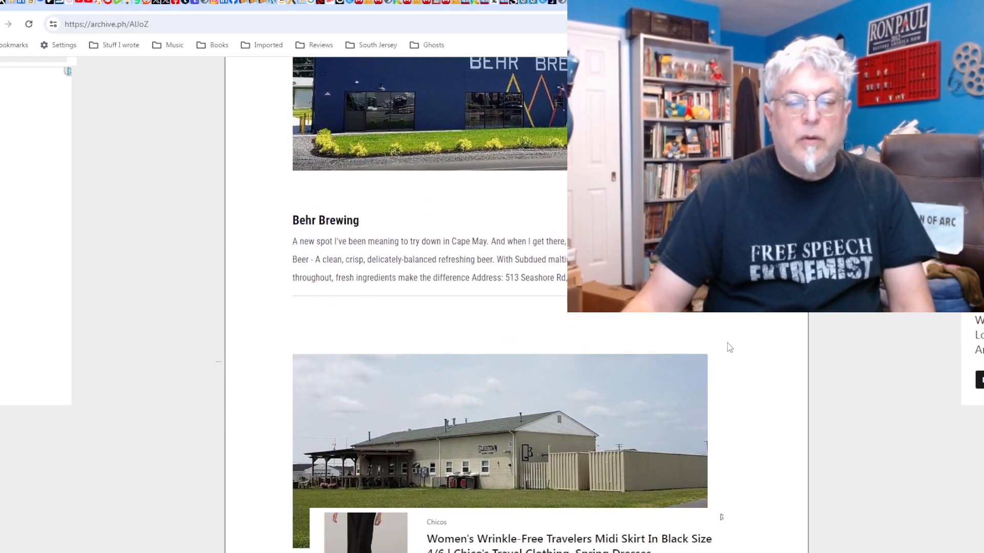
scroll(down, 3)
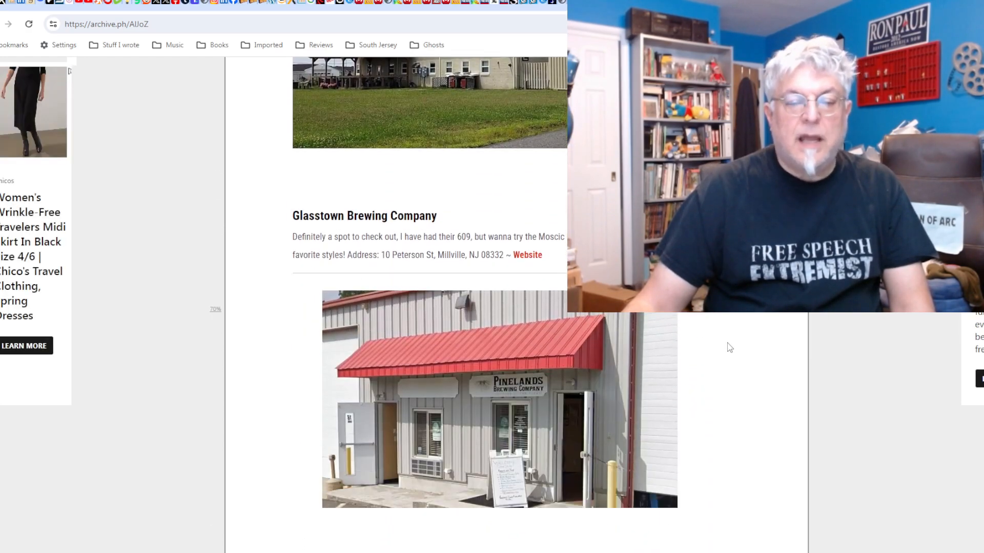
scroll(down, 3)
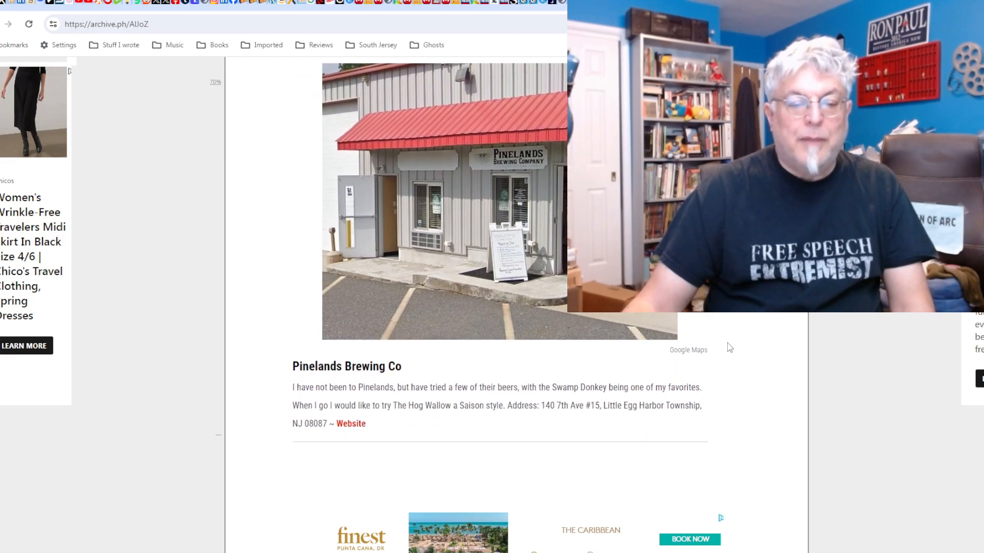
mouse_move(432, 298)
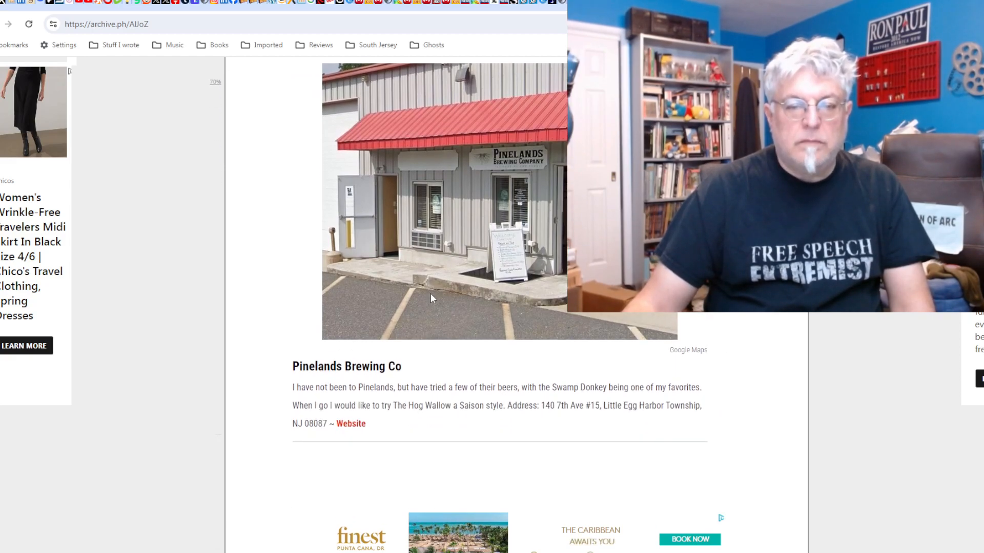
scroll(down, 3)
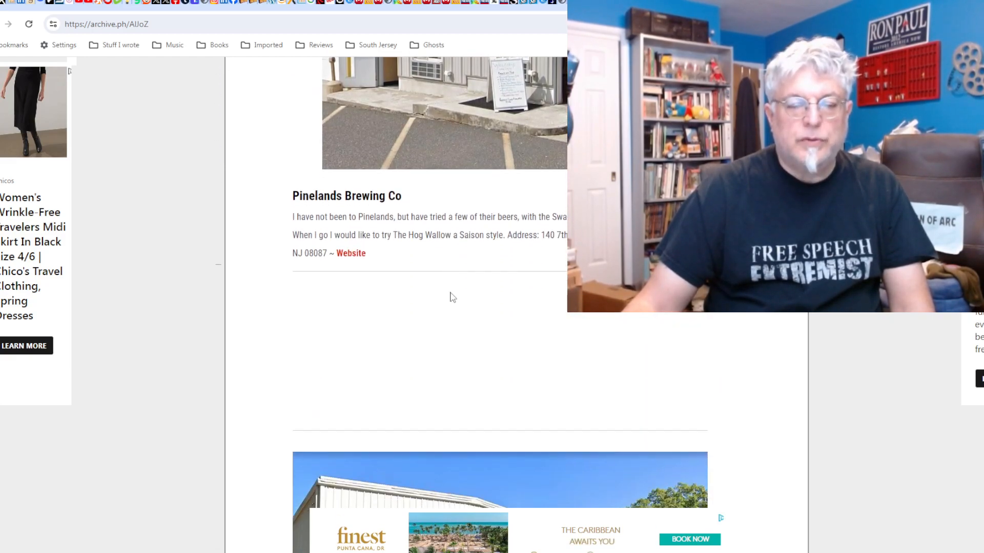
scroll(down, 3)
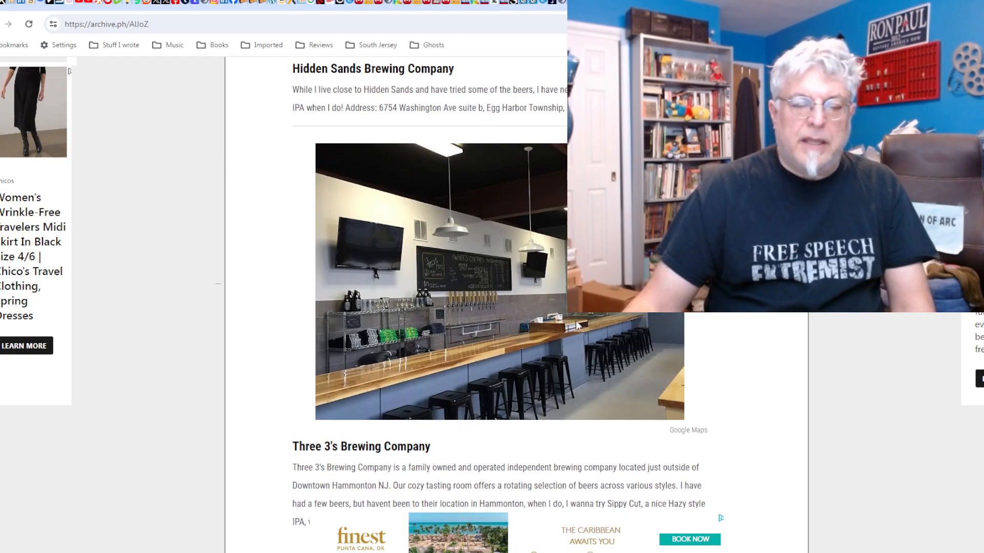
scroll(down, 3)
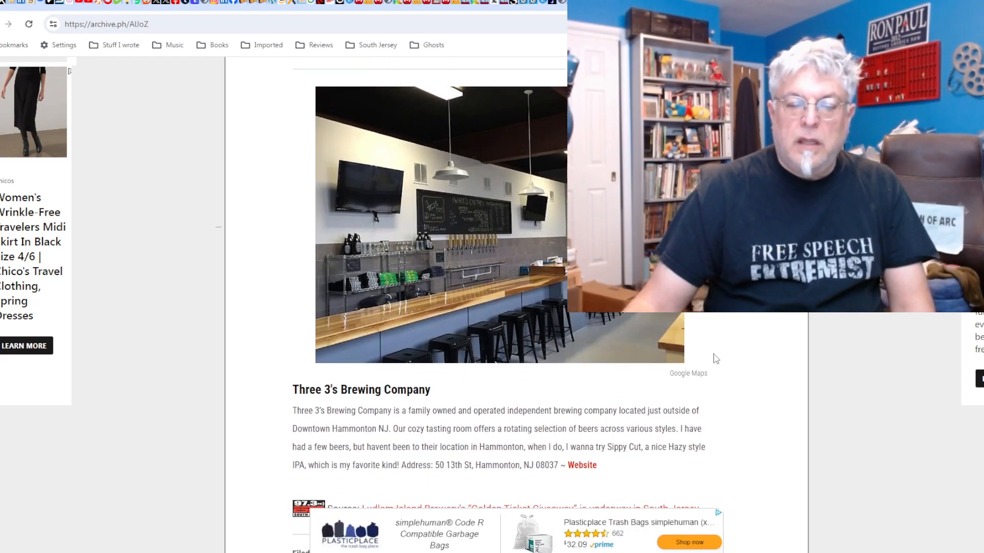
scroll(down, 3)
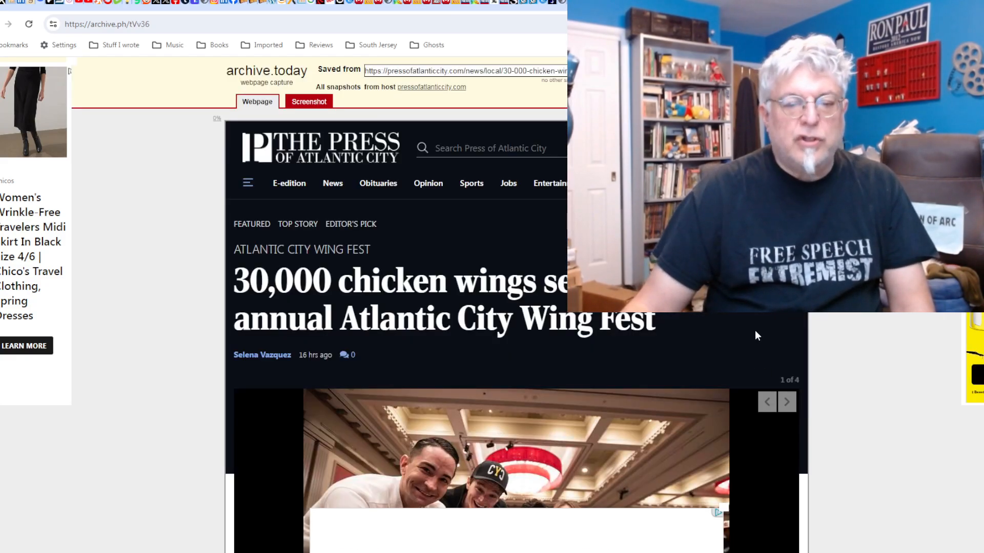
Scroll the Wing Fest article past the photo into its opening paragraphs.
scroll(down, 3)
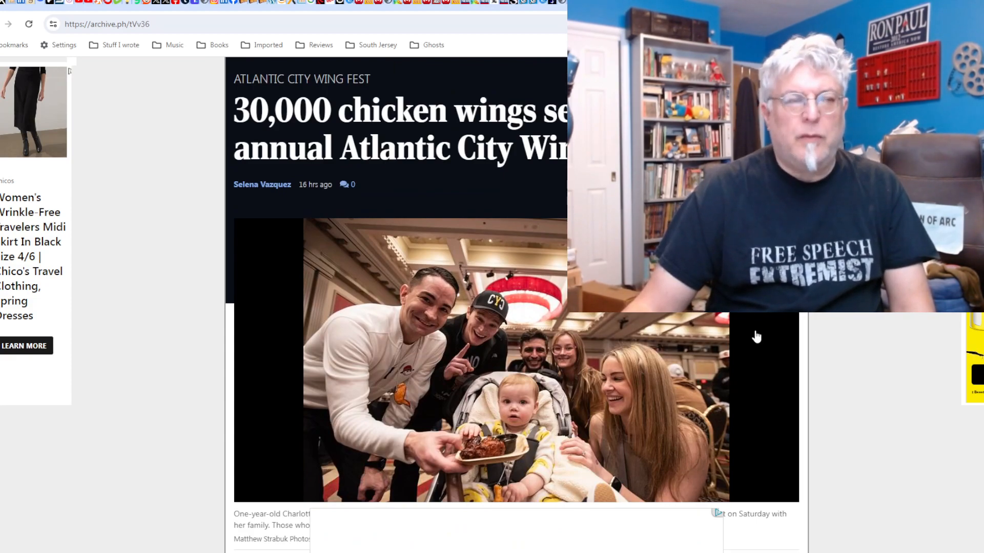
scroll(down, 3)
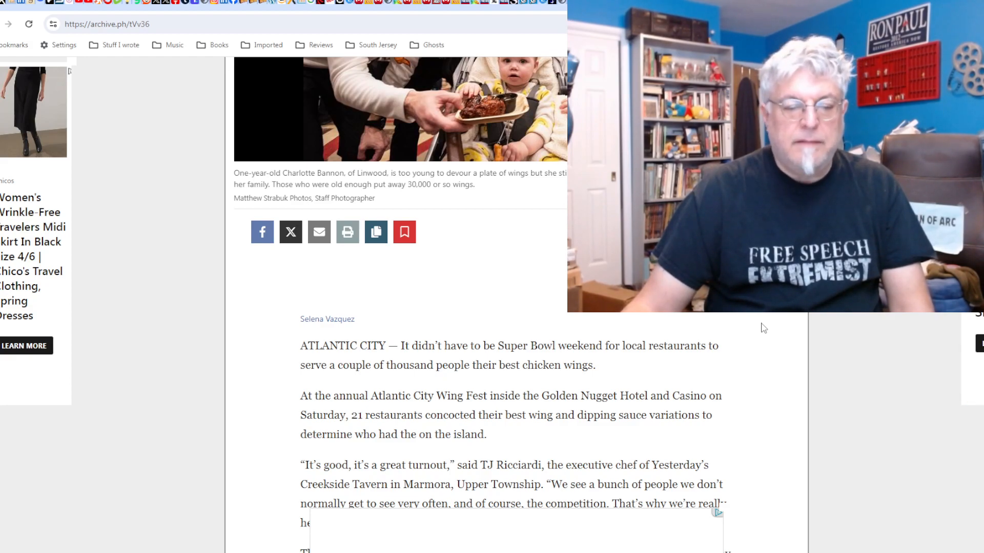
scroll(down, 3)
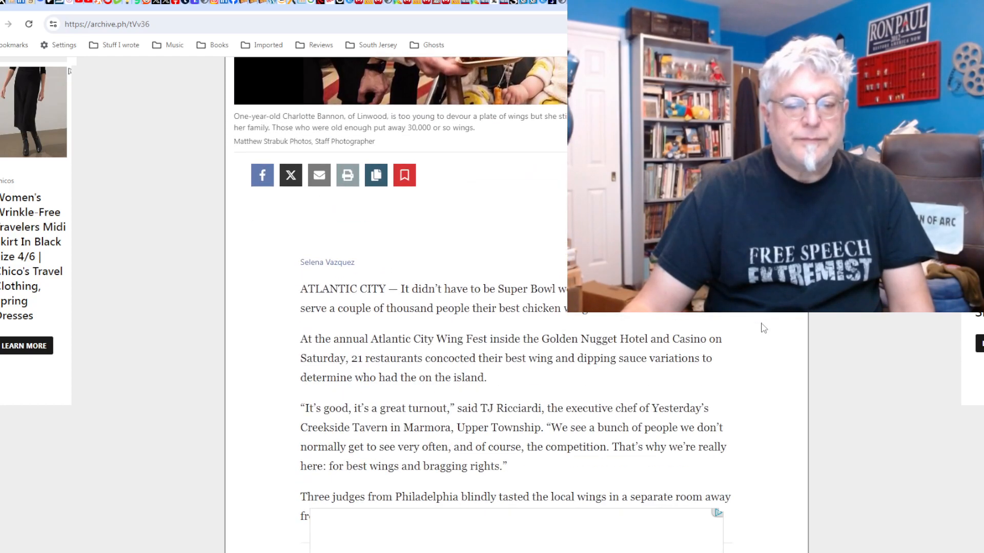
scroll(down, 3)
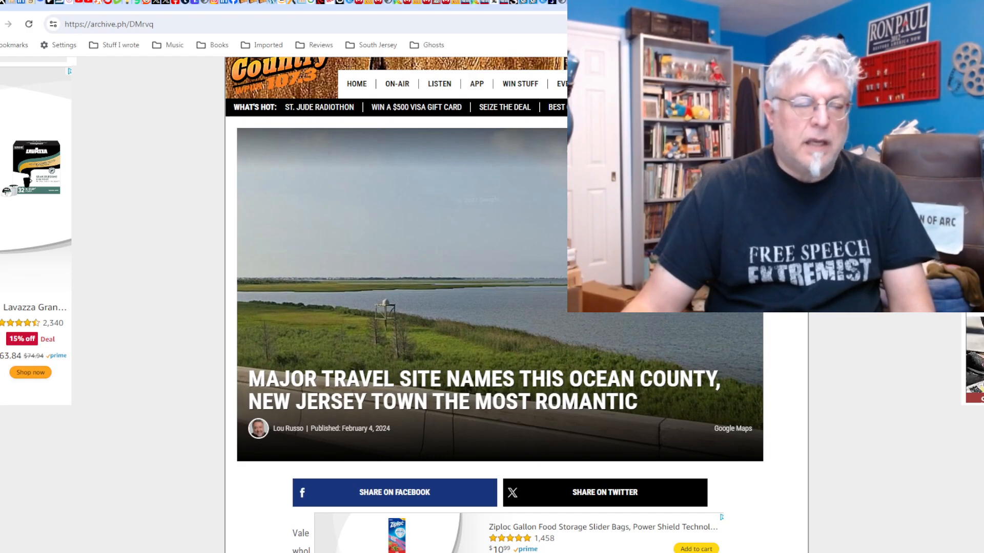
Scroll the most-romantic Ocean County town article down to the Long Beach Island paragraphs.
scroll(down, 3)
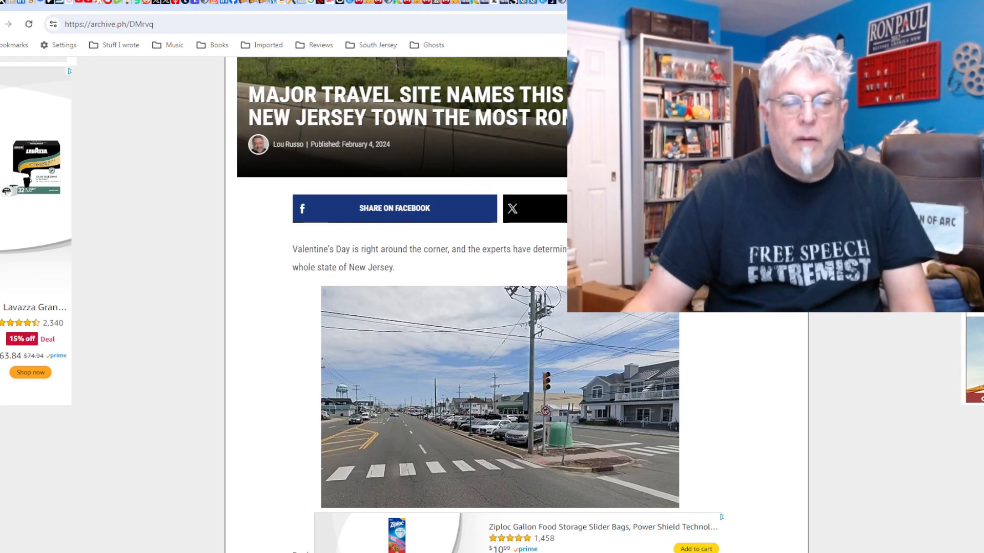
scroll(down, 3)
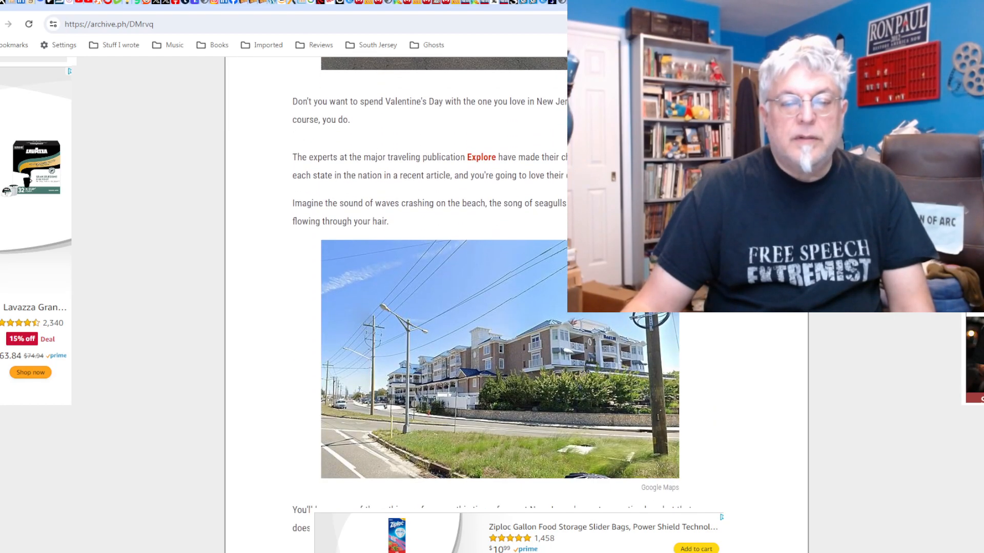
scroll(down, 3)
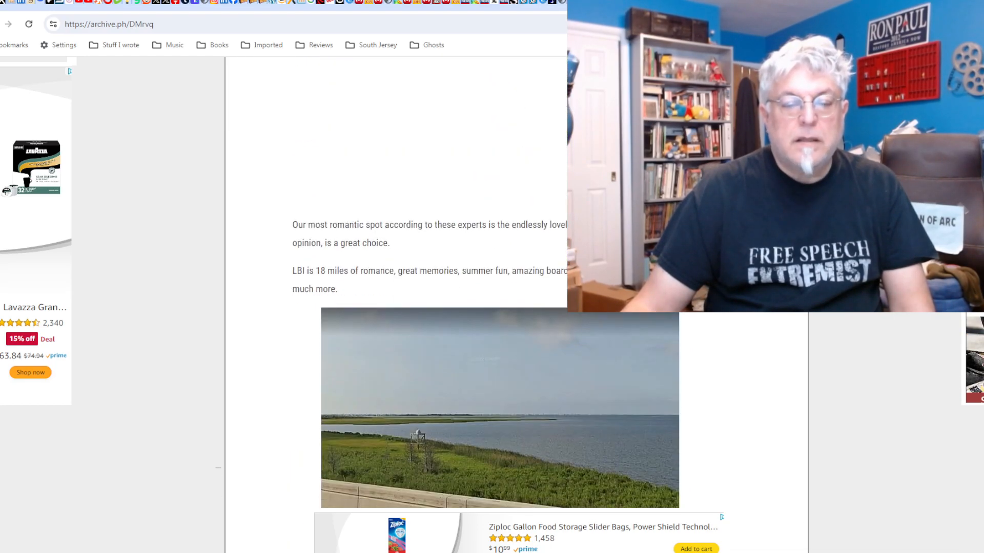
scroll(down, 3)
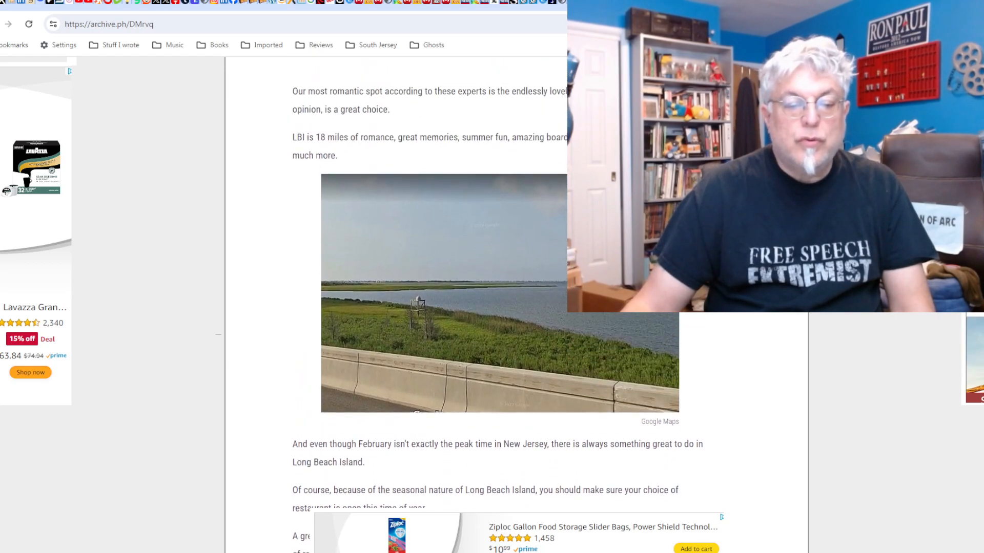
scroll(down, 3)
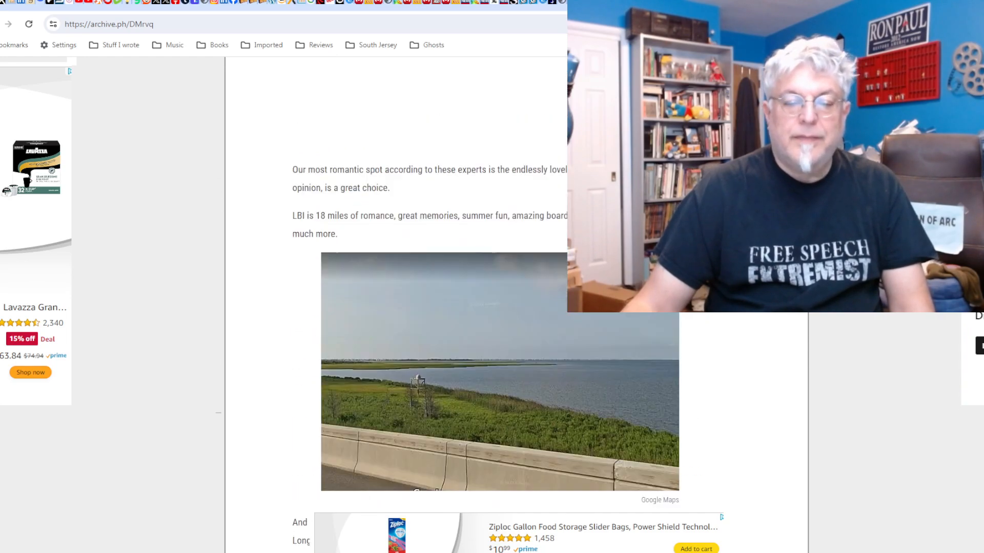
scroll(down, 3)
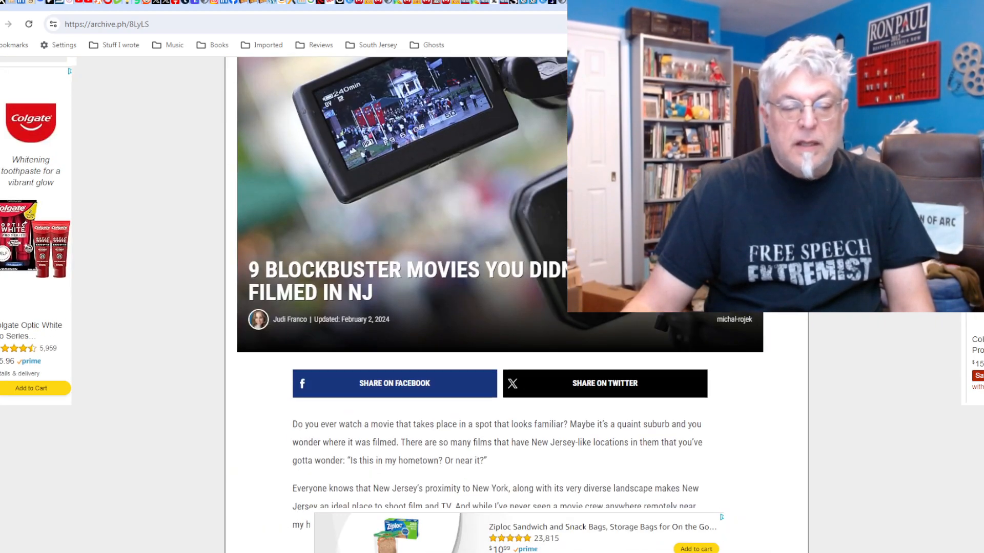
Scroll through the NJ blockbuster movies list down to The Hunger Games entry.
scroll(down, 3)
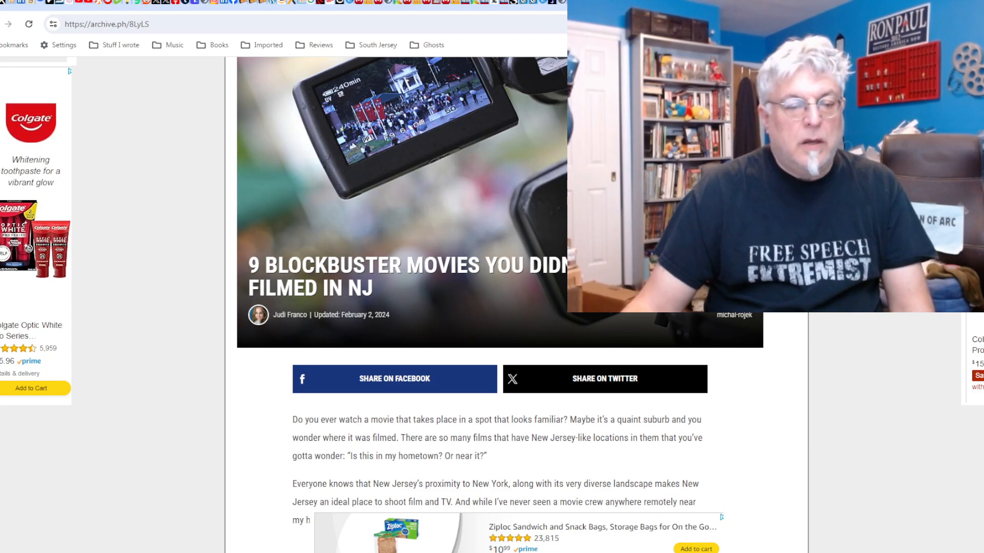
scroll(down, 3)
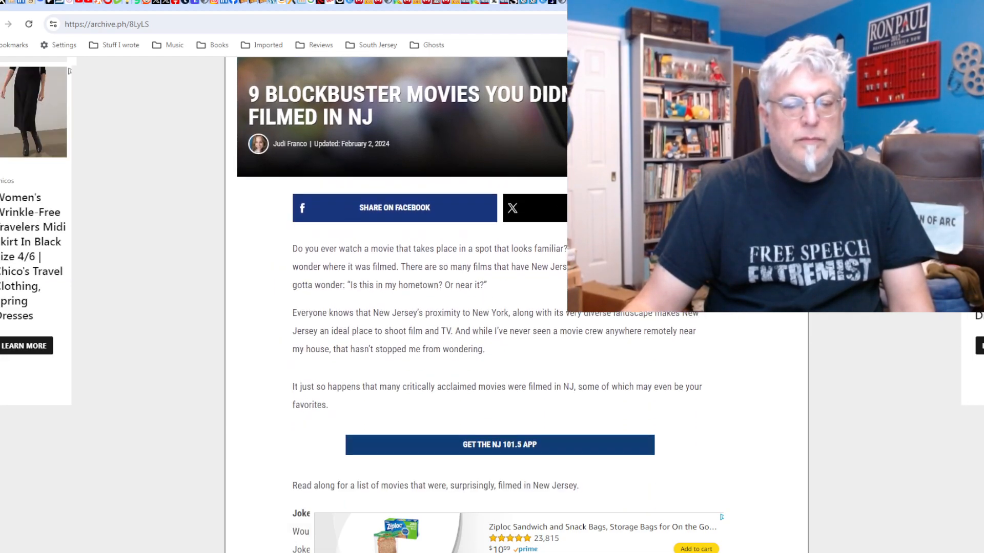
scroll(down, 3)
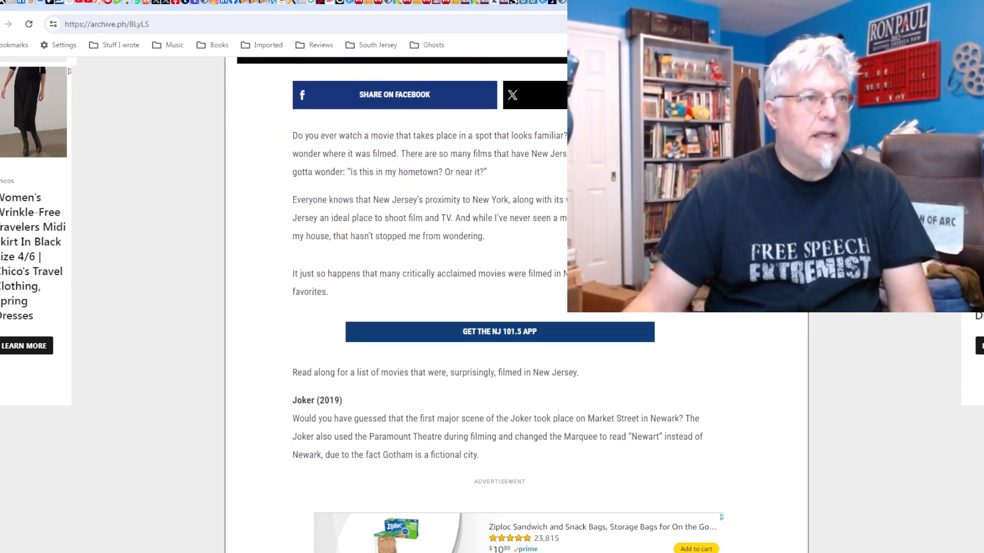
scroll(down, 3)
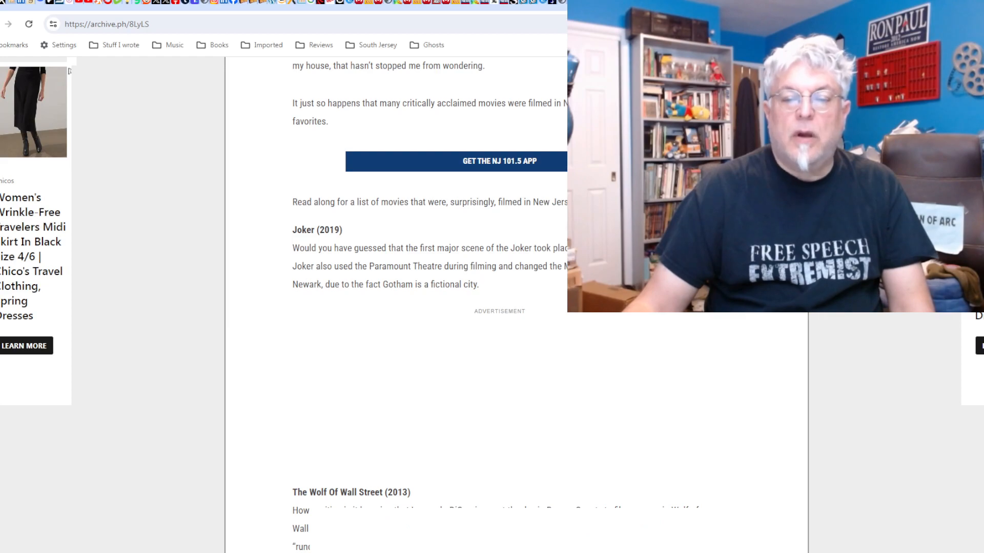
scroll(down, 3)
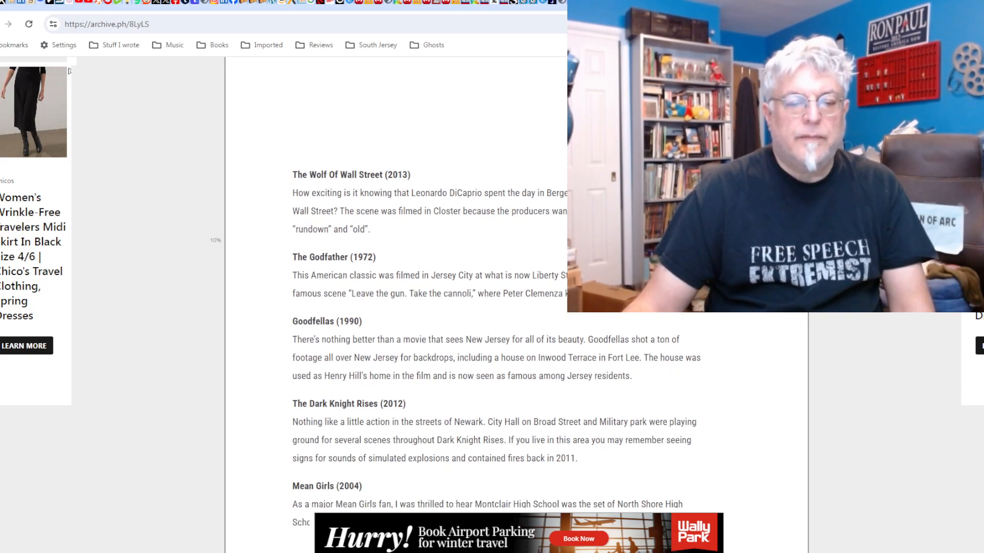
scroll(down, 3)
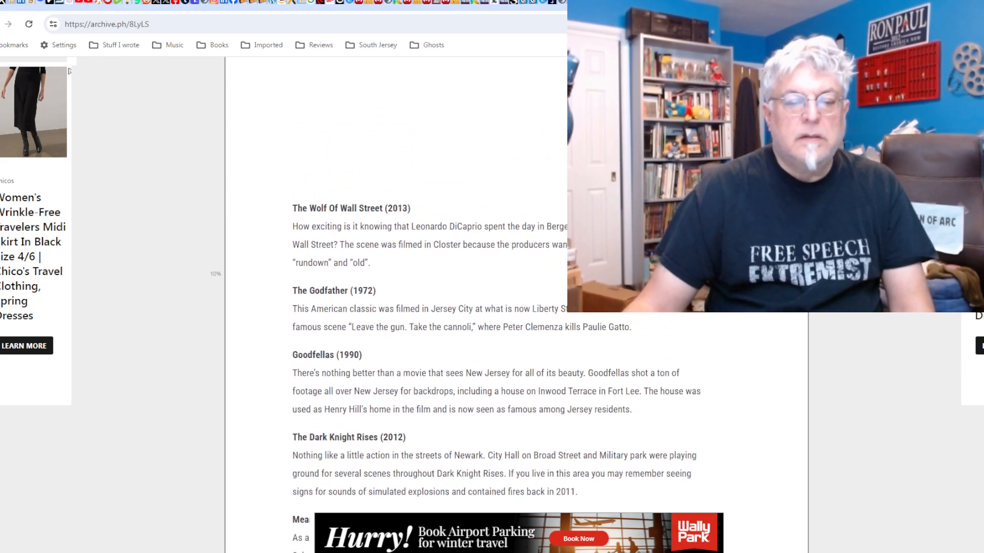
scroll(down, 3)
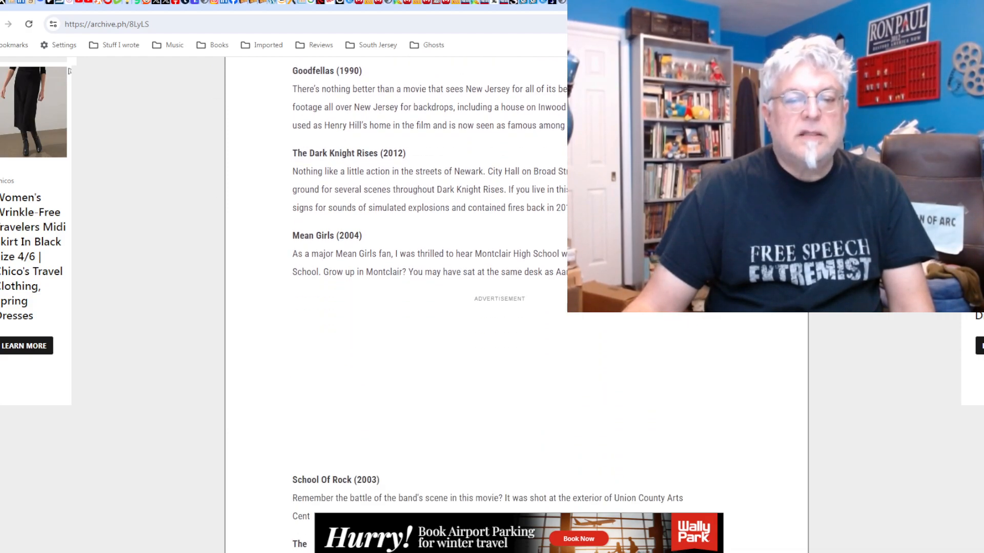
scroll(down, 3)
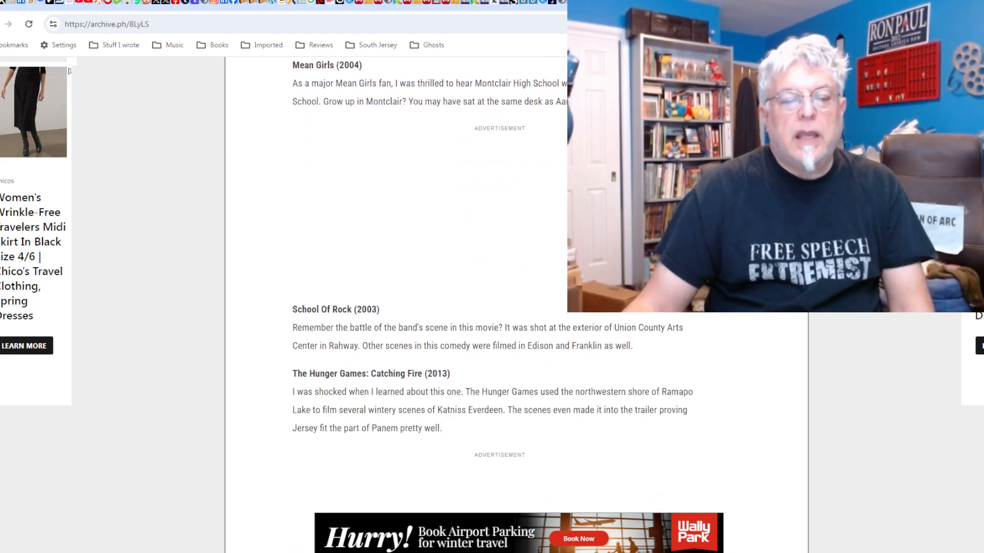
scroll(down, 3)
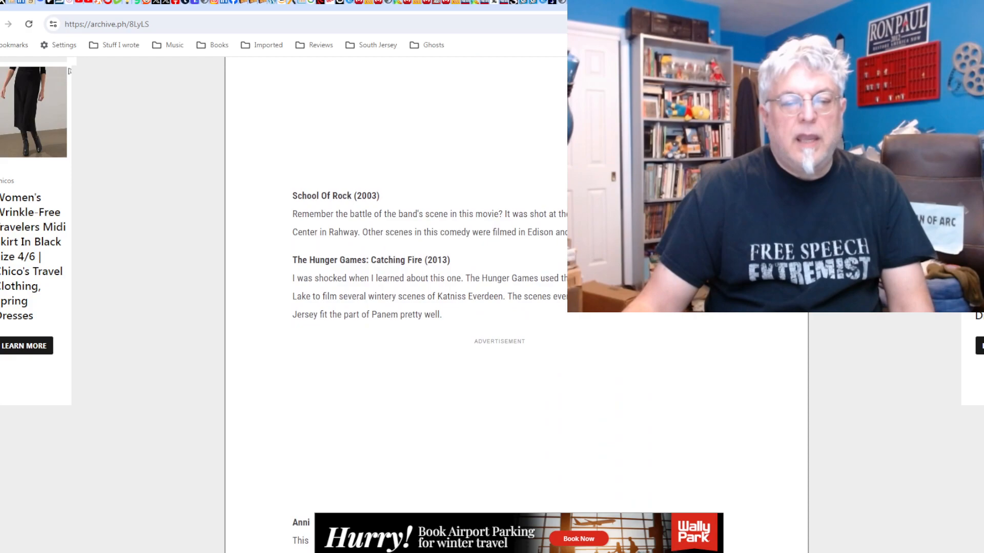
scroll(down, 3)
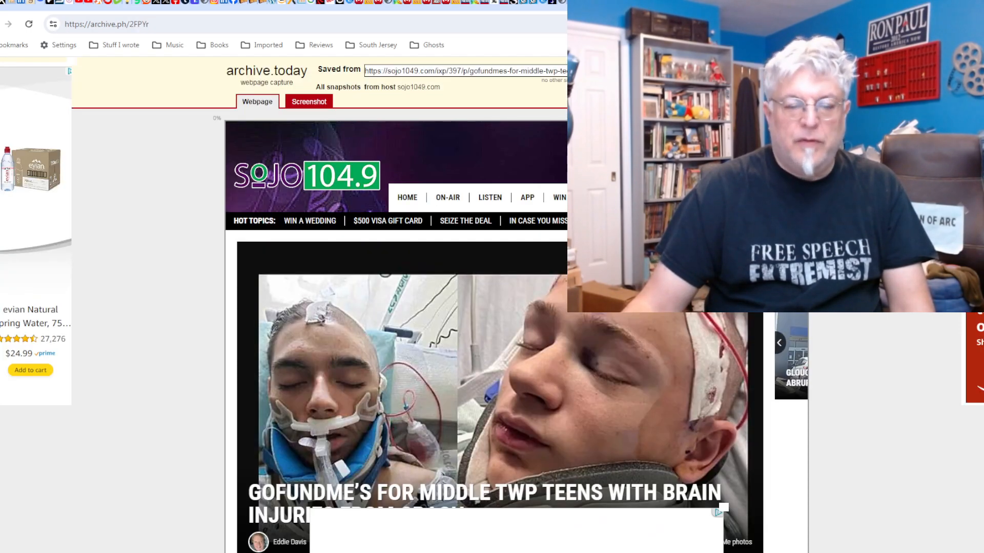
Scroll the Middle Township teens GoFundMe article past the headline photo into the text.
scroll(down, 3)
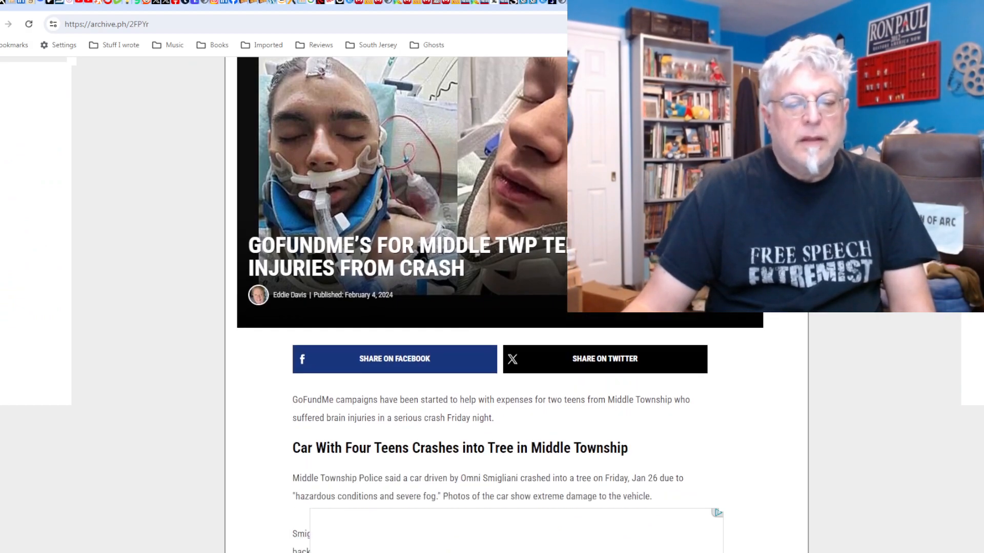
scroll(down, 3)
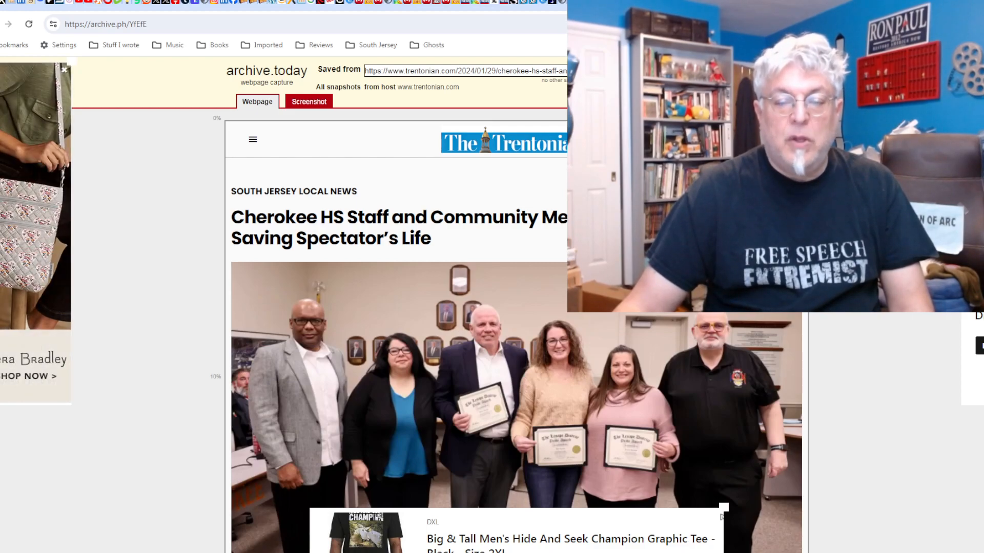
Scroll the Trentonian Cherokee HS article slightly down to the group photo.
scroll(down, 3)
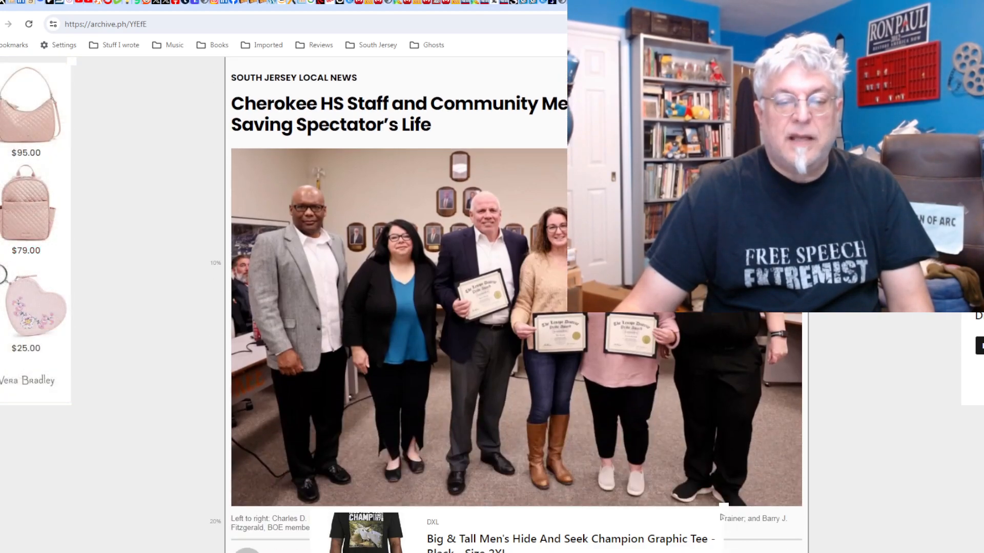
scroll(down, 3)
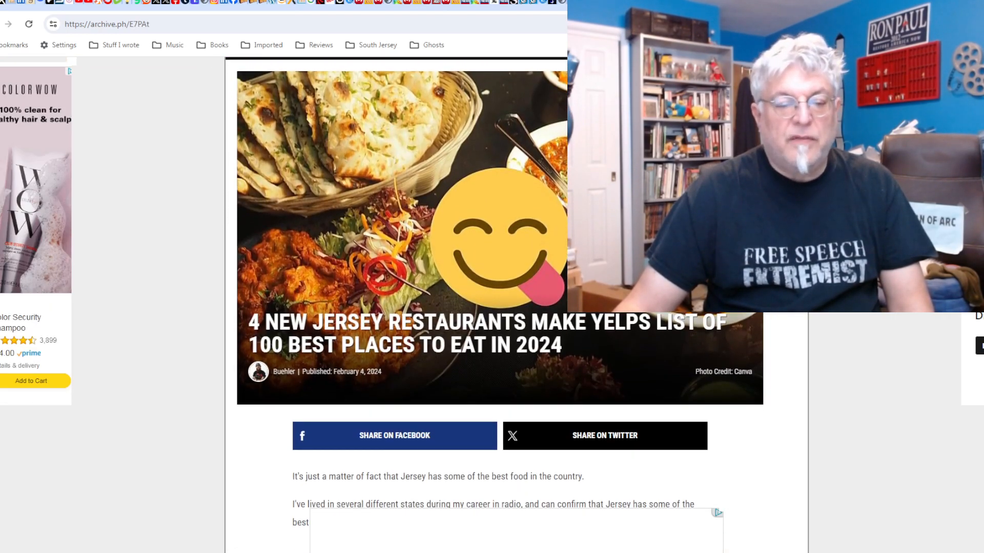
Scroll the Yelp top-100 restaurants article past the Jessica's Cafe and Boomchia entries.
scroll(down, 3)
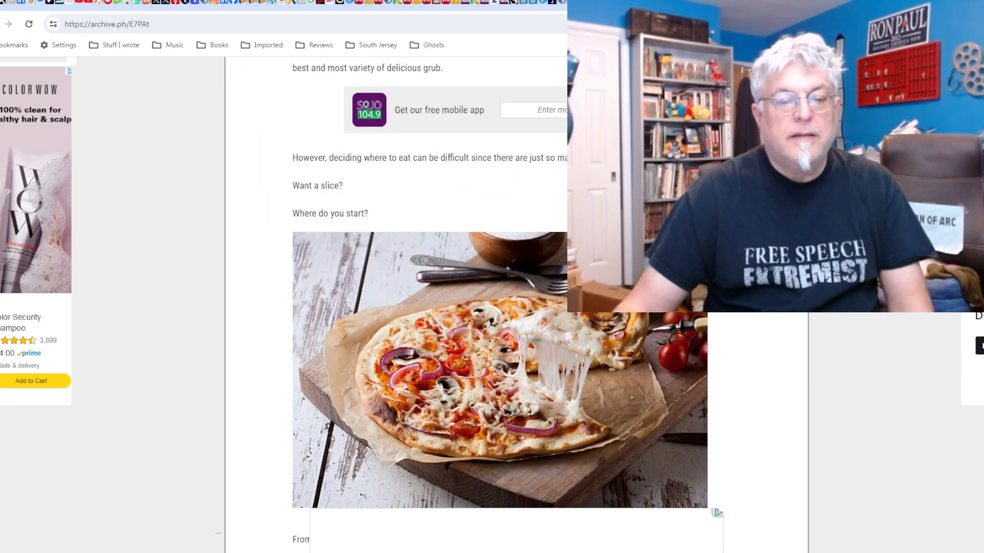
scroll(down, 3)
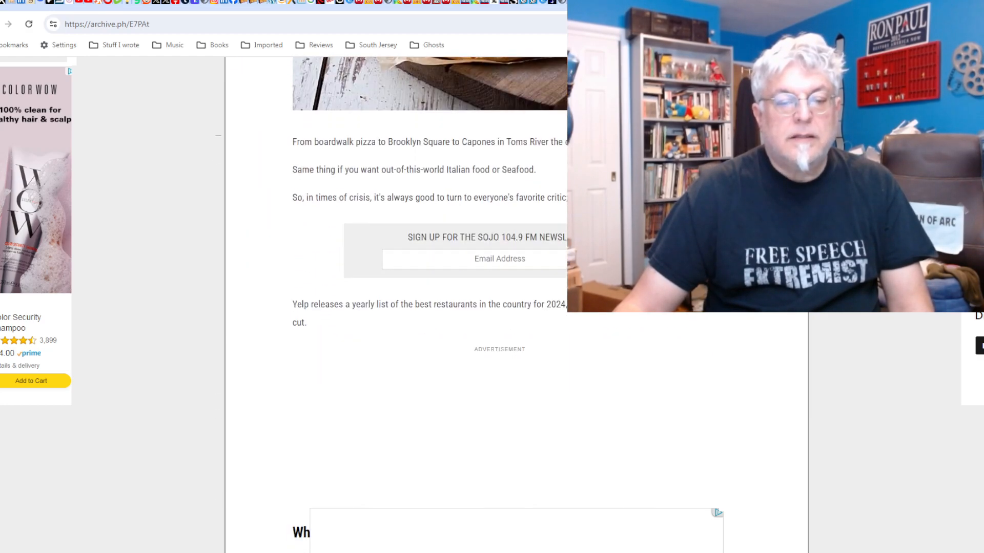
scroll(down, 3)
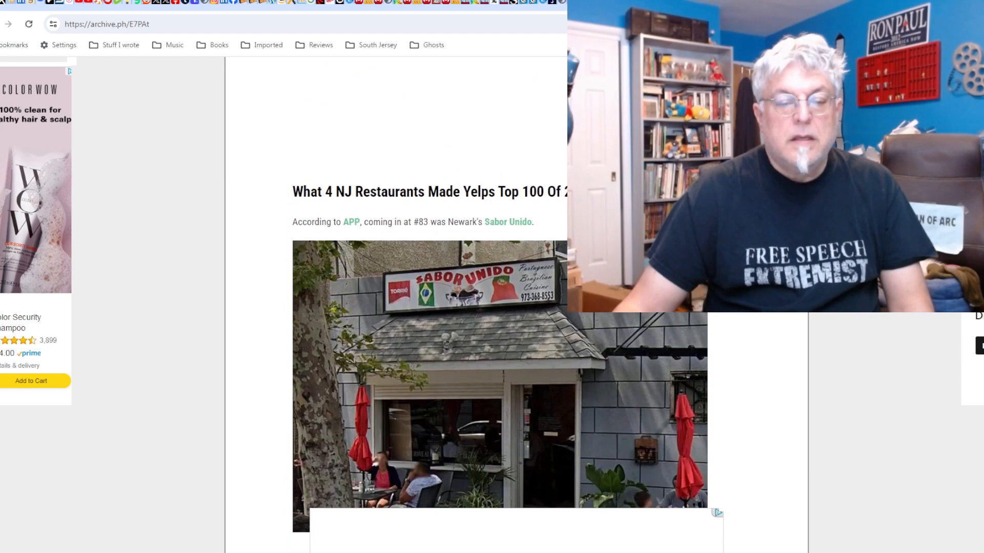
scroll(down, 3)
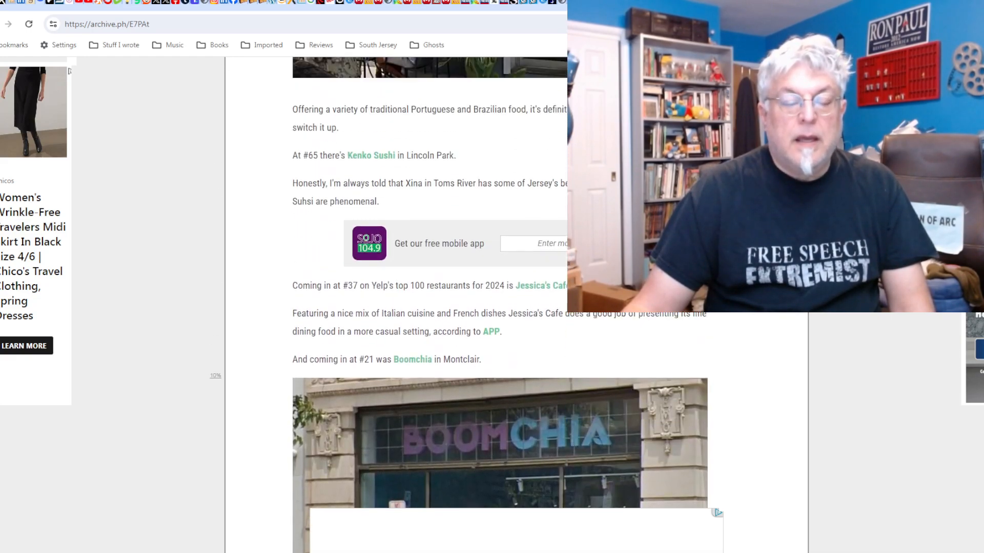
scroll(down, 3)
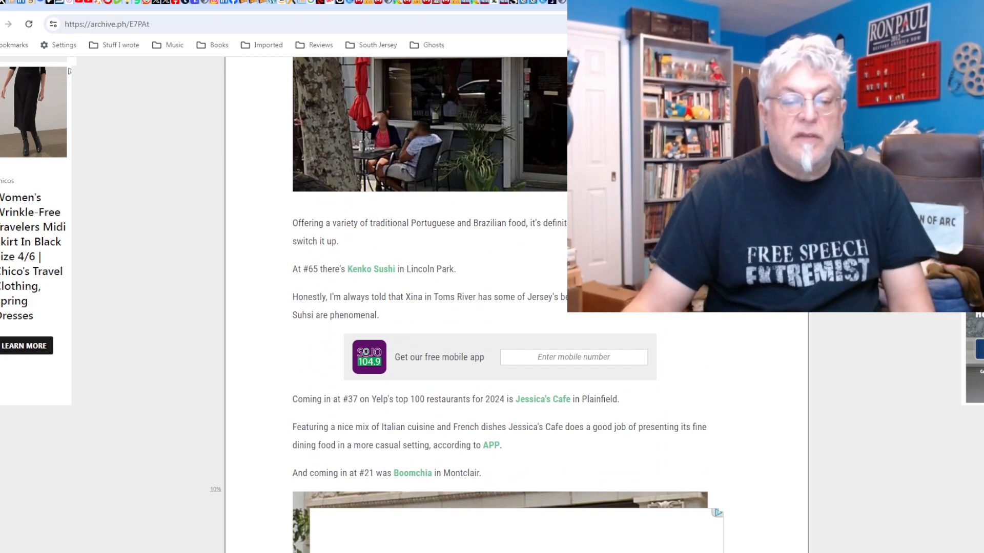
scroll(down, 3)
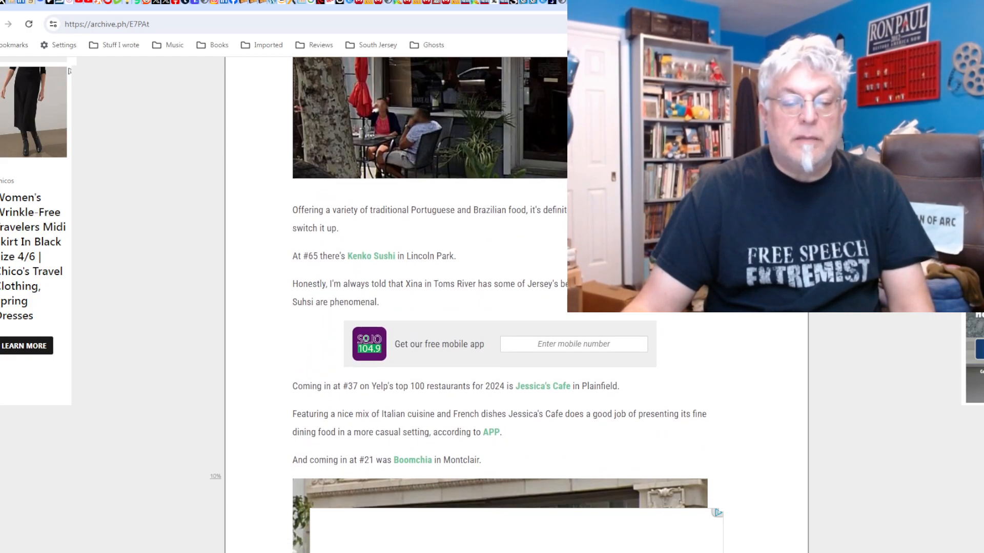
scroll(down, 3)
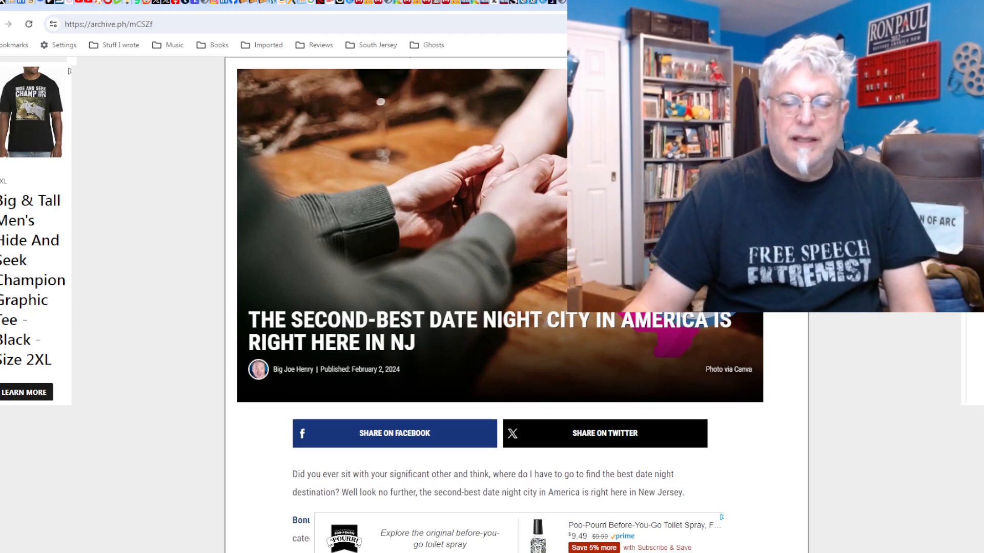
Read down through the Atlantic City second-best date night city article.
scroll(down, 3)
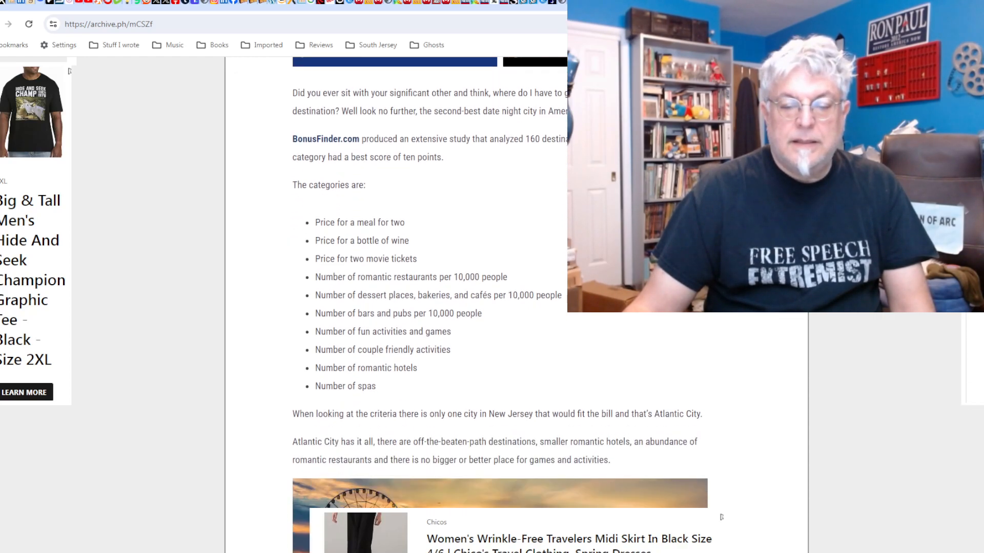
scroll(down, 3)
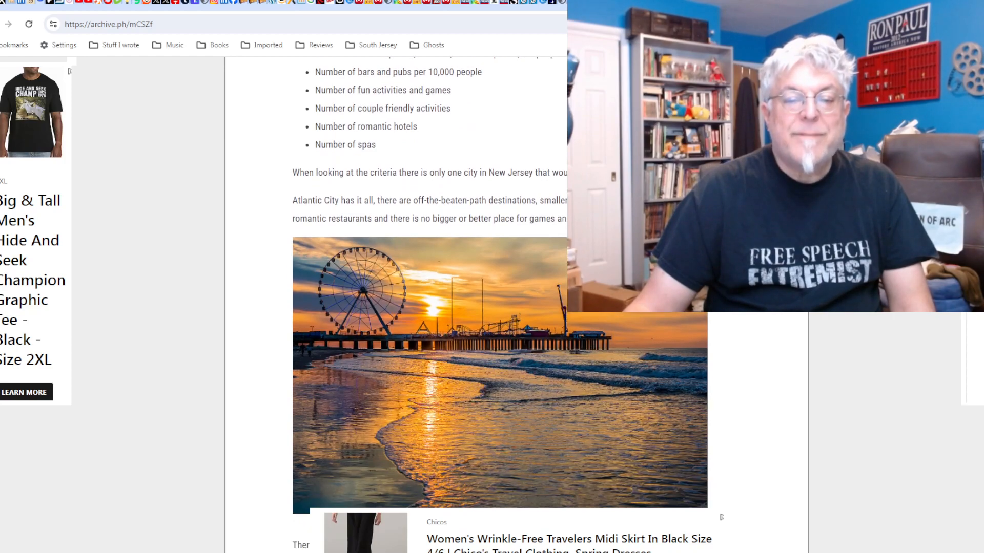
scroll(down, 3)
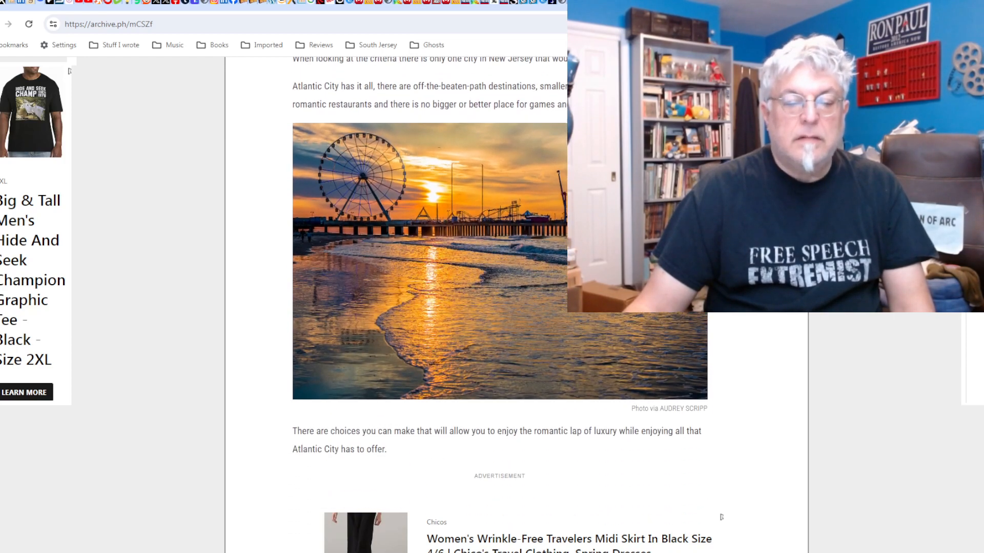
scroll(down, 3)
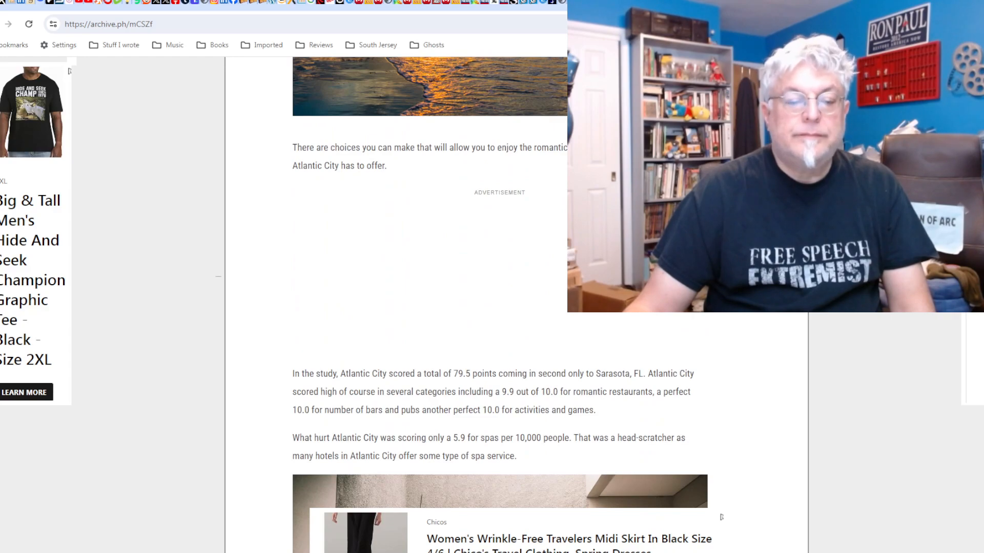
scroll(down, 3)
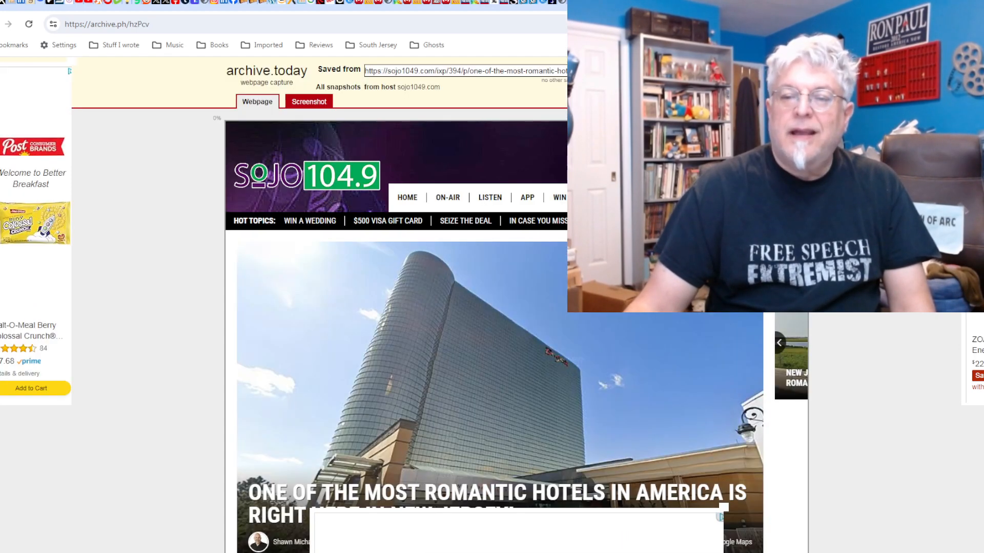
Scroll the romantic hotels article down to the Borgata photo and text.
scroll(down, 3)
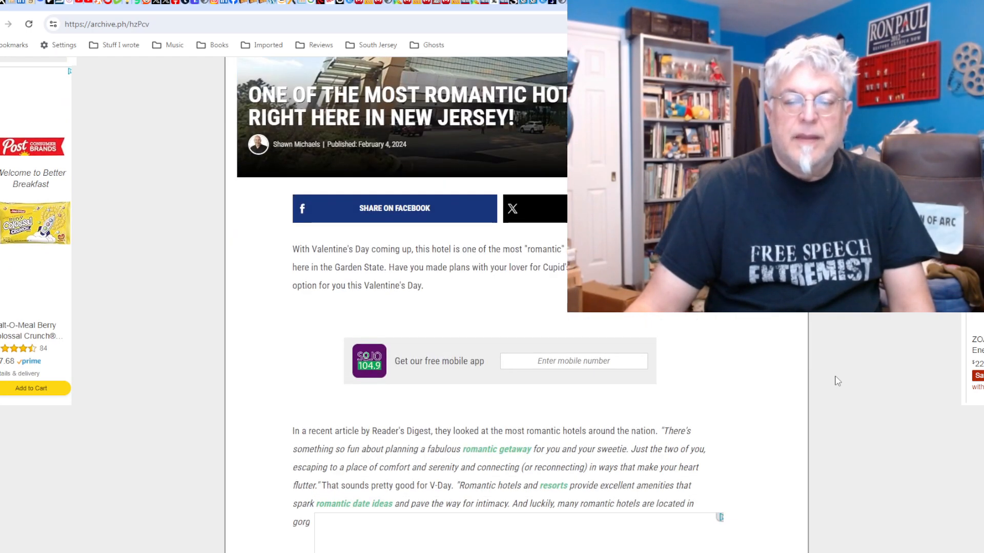
scroll(down, 3)
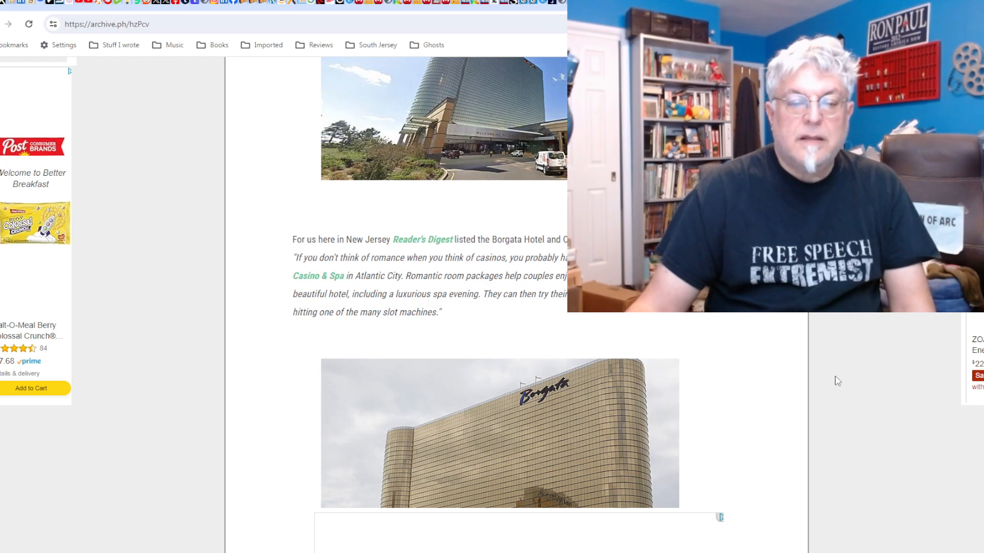
scroll(down, 3)
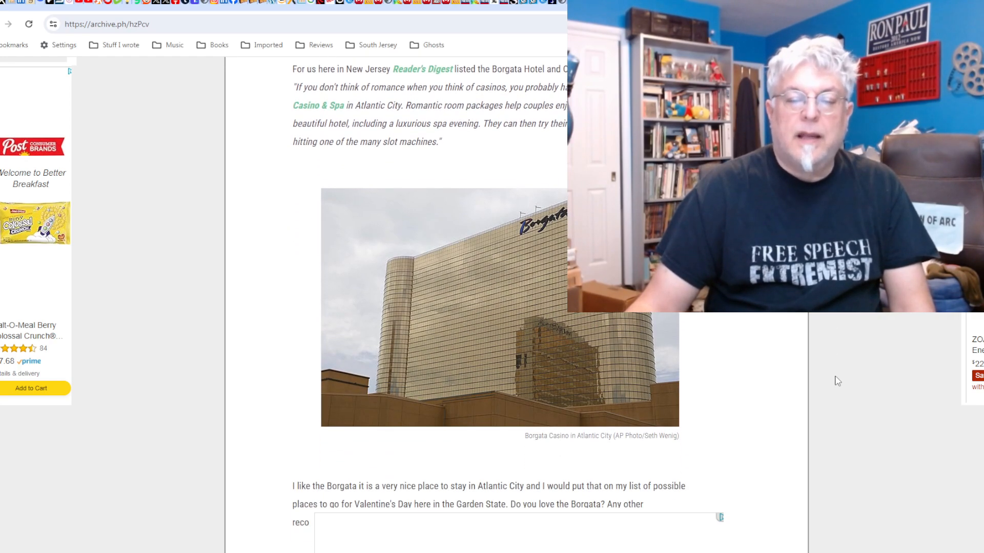
scroll(down, 3)
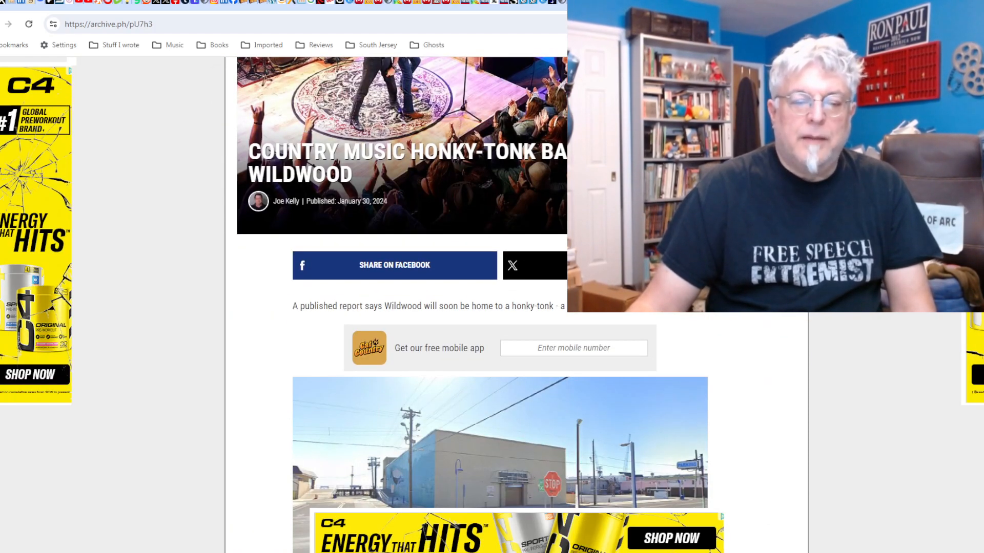
Scroll down and back up through the Wildwood country music honky-tonk bar article.
scroll(down, 3)
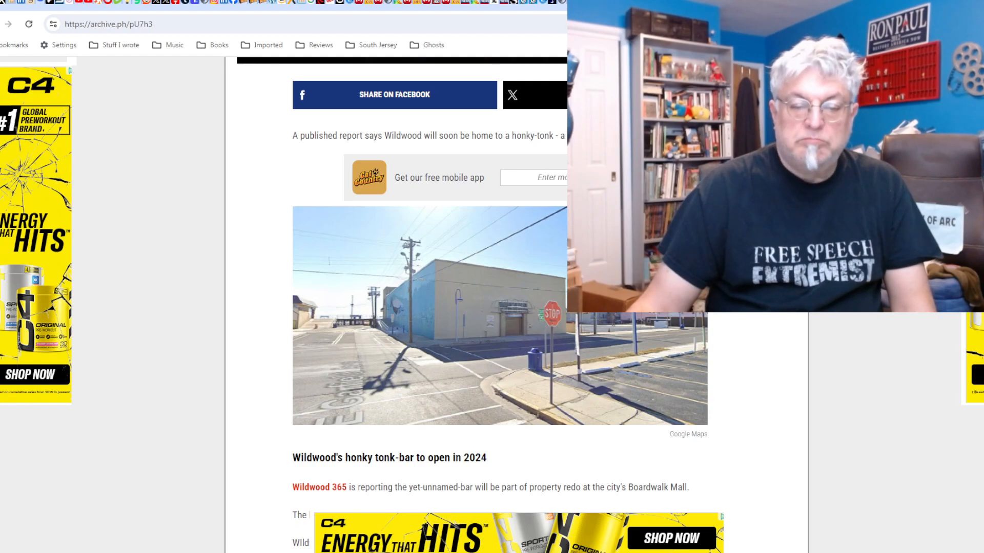
scroll(up, 3)
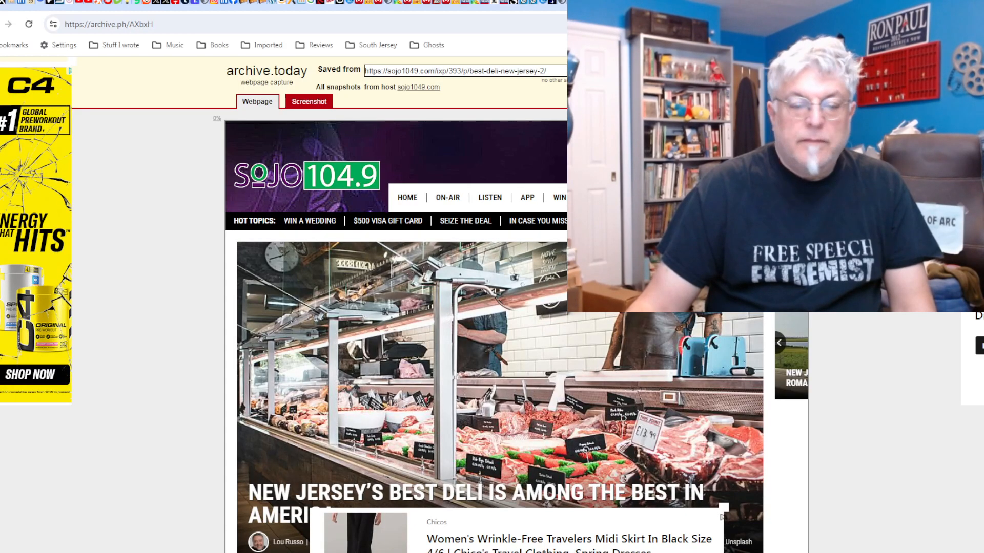
Scroll the New Jersey best-deli article down to the Harold's section.
scroll(down, 3)
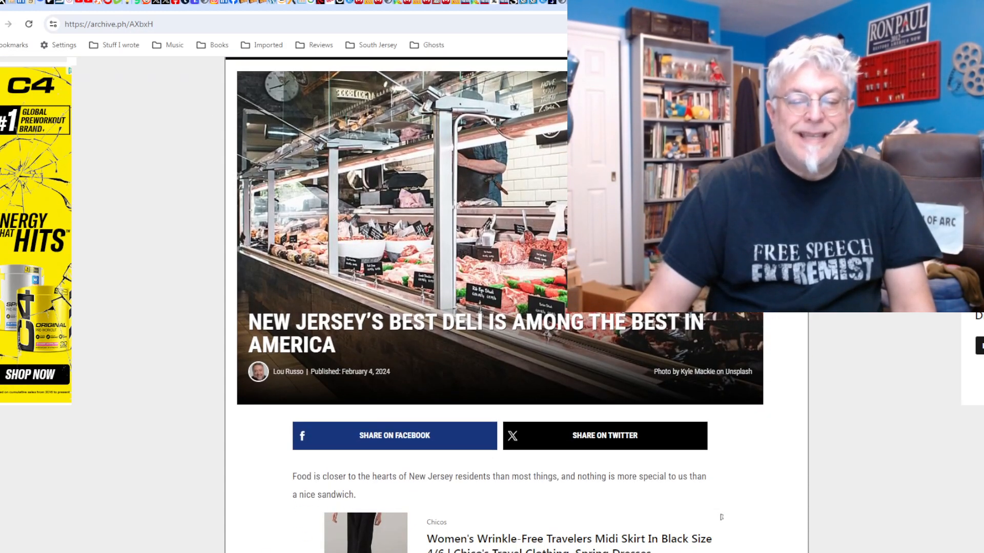
scroll(down, 3)
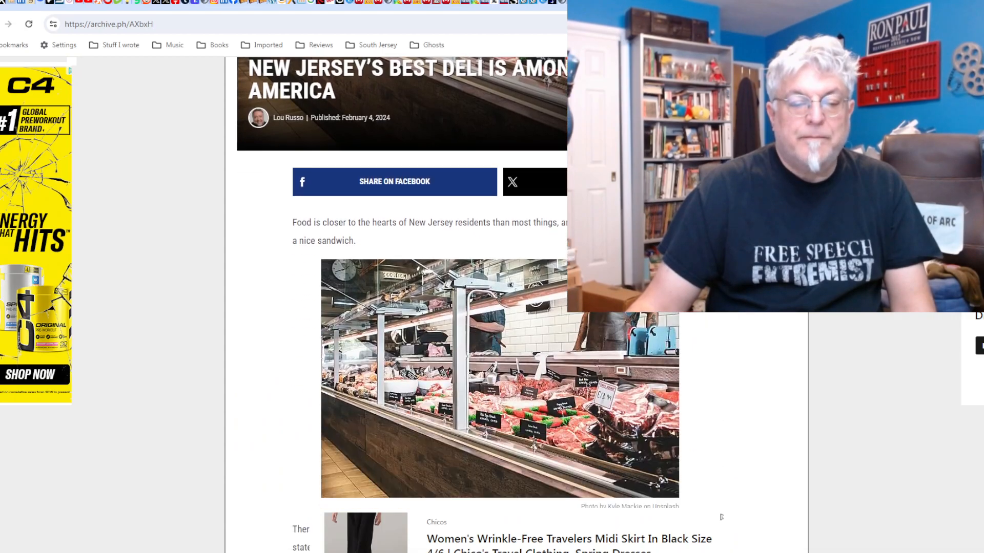
scroll(down, 3)
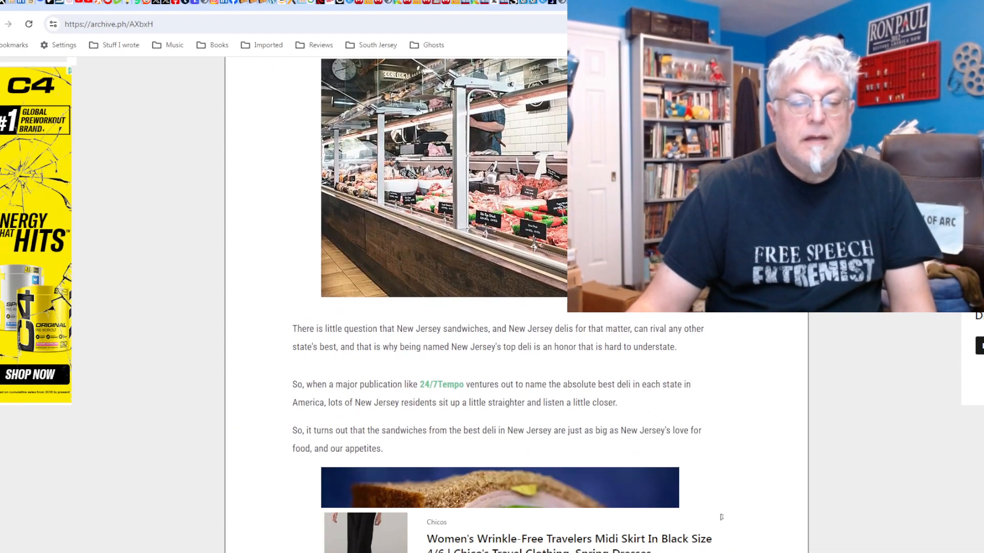
scroll(down, 3)
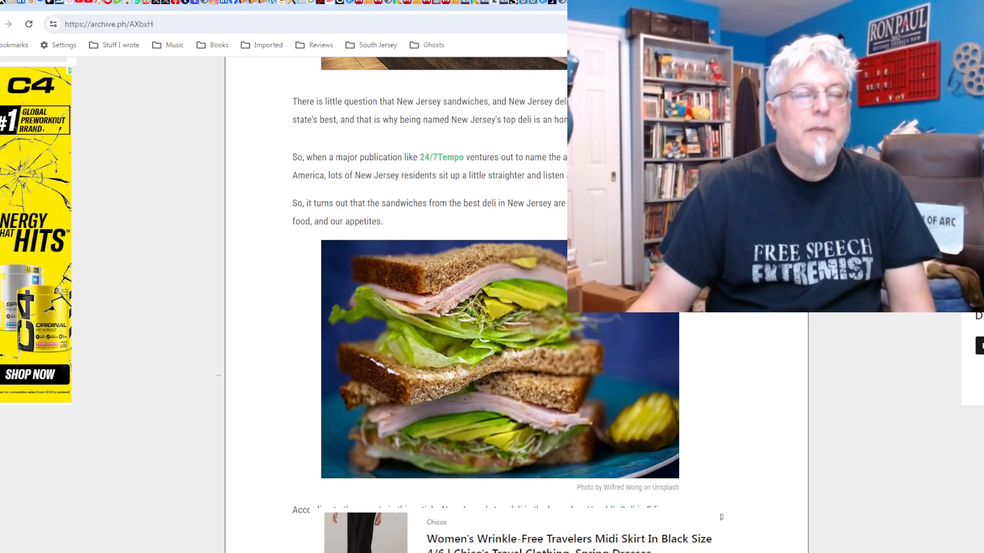
scroll(down, 3)
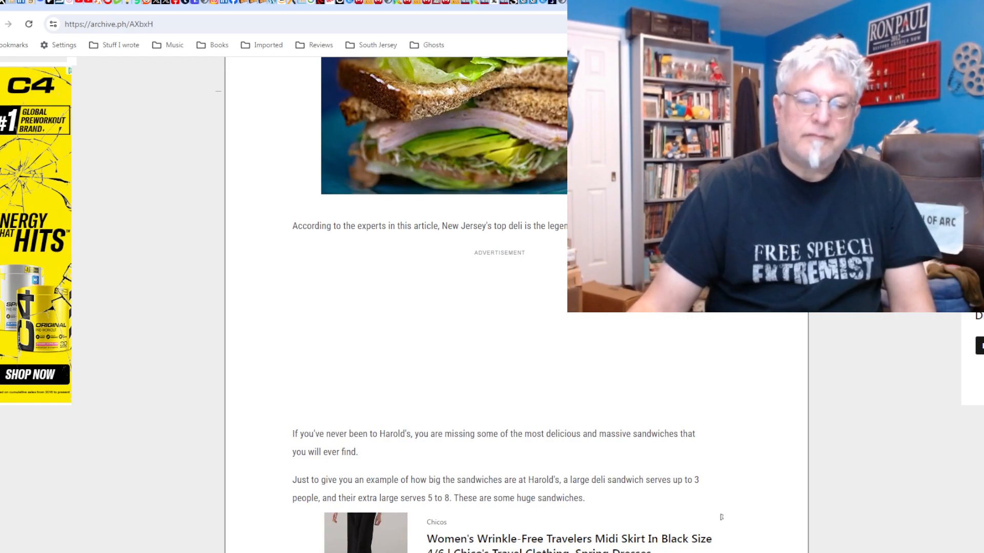
scroll(down, 3)
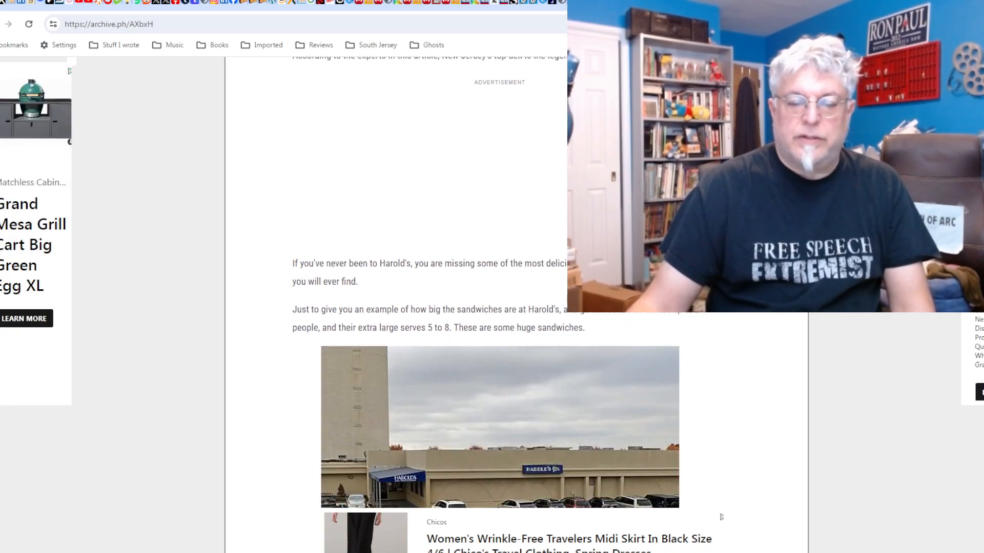
scroll(down, 3)
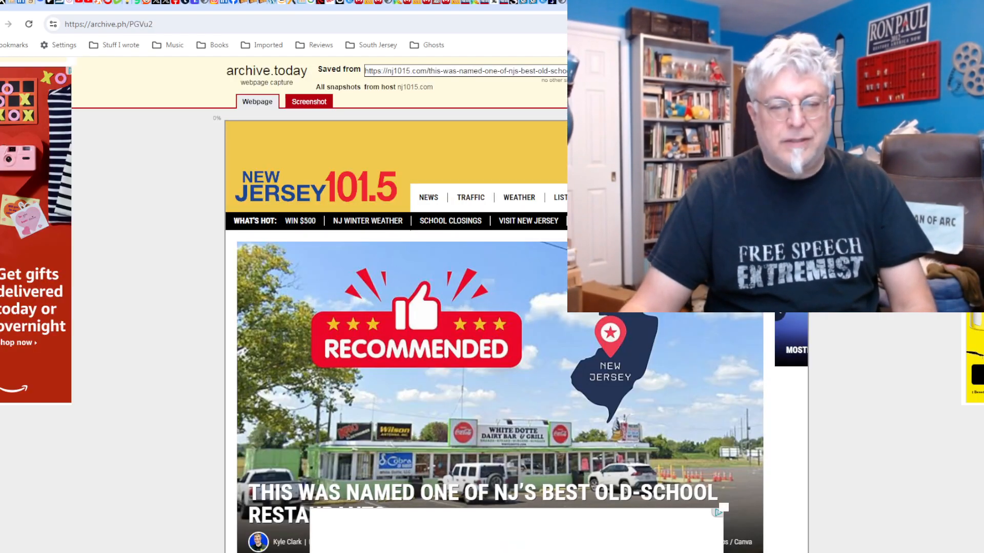
Scroll the old-school restaurants article to the White Dotte photo, location and menu details.
scroll(down, 3)
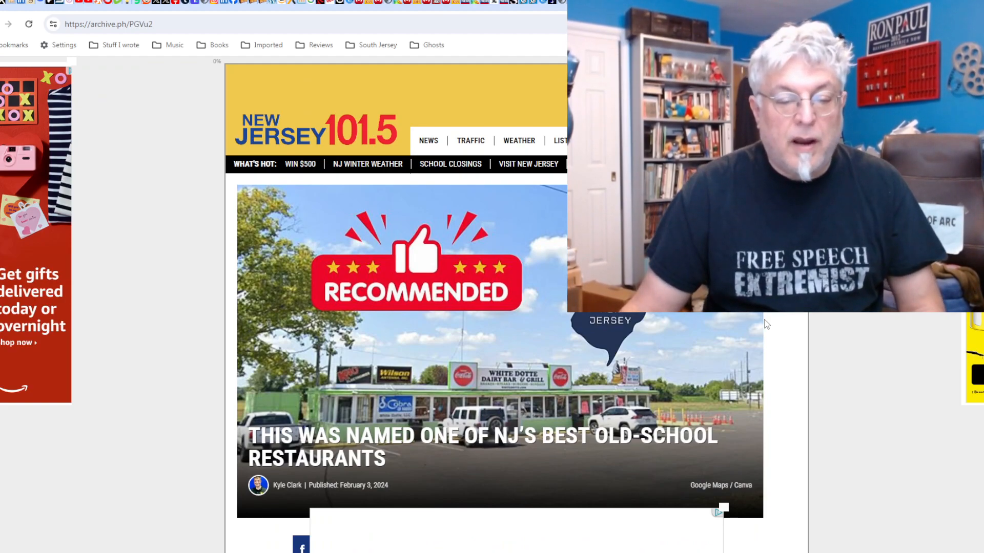
scroll(down, 3)
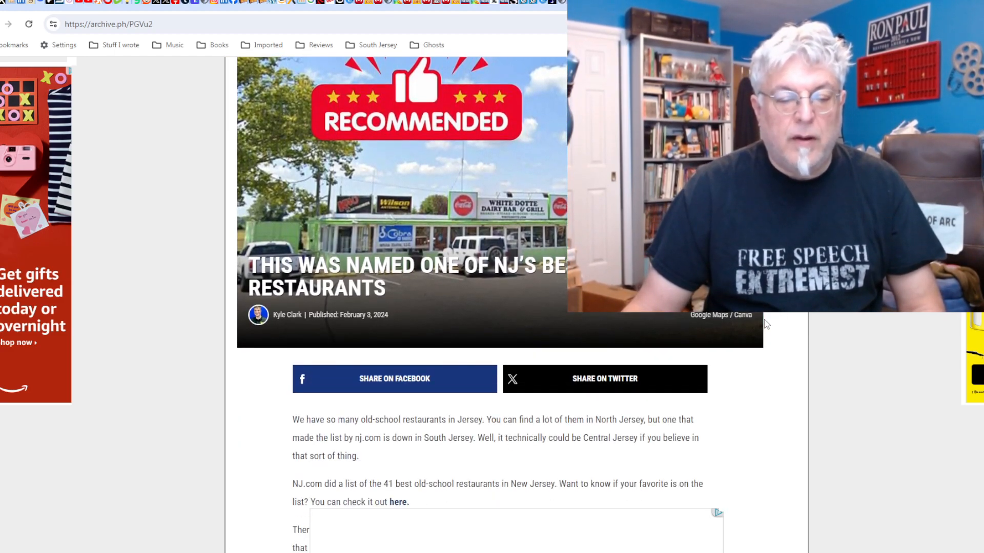
scroll(down, 3)
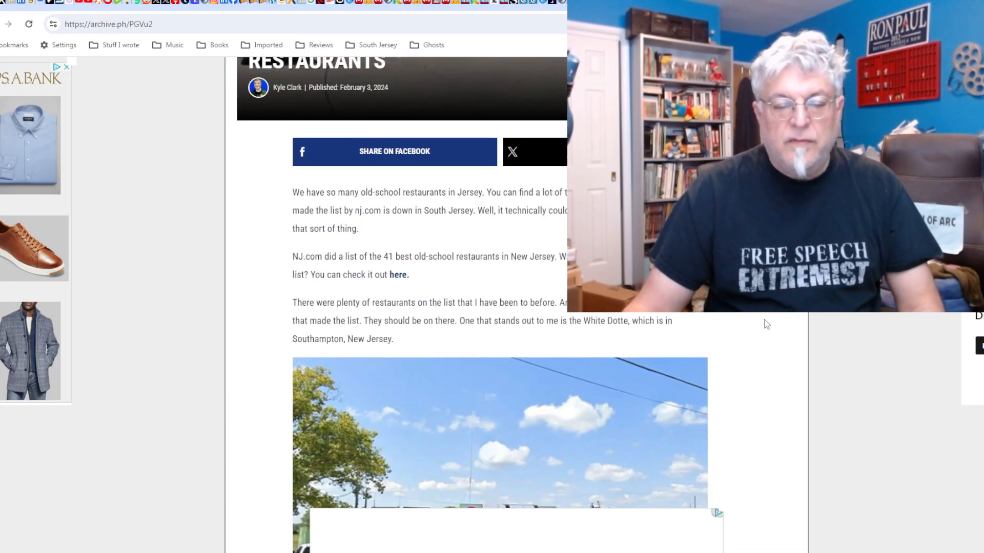
scroll(down, 3)
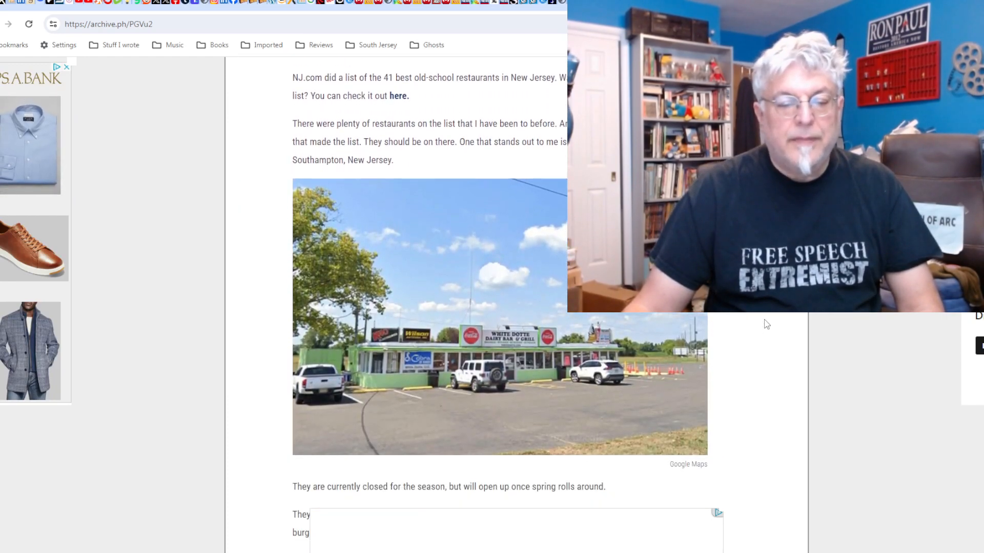
scroll(down, 3)
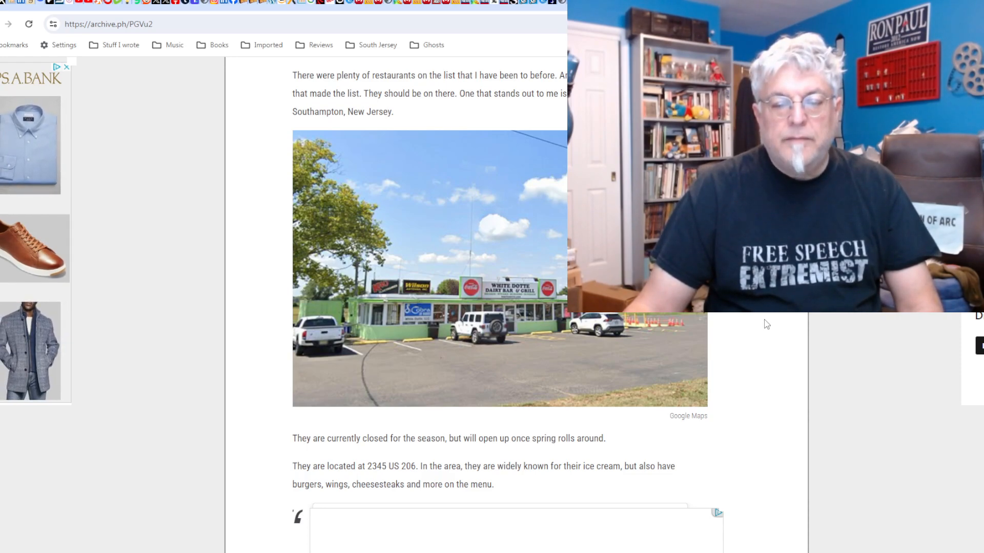
scroll(down, 3)
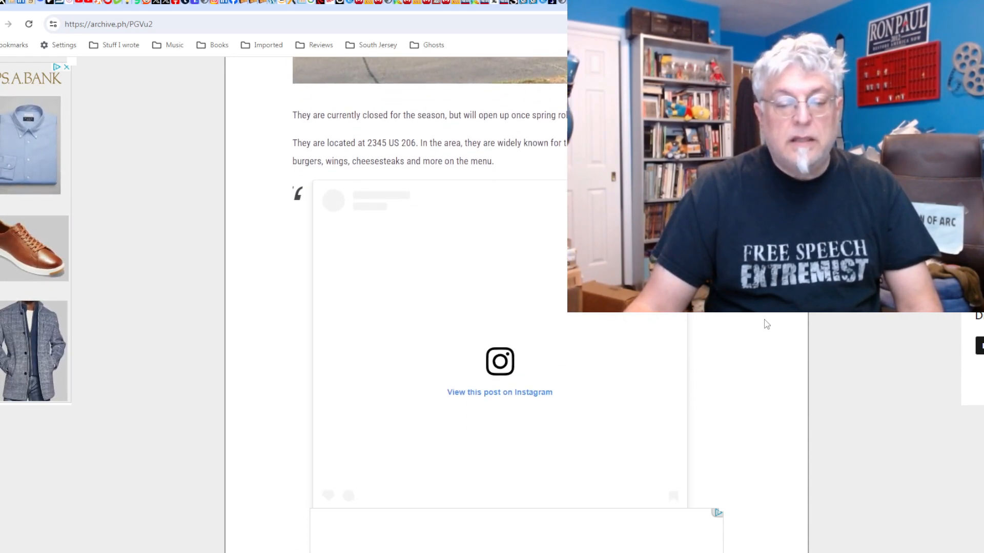
scroll(down, 3)
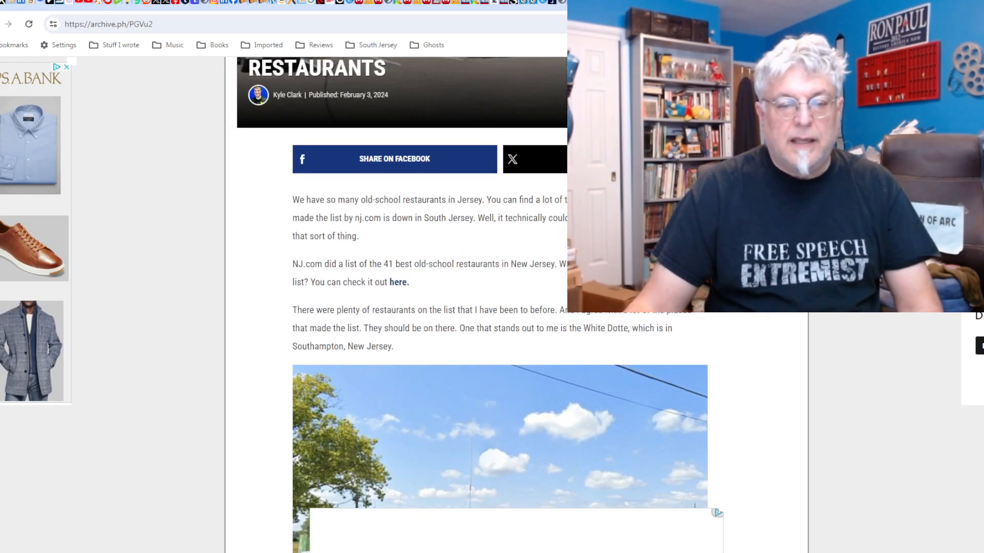
scroll(down, 3)
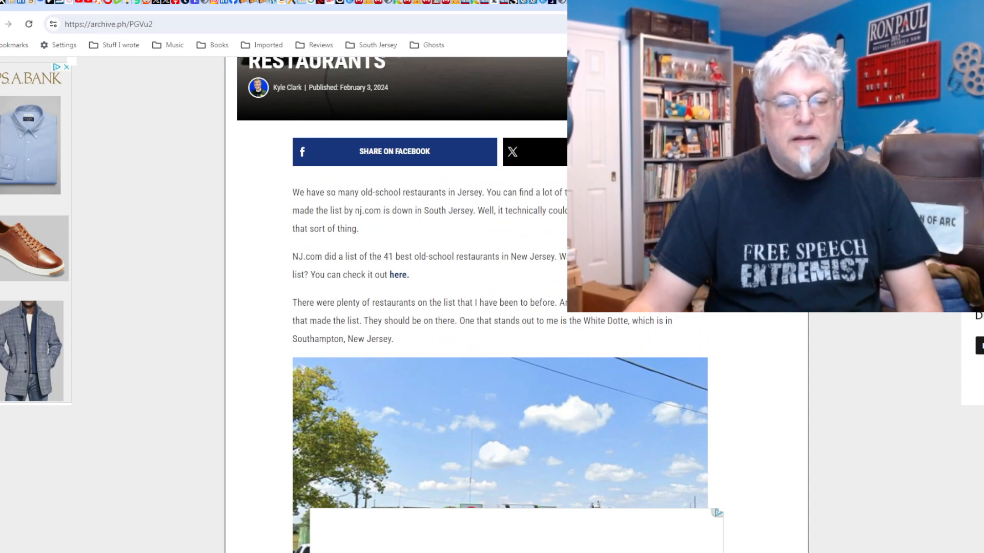
scroll(down, 3)
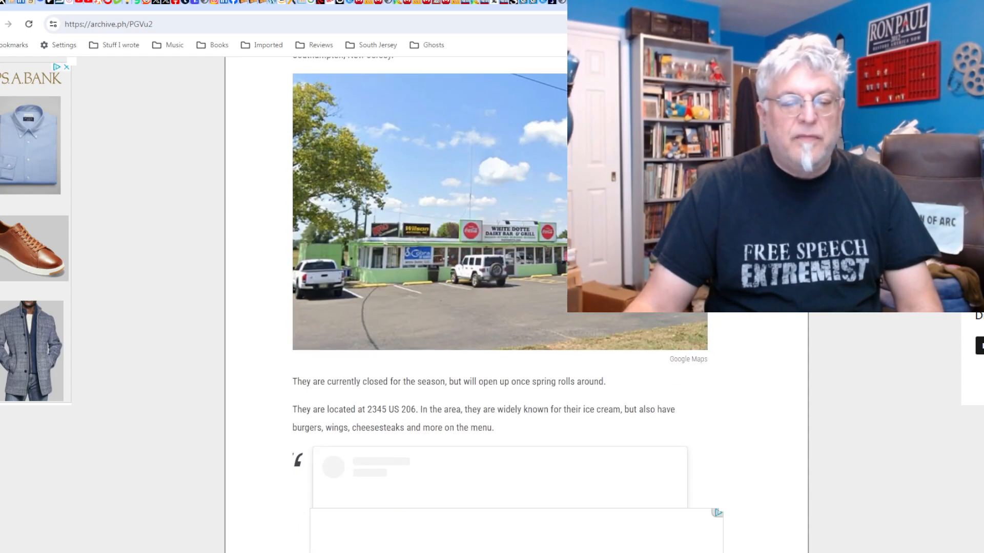